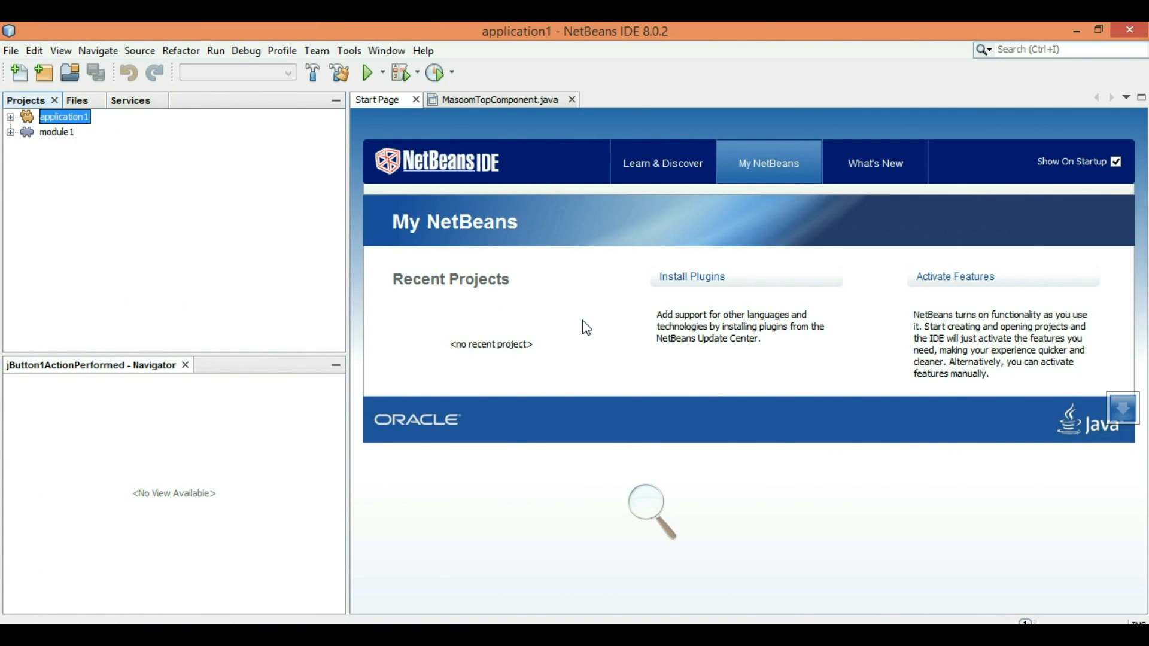
{"action": "mouse_move", "coordinate": [95, 154]}
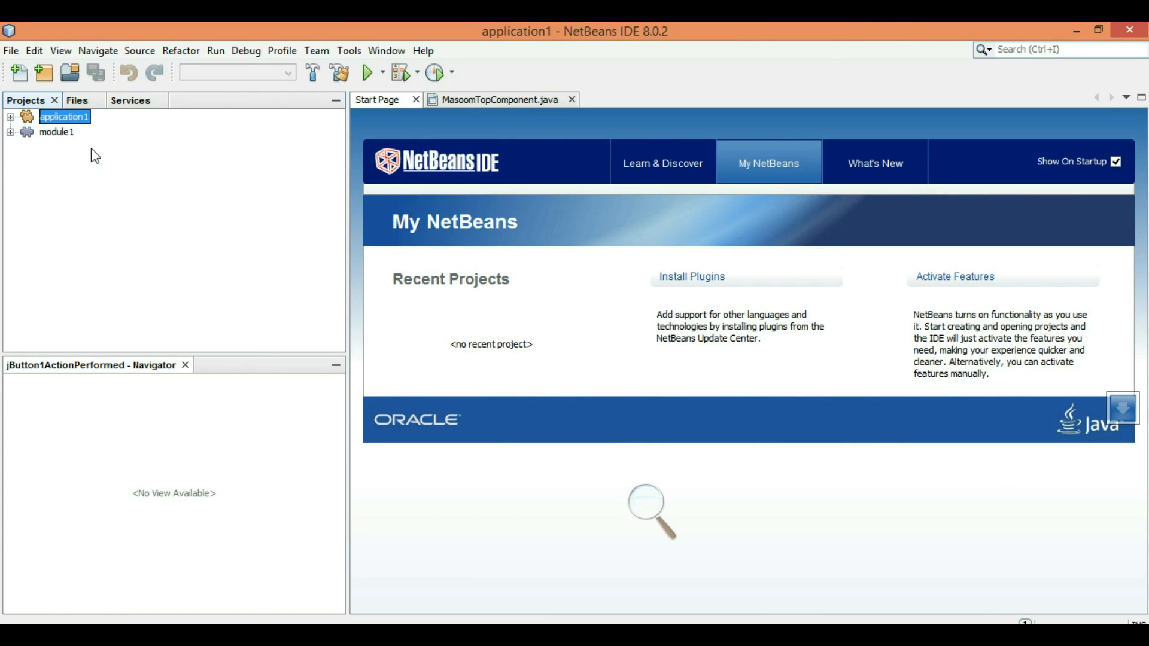
Create a Java Application project named myJavaDownloader using the New Project wizard
{"action": "left_click", "coordinate": [10, 50]}
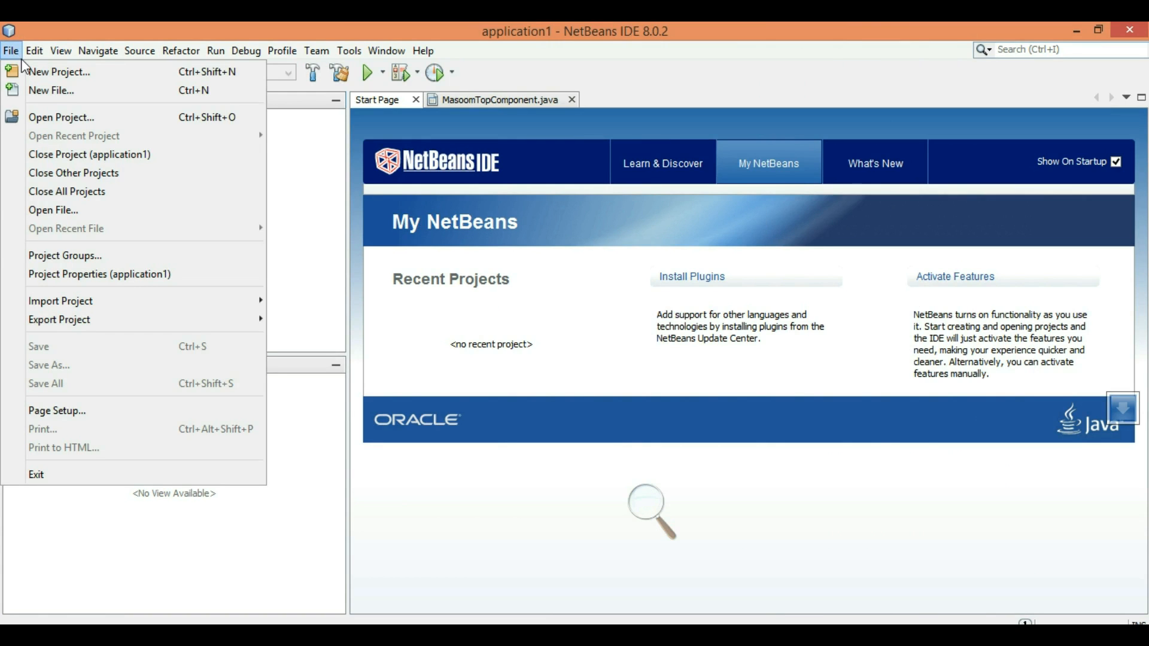
{"action": "left_click", "coordinate": [58, 71]}
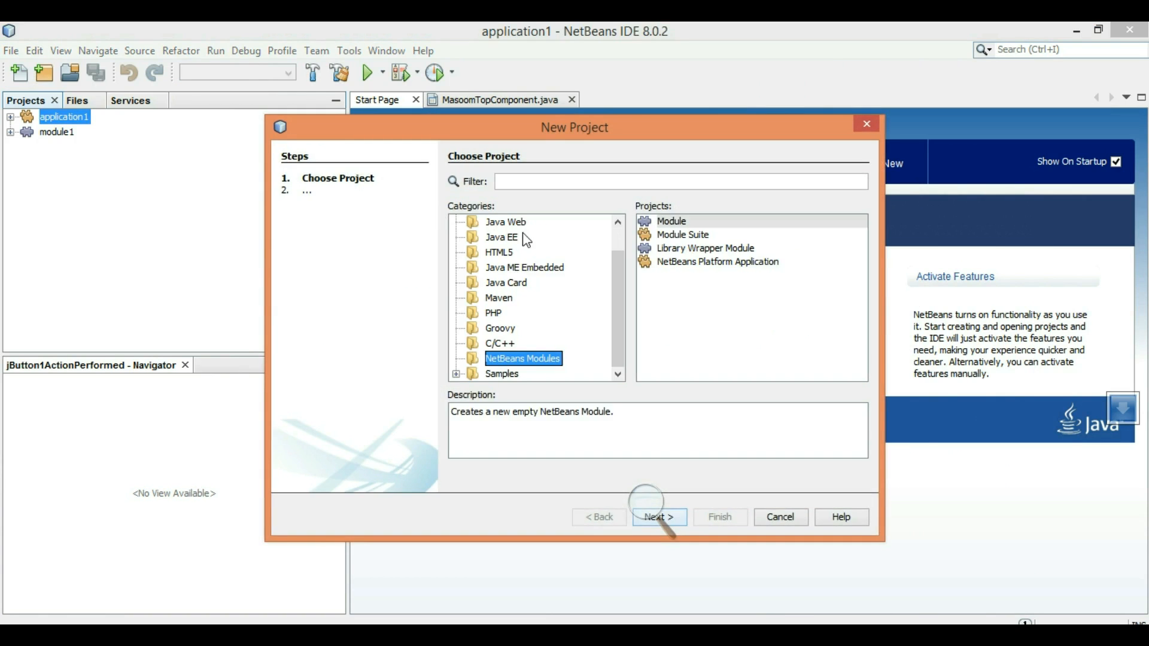
{"action": "scroll", "scroll_direction": "up", "scroll_amount": 3}
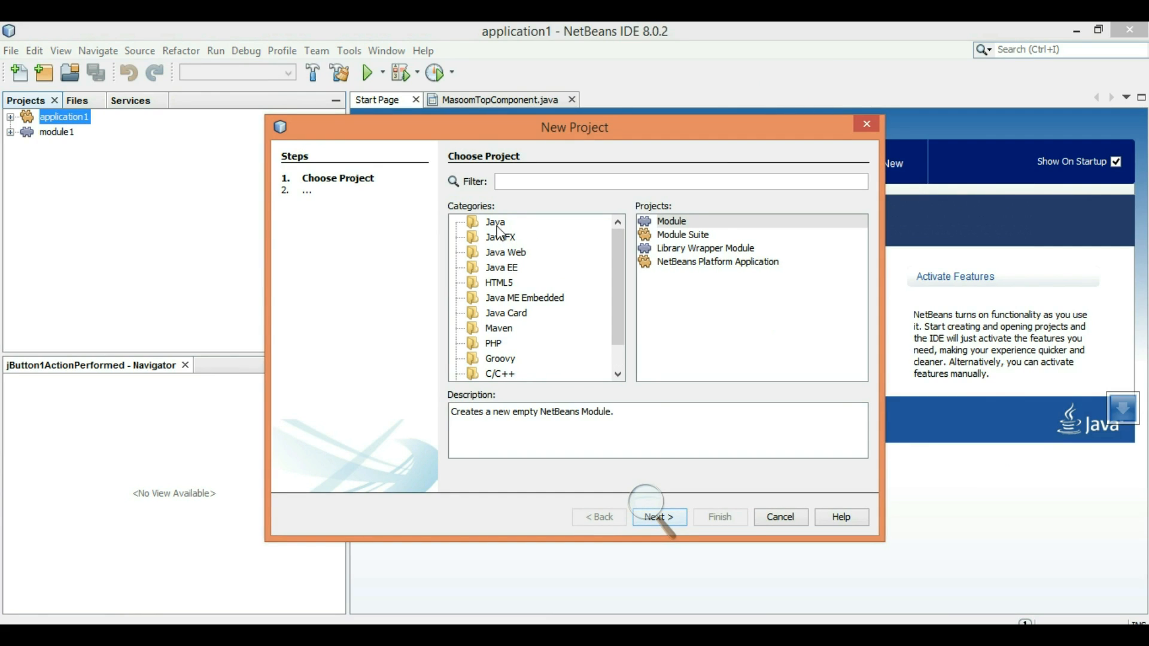
{"action": "left_click", "coordinate": [496, 222]}
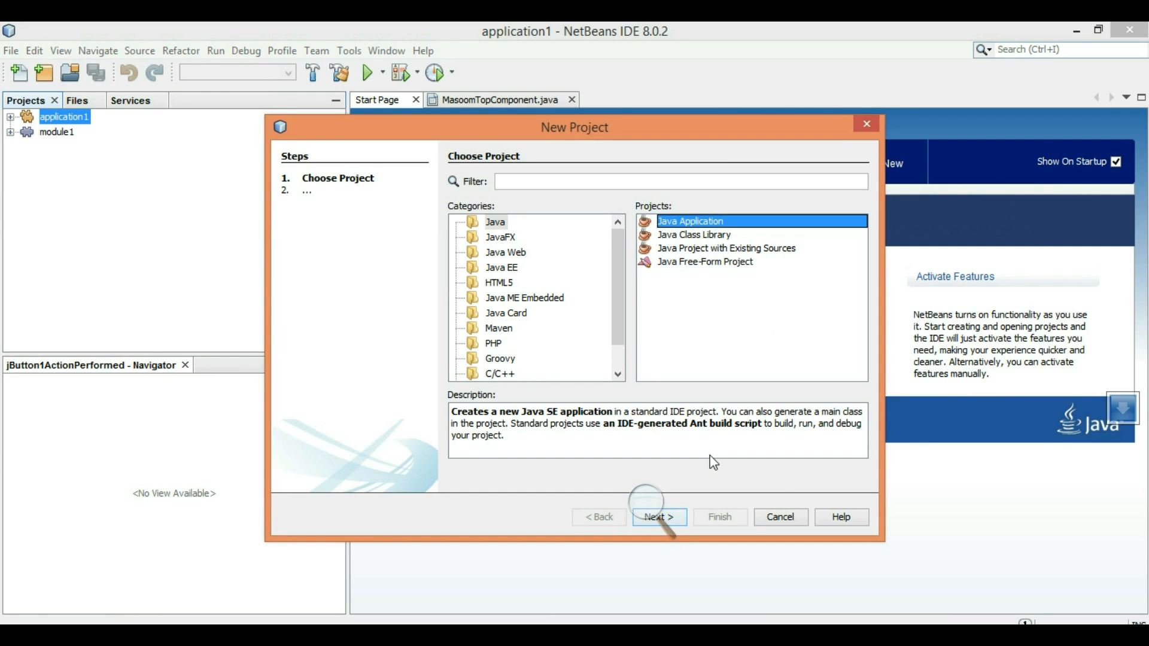
{"action": "left_click", "coordinate": [657, 516]}
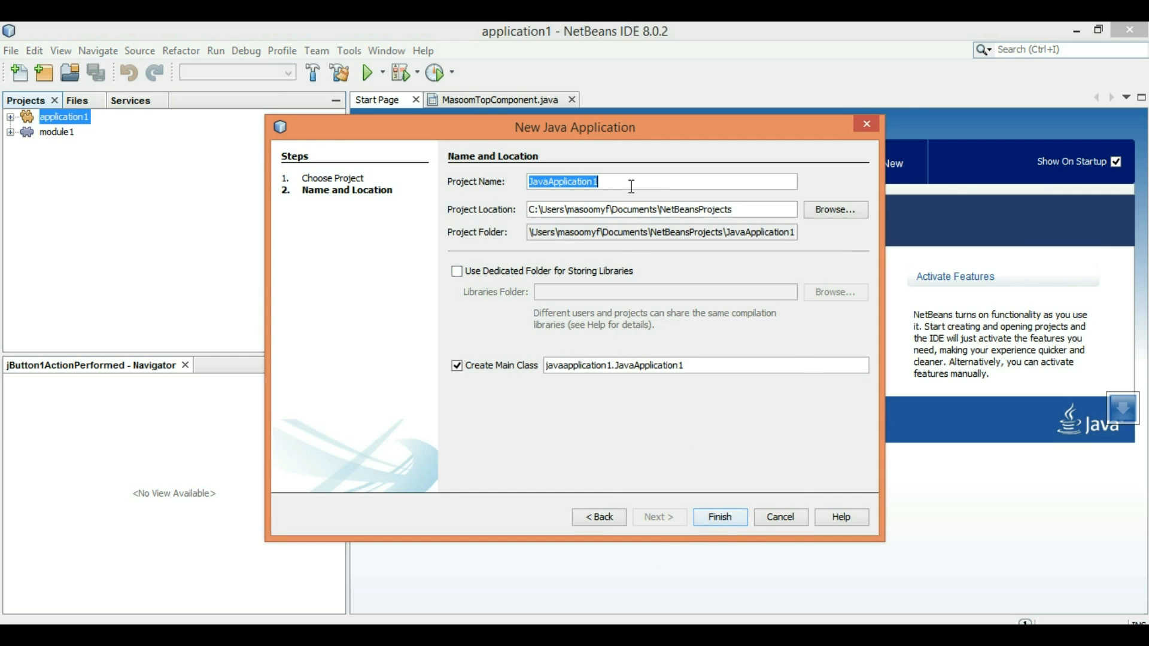
{"action": "type", "text": "my"}
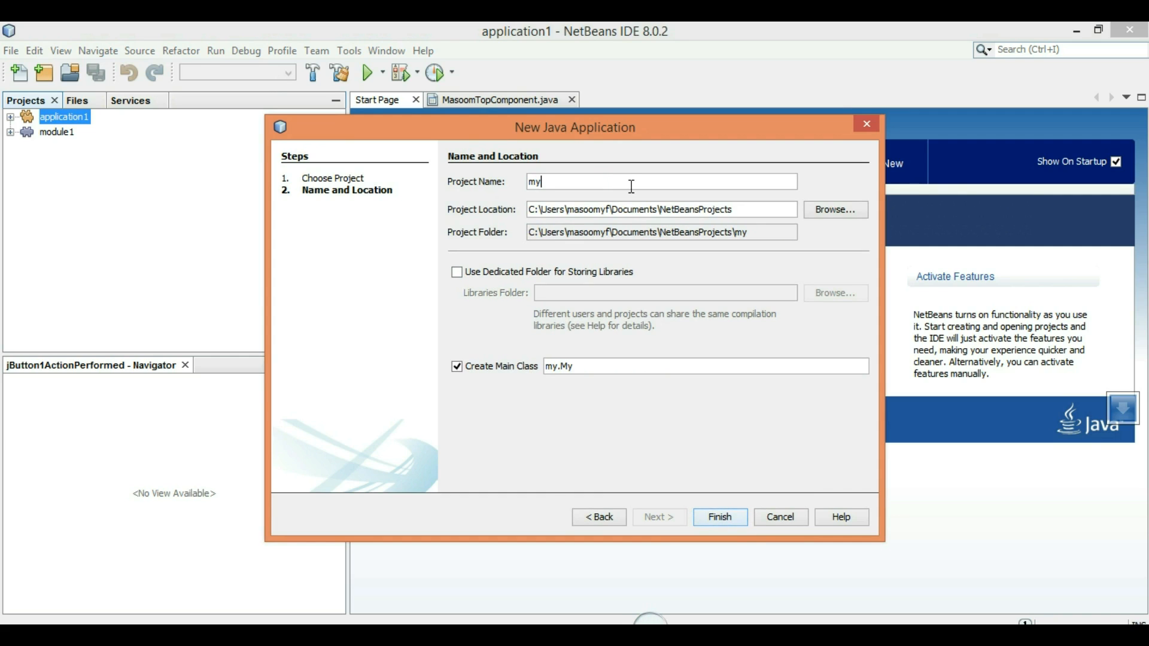
{"action": "type", "text": "Java"}
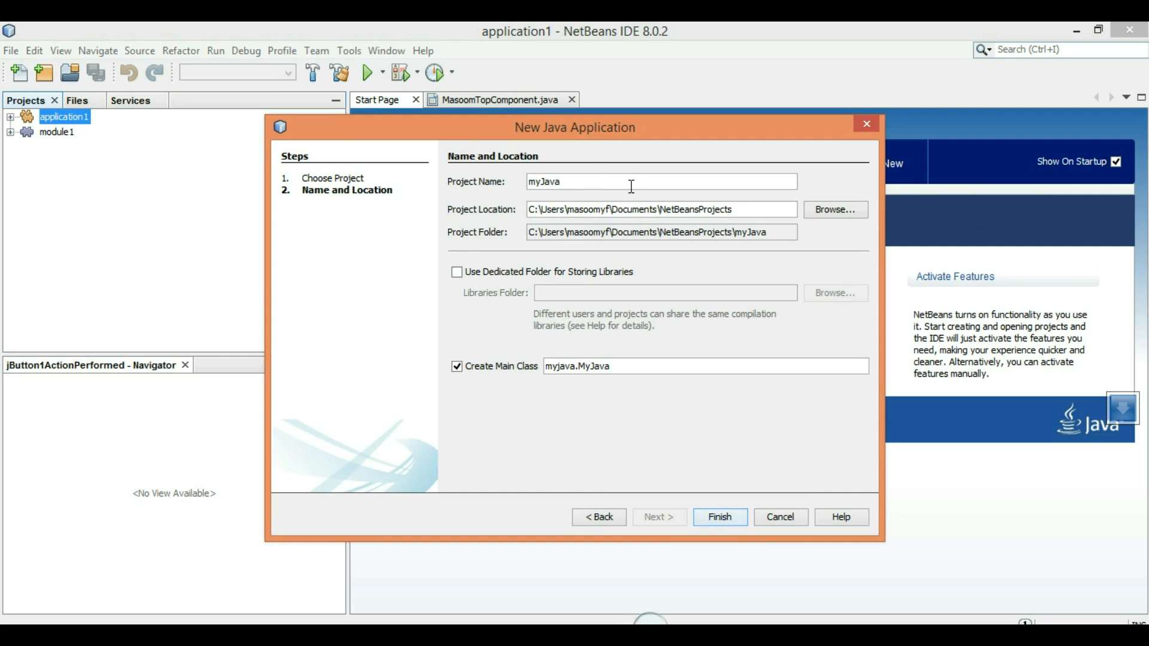
{"action": "type", "text": "Downloade"}
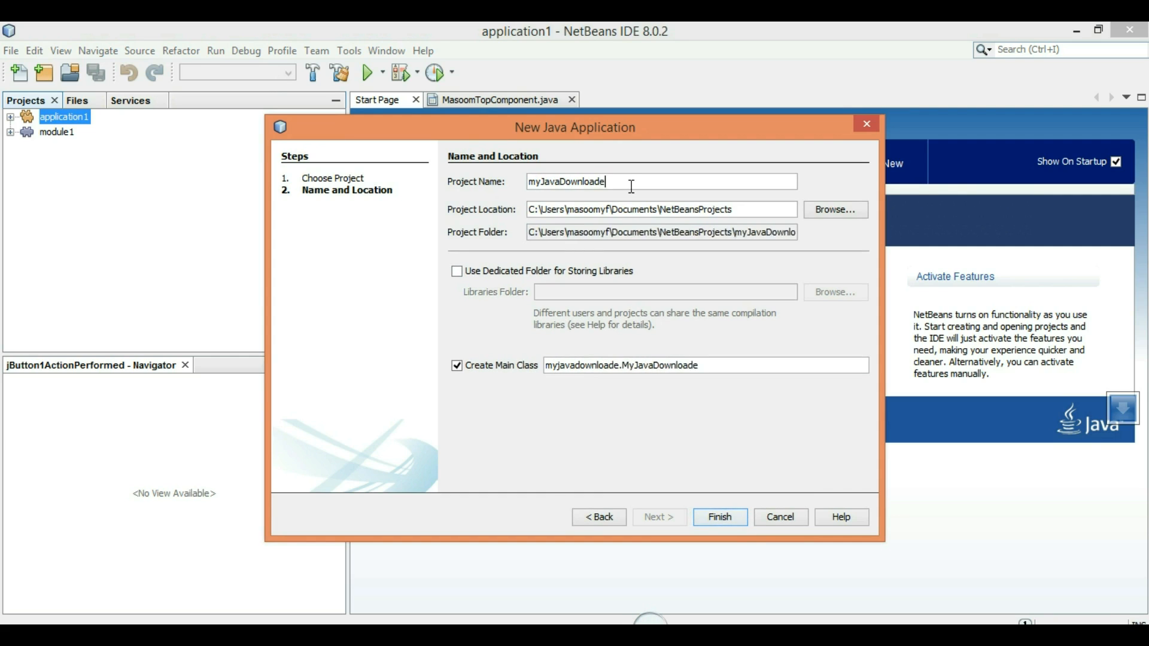
{"action": "type", "text": "r"}
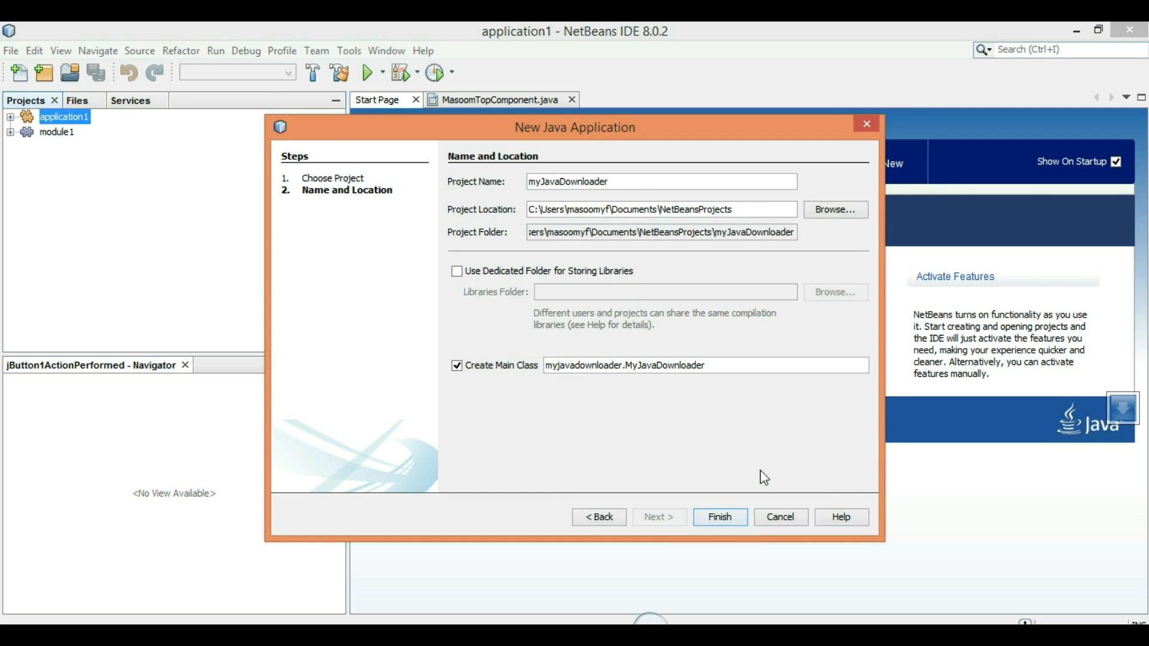
{"action": "left_click", "coordinate": [718, 516]}
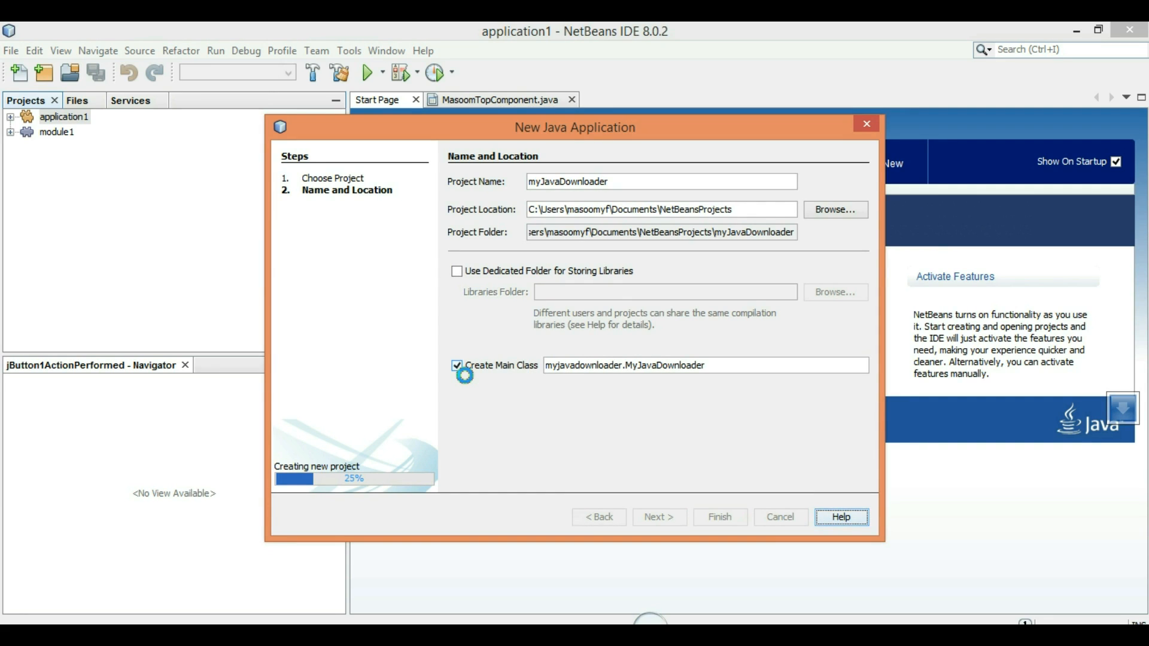
{"action": "left_click", "coordinate": [719, 516]}
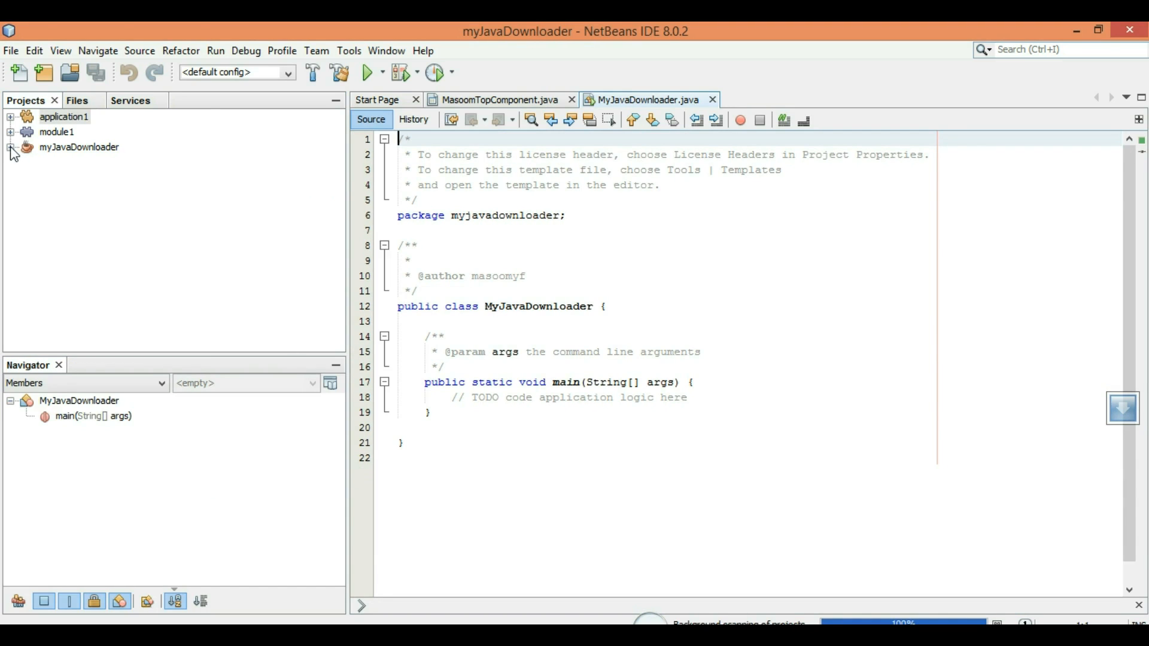
Expand the project tree and delete MyJavaDownloader.java from the myjavadownloader package
{"action": "left_click", "coordinate": [13, 147]}
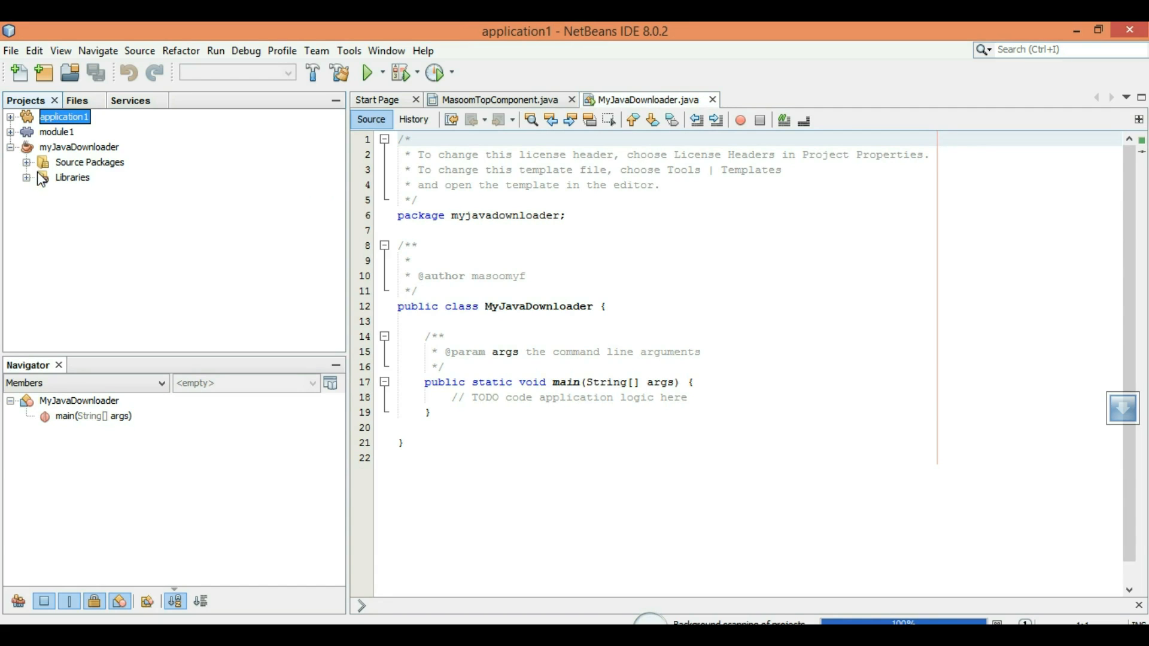
{"action": "left_click", "coordinate": [25, 162]}
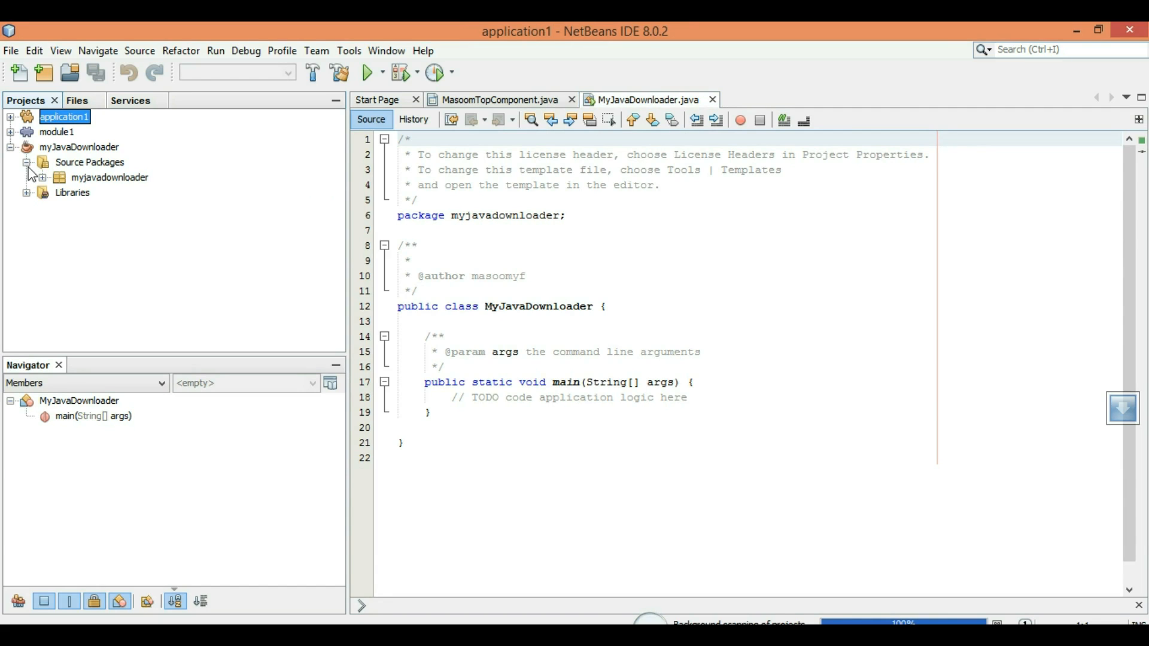
{"action": "left_click", "coordinate": [42, 177]}
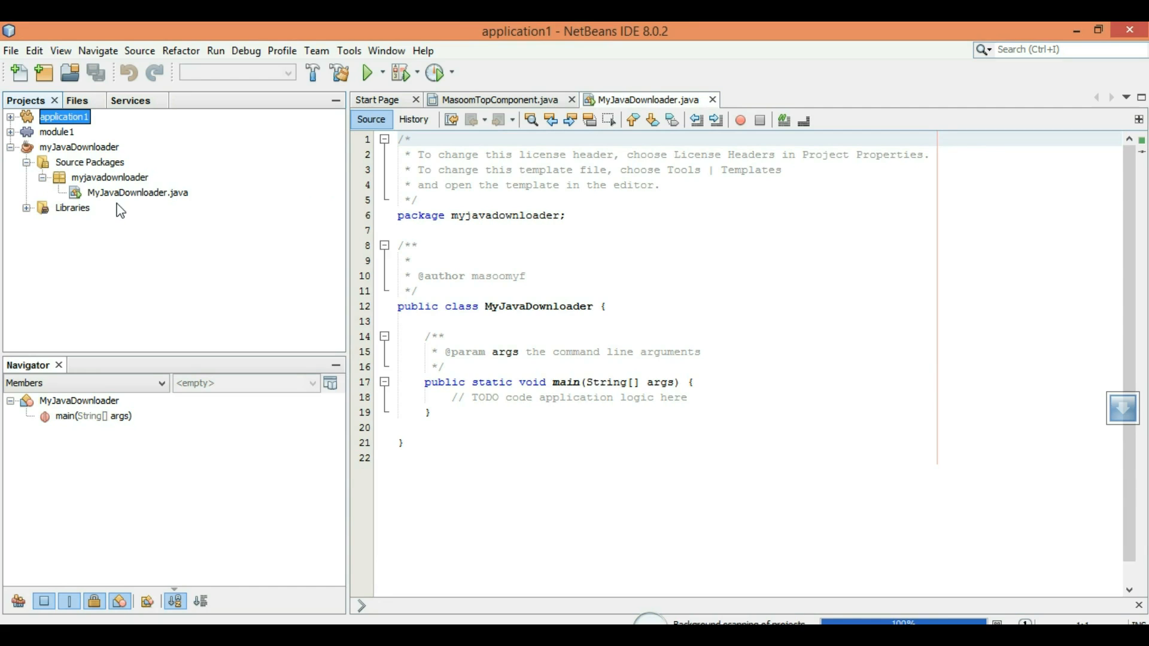
{"action": "left_click", "coordinate": [137, 193]}
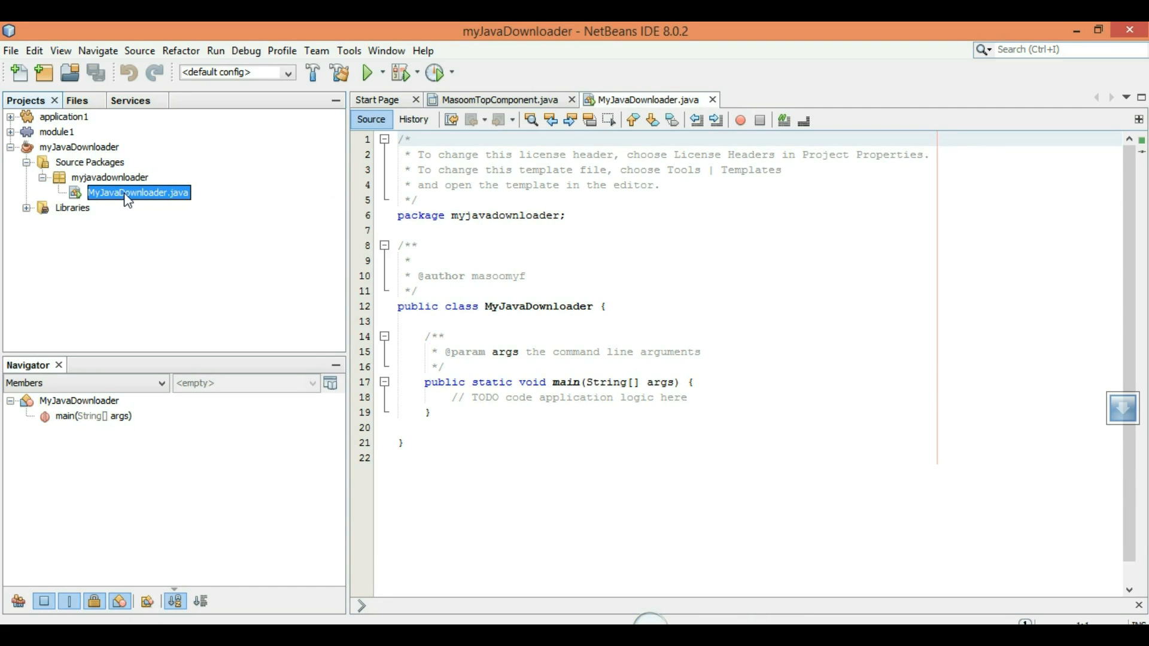
{"action": "right_click", "coordinate": [138, 193]}
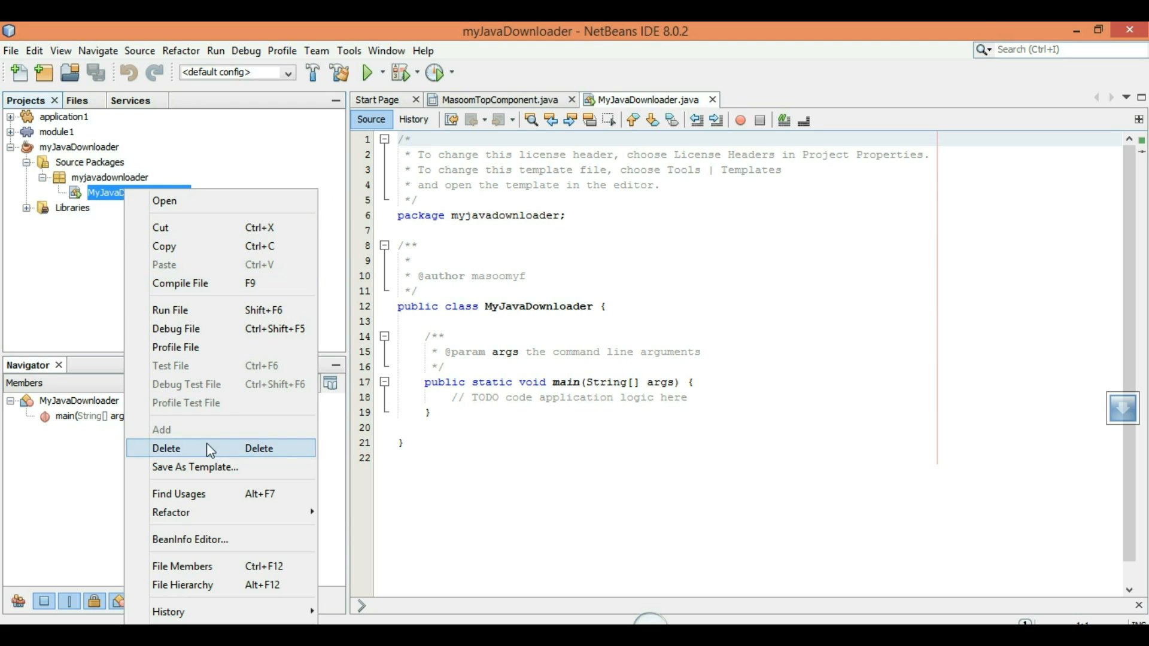
{"action": "left_click", "coordinate": [165, 448]}
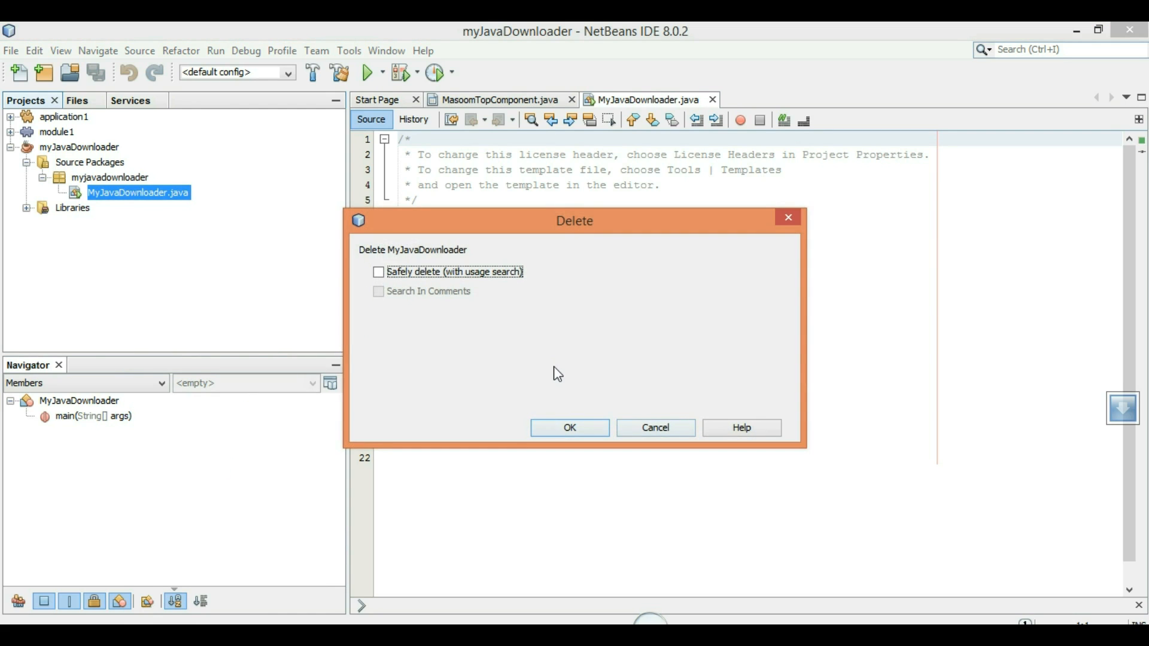
{"action": "left_click", "coordinate": [568, 427]}
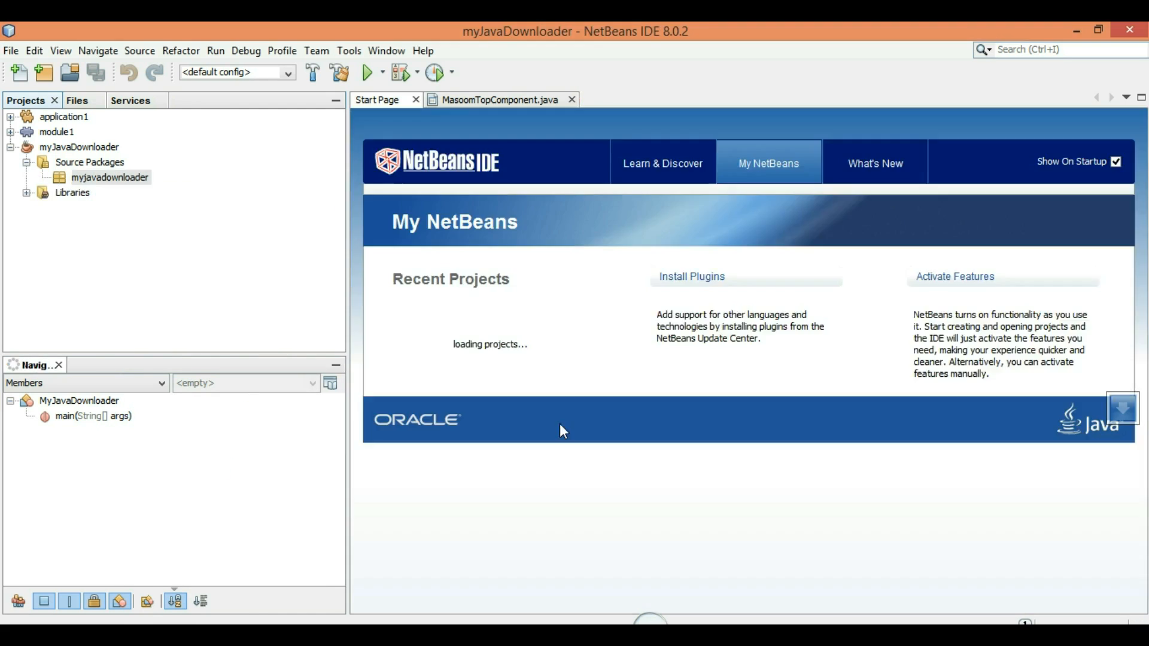
Create a JFrame Form class myJavaDownloader inside the myjavadownloader package
{"action": "left_click", "coordinate": [110, 177]}
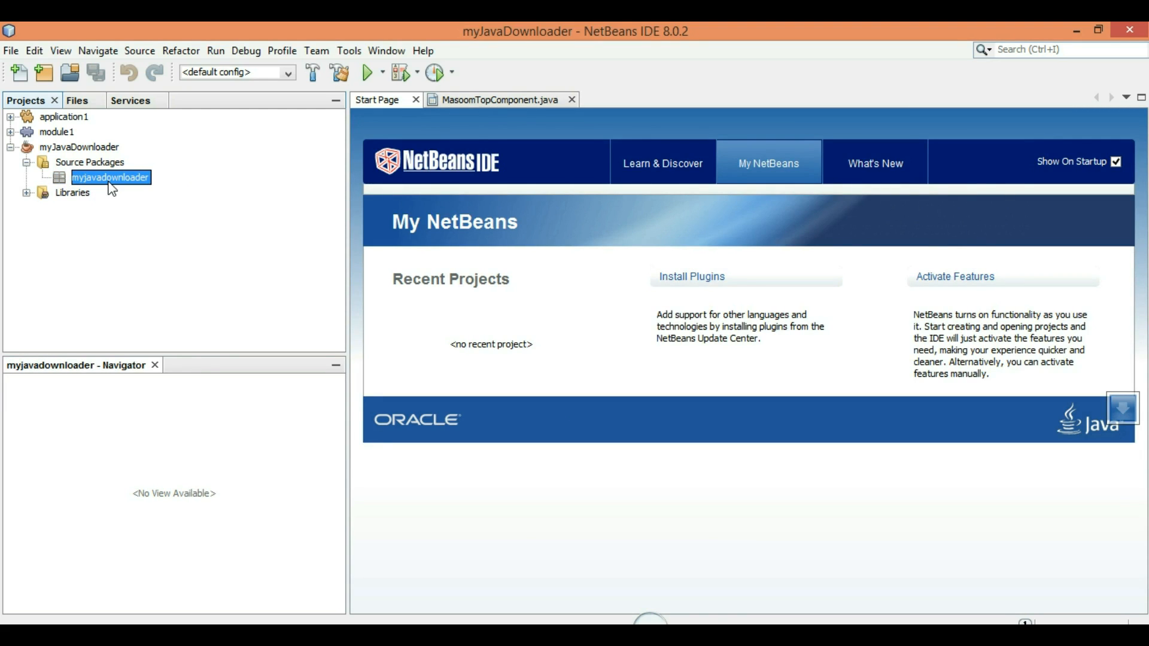
{"action": "right_click", "coordinate": [110, 177]}
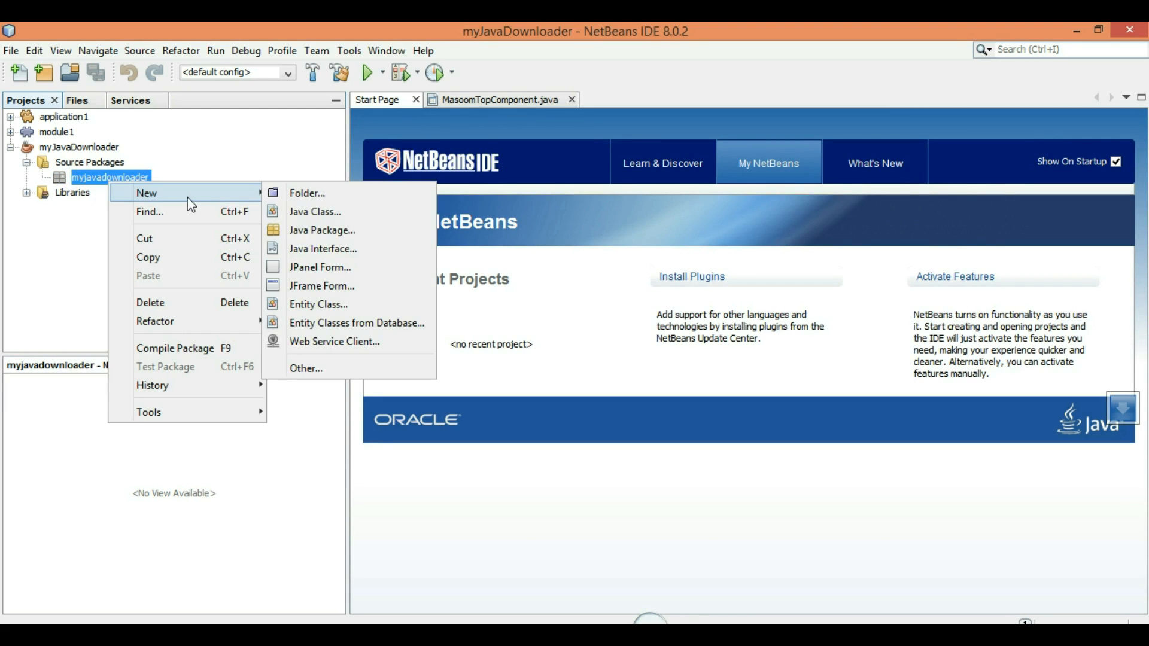
{"action": "mouse_move", "coordinate": [319, 286]}
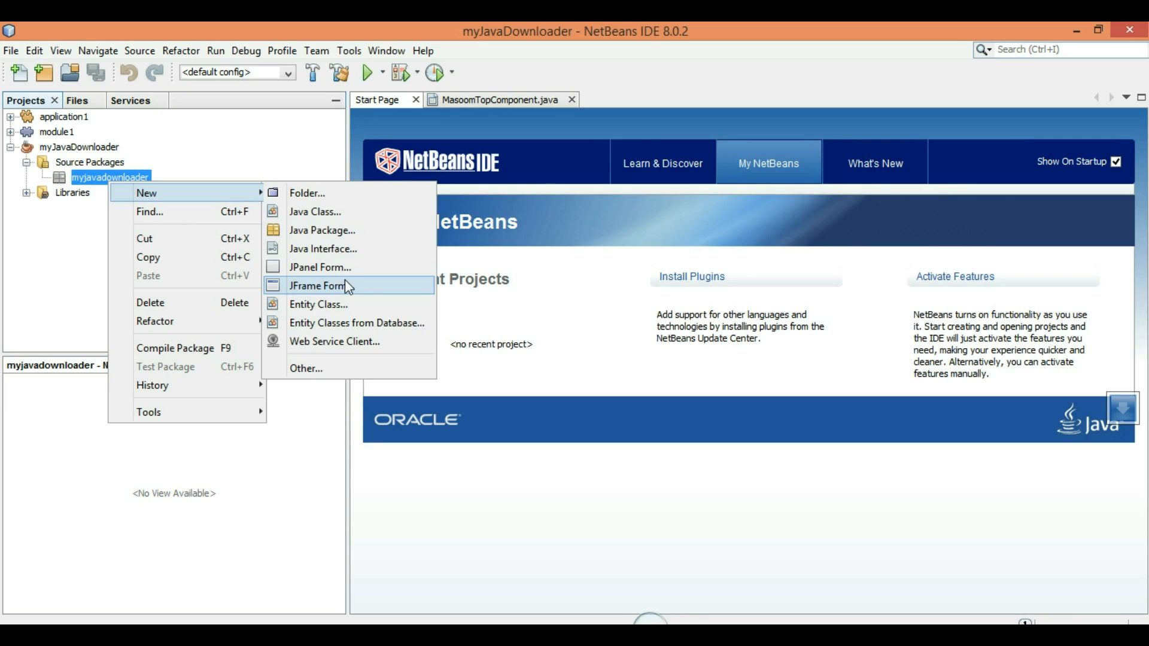
{"action": "left_click", "coordinate": [317, 286]}
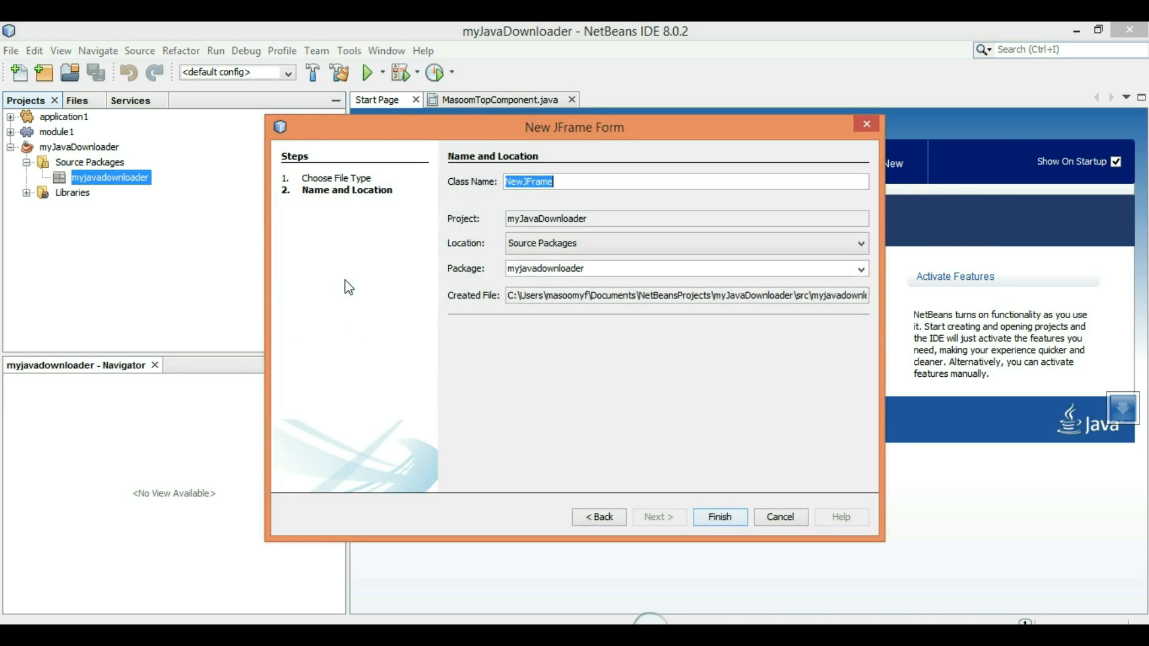
{"action": "type", "text": "my"}
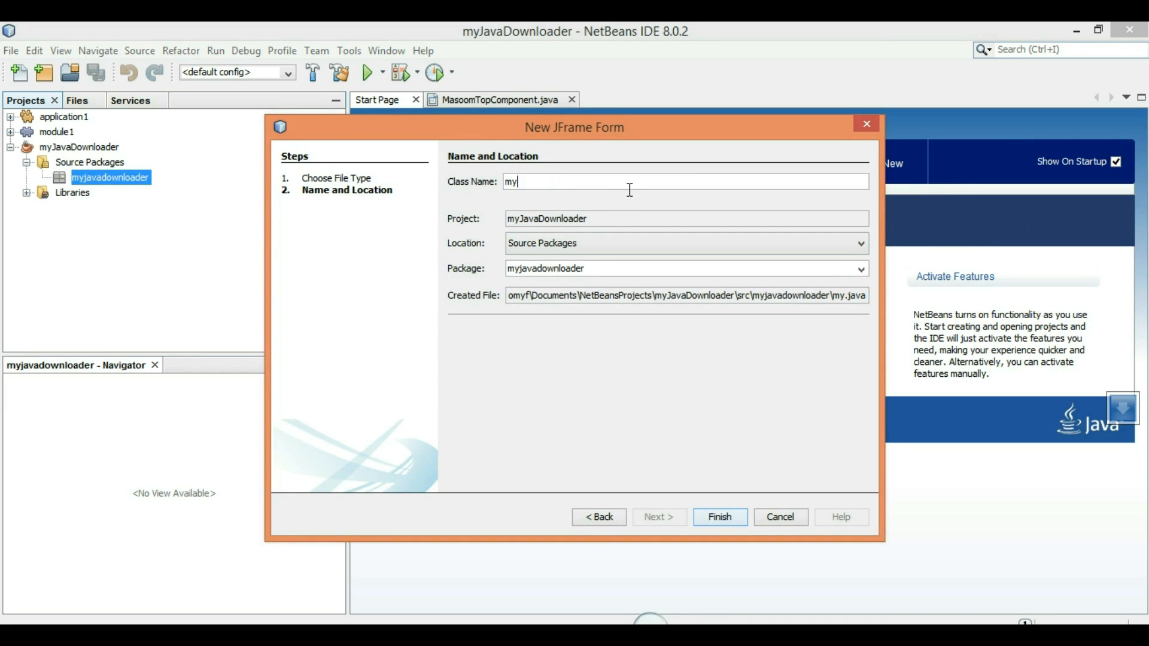
{"action": "type", "text": "JavaDownloader"}
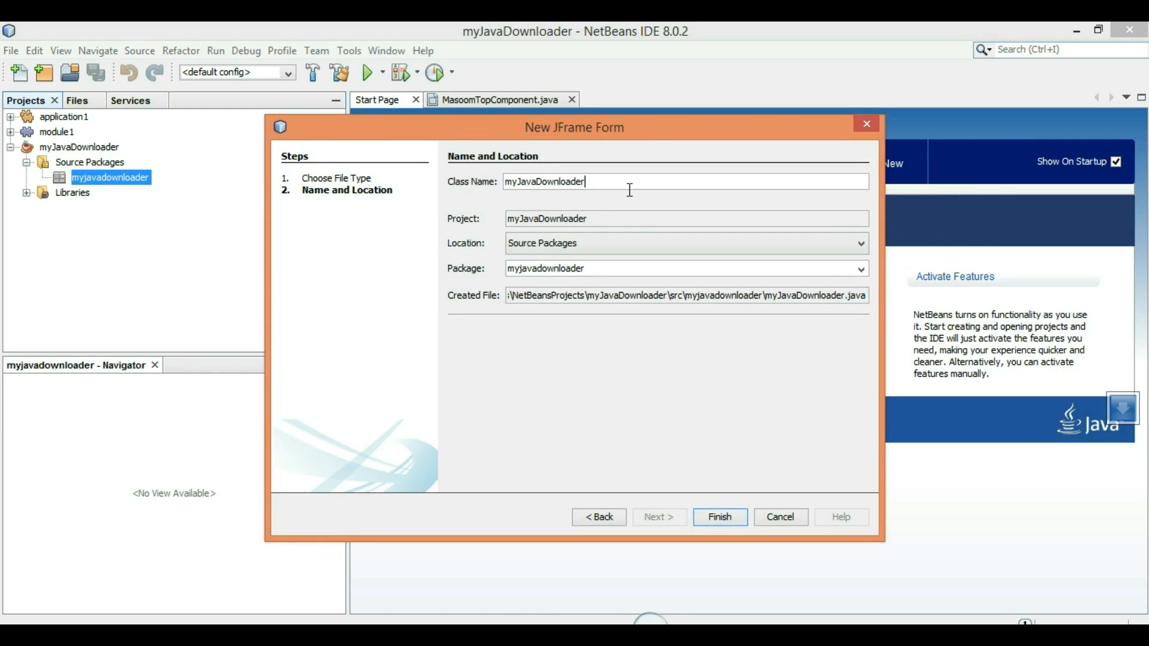
{"action": "left_click", "coordinate": [718, 516]}
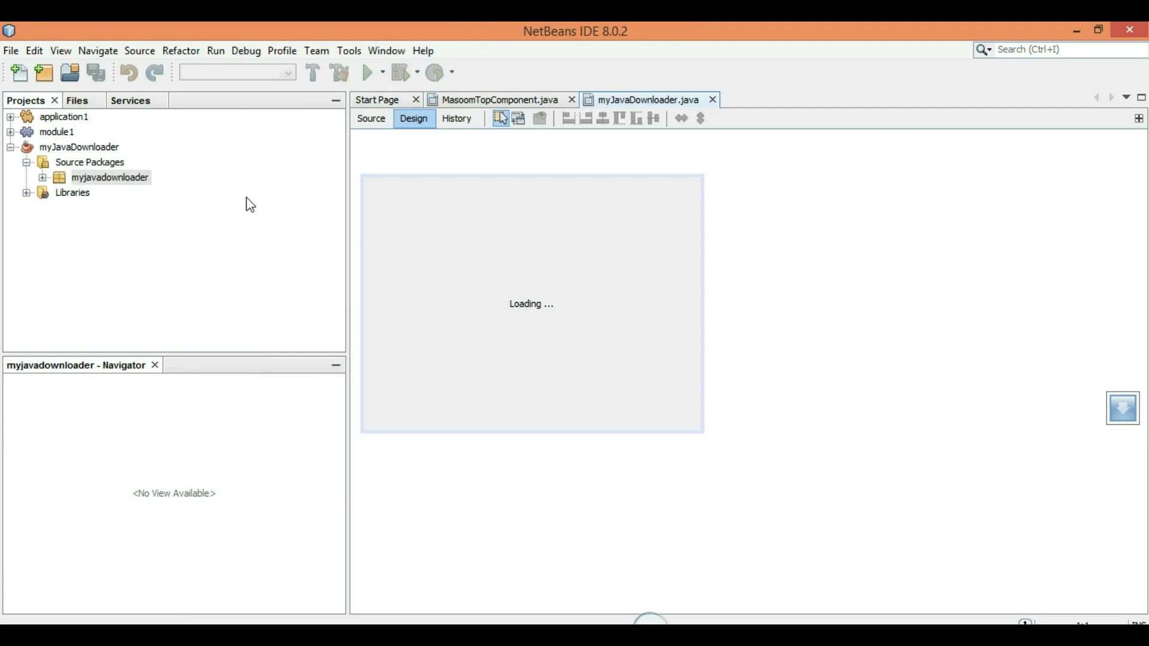
Shrink the frame and add a label with the text 'Url:'
{"action": "left_click", "coordinate": [52, 177]}
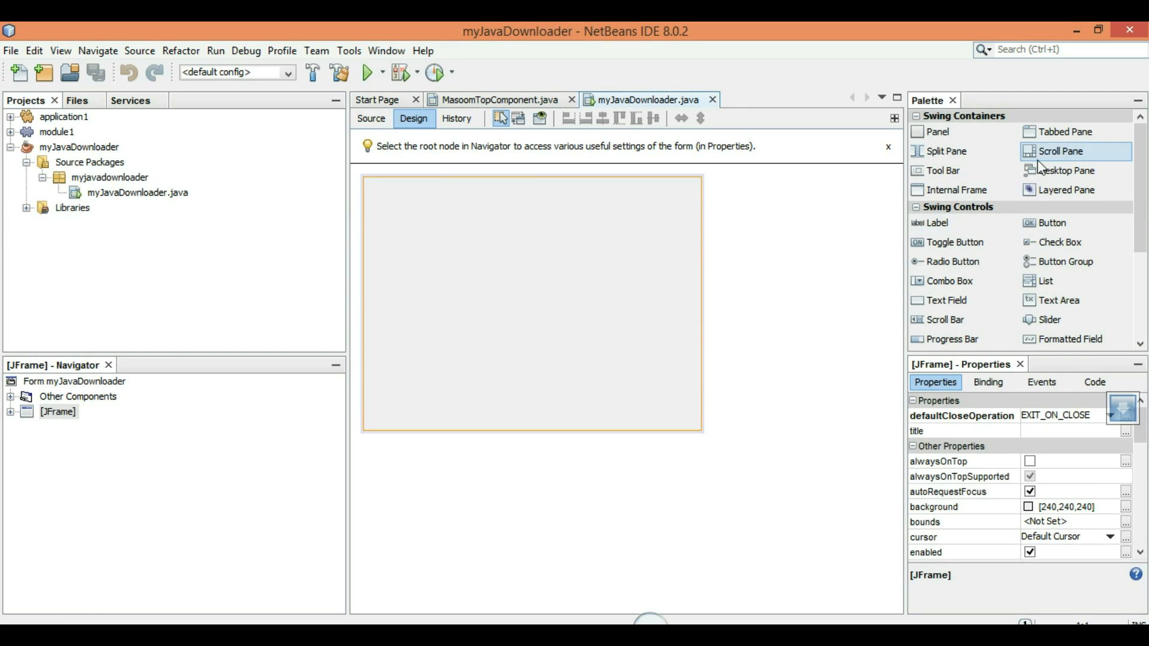
{"action": "mouse_move", "coordinate": [554, 441]}
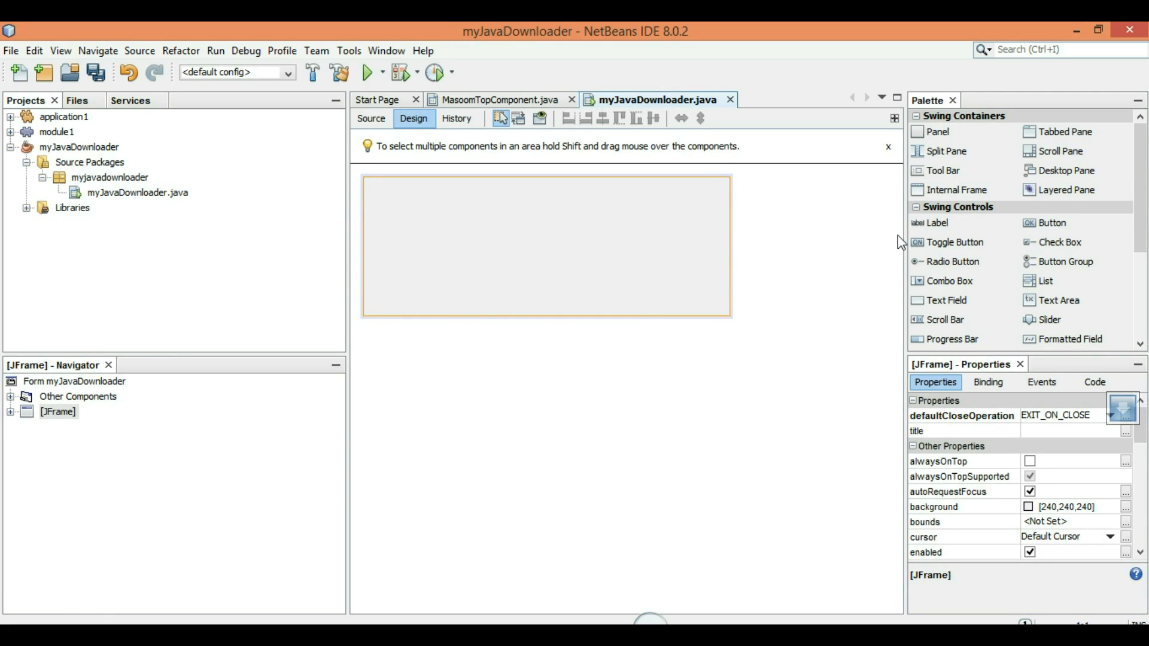
{"action": "mouse_move", "coordinate": [940, 229]}
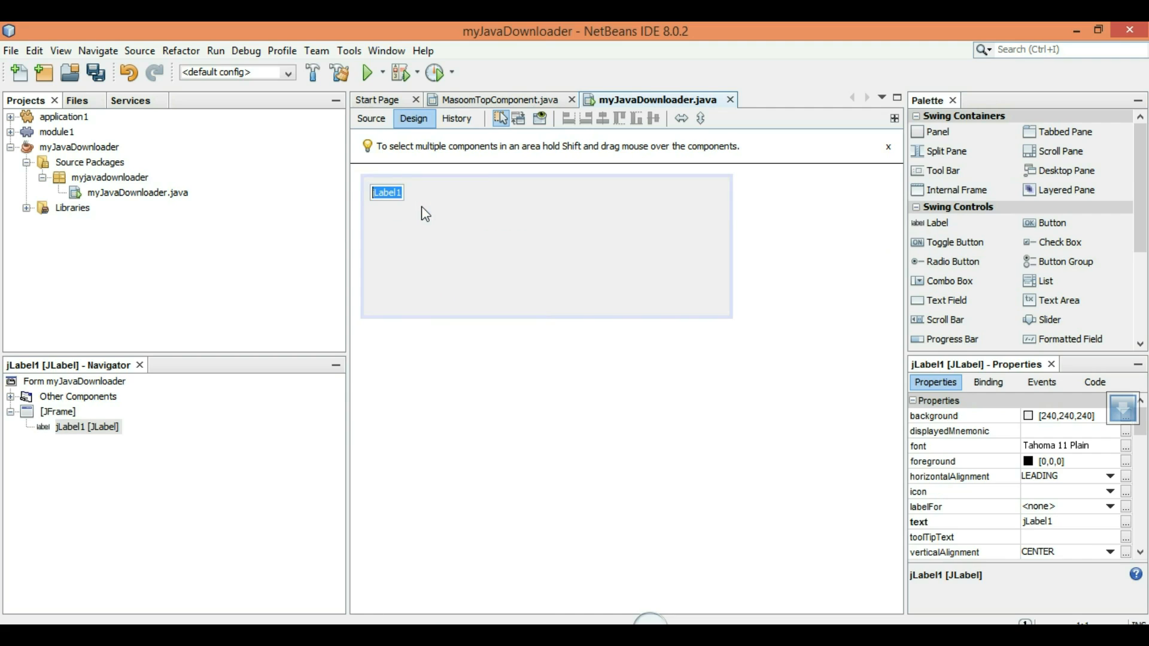
{"action": "type", "text": "Url:"}
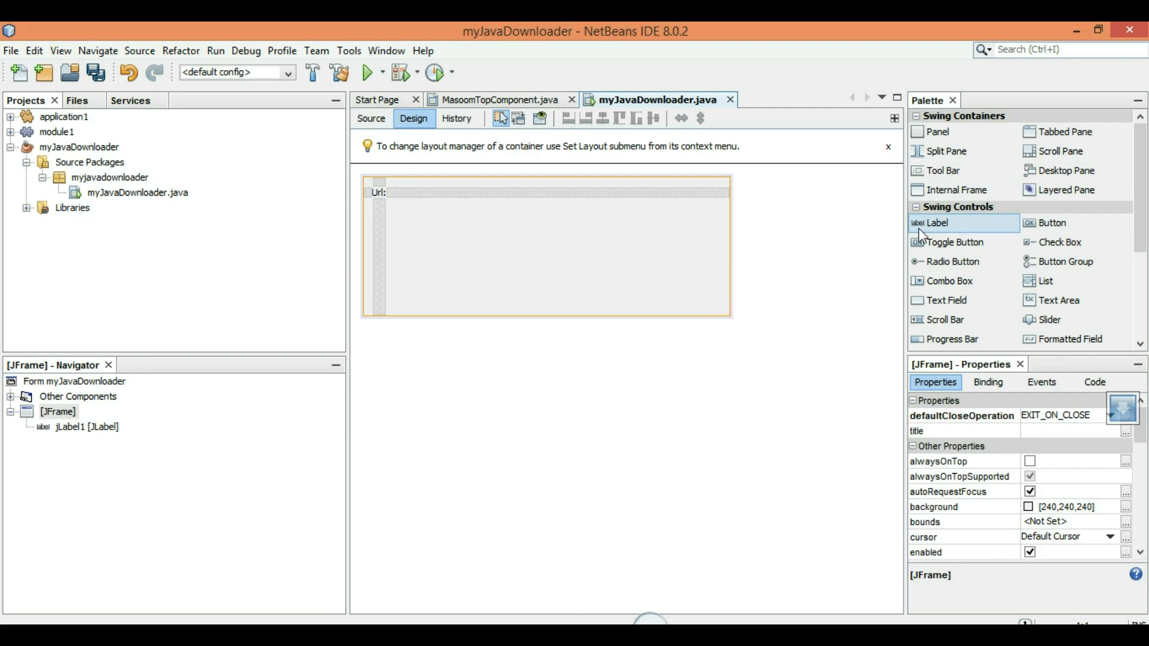
{"action": "mouse_move", "coordinate": [945, 300]}
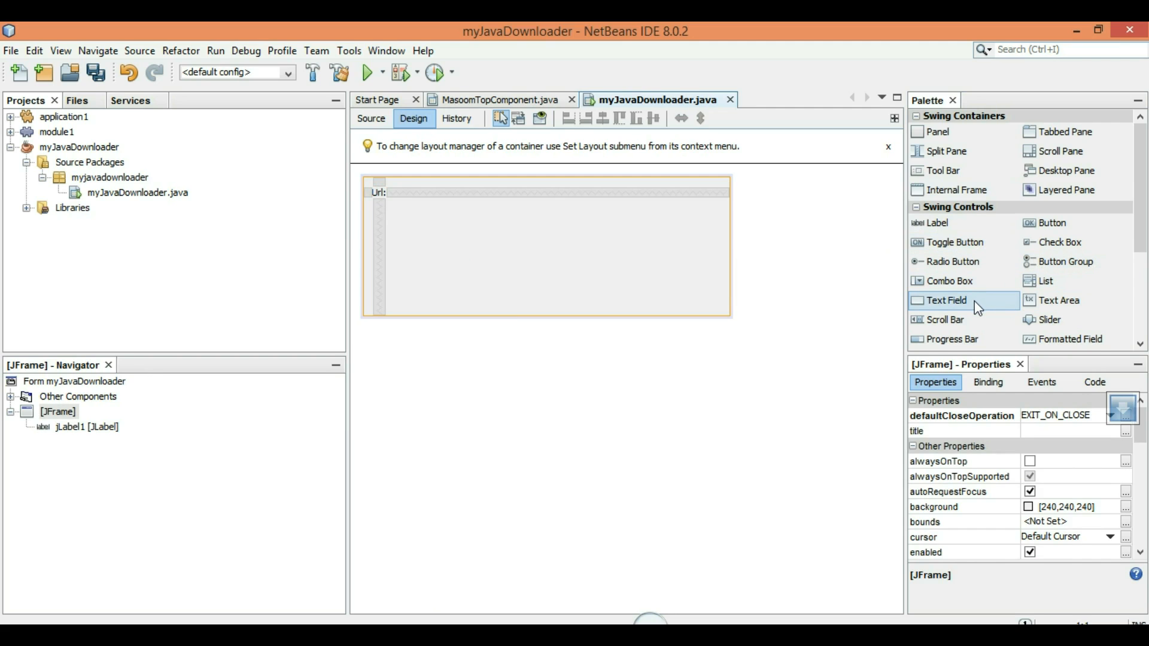
Place a text field beside the Url label
{"action": "left_click", "coordinate": [946, 300]}
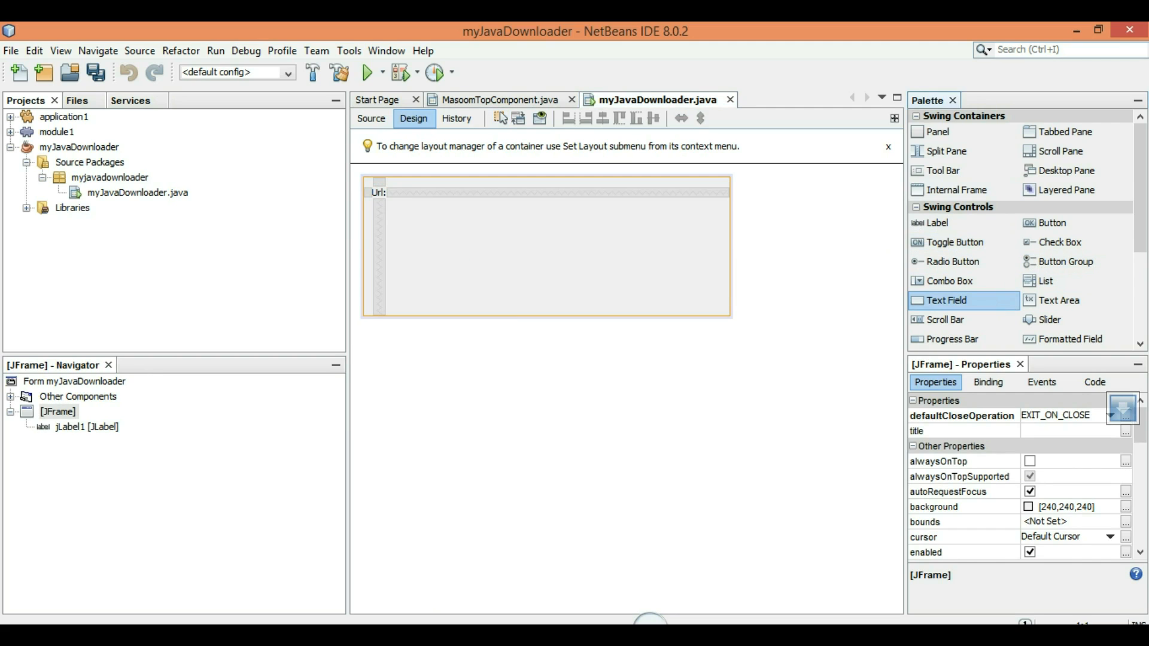
{"action": "left_click", "coordinate": [427, 193]}
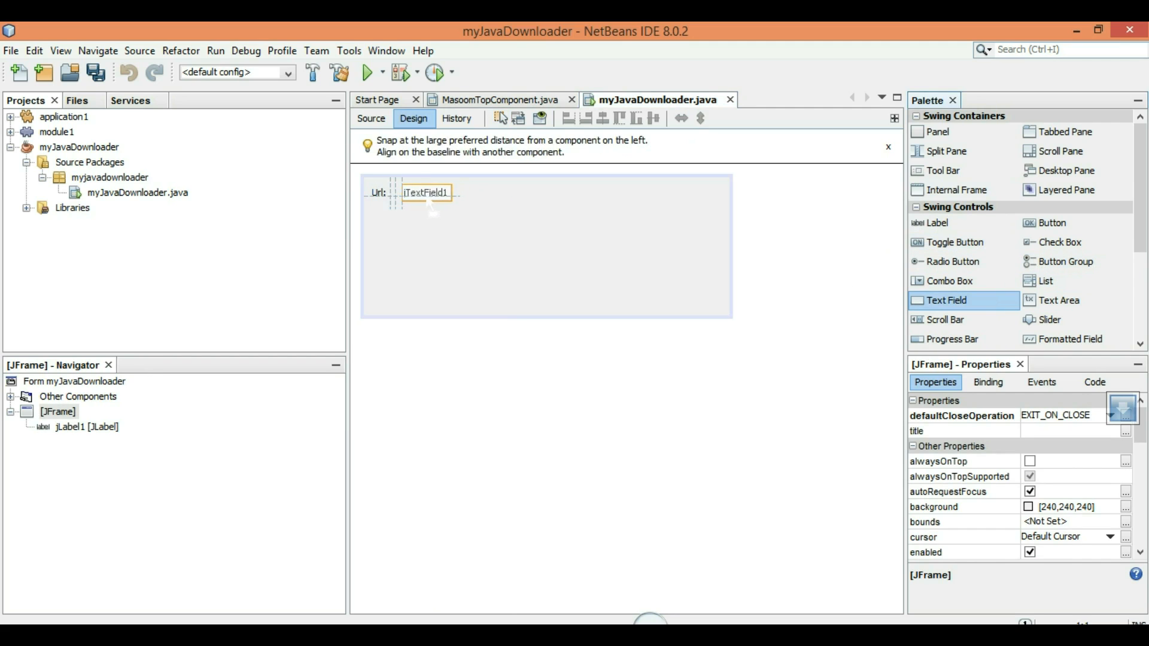
{"action": "left_click", "coordinate": [427, 195]}
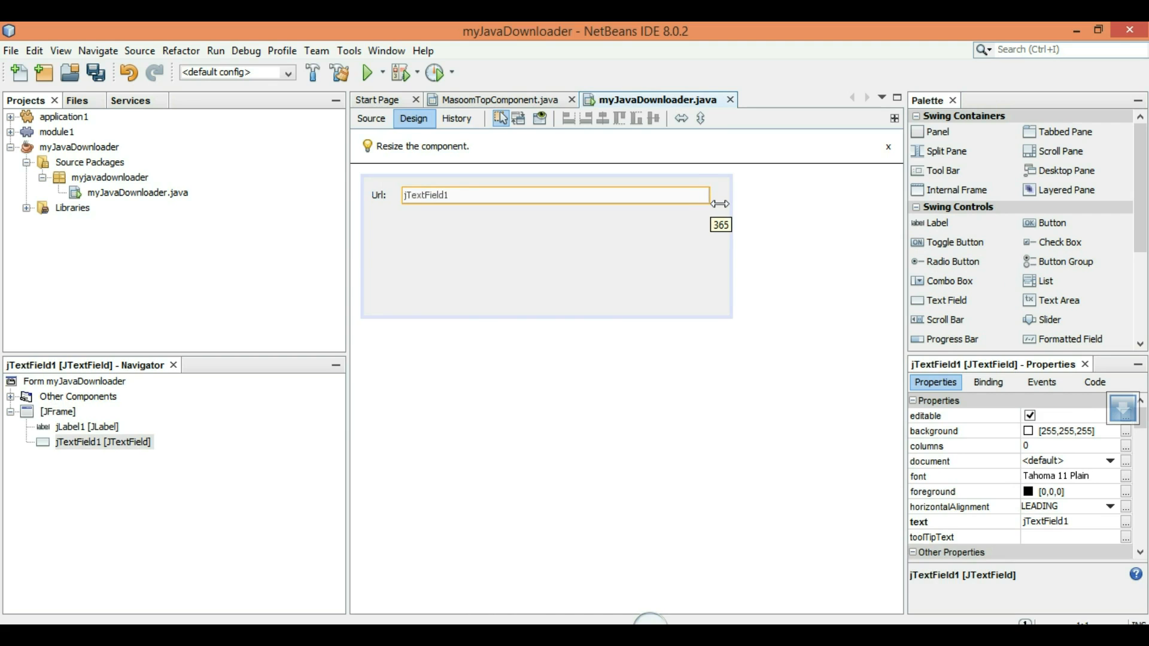
Rename the text field's variable to txtUrl
{"action": "right_click", "coordinate": [555, 195]}
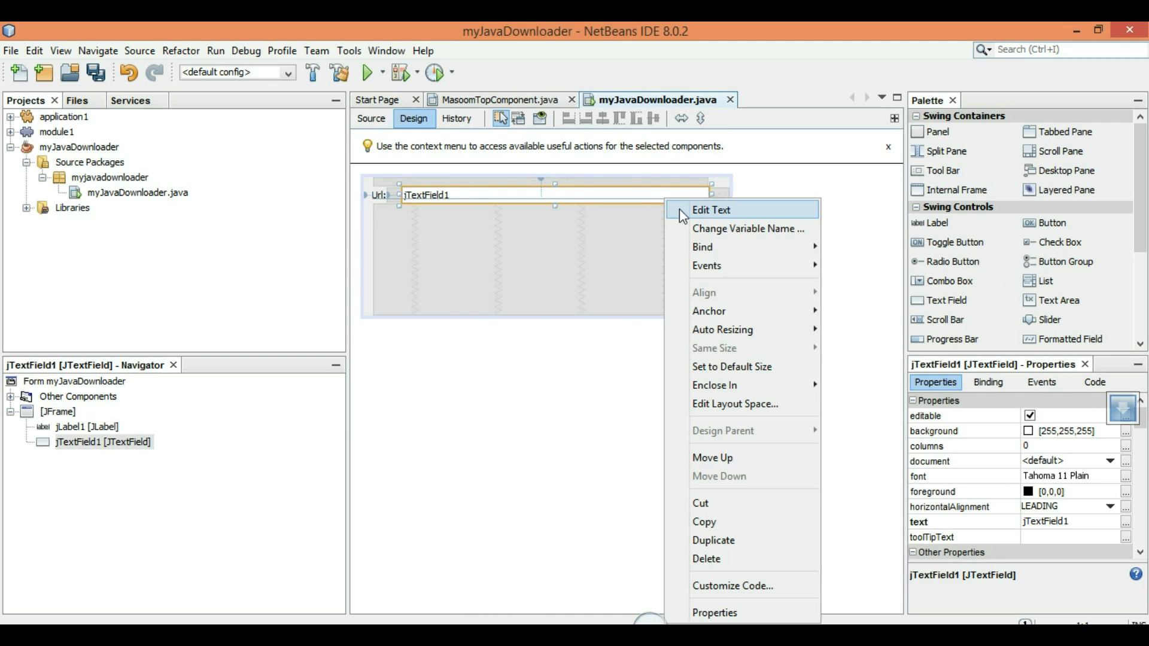
{"action": "left_click", "coordinate": [748, 229]}
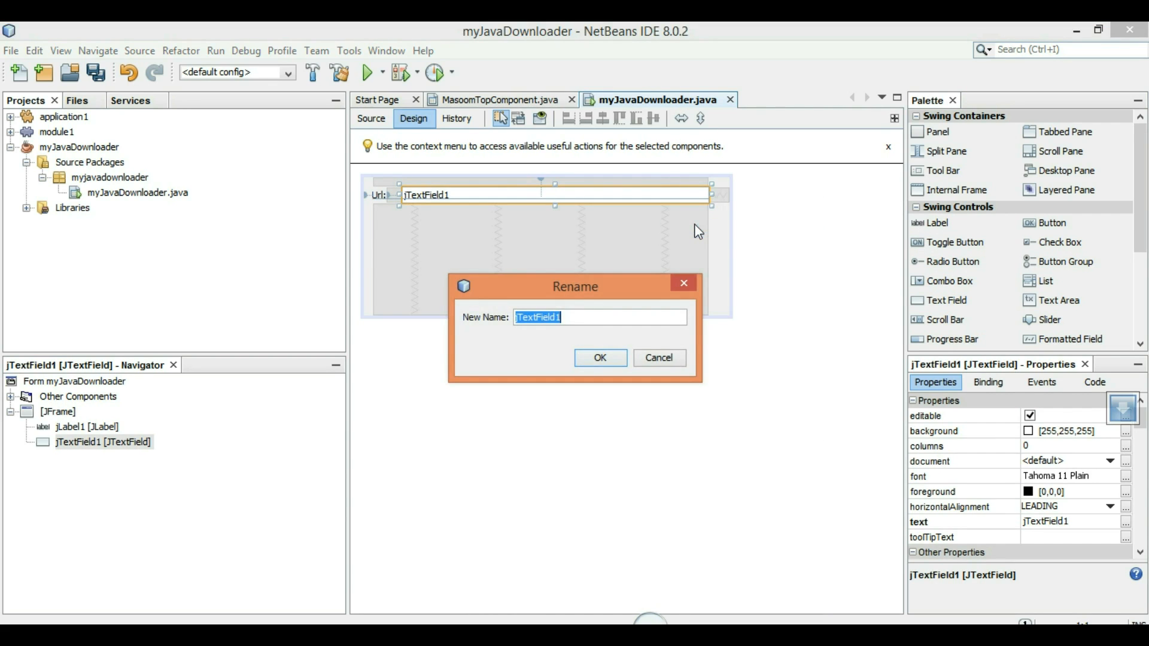
{"action": "type", "text": "txt"}
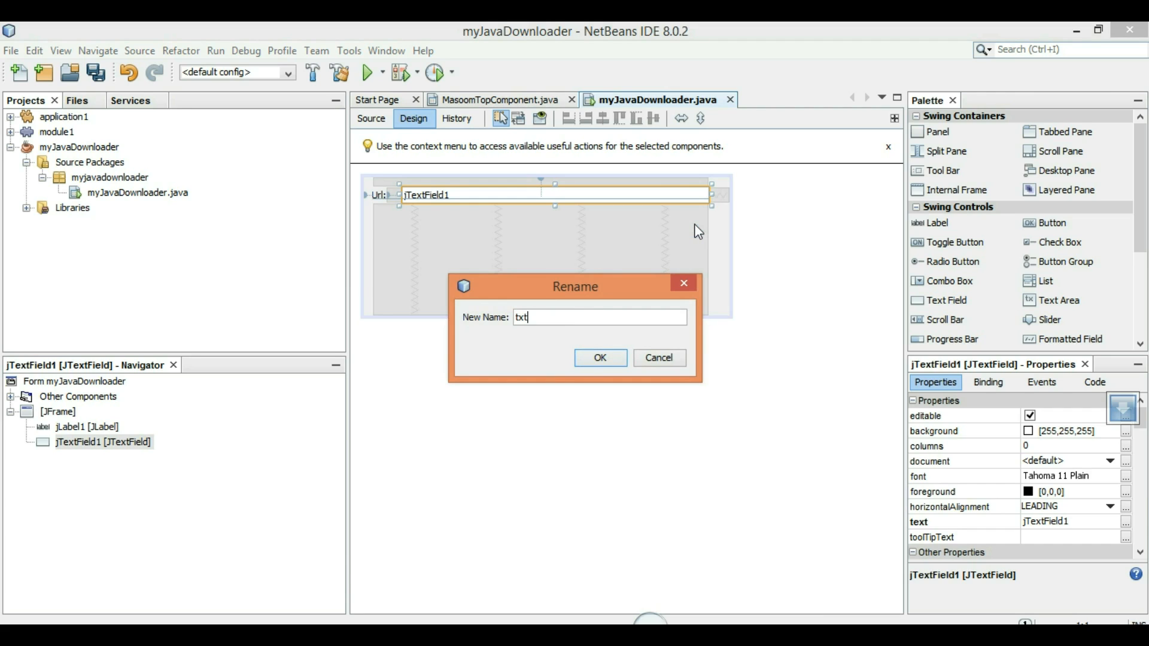
{"action": "type", "text": "Url"}
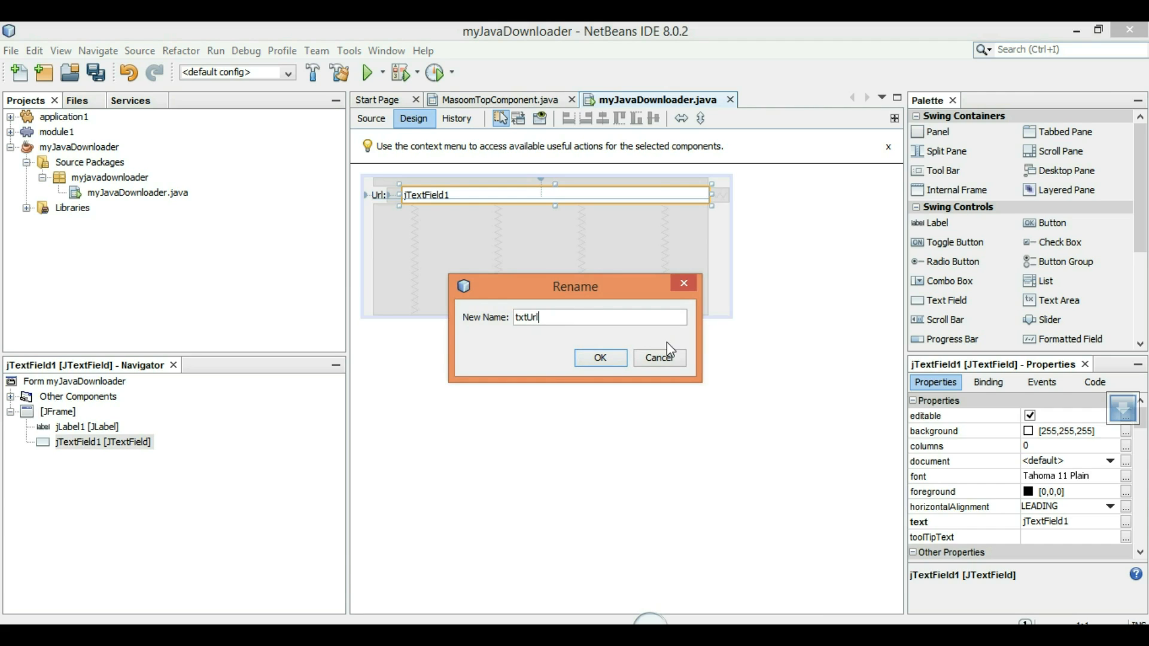
{"action": "left_click", "coordinate": [600, 357]}
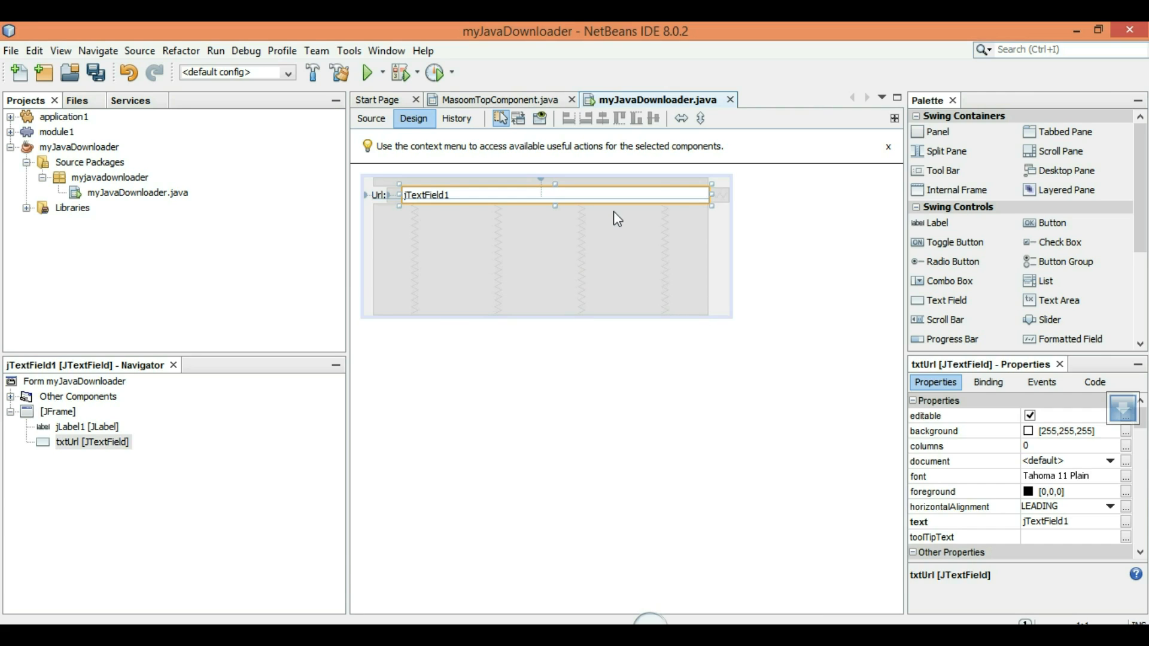
Clear the text field's default text so it is empty
{"action": "right_click", "coordinate": [584, 198]}
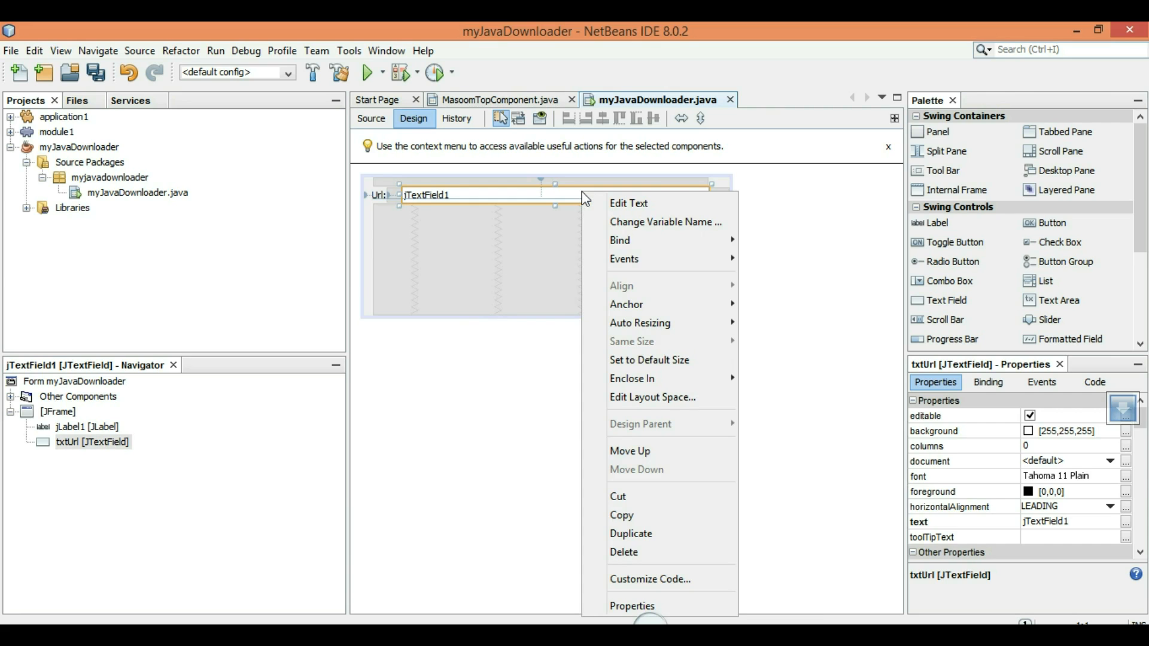
{"action": "left_click", "coordinate": [607, 209]}
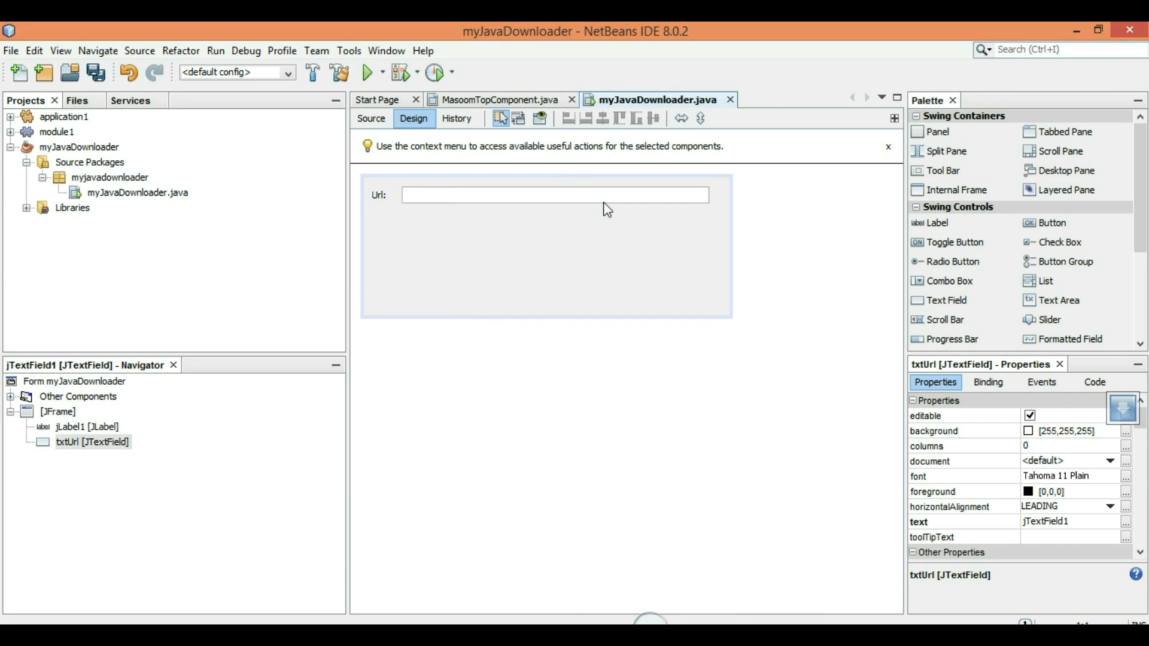
{"action": "left_click", "coordinate": [542, 264]}
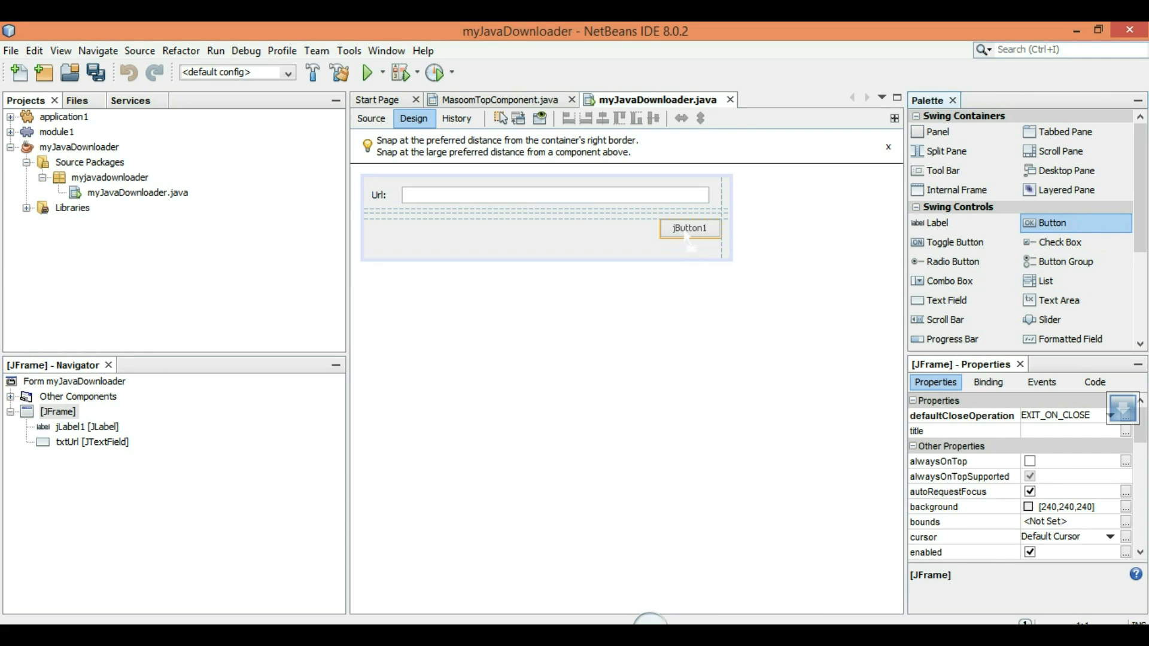
Place a button below the URL field and rename its variable to cmdDownload
{"action": "left_click", "coordinate": [687, 228]}
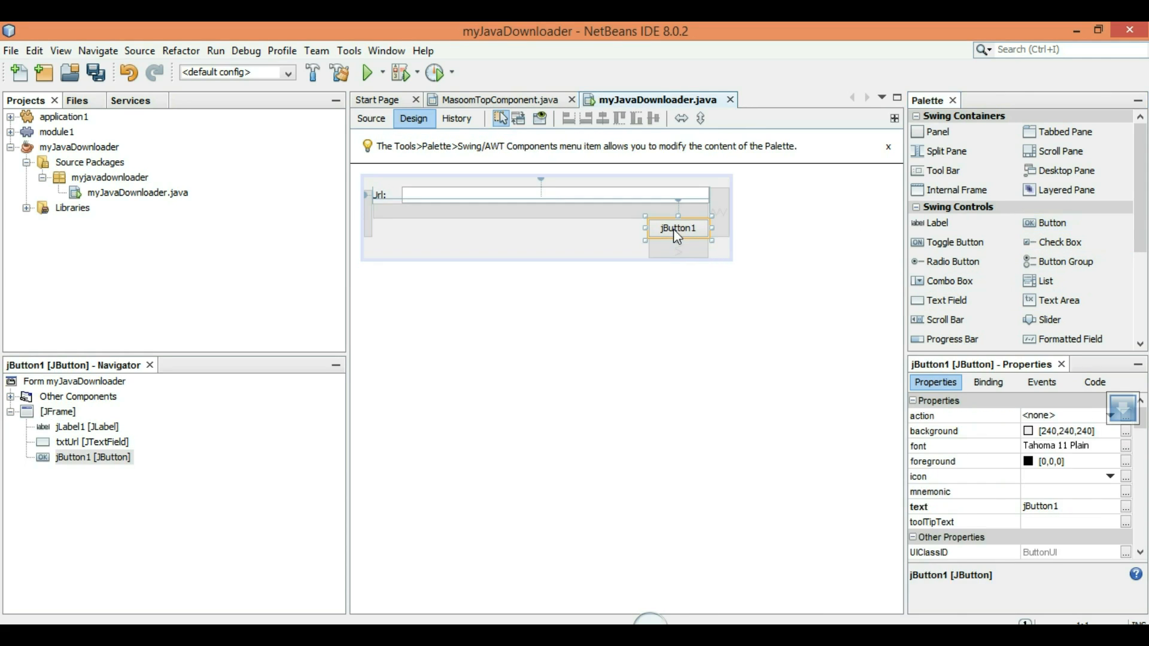
{"action": "right_click", "coordinate": [677, 228]}
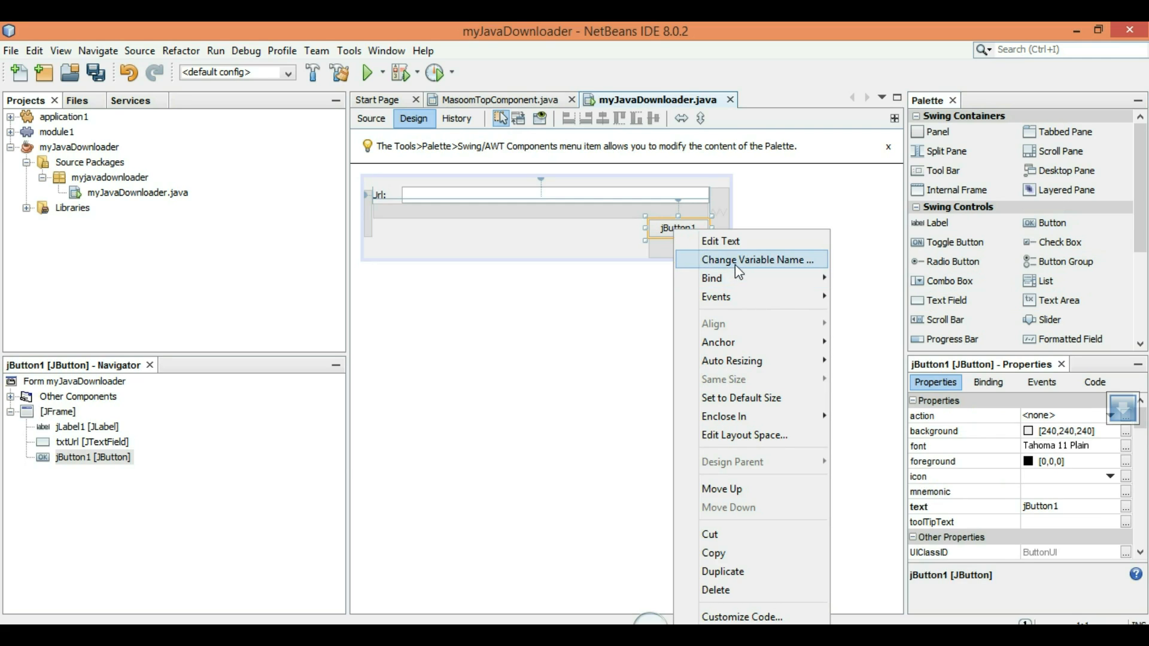
{"action": "left_click", "coordinate": [755, 259]}
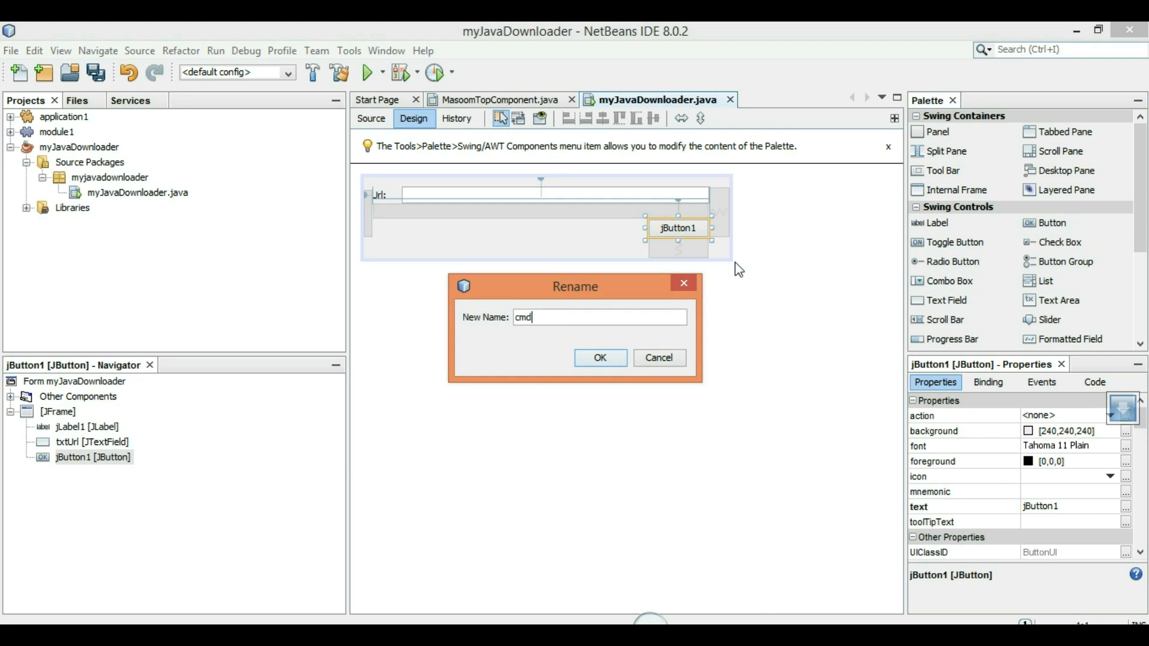
{"action": "type", "text": "Down"}
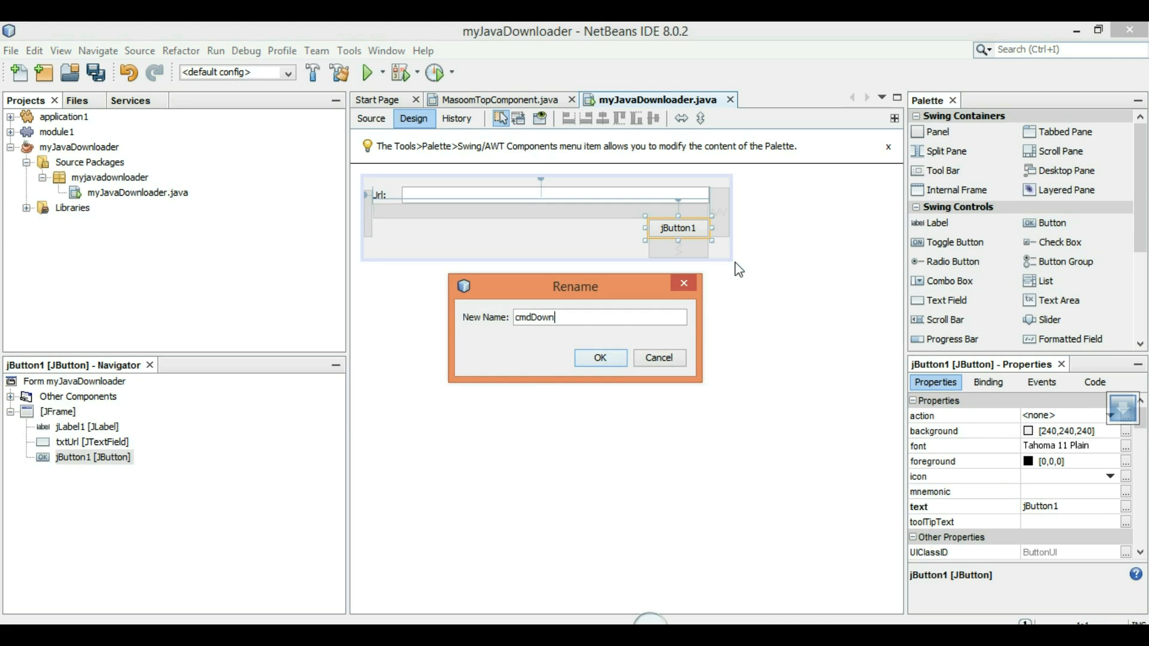
{"action": "left_click", "coordinate": [598, 358]}
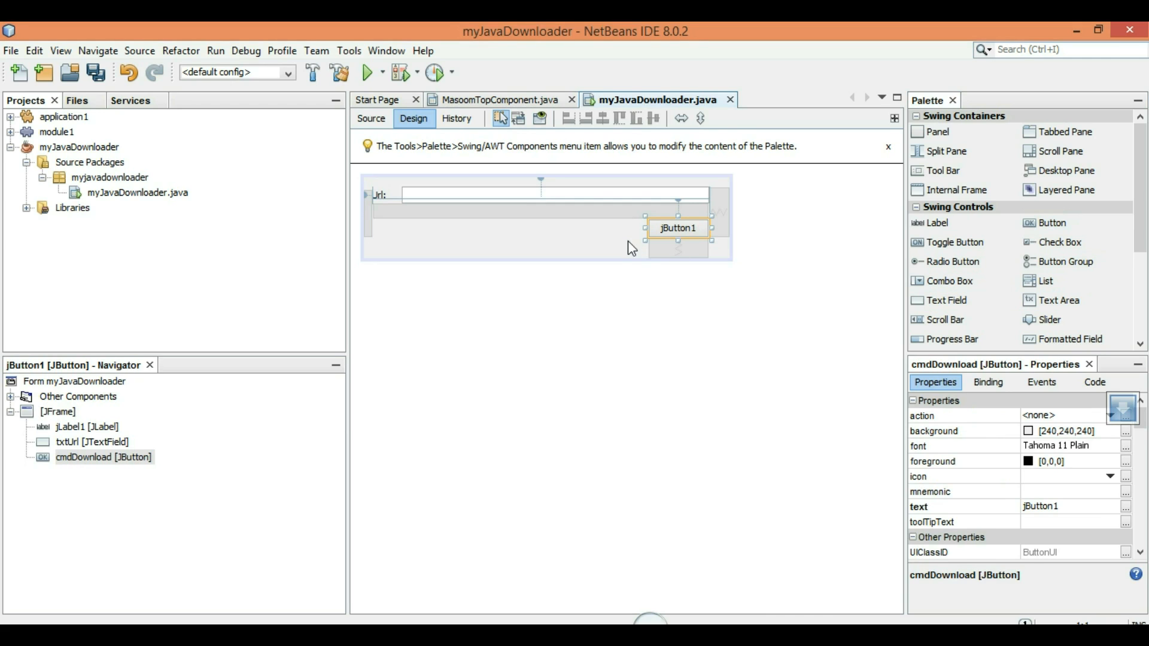
Change the button's label to 'Download' and generate its action handler
{"action": "right_click", "coordinate": [677, 228]}
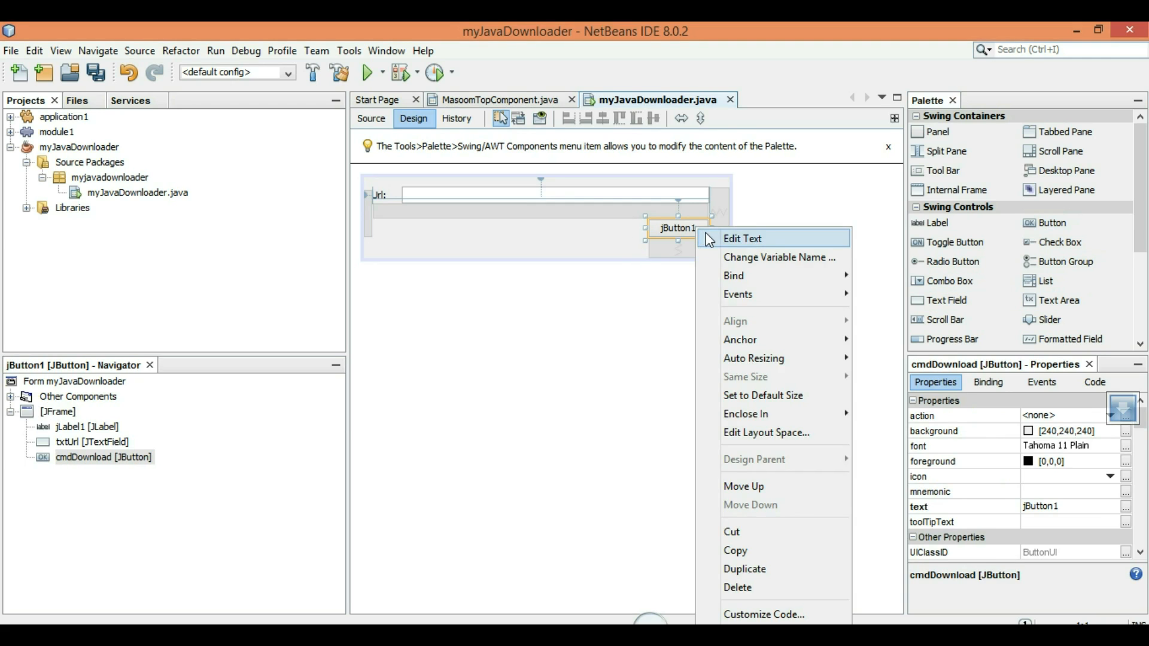
{"action": "left_click", "coordinate": [741, 238]}
{"action": "type", "text": "Download"}
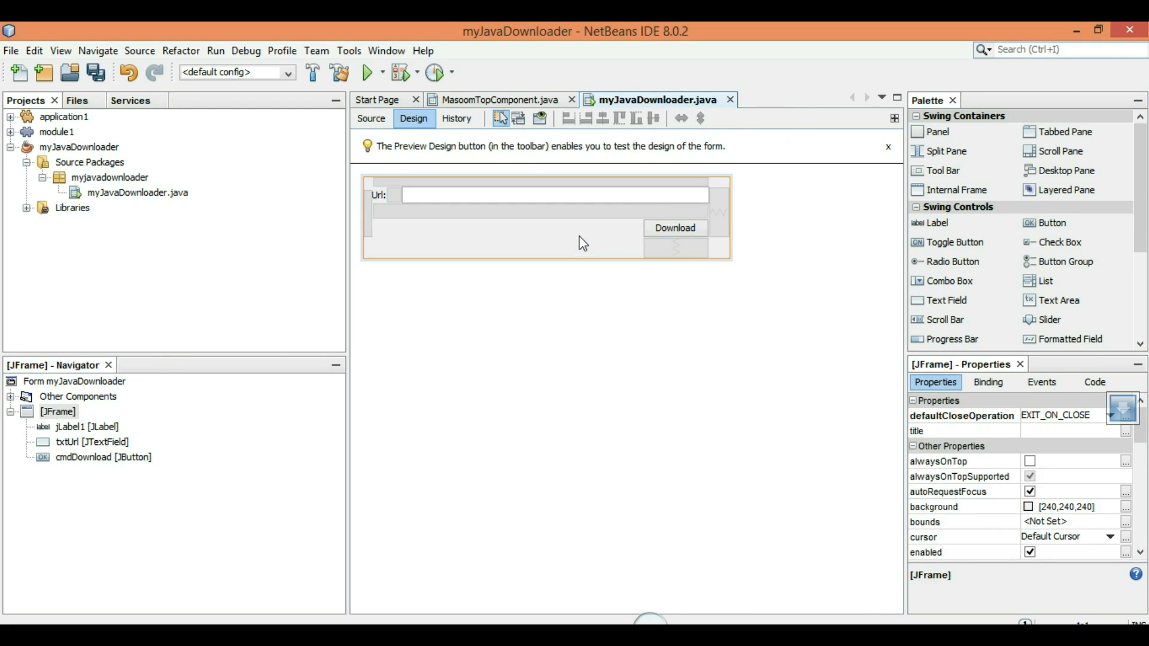
{"action": "mouse_move", "coordinate": [673, 235]}
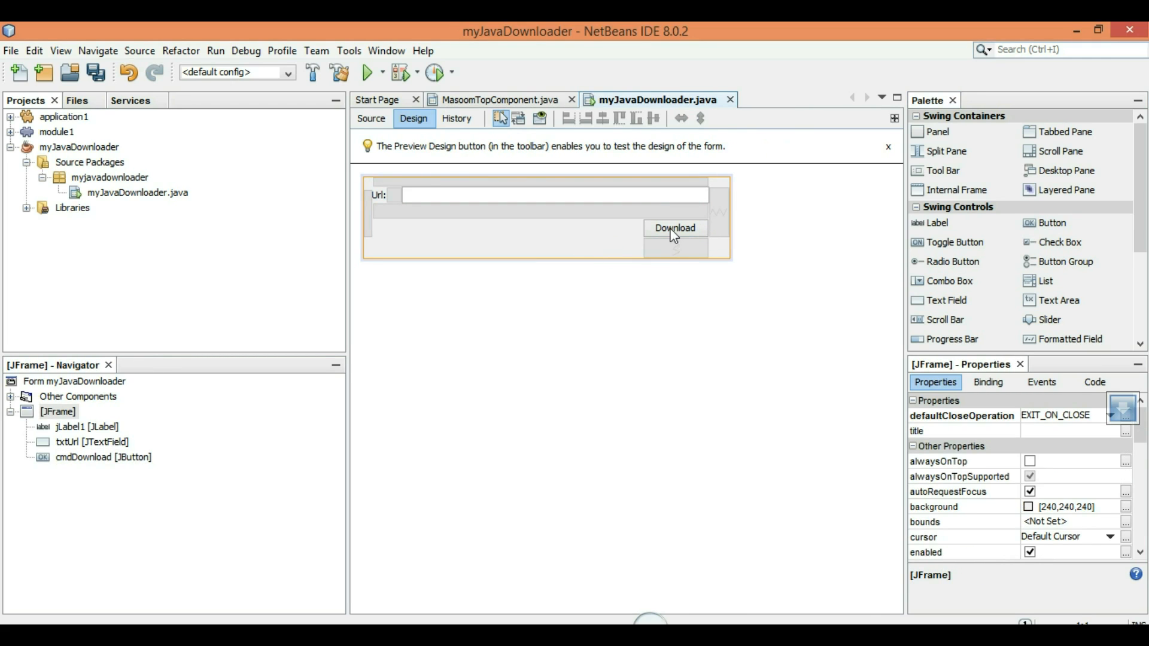
{"action": "left_click", "coordinate": [673, 228]}
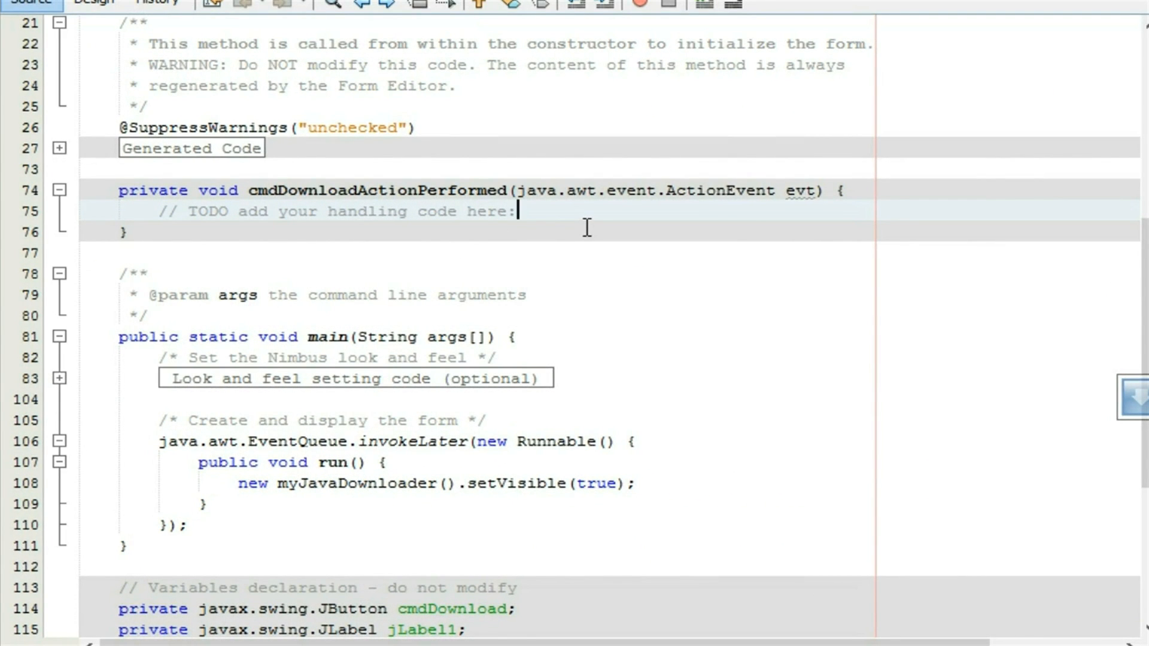
Add the line startDownload(txtUrl.getText()); inside cmdDownloadActionPerformed
{"action": "key", "text": "Return"}
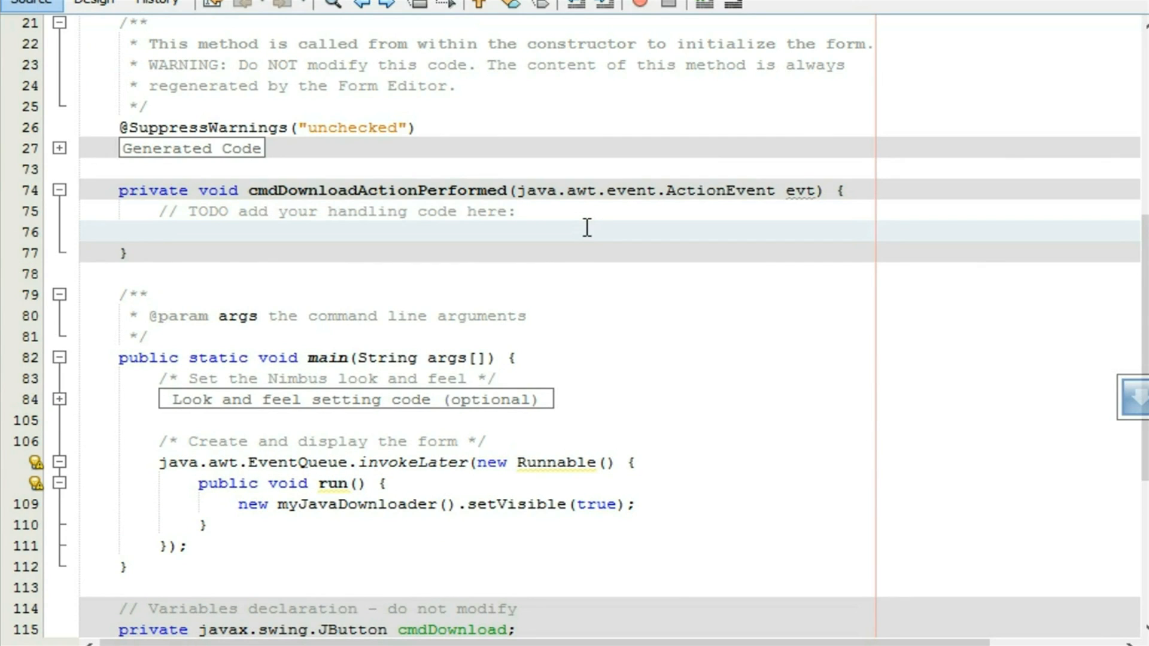
{"action": "type", "text": "start"}
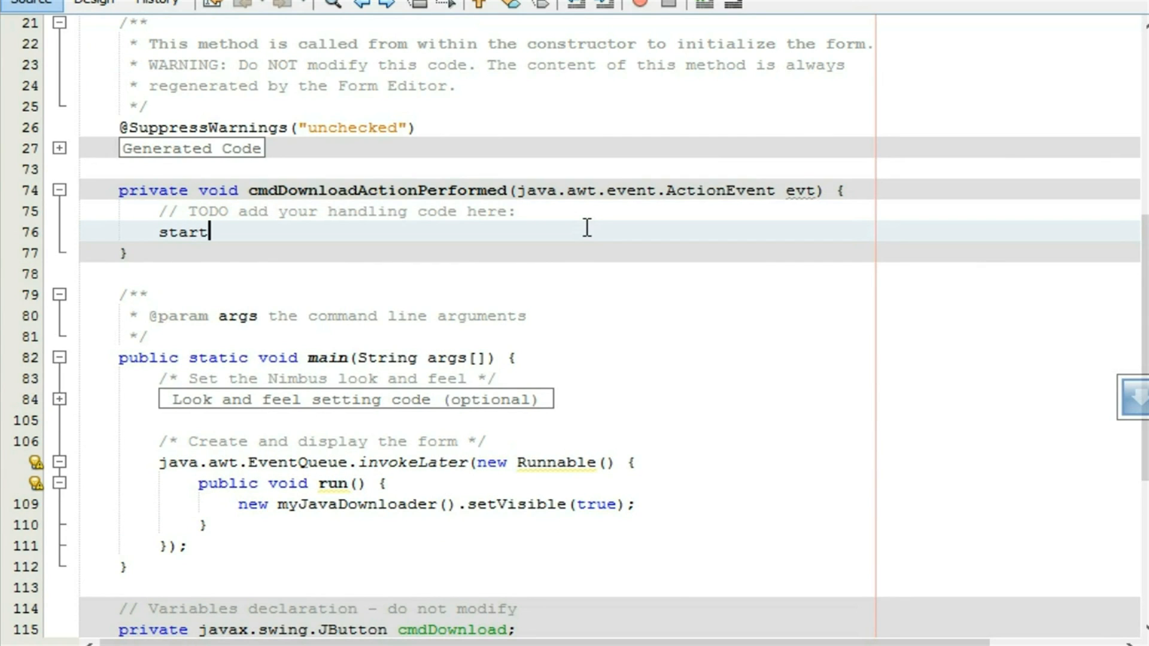
{"action": "type", "text": "Download"}
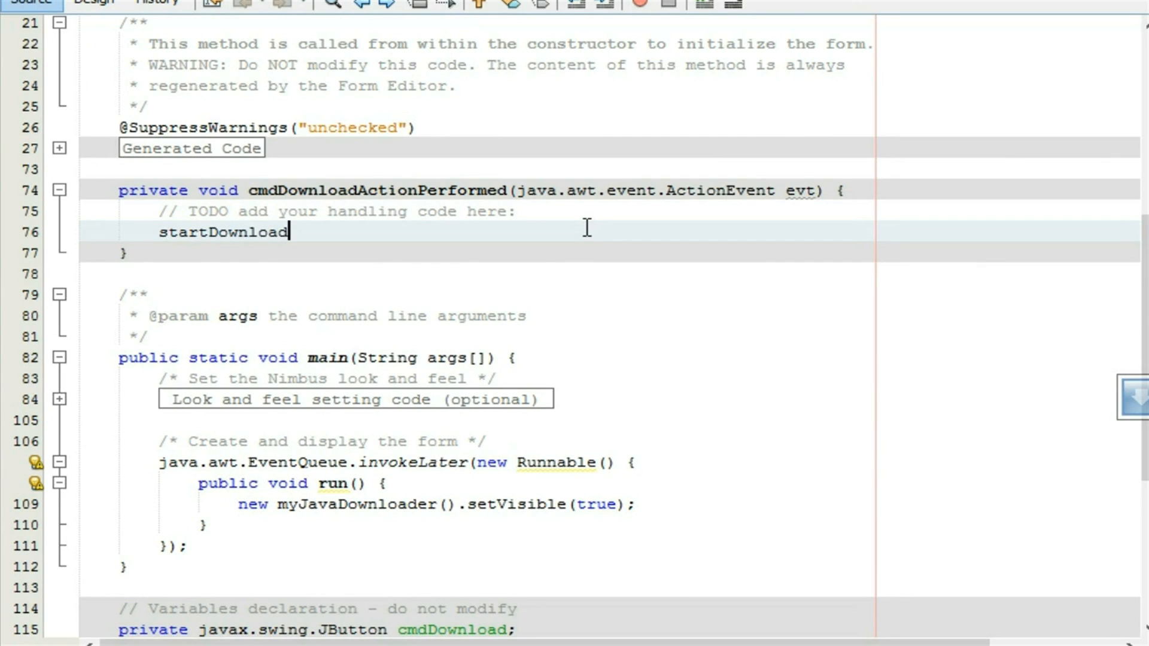
{"action": "type", "text": "(txt"}
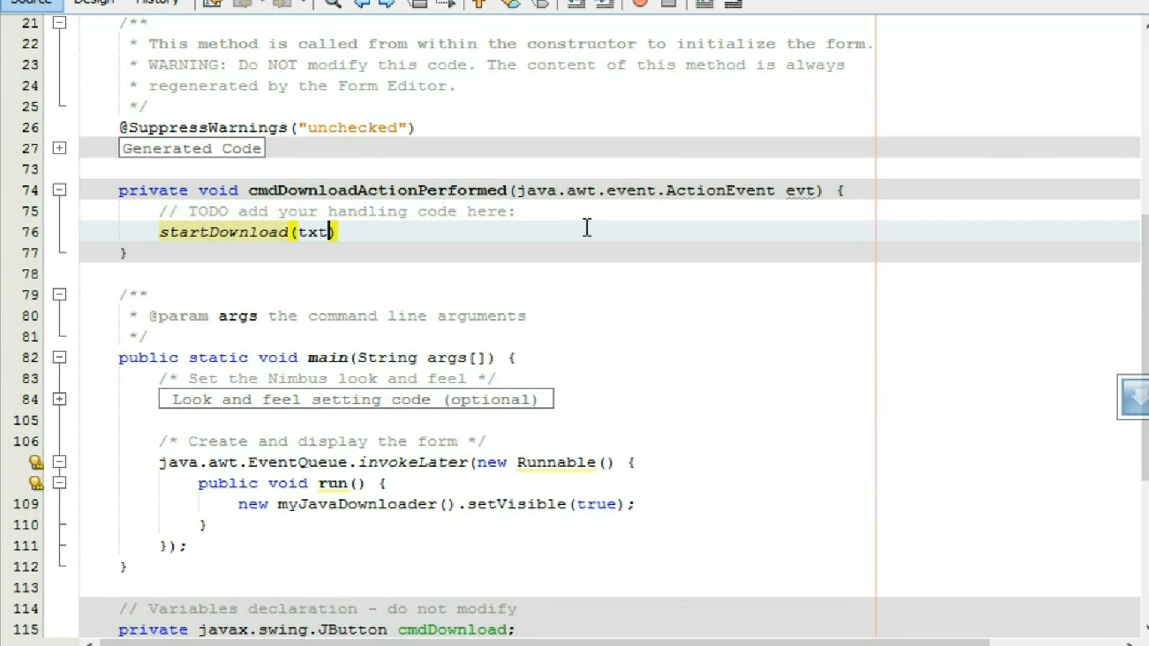
{"action": "type", "text": "Url.get"}
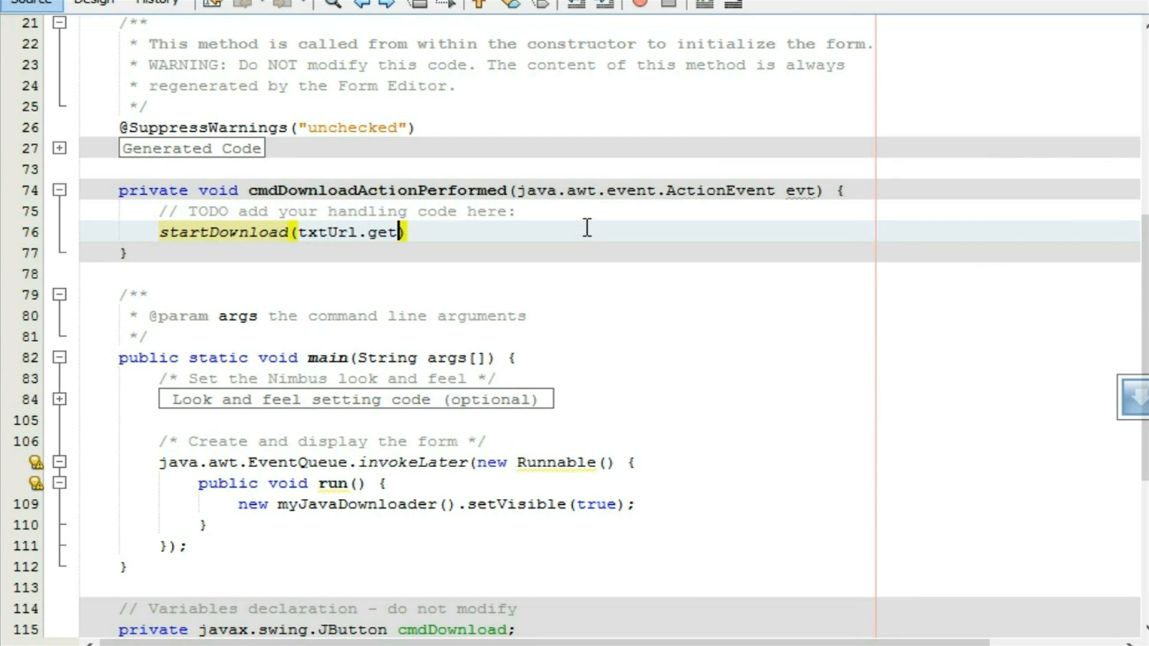
{"action": "type", "text": "Tex"}
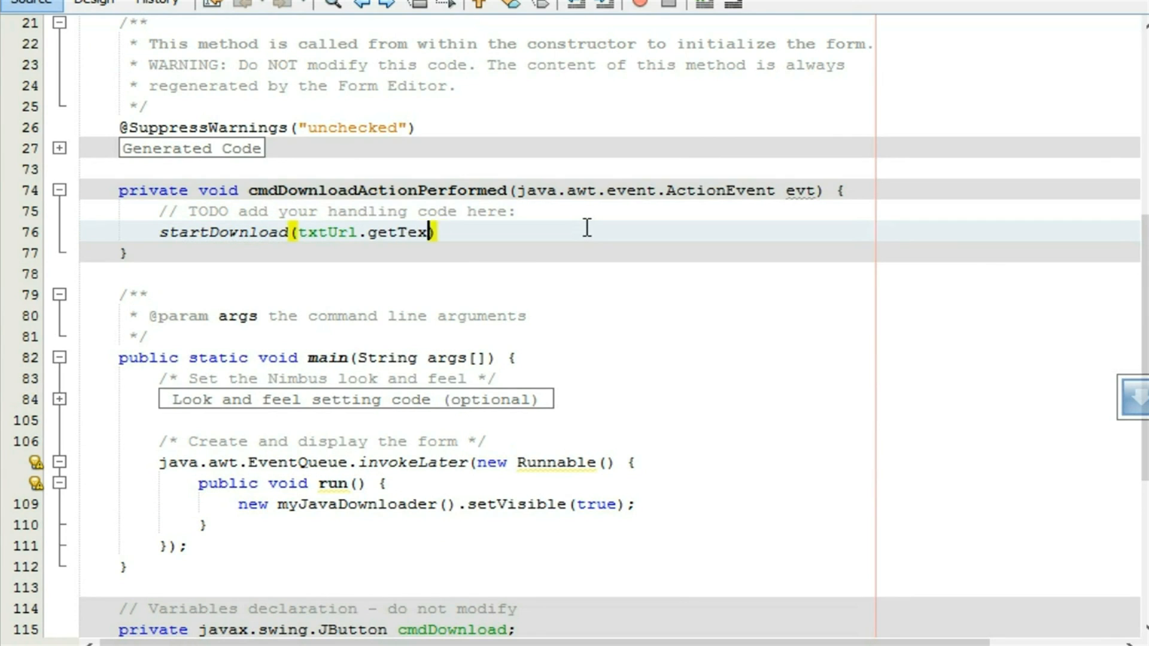
{"action": "type", "text": "t()"}
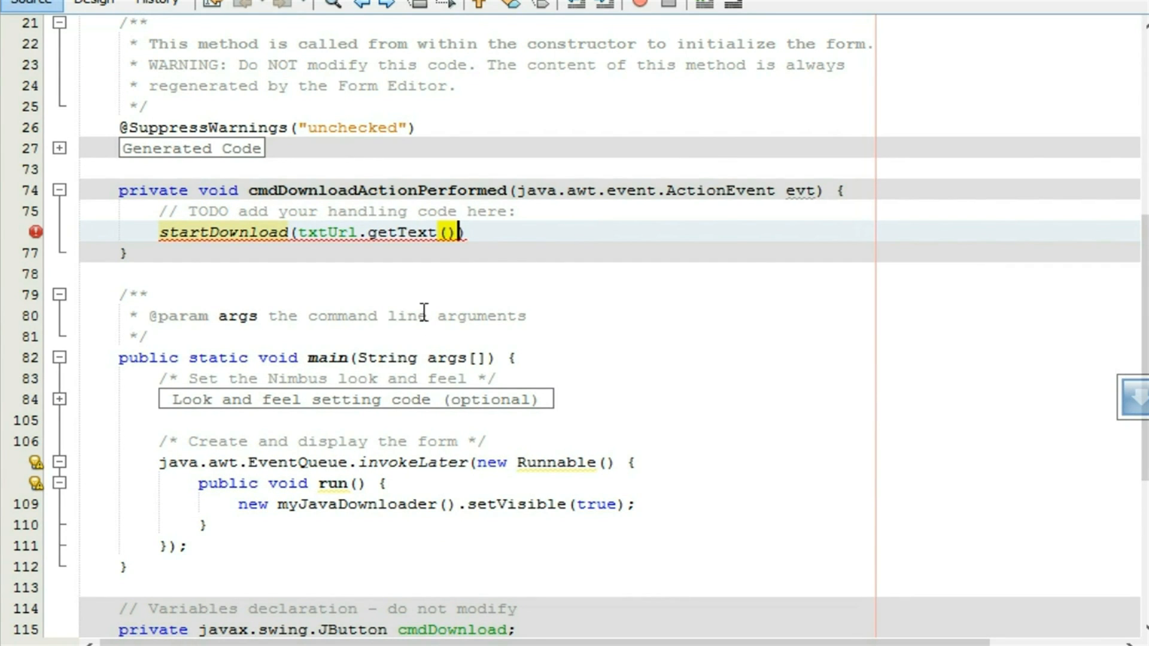
{"action": "type", "text": "'"}
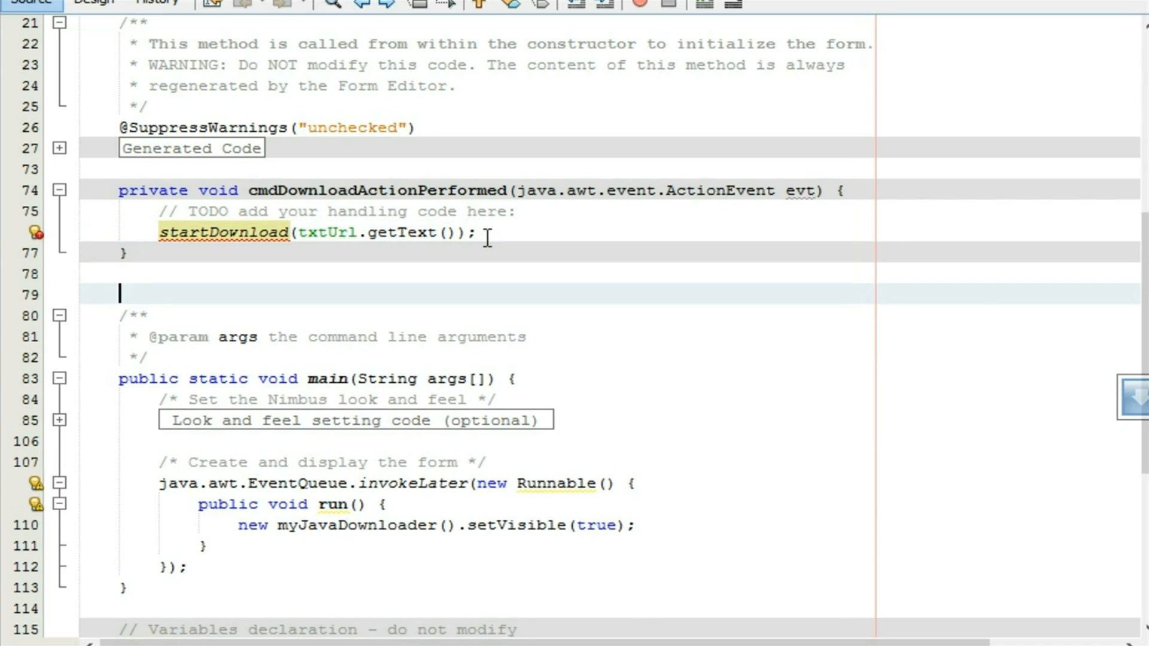
Declare a private void startDownload(String url) method
{"action": "type", "text": "privat"}
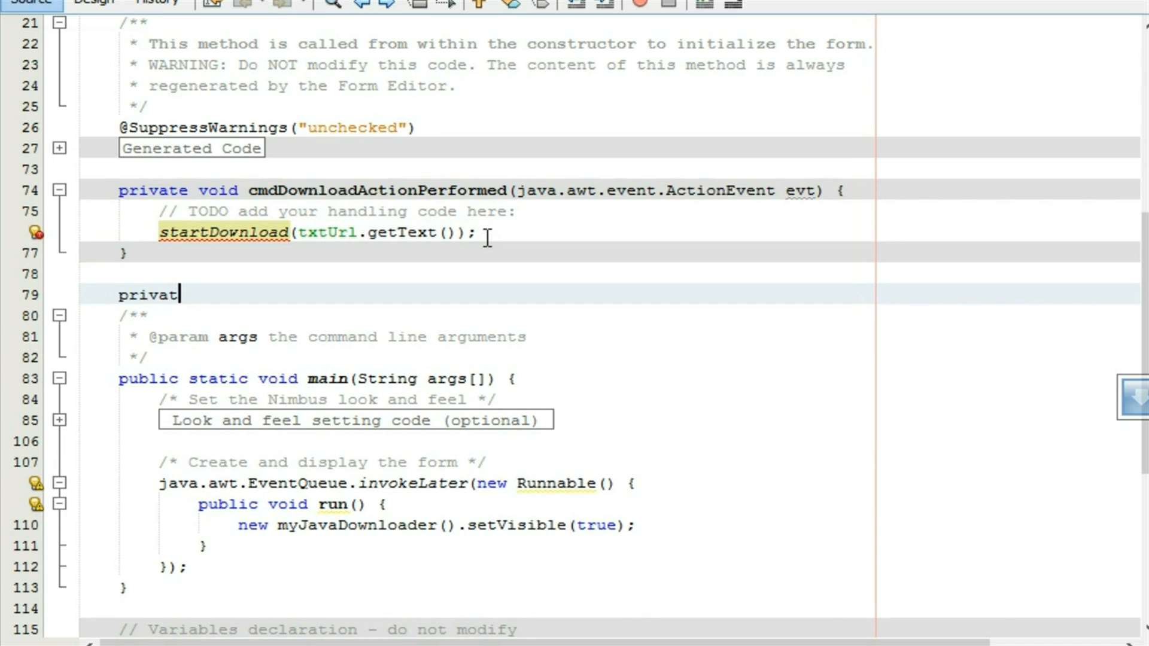
{"action": "type", "text": "e void"}
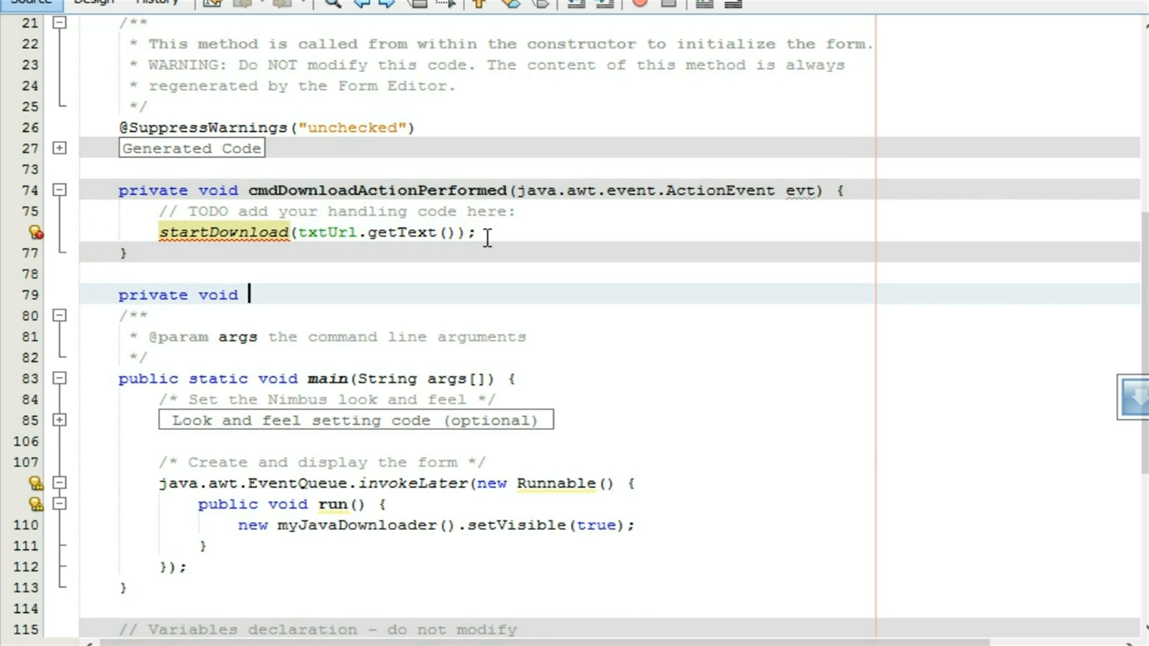
{"action": "type", "text": "startDownload(Str"}
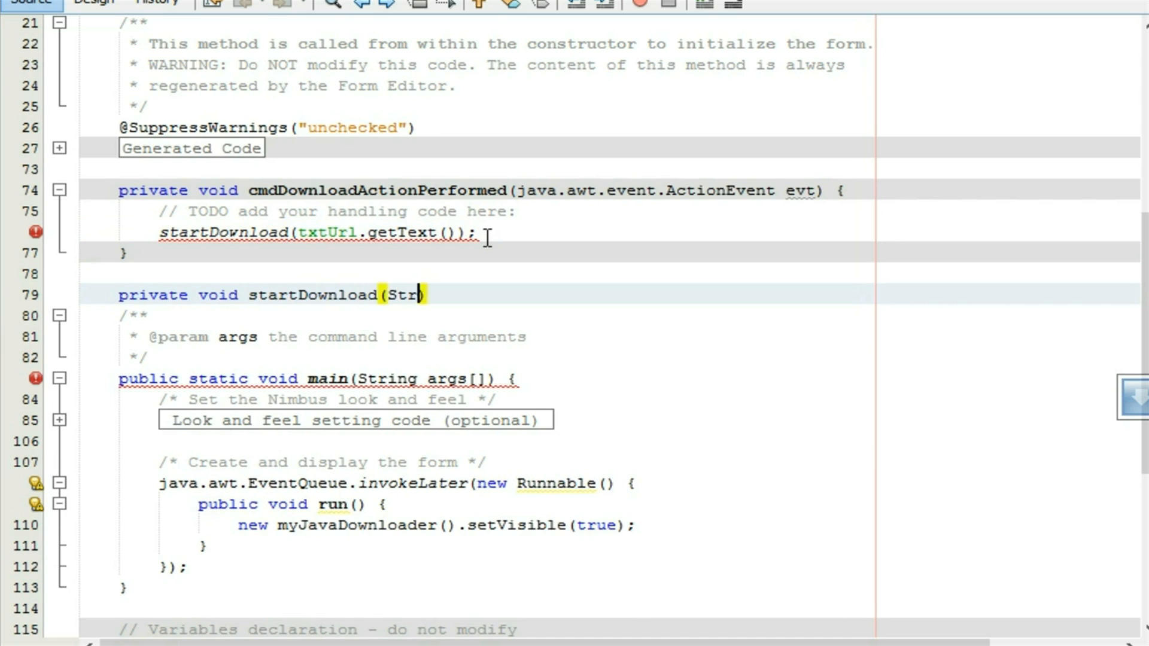
{"action": "type", "text": "ing url"}
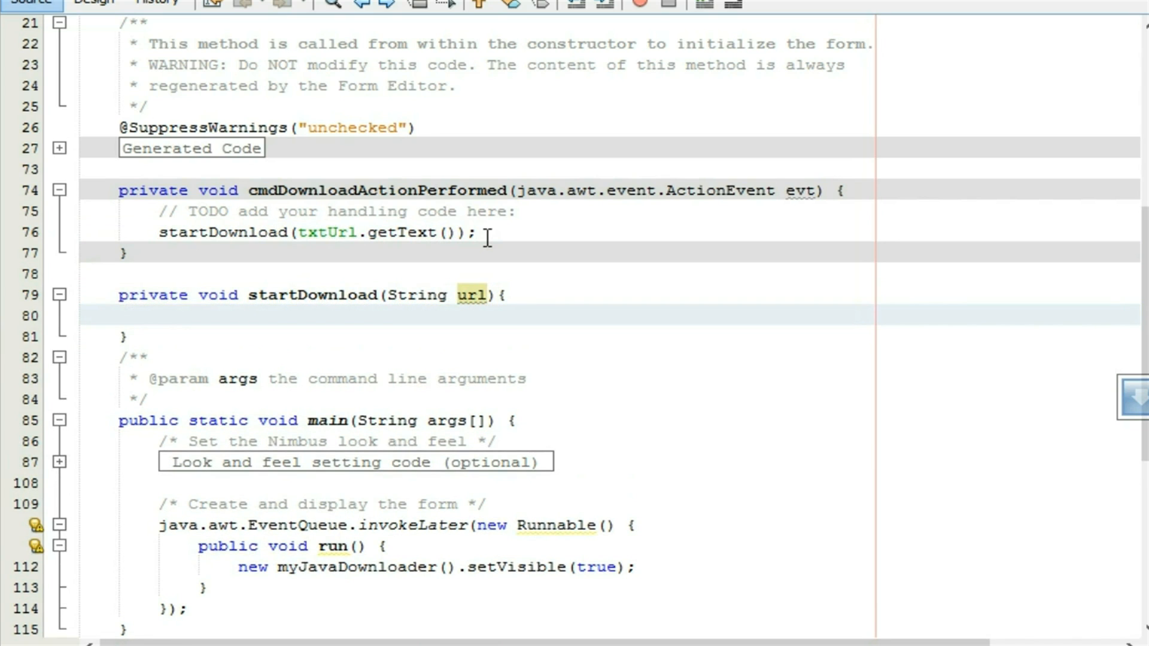
{"action": "left_click", "coordinate": [161, 315]}
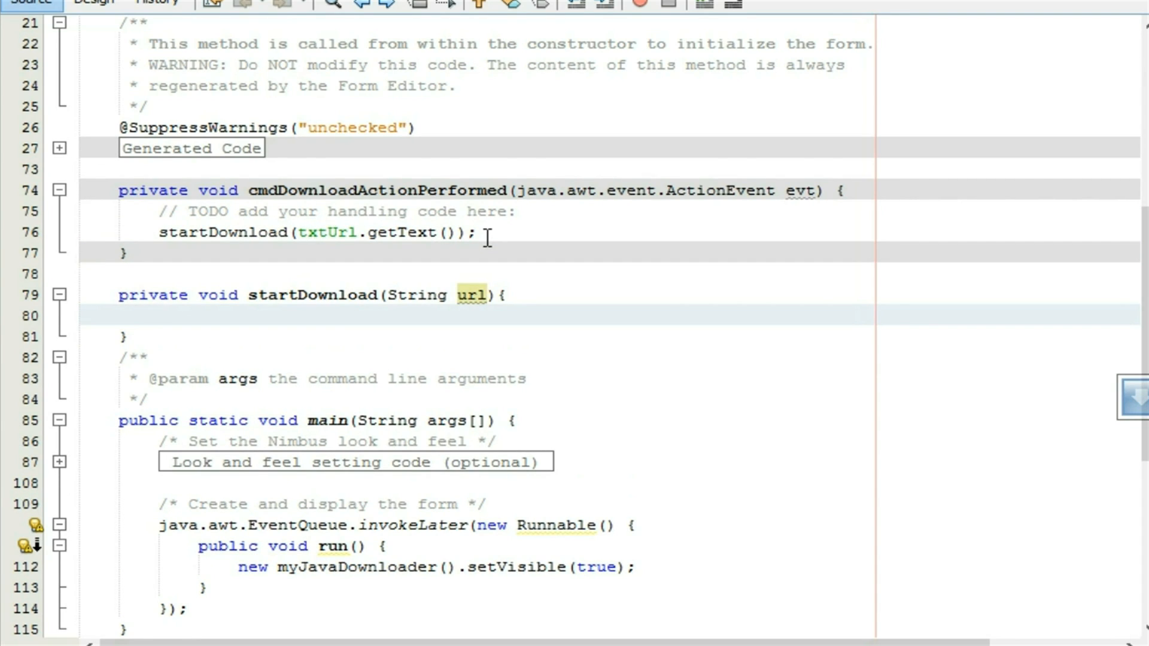
Inside startDownload, create Runnable r = new Runnable(){}; and begin its run() method
{"action": "type", "text": "Runn"}
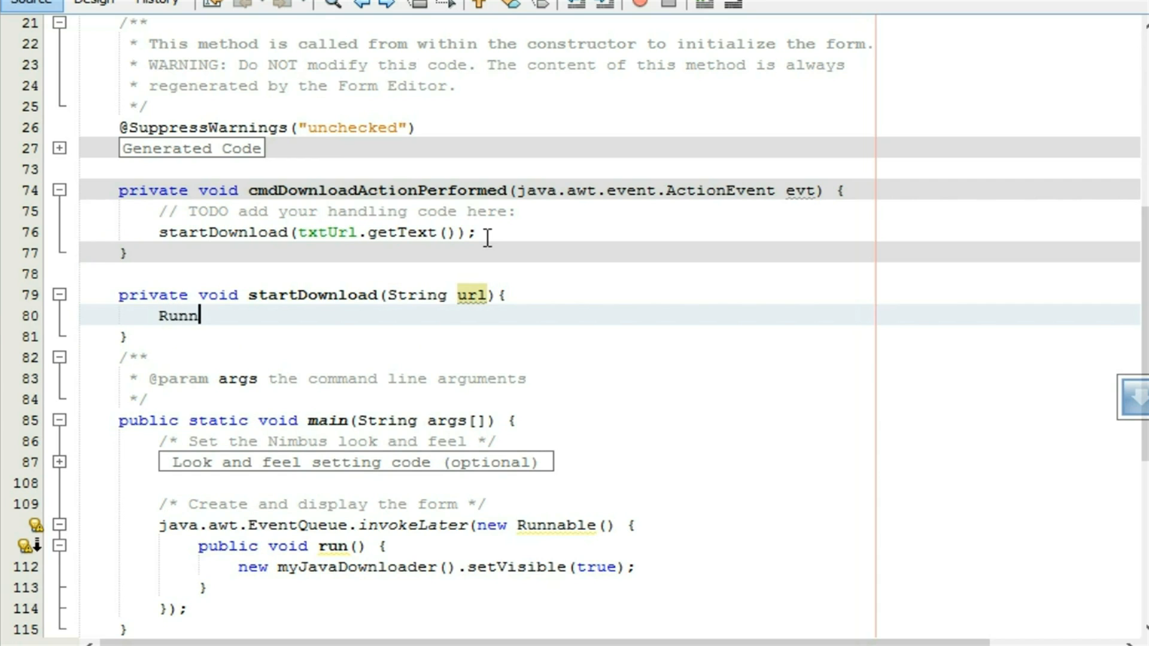
{"action": "type", "text": "able r="}
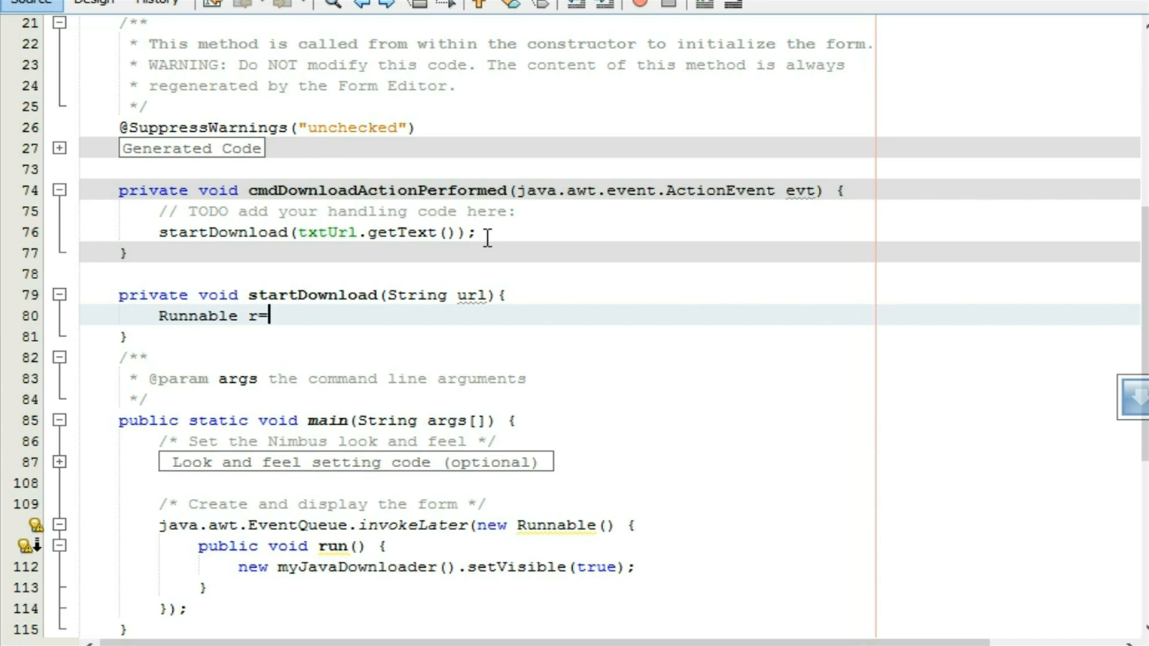
{"action": "type", "text": "new Run"}
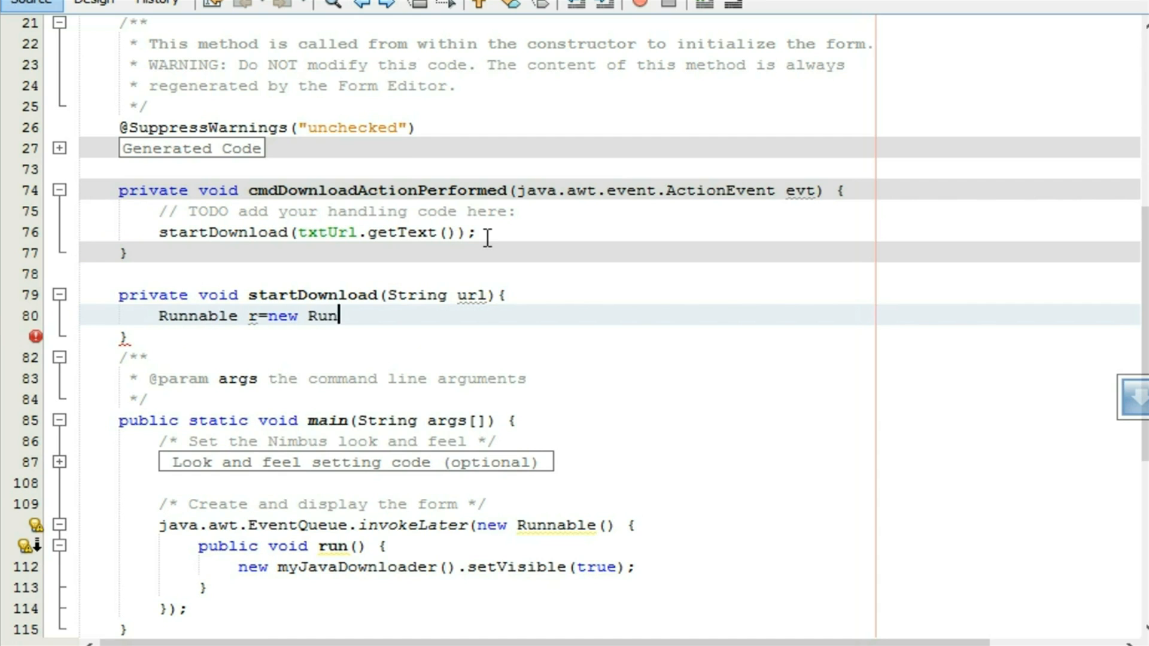
{"action": "type", "text": "nable"}
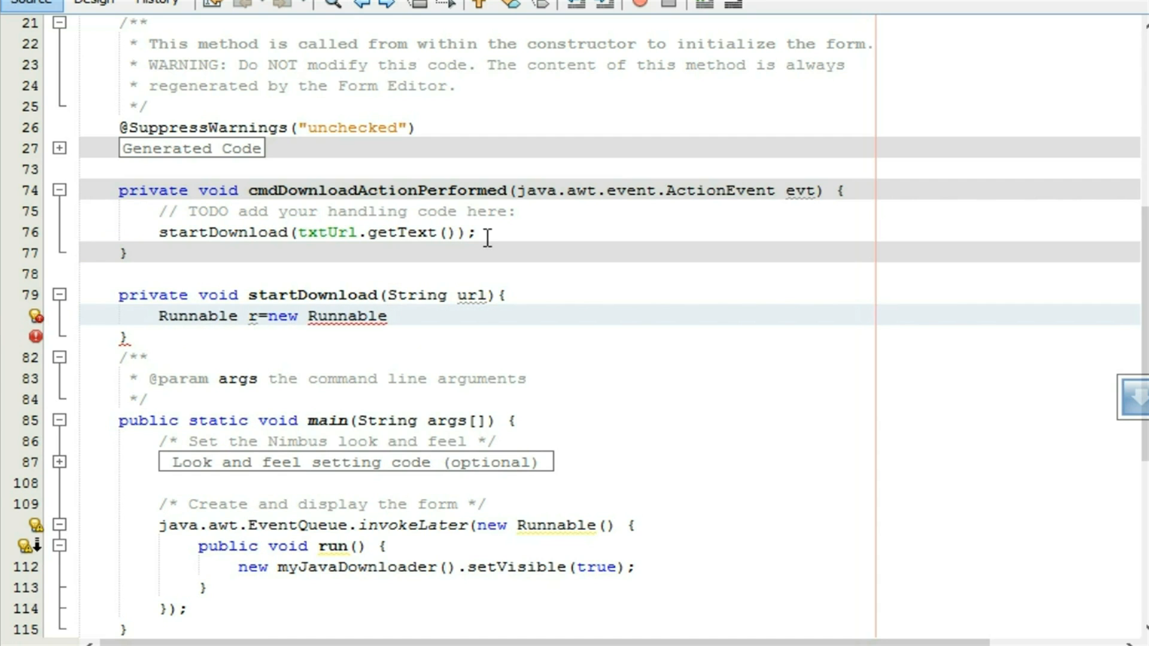
{"action": "type", "text": "(){"}
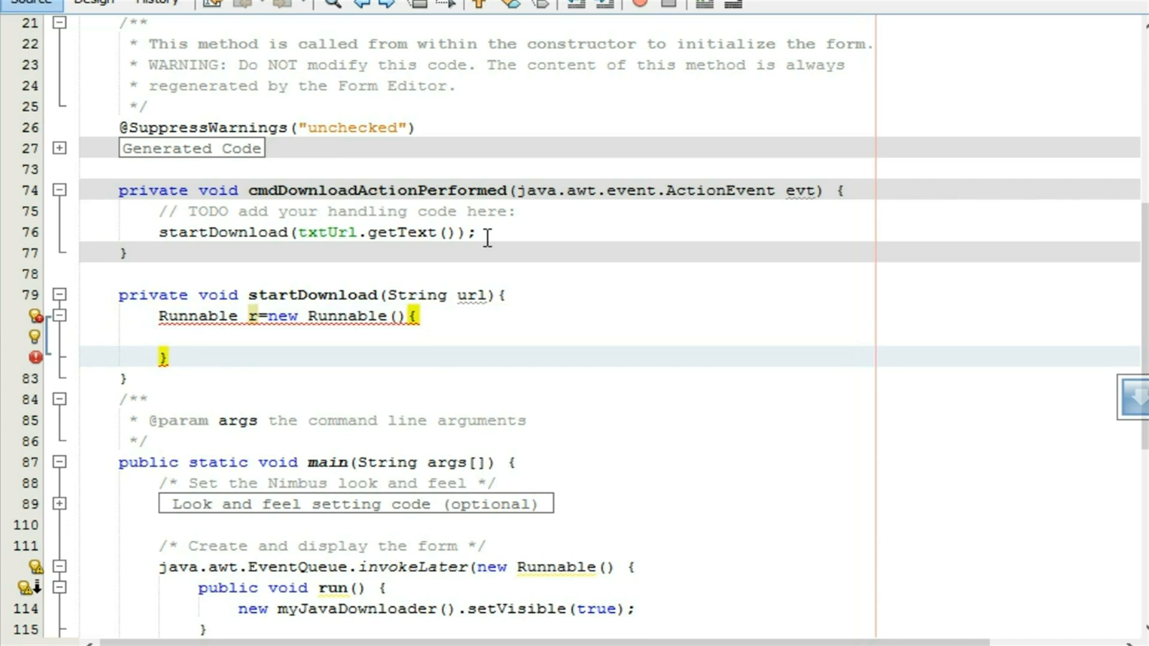
{"action": "type", "text": ";"}
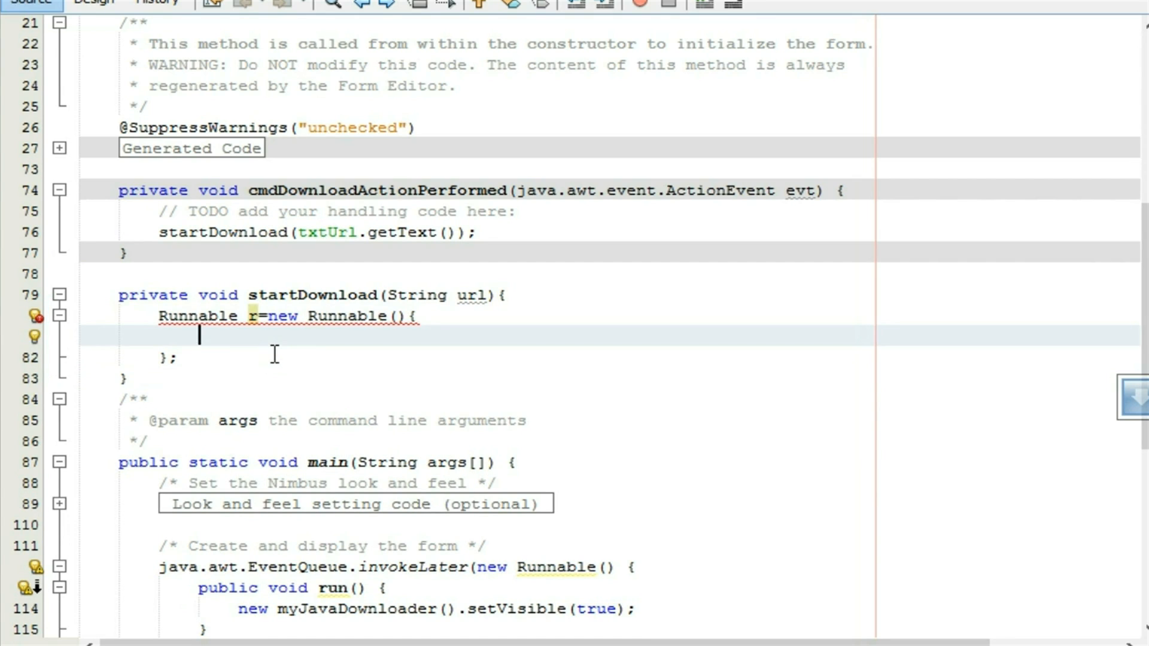
{"action": "type", "text": "public void run("}
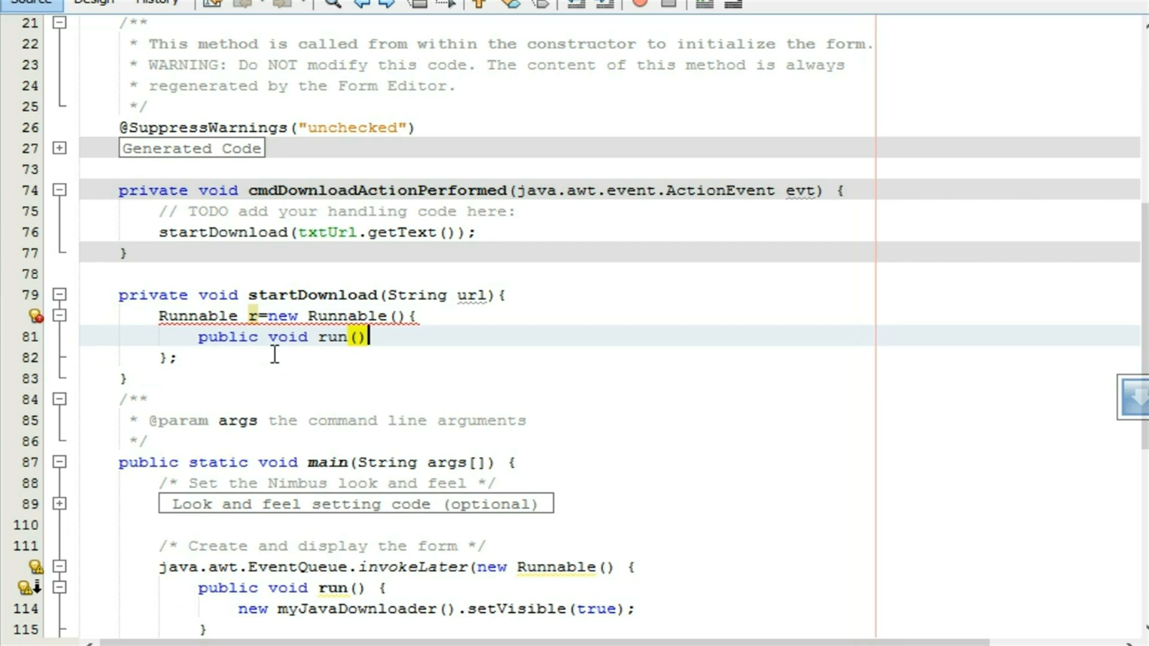
Open the run() body, add a try block, and start a URL declaration inside
{"action": "type", "text": "{"}
{"action": "key", "text": "Enter"}
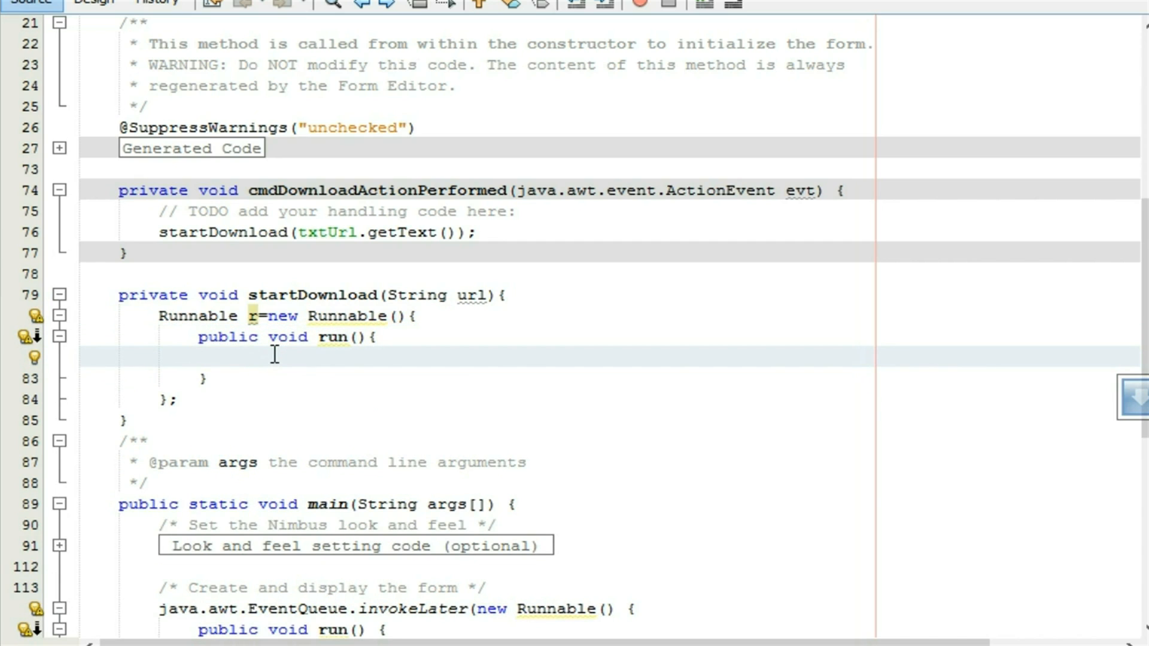
{"action": "type", "text": "try{"}
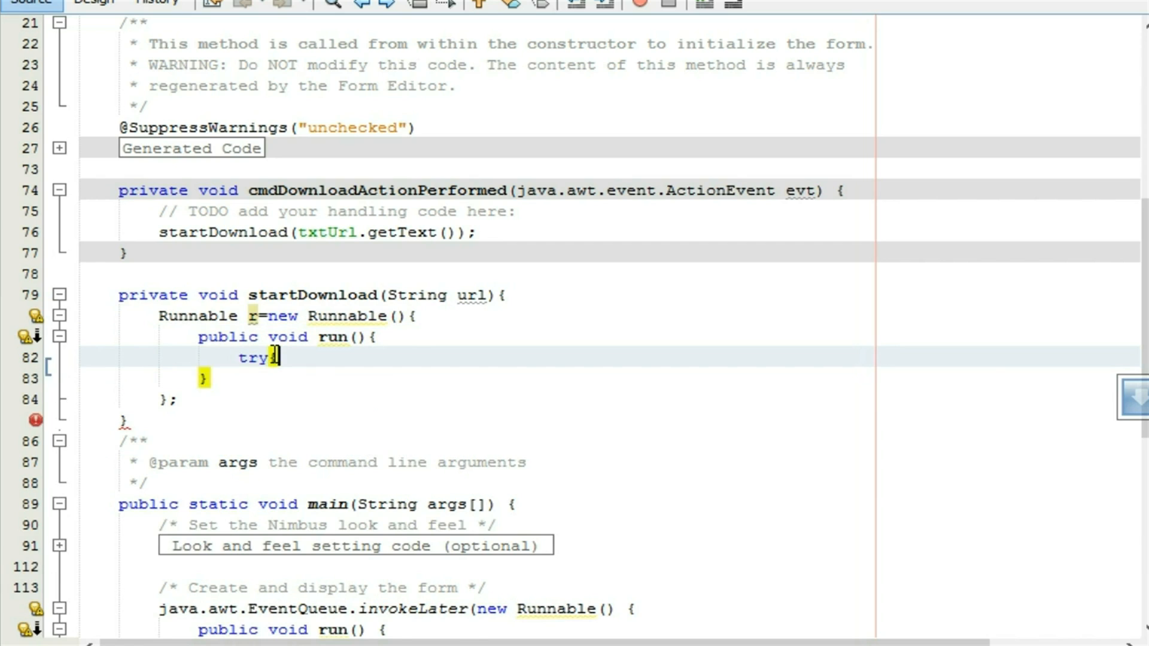
{"action": "key", "text": "Return"}
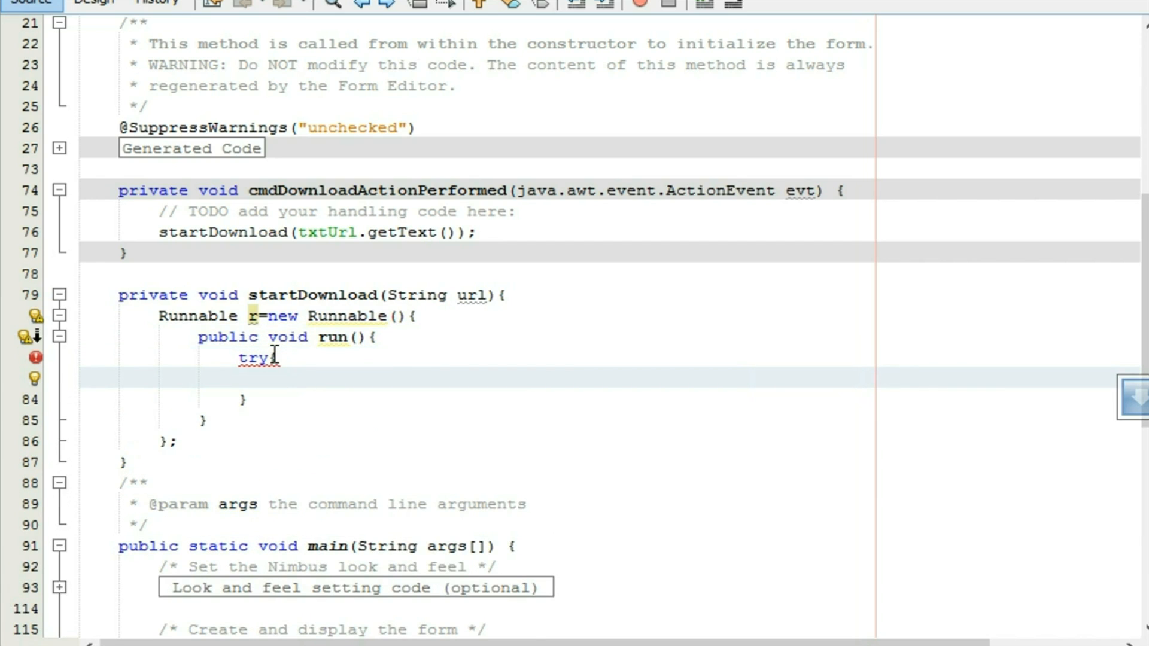
{"action": "left_click", "coordinate": [277, 378]}
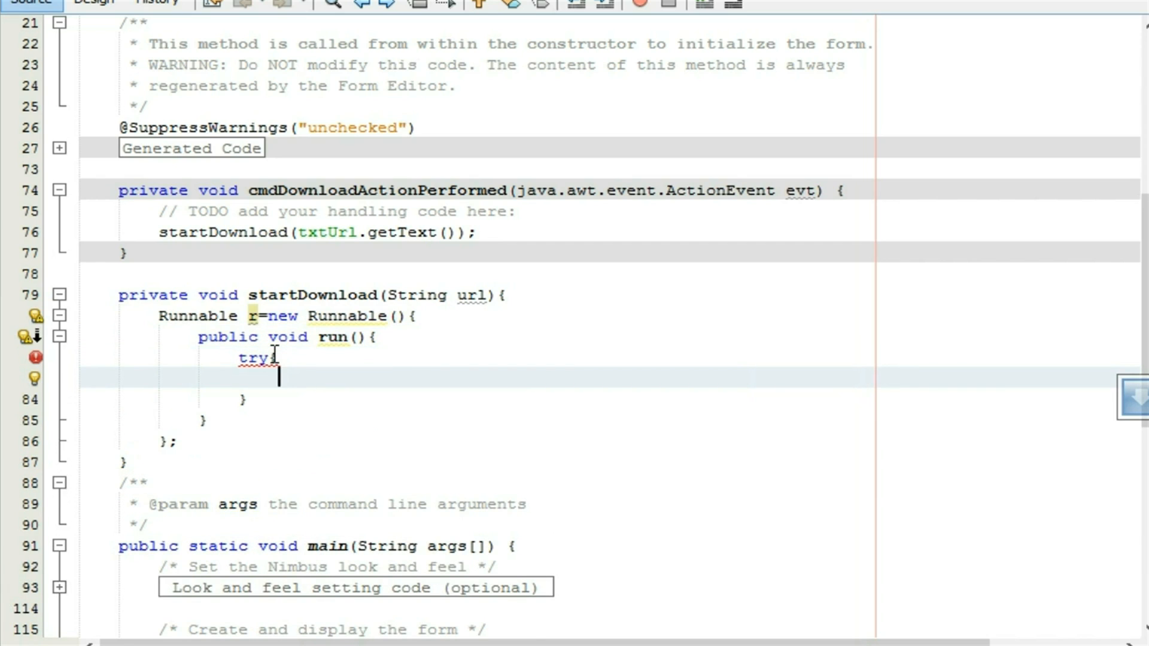
{"action": "type", "text": "U"}
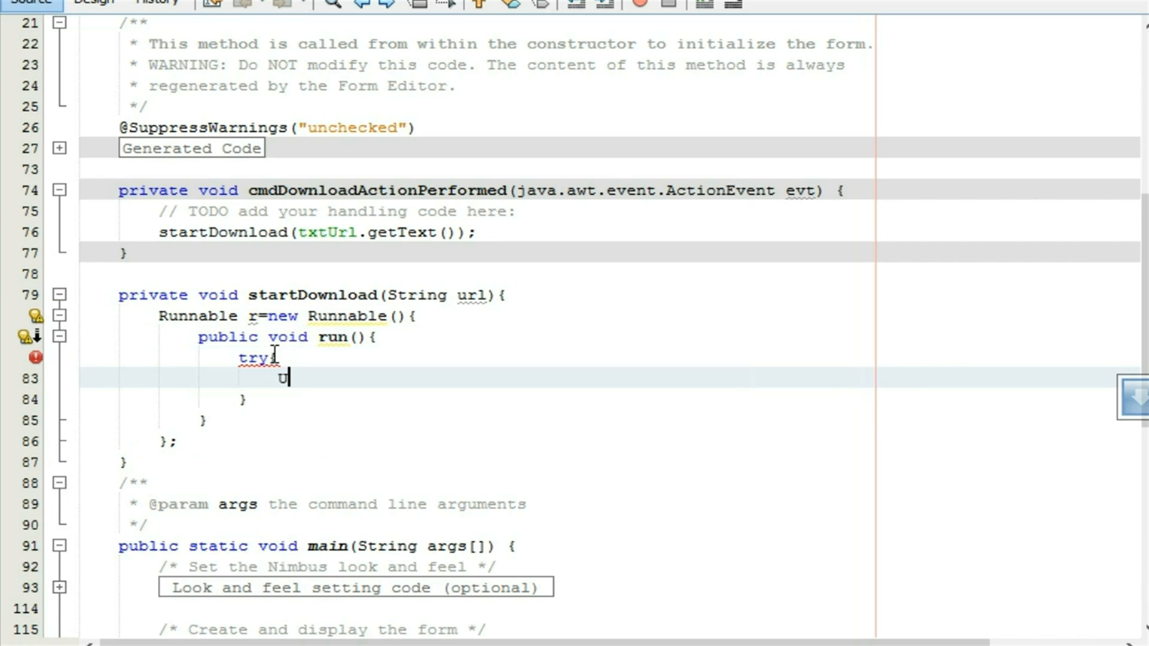
{"action": "type", "text": "RL"}
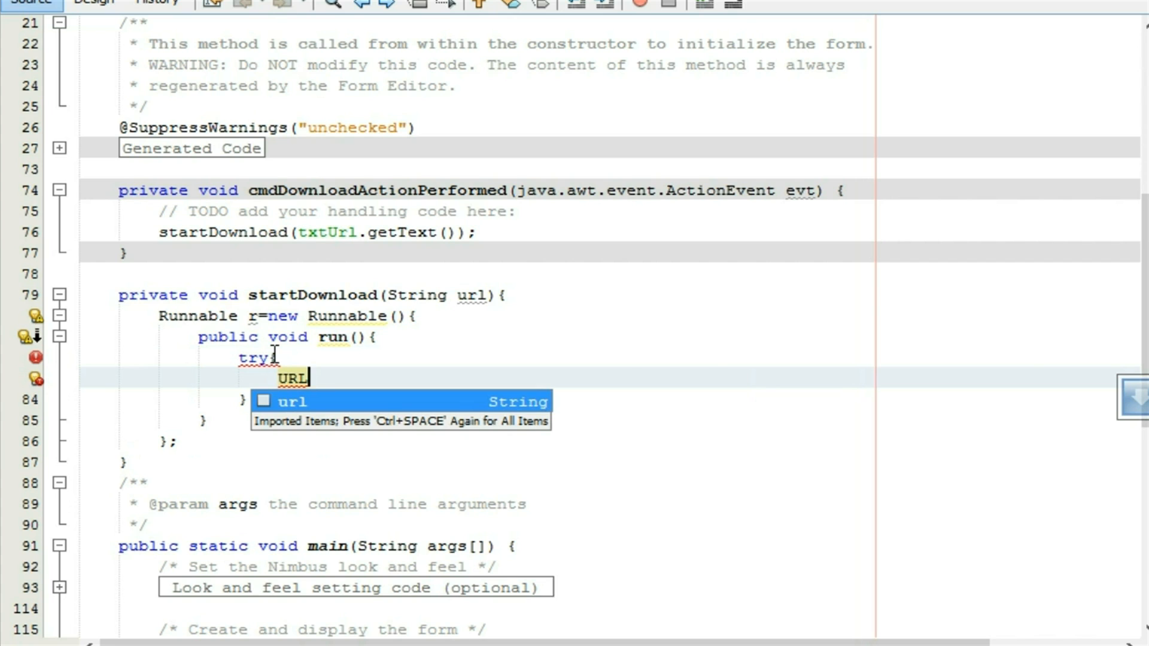
Import java.net.URL, declare URL obj=new URL(url); and begin the HttpURLConnection declaration
{"action": "key", "text": "ctrl+space"}
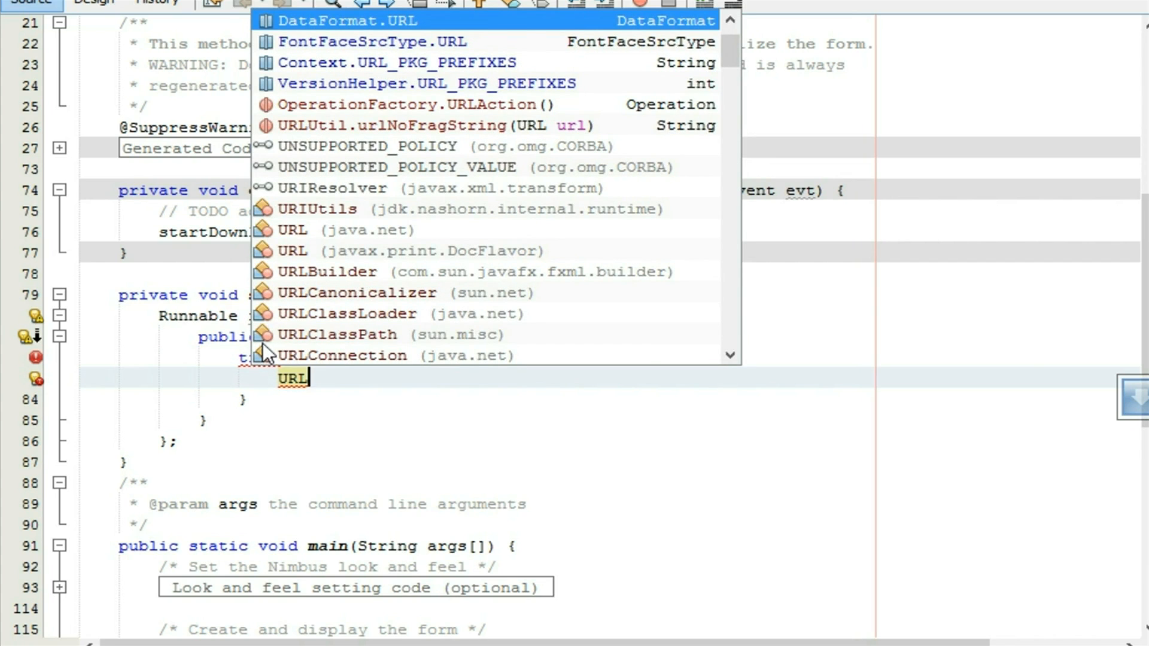
{"action": "left_click", "coordinate": [344, 229]}
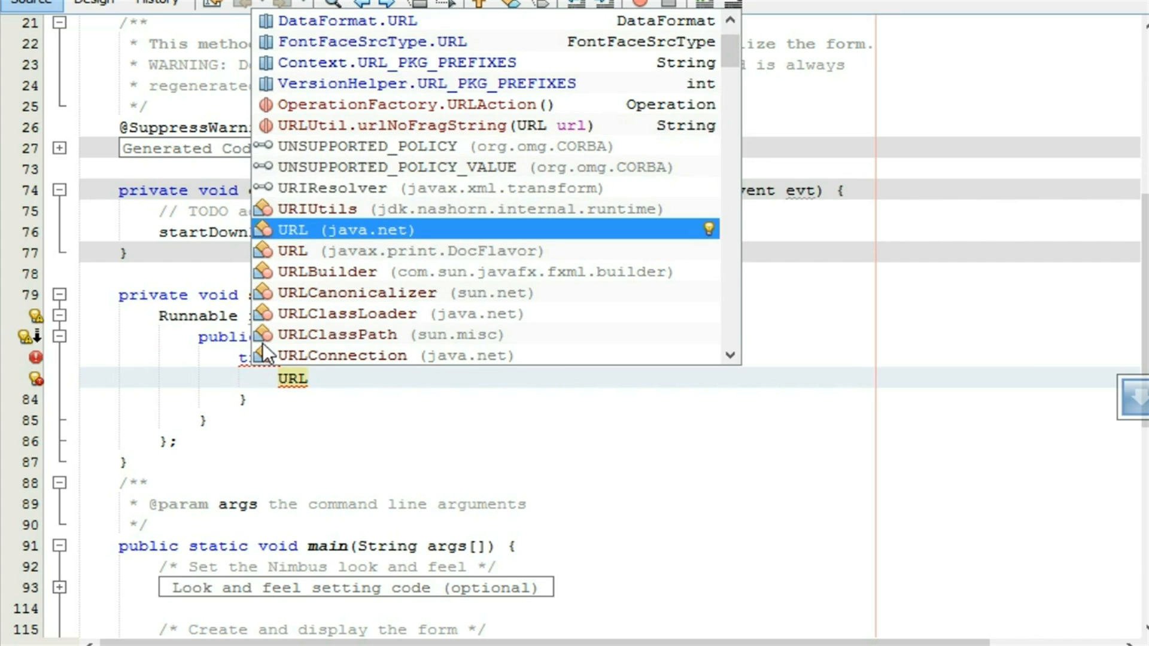
{"action": "left_click", "coordinate": [351, 229]}
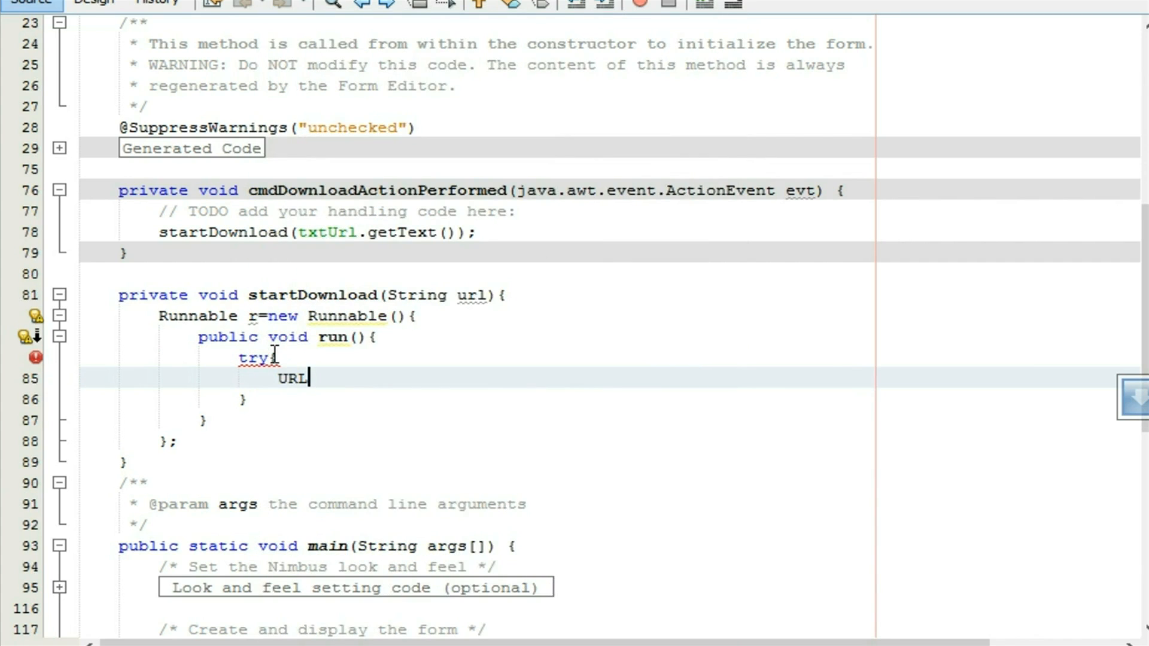
{"action": "type", "text": "o"}
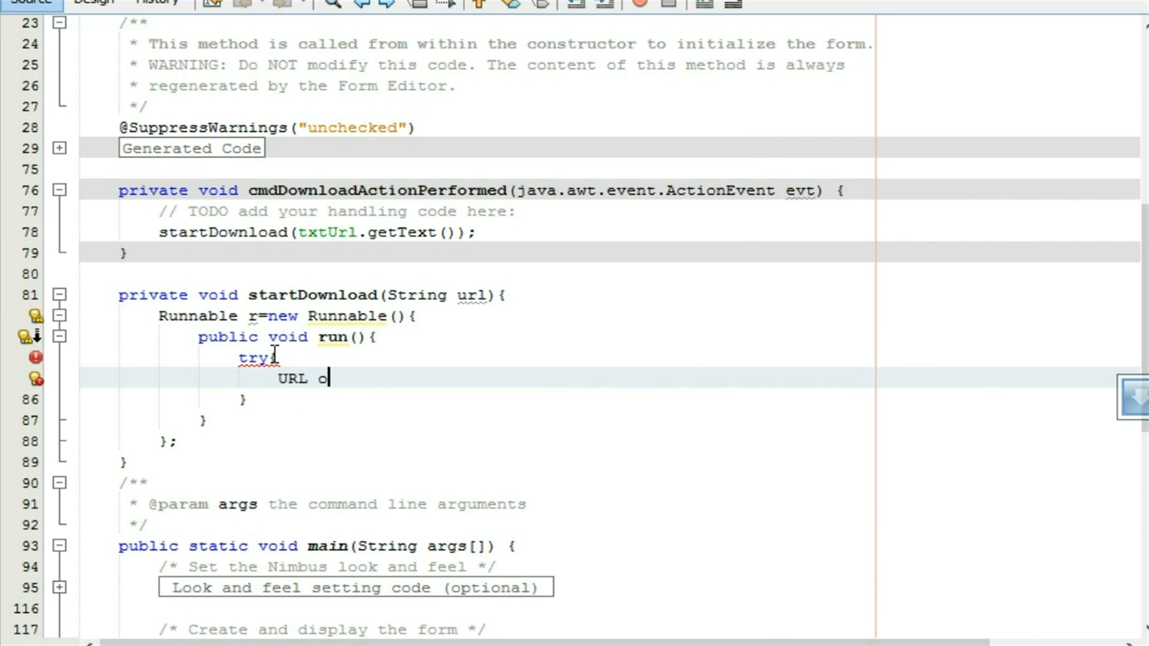
{"action": "type", "text": "bj=new"}
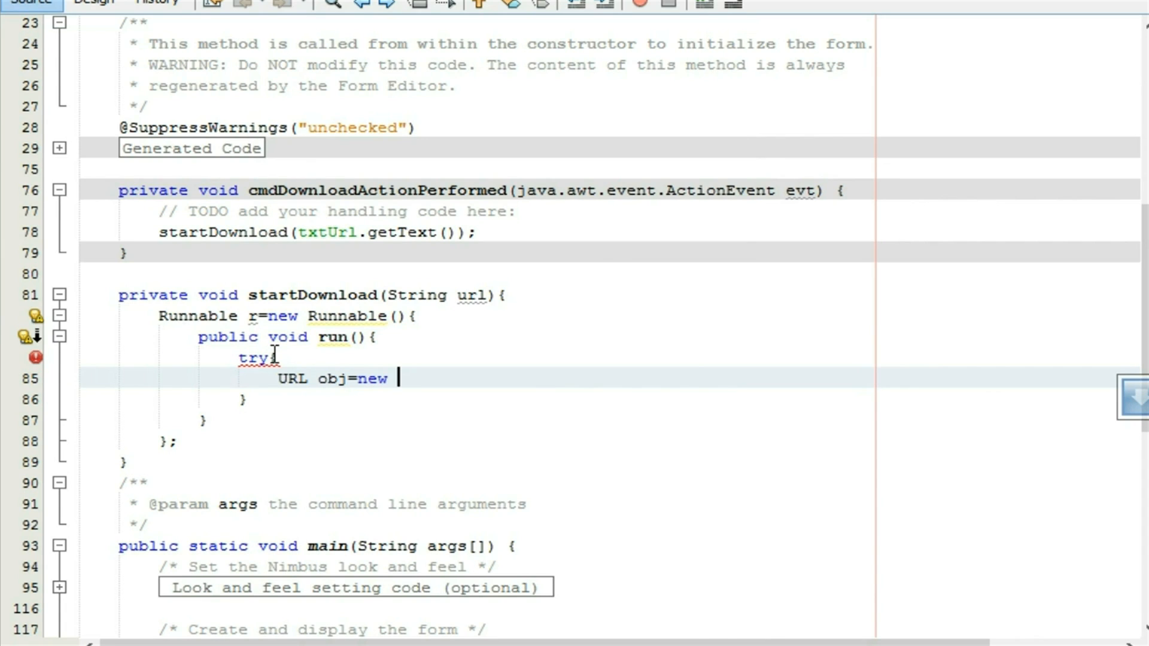
{"action": "type", "text": "URL()"}
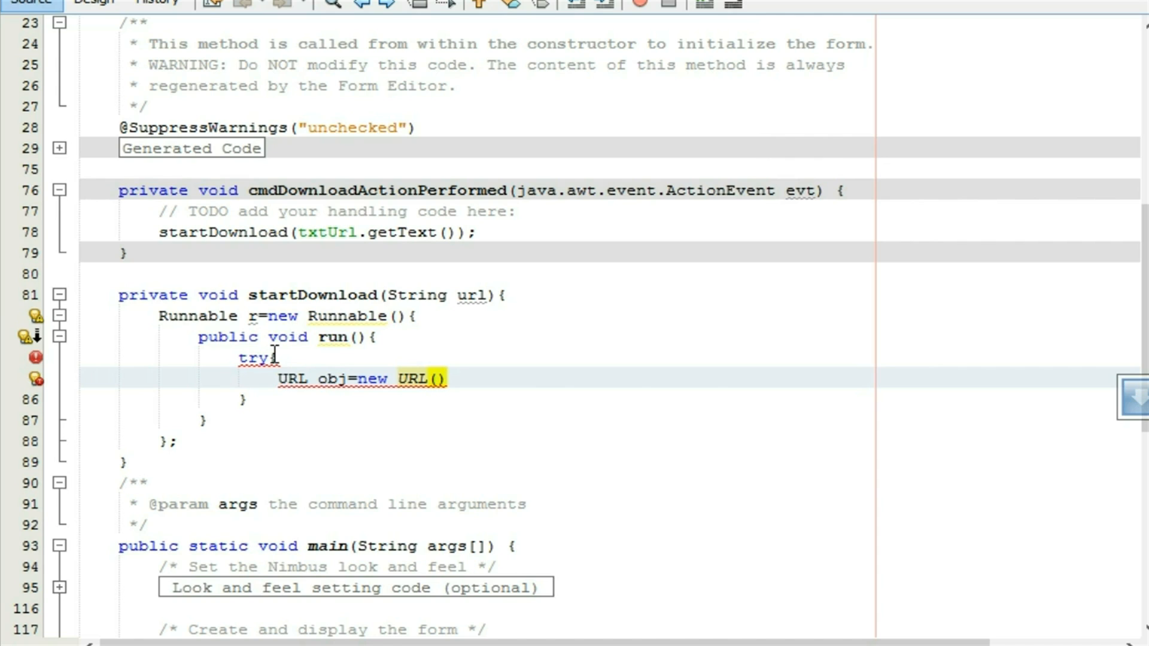
{"action": "type", "text": "url"}
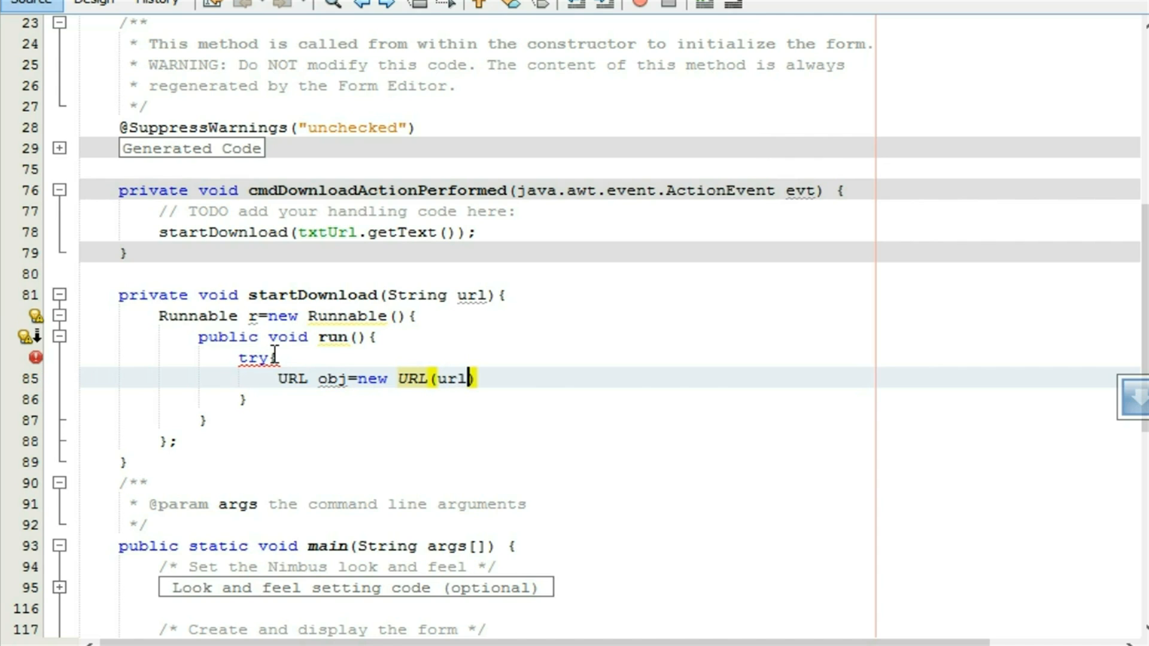
{"action": "type", "text": ";"}
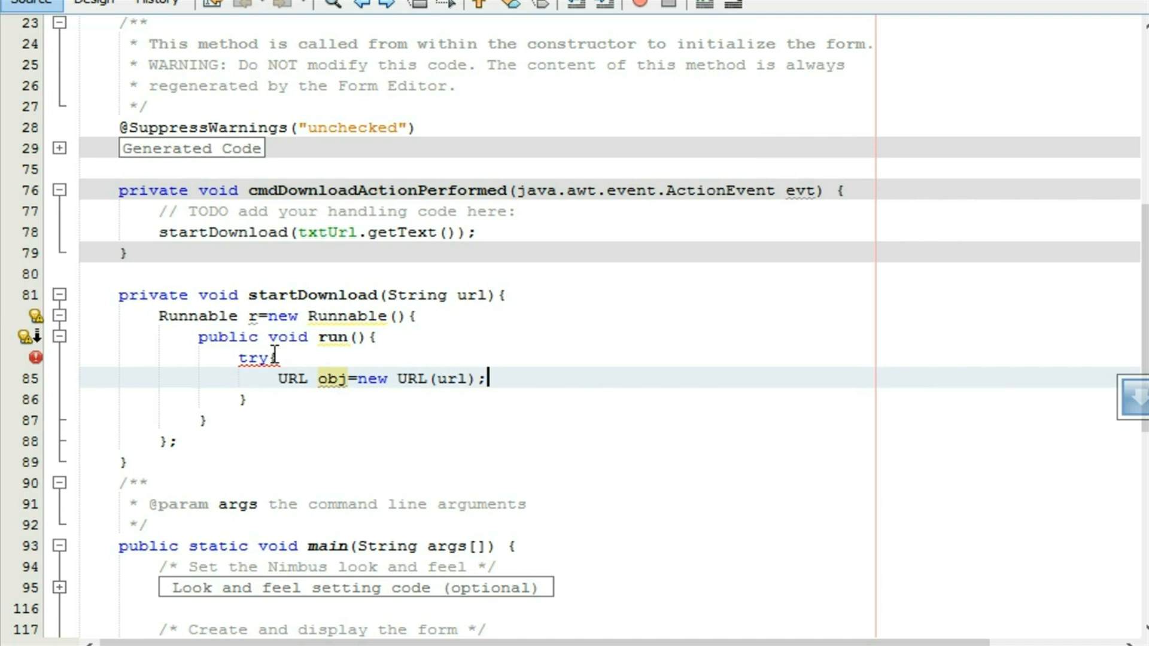
{"action": "type", "text": "HTTPUrlDow"}
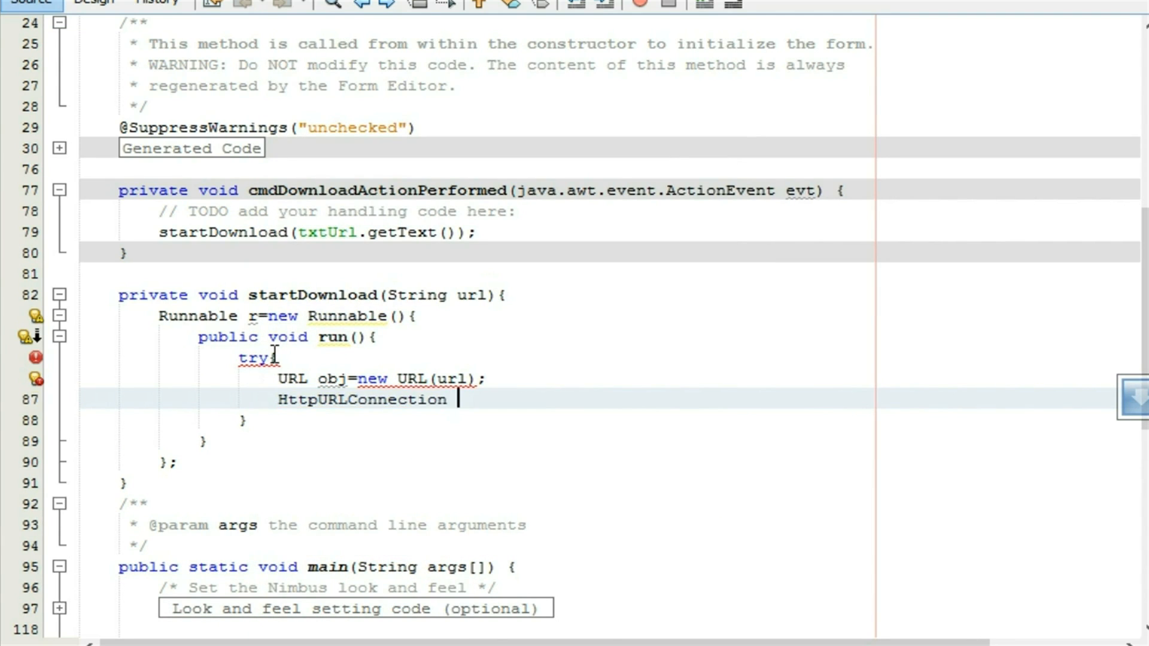
Open a connection from obj and cast it to HttpURLConnection as conn
{"action": "type", "text": "conn"}
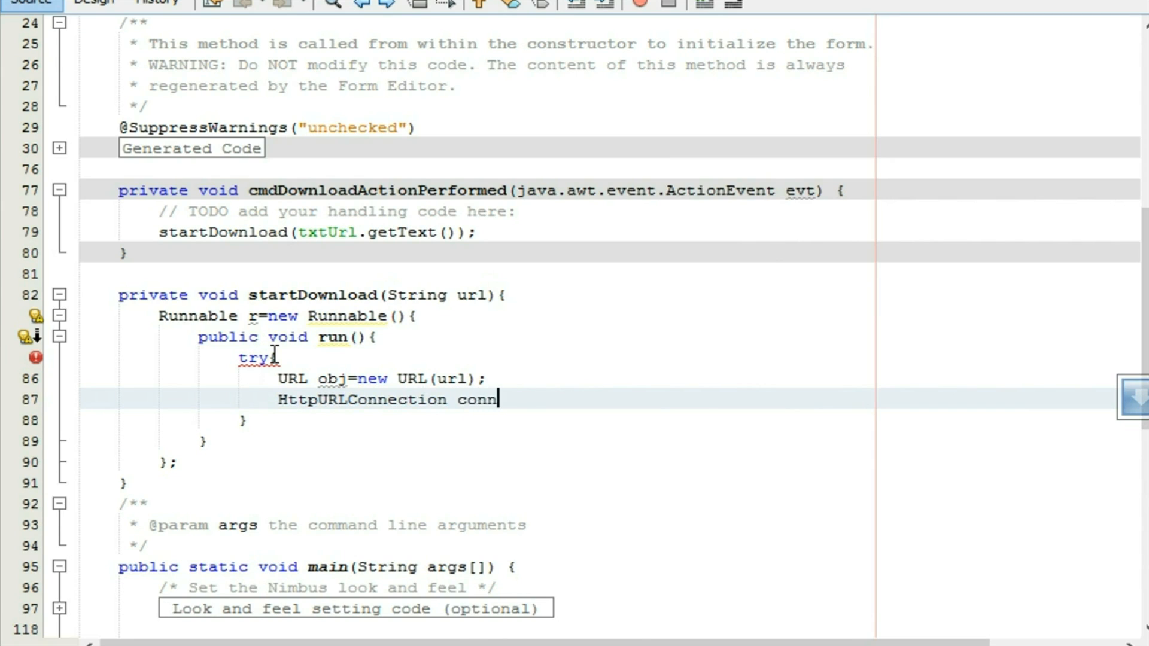
{"action": "type", "text": "=o"}
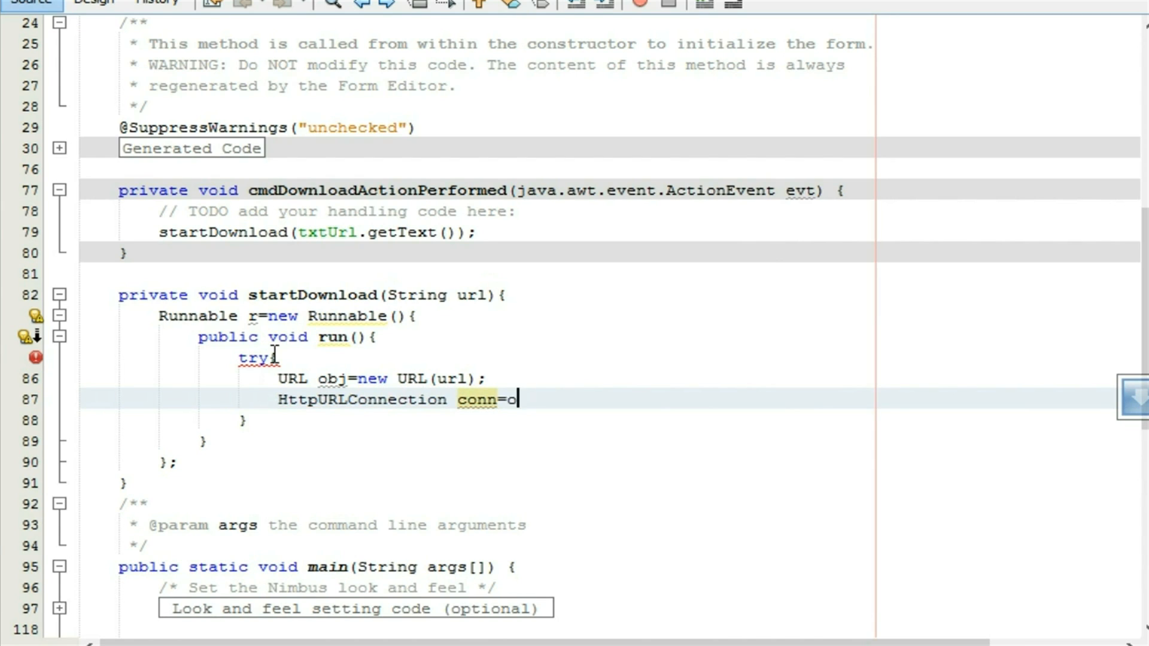
{"action": "type", "text": "bj.open"}
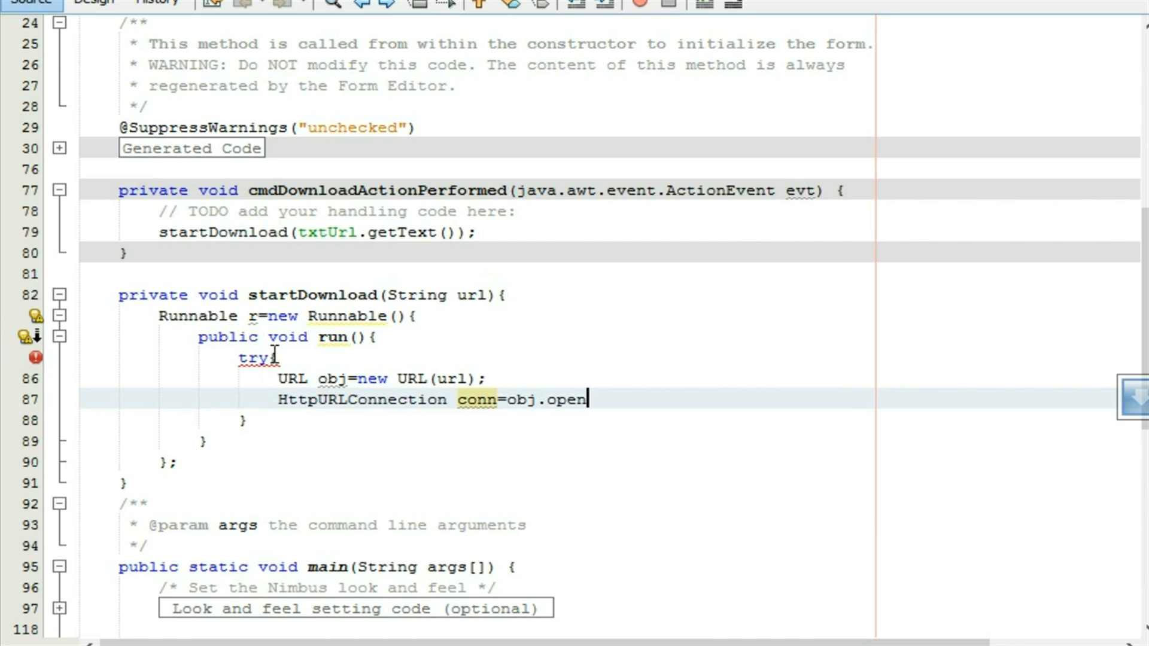
{"action": "type", "text": ".open"}
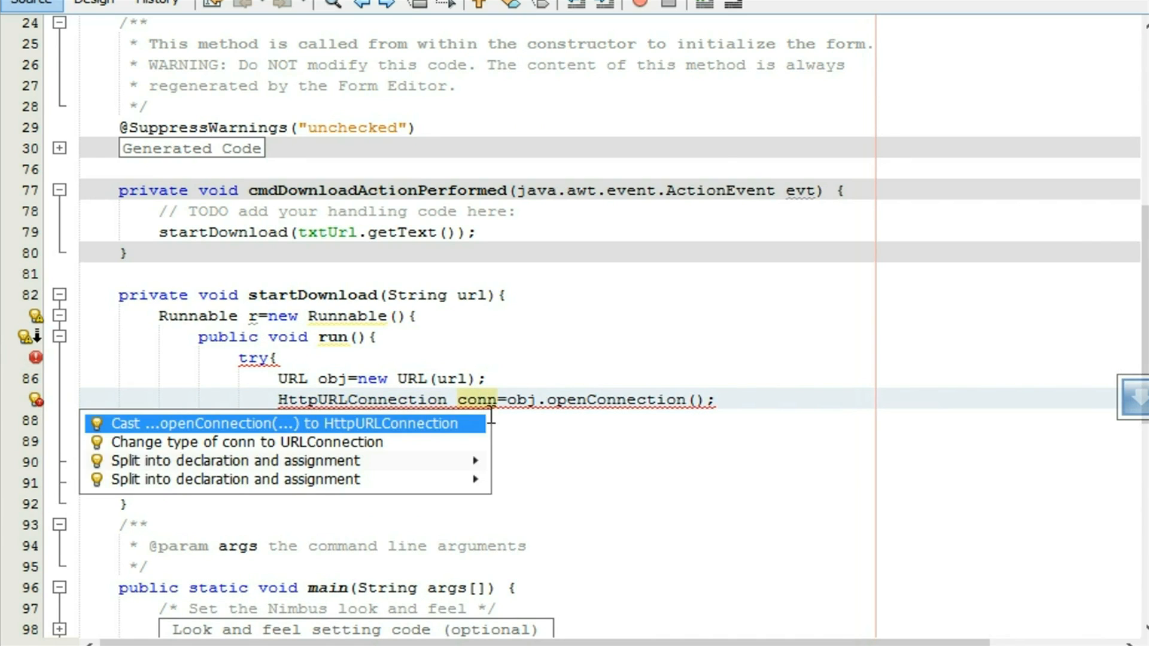
{"action": "left_click", "coordinate": [284, 424]}
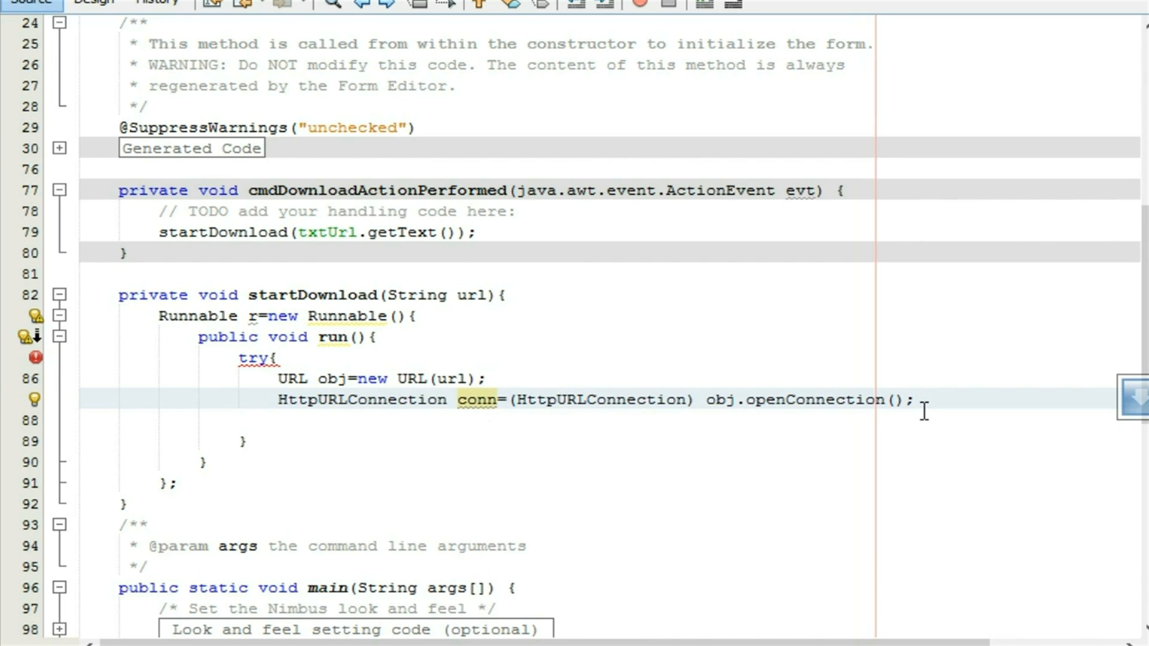
{"action": "mouse_move", "coordinate": [917, 430]}
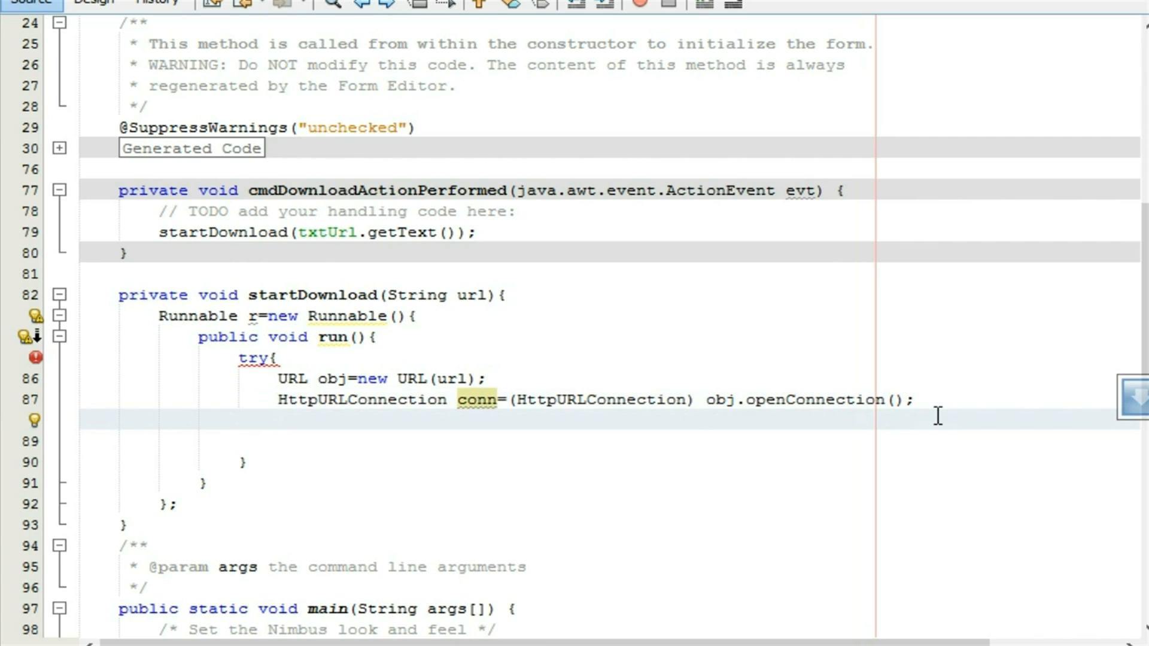
Set conn's request method to "GET" and call conn.setDoOutput(true)
{"action": "type", "text": "conn"}
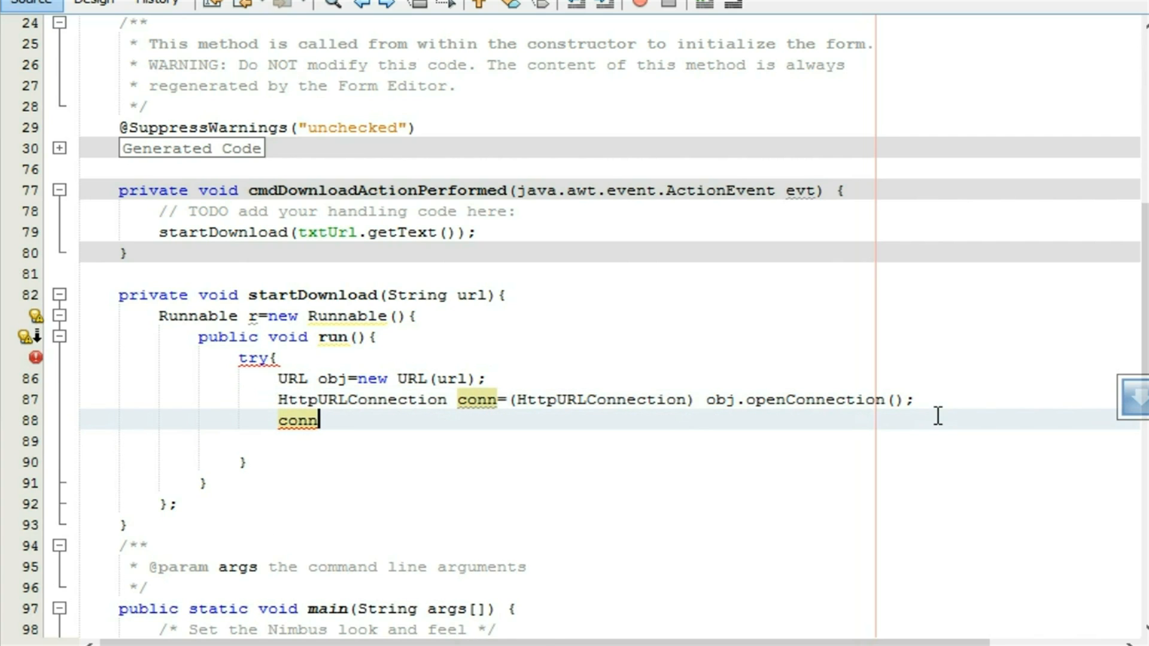
{"action": "type", "text": ".s"}
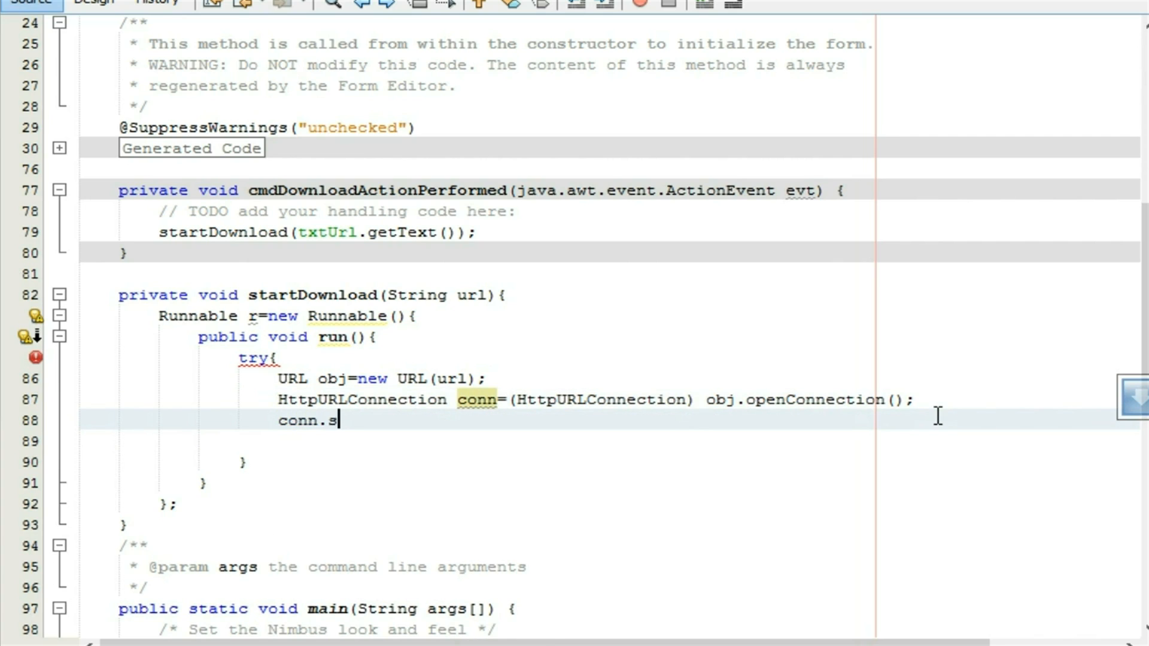
{"action": "type", "text": "etRequestMethod(null);"}
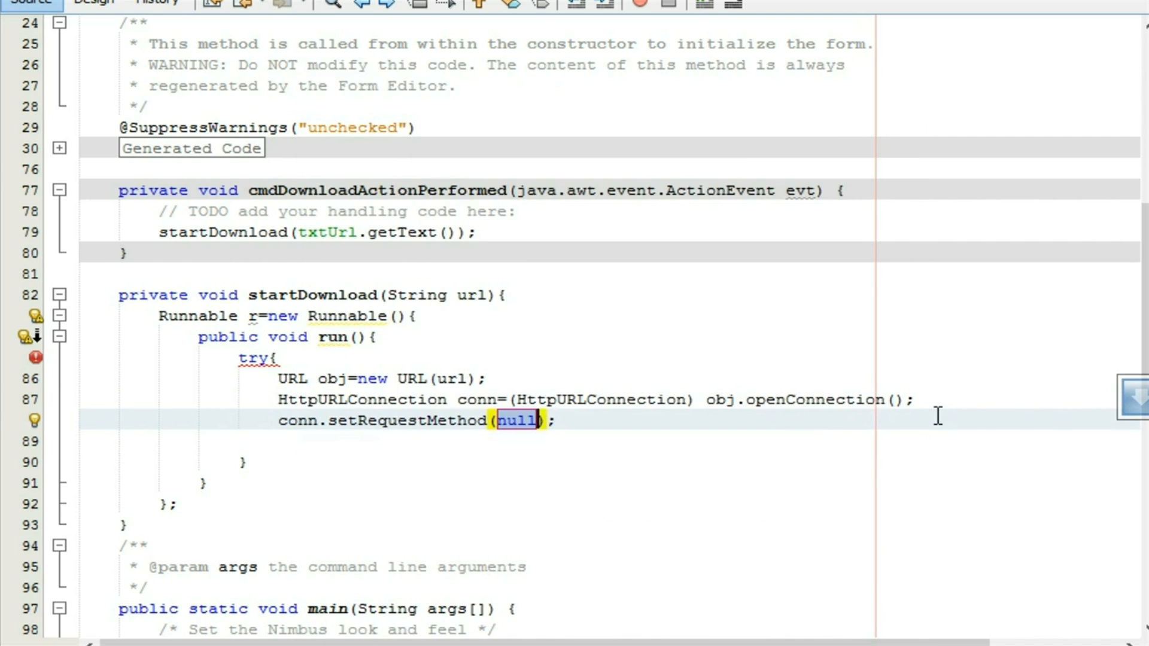
{"action": "type", "text": "\"GET\""}
{"action": "left_click", "coordinate": [609, 441]}
{"action": "type", "text": "co"}
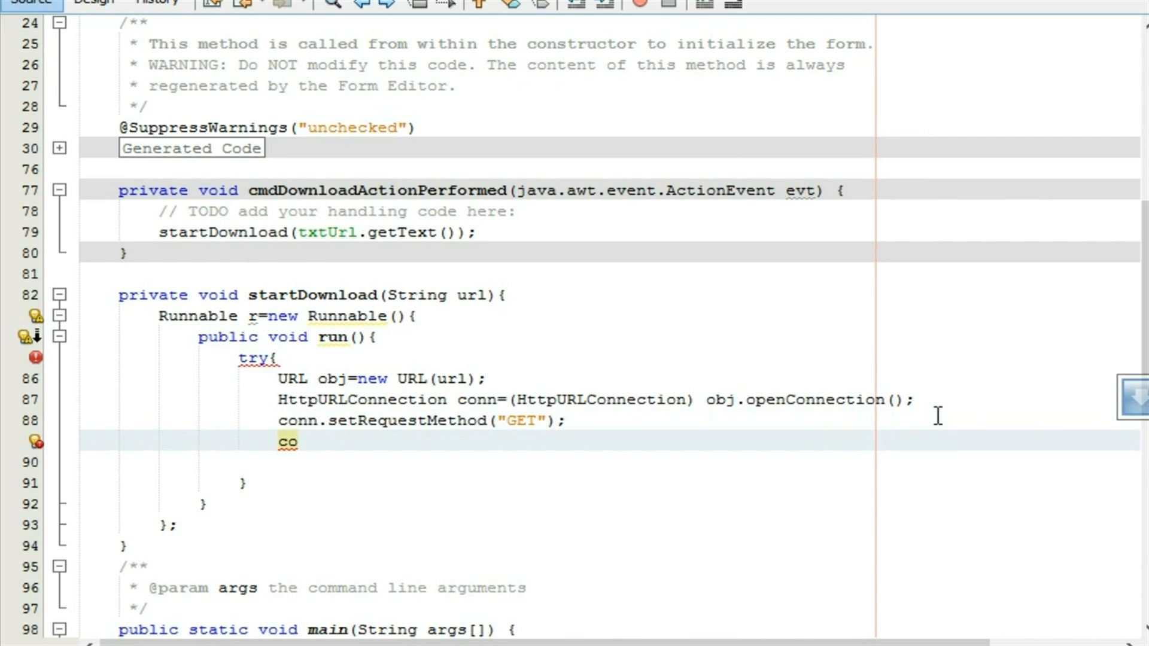
{"action": "type", "text": "n"}
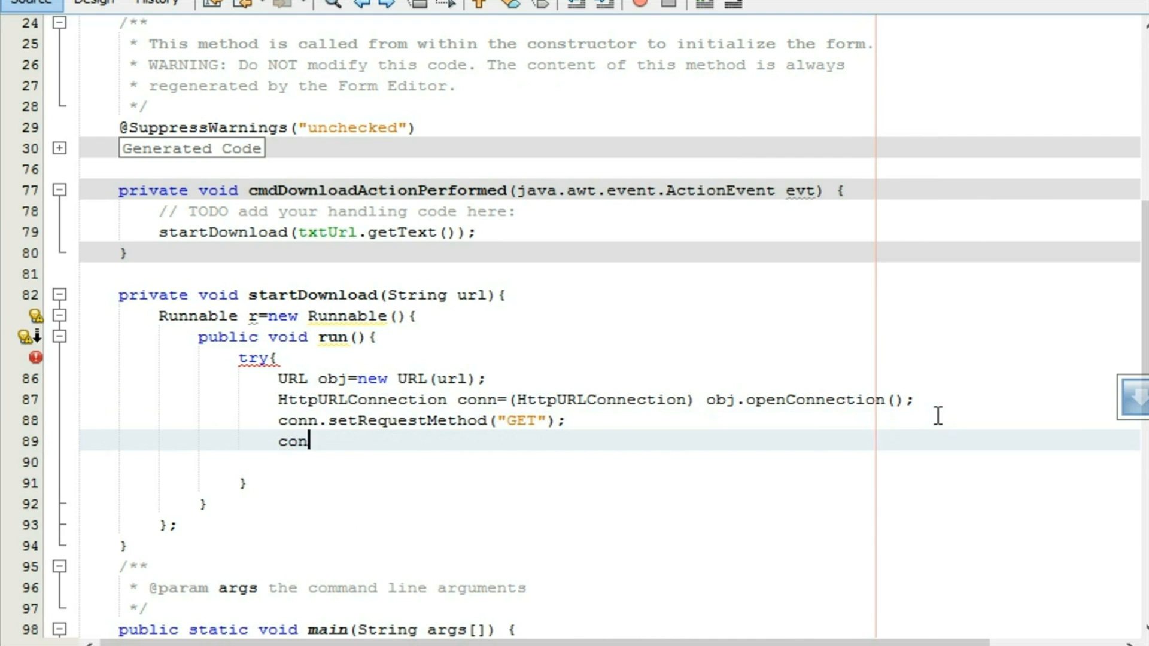
{"action": "type", "text": "se"}
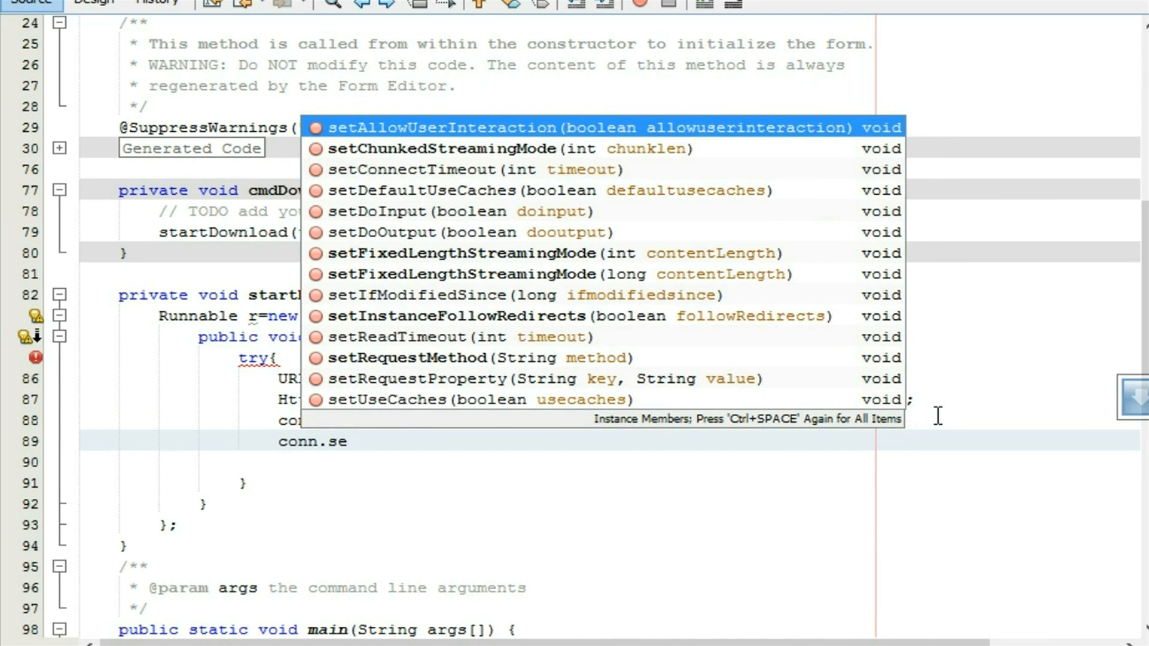
{"action": "type", "text": "tDo"}
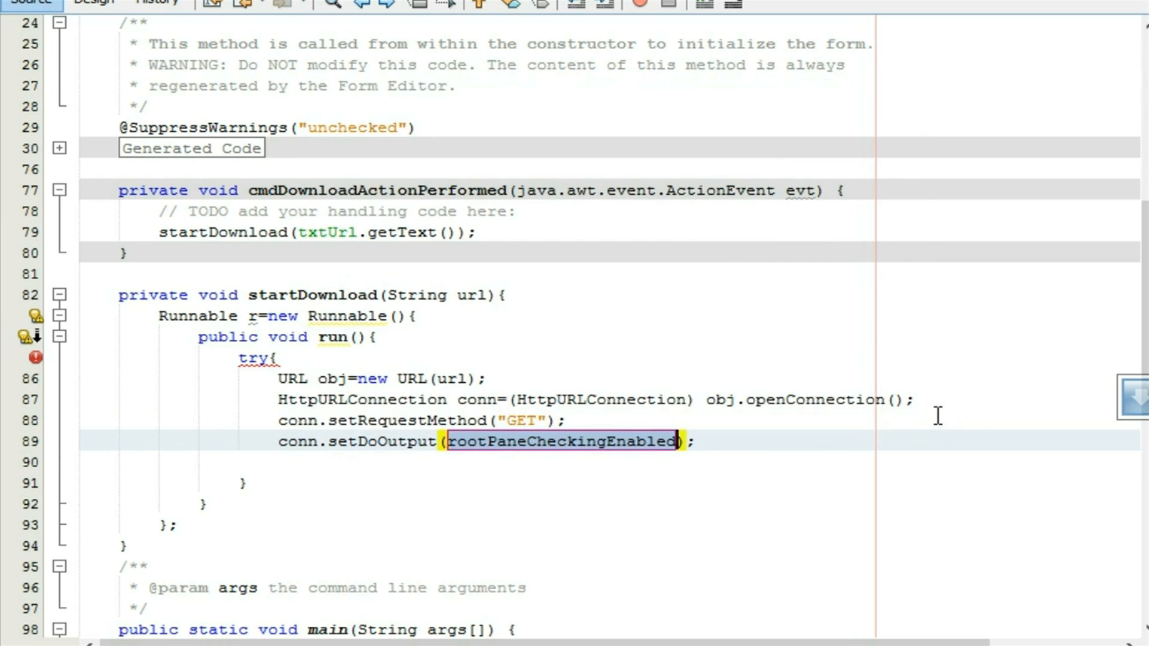
{"action": "key", "text": "Delete"}
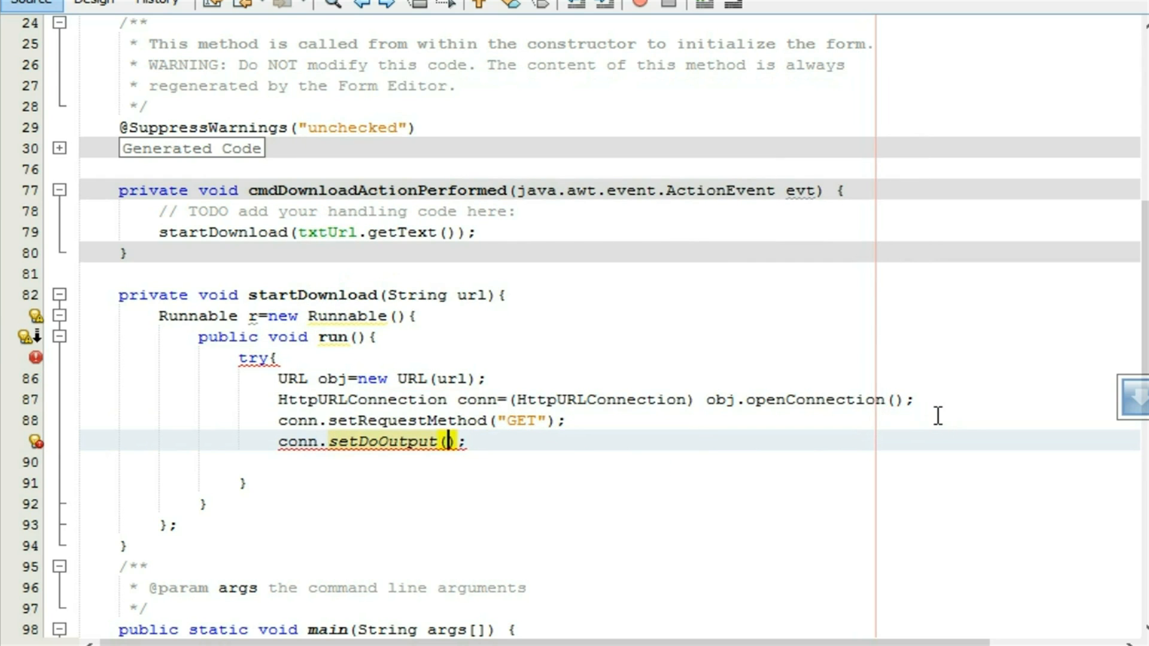
{"action": "type", "text": "tru"}
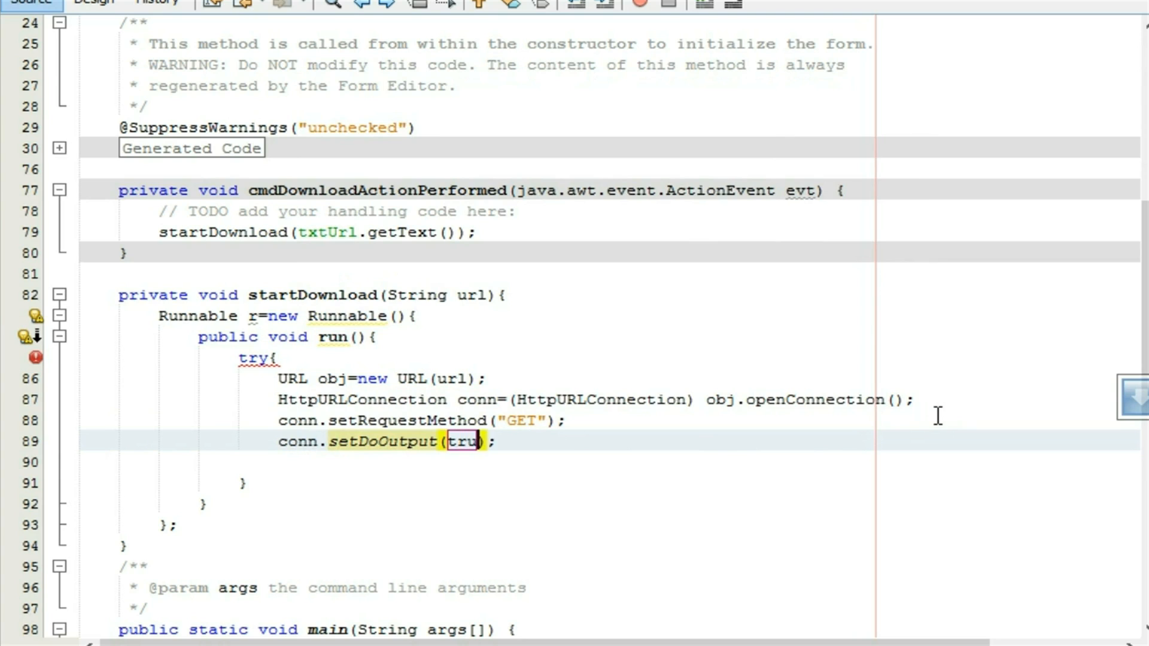
{"action": "type", "text": "e"}
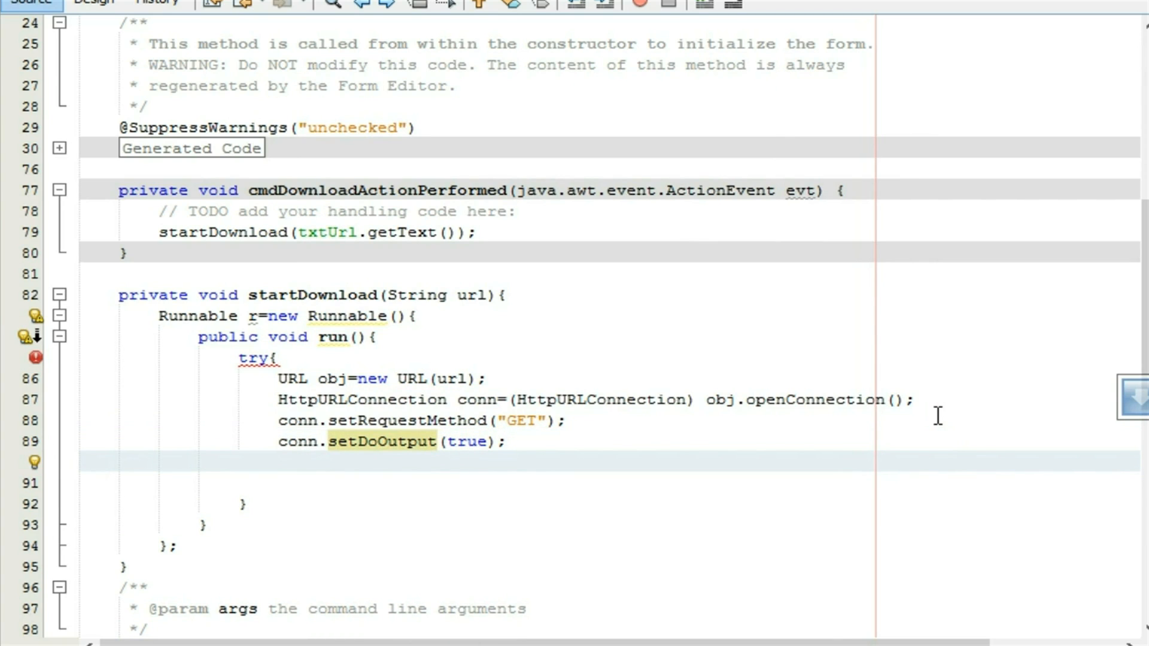
Store the connection's response code in int requestInfo
{"action": "type", "text": "int"}
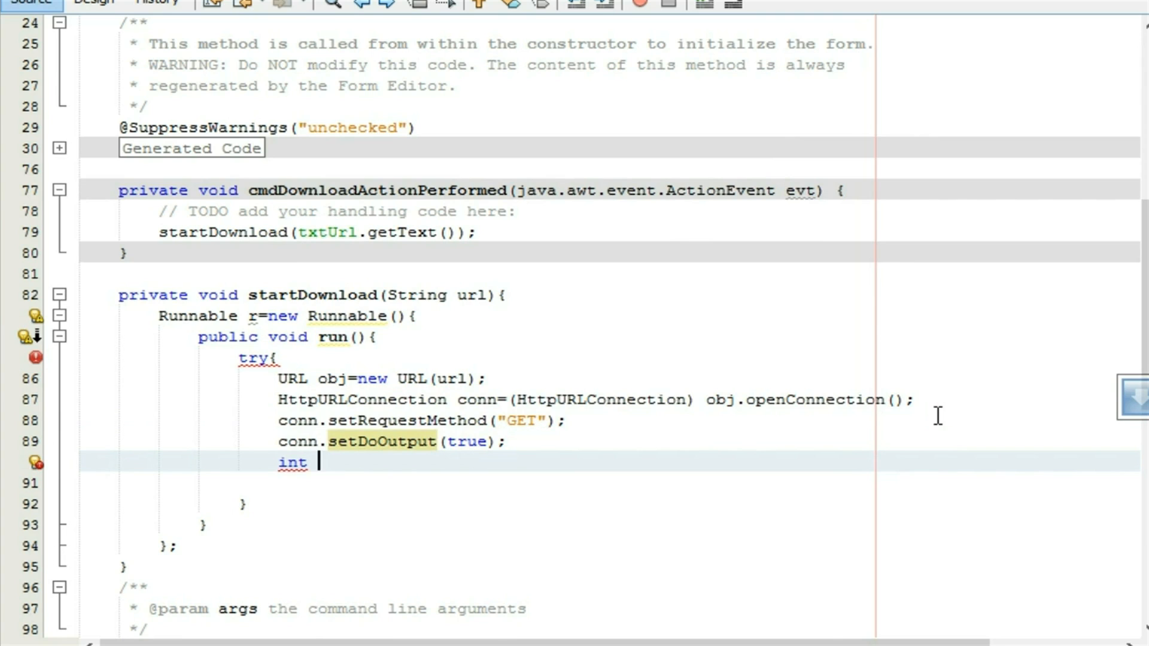
{"action": "type", "text": "requestInfo="}
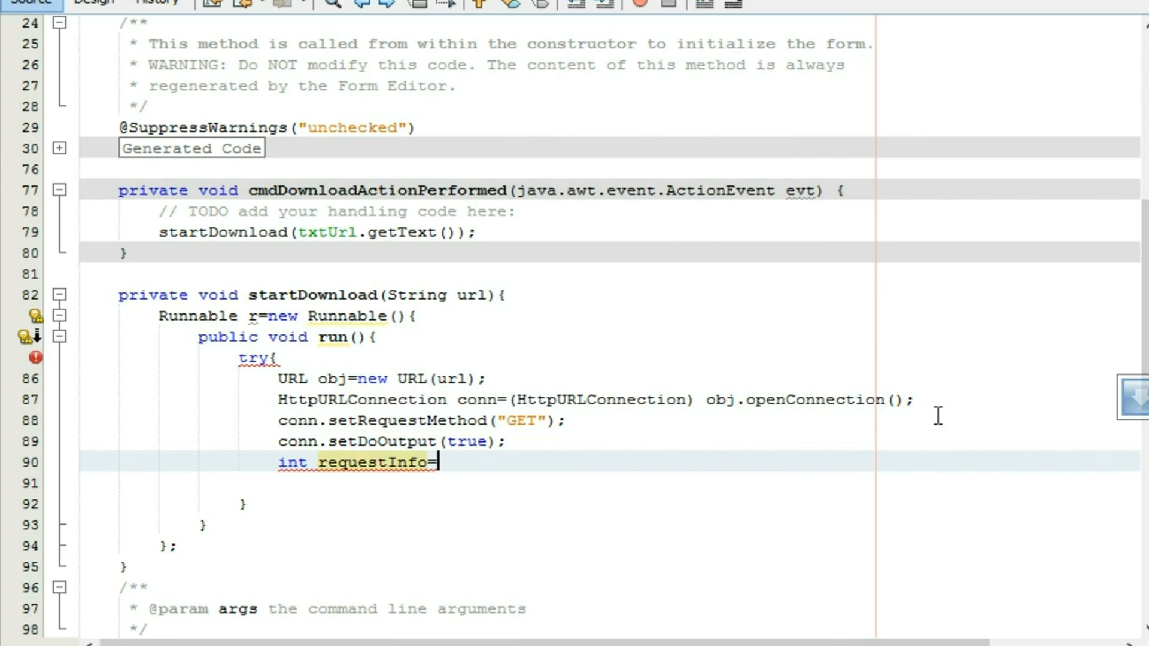
{"action": "type", "text": "conn"}
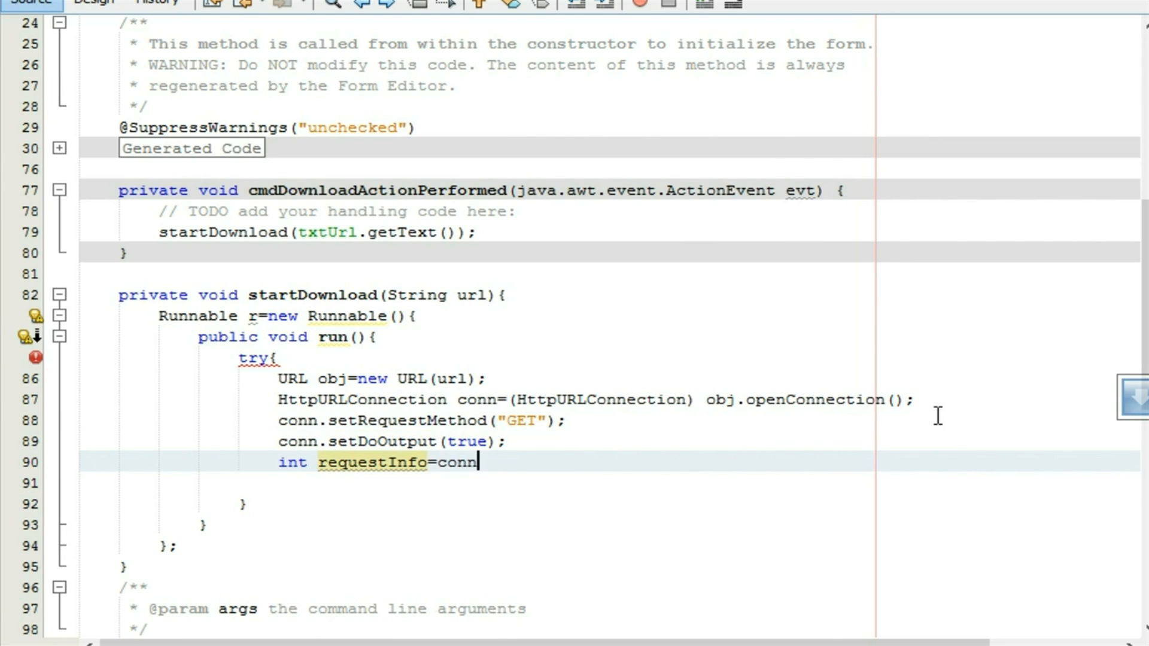
{"action": "type", "text": ".getResponseCode();"}
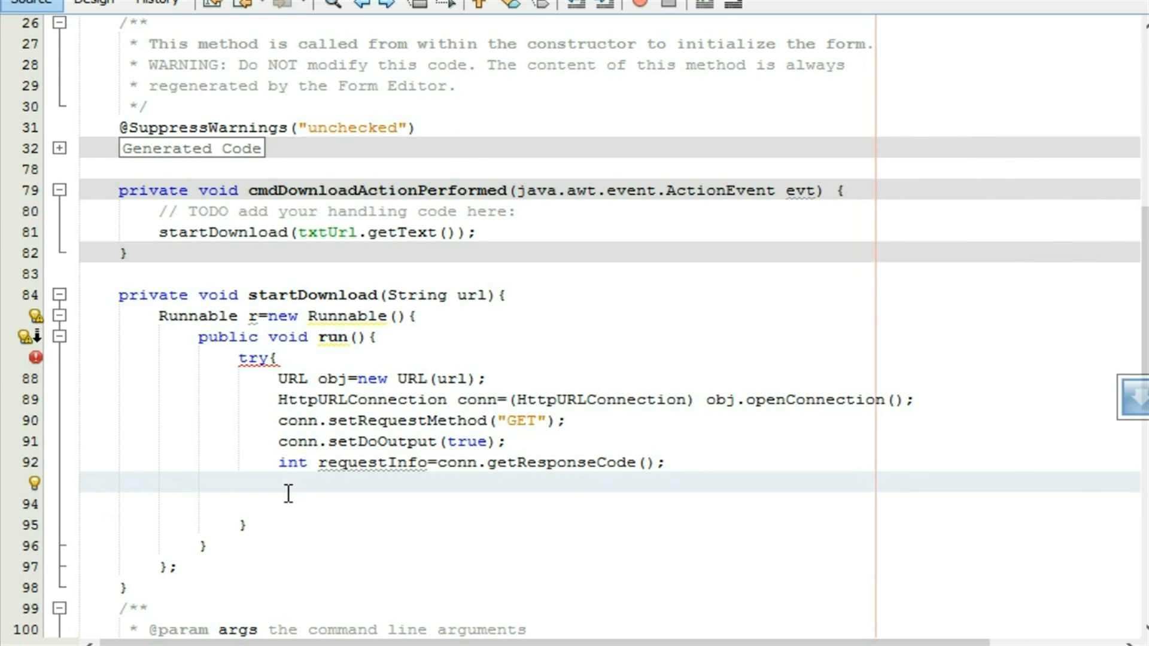
Declare BufferedInputStream in wrapping conn.getInputStream()
{"action": "type", "text": "BufferedI"}
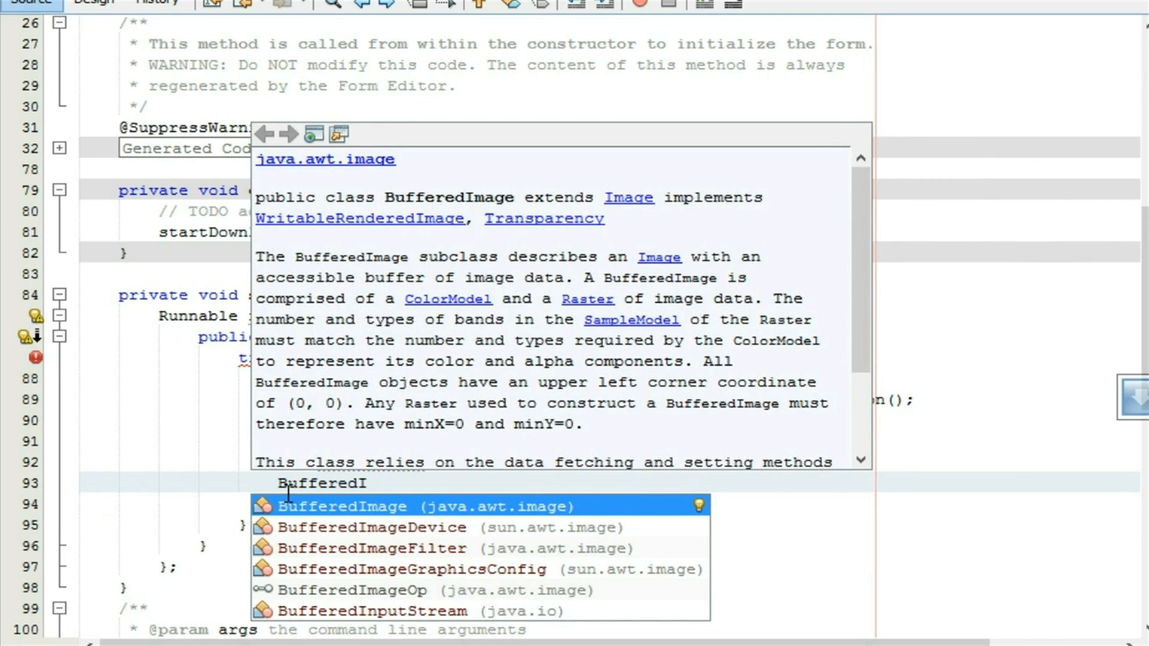
{"action": "left_click", "coordinate": [407, 610]}
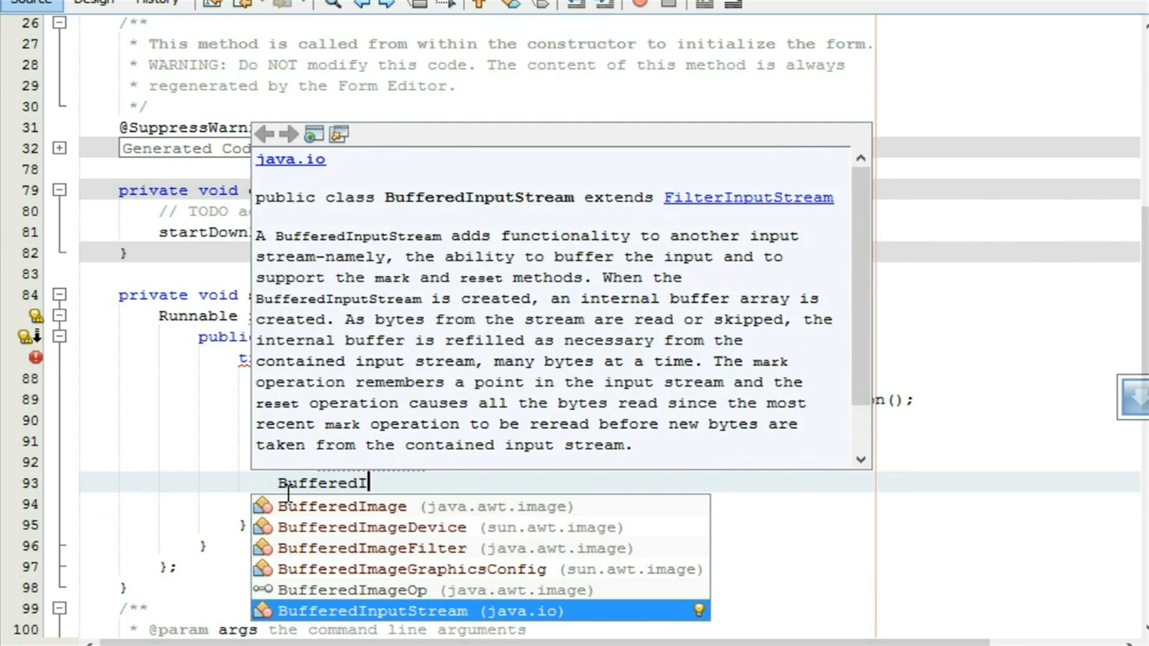
{"action": "key", "text": "Enter"}
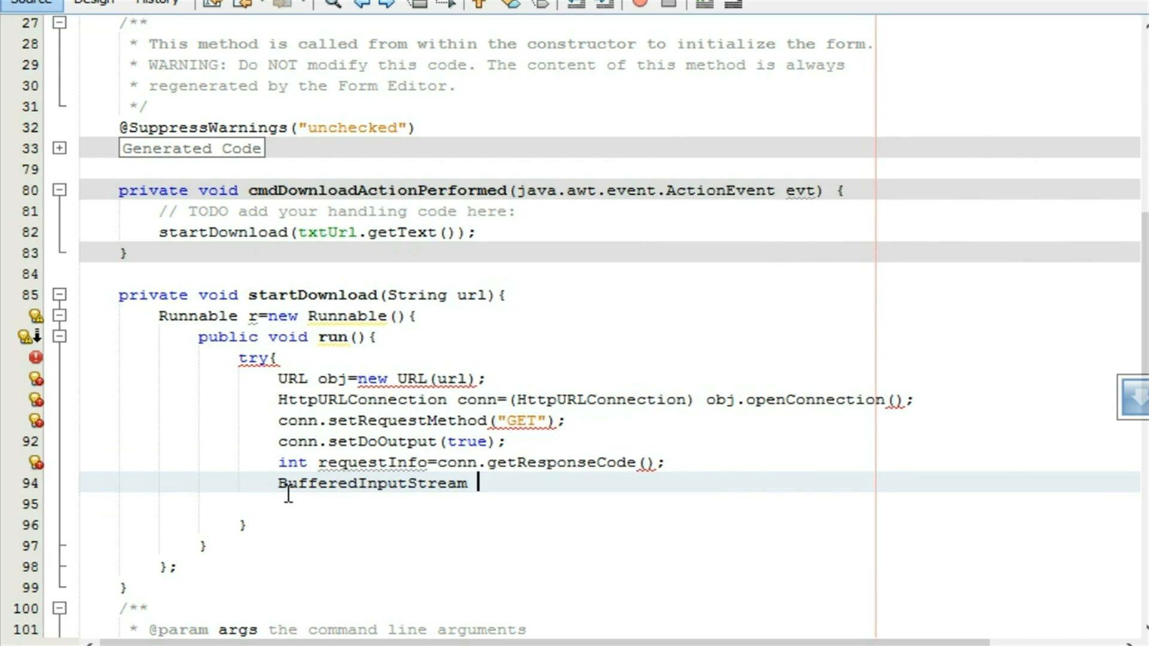
{"action": "type", "text": "in="}
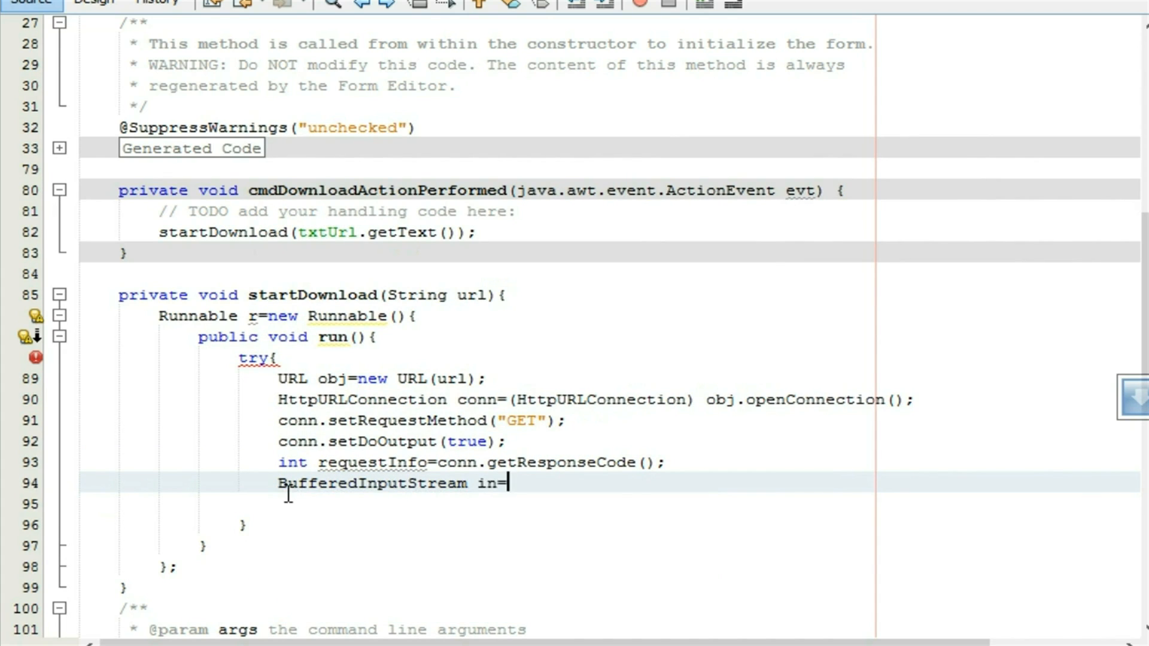
{"action": "type", "text": "new Buffe"}
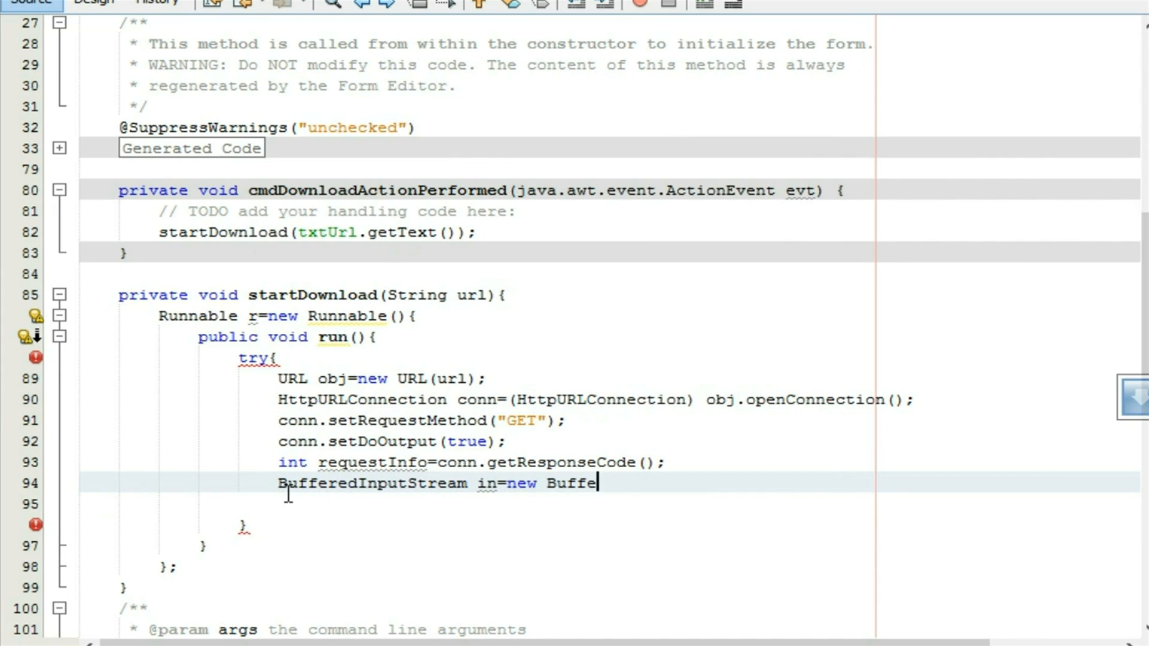
{"action": "type", "text": "redInputStream"}
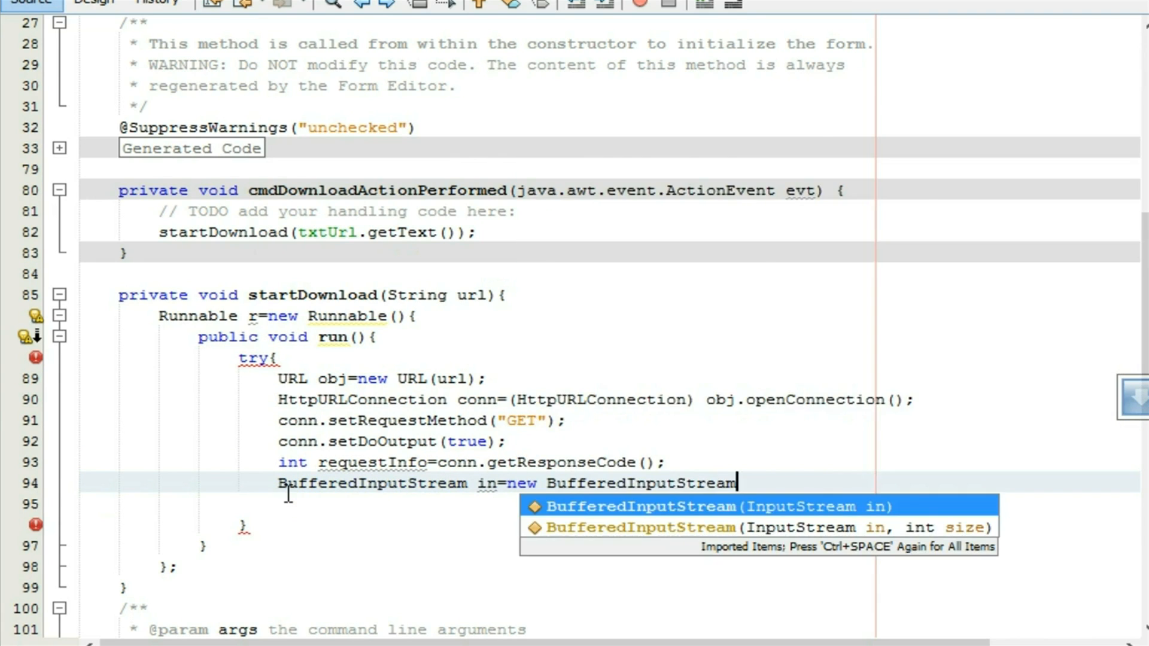
{"action": "left_click", "coordinate": [718, 506]}
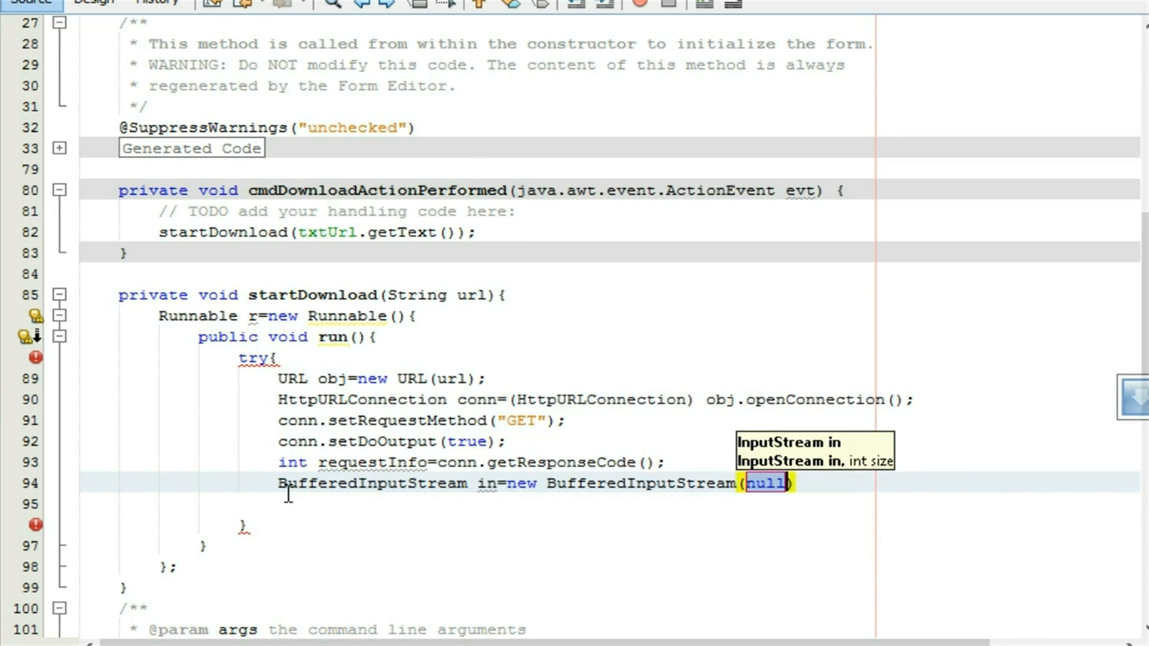
{"action": "type", "text": "conn."}
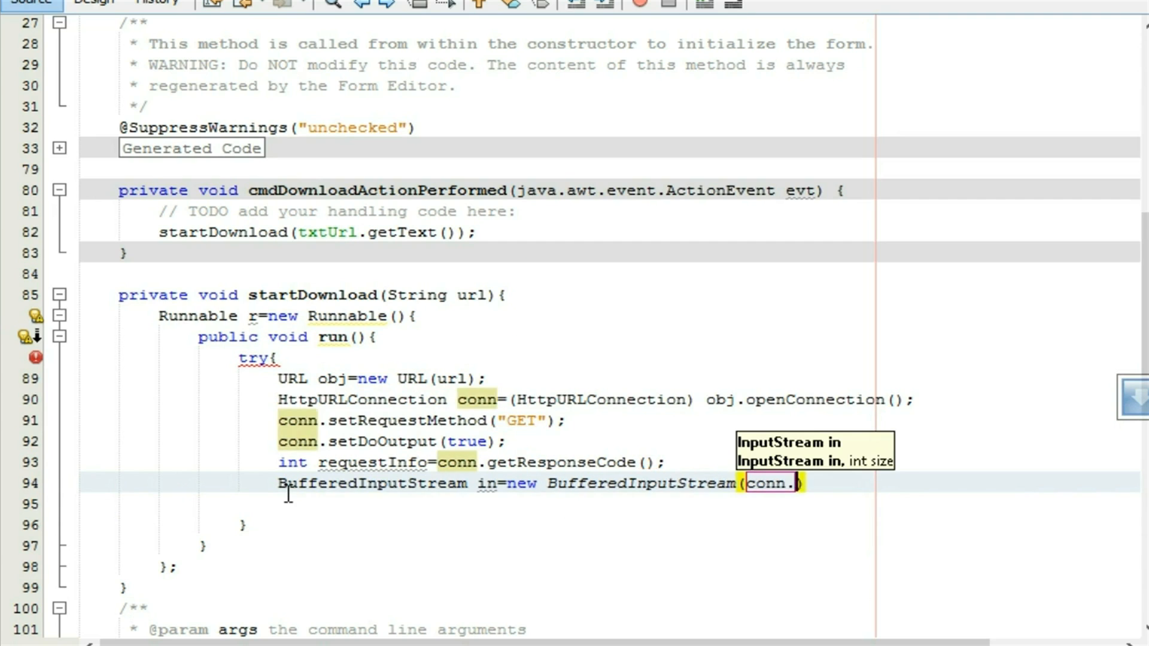
{"action": "type", "text": "getInputStream("}
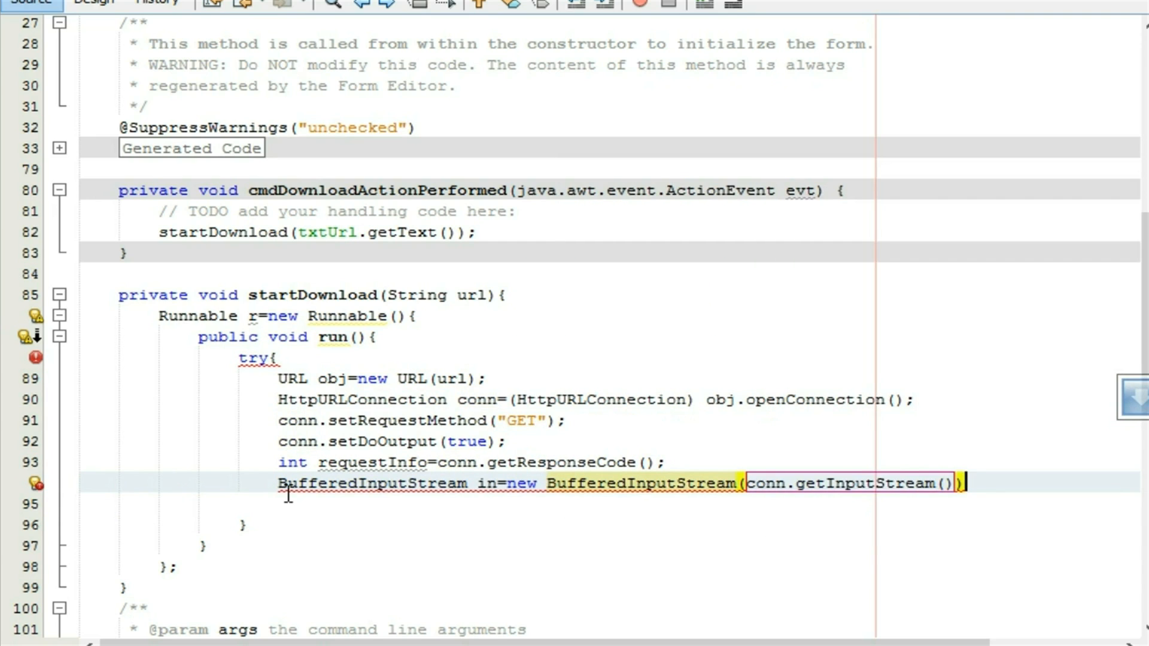
Create FileOutputStream out writing to "myfile.zip"
{"action": "type", "text": "FileOut"}
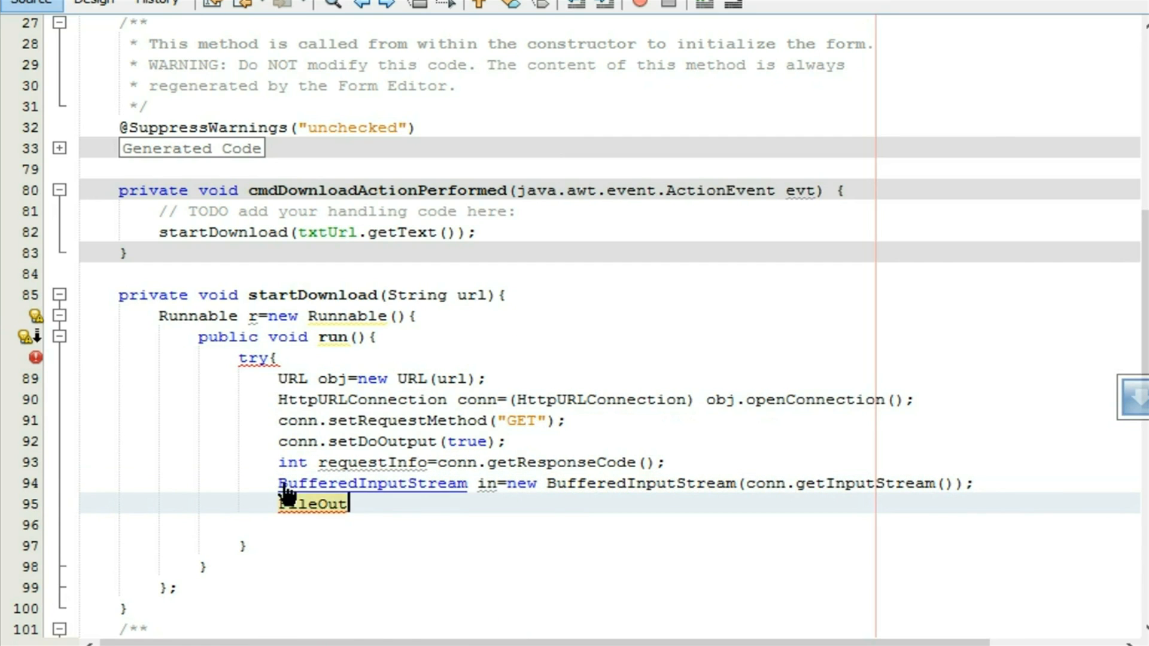
{"action": "type", "text": "FileOutputStream"}
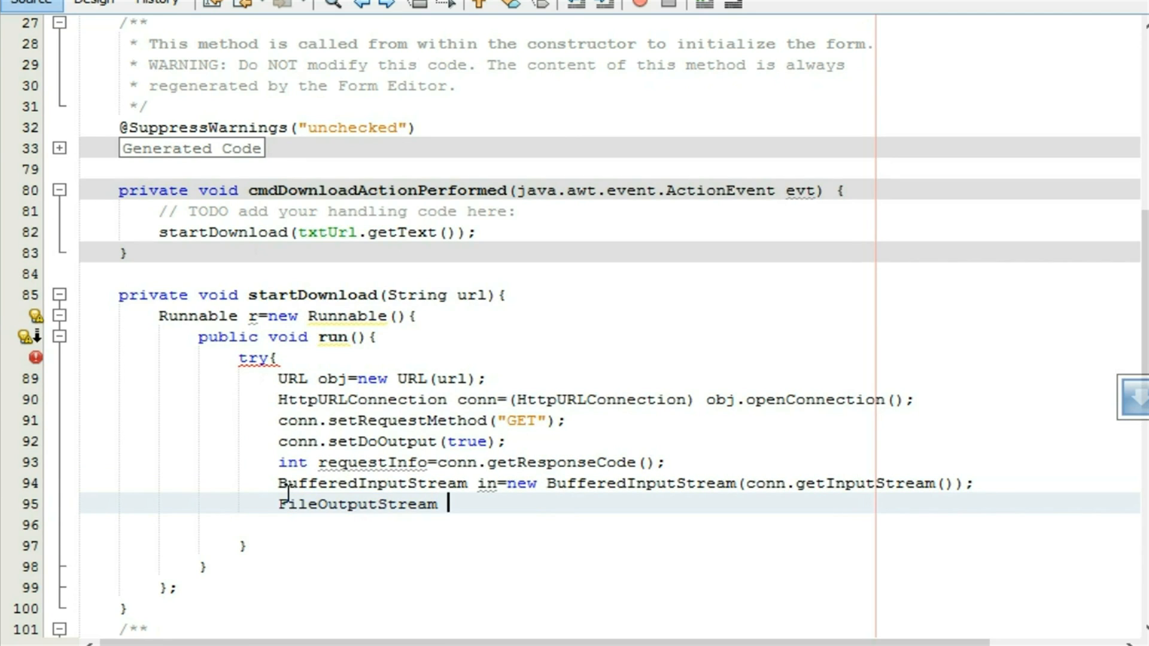
{"action": "type", "text": "out=new FileOutputStream(\""}
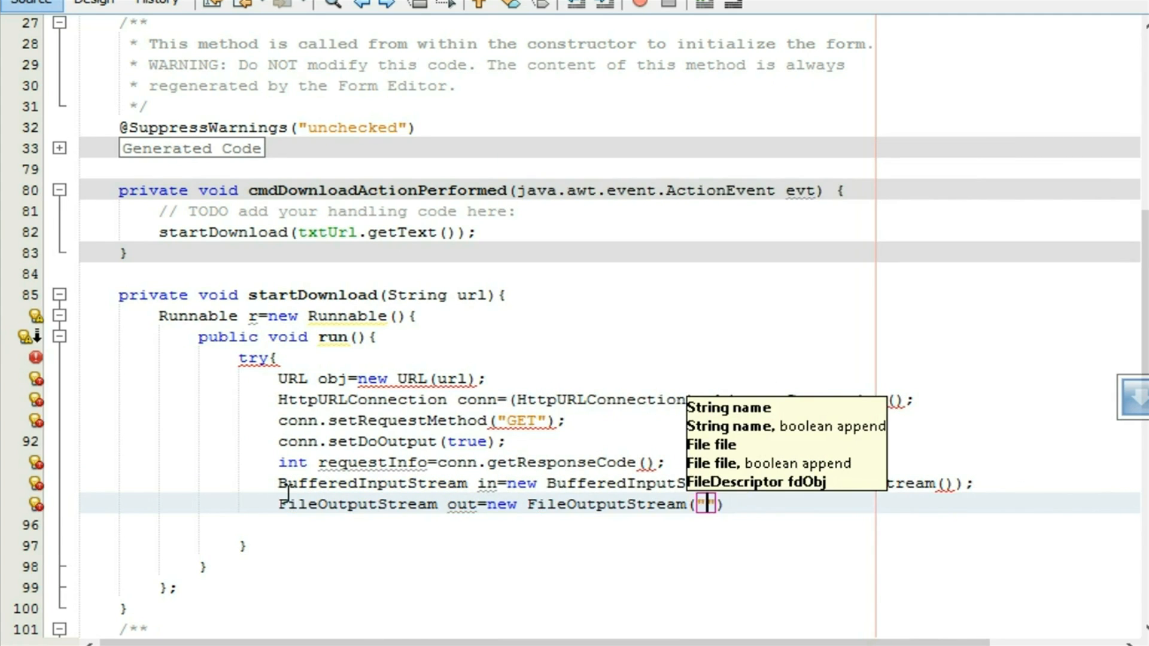
{"action": "type", "text": "myfile"}
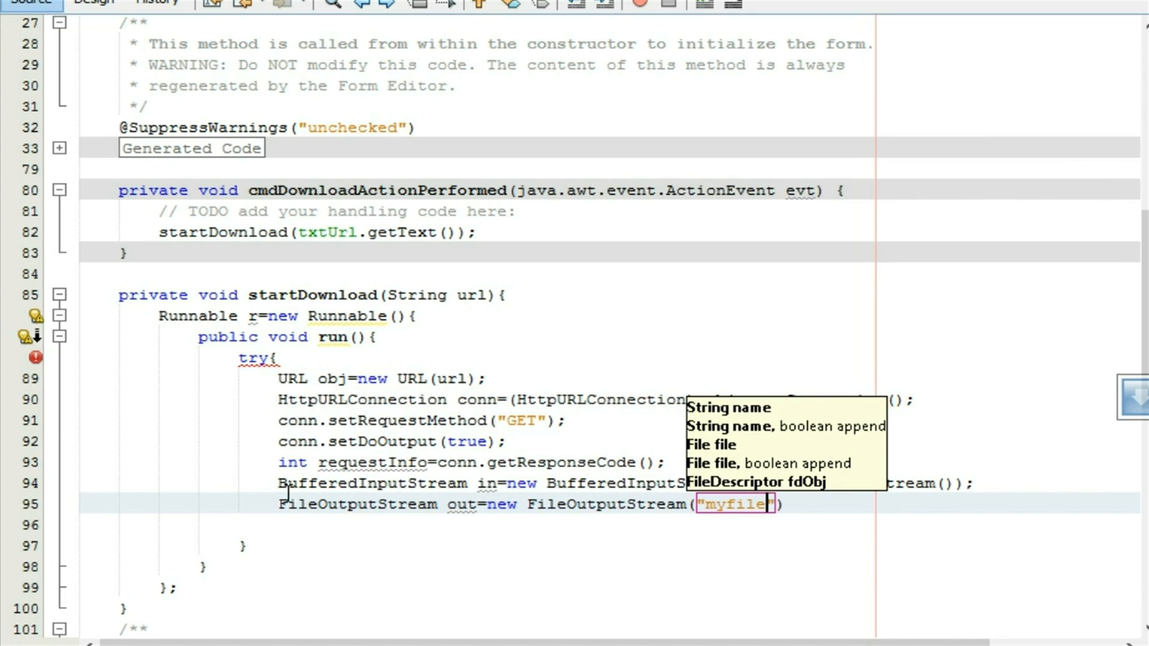
{"action": "type", "text": ".zip"}
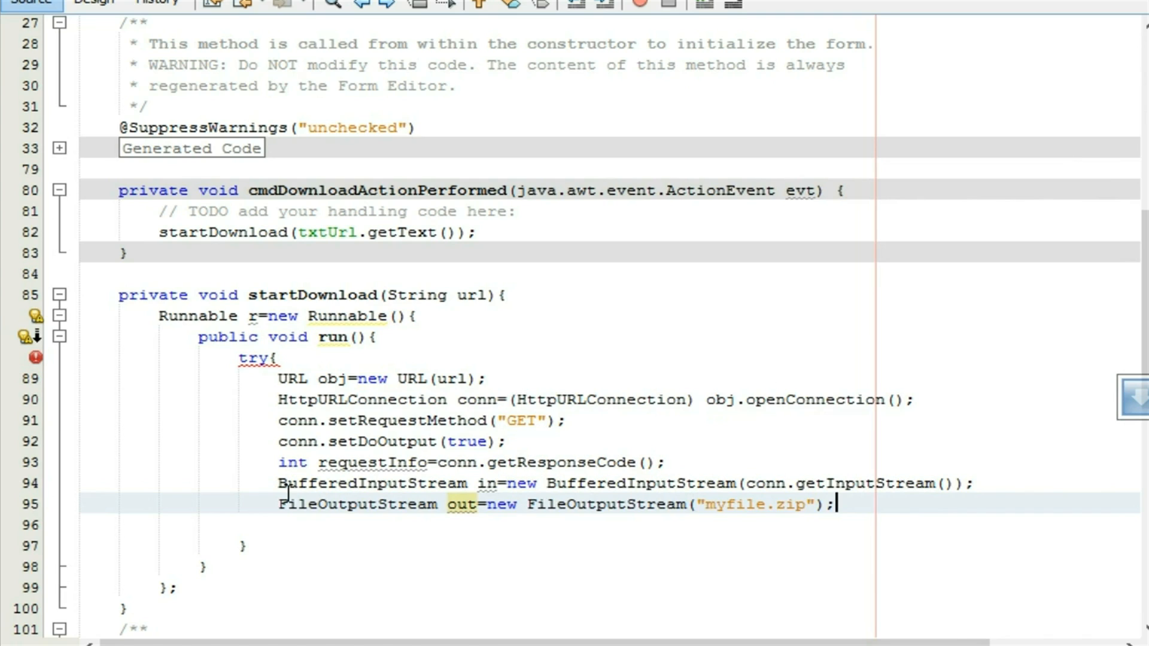
Declare int len=0 and a 1024-byte array buff
{"action": "type", "text": "in"}
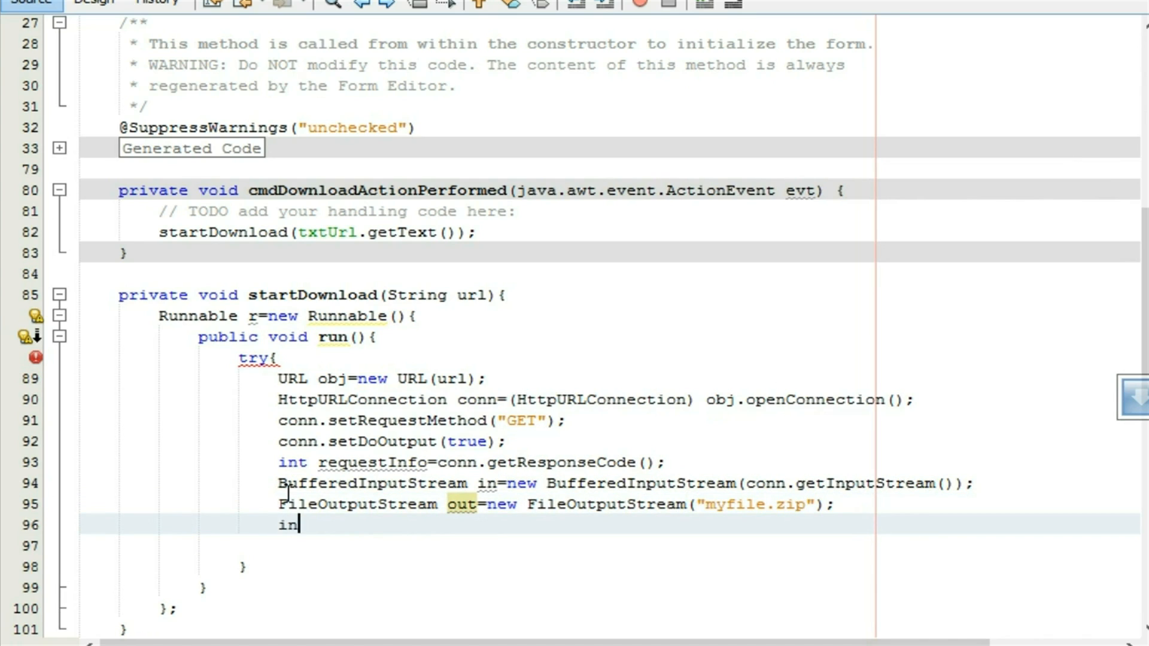
{"action": "type", "text": "t len"}
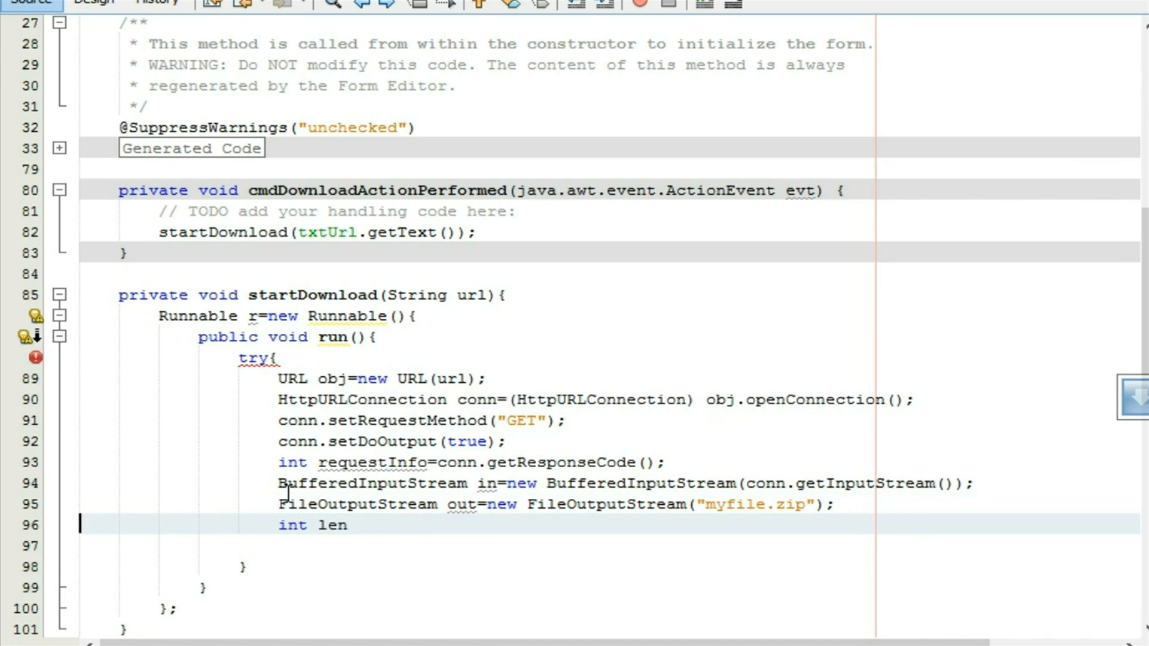
{"action": "type", "text": "=0"}
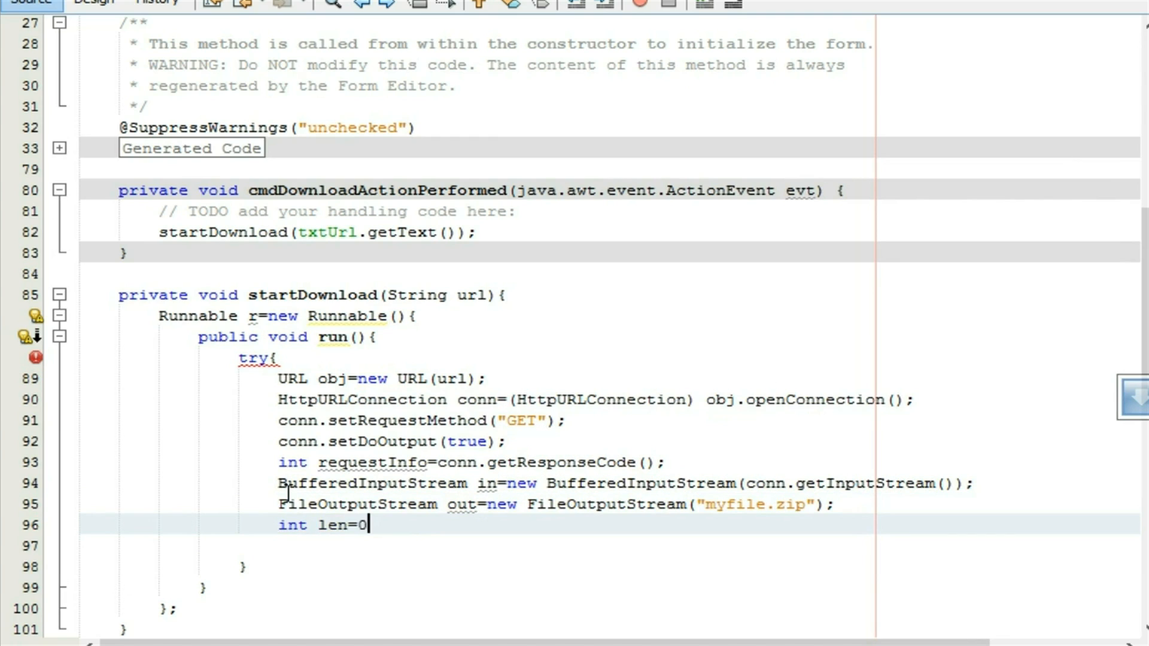
{"action": "key", "text": "enter"}
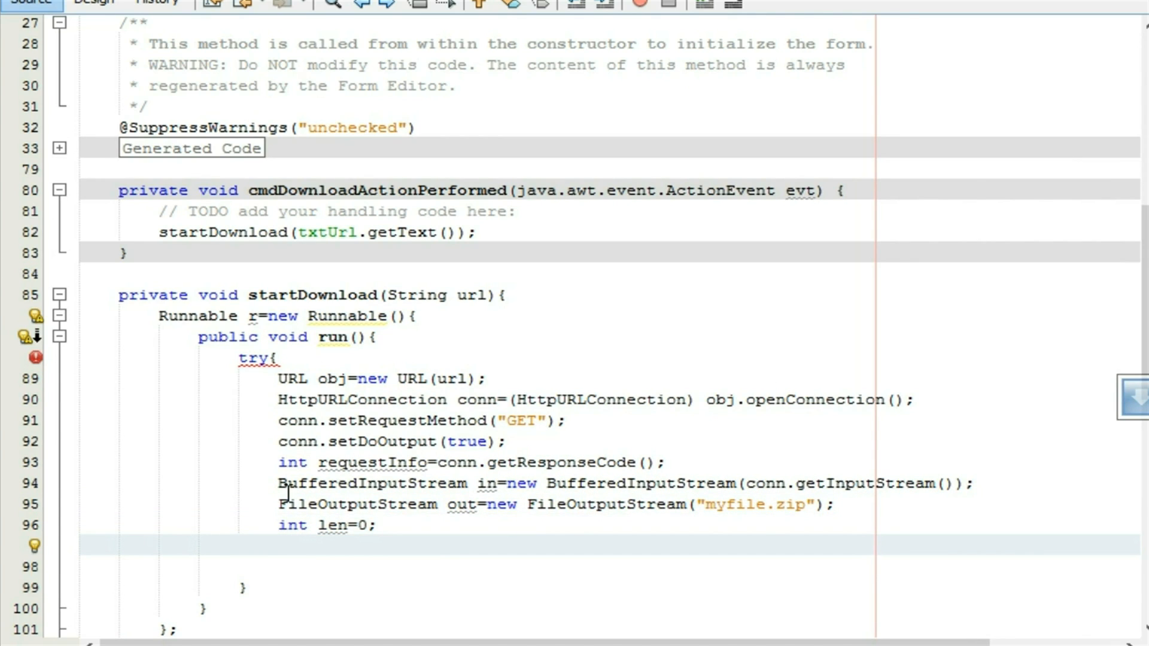
{"action": "type", "text": "byte"}
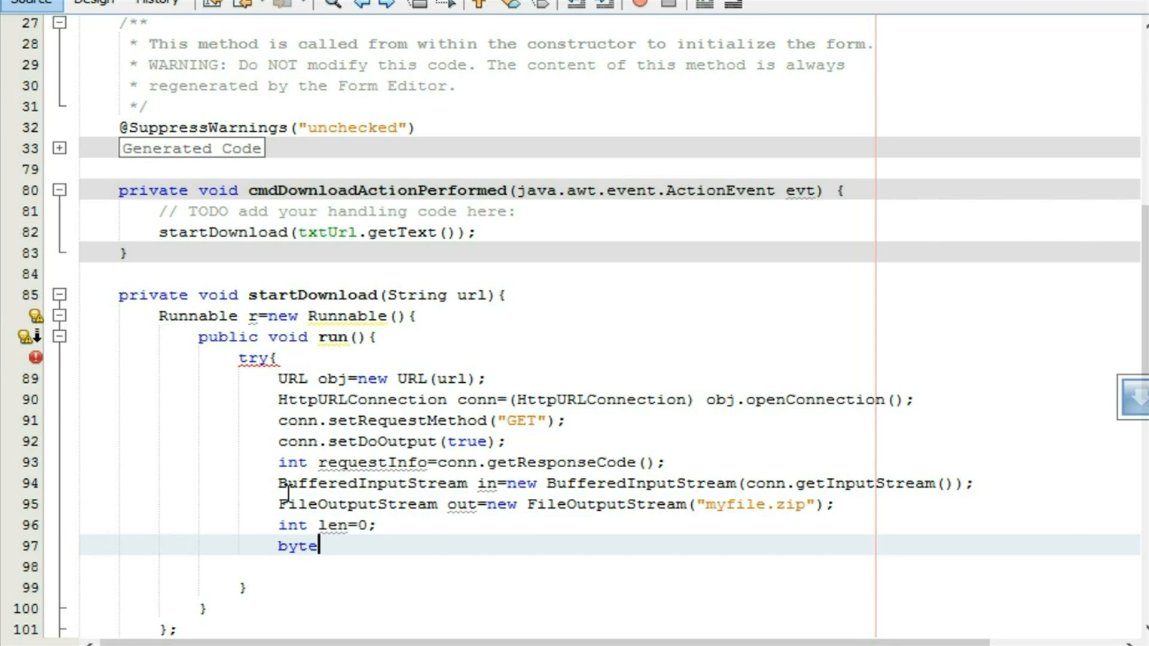
{"action": "type", "text": "[]"}
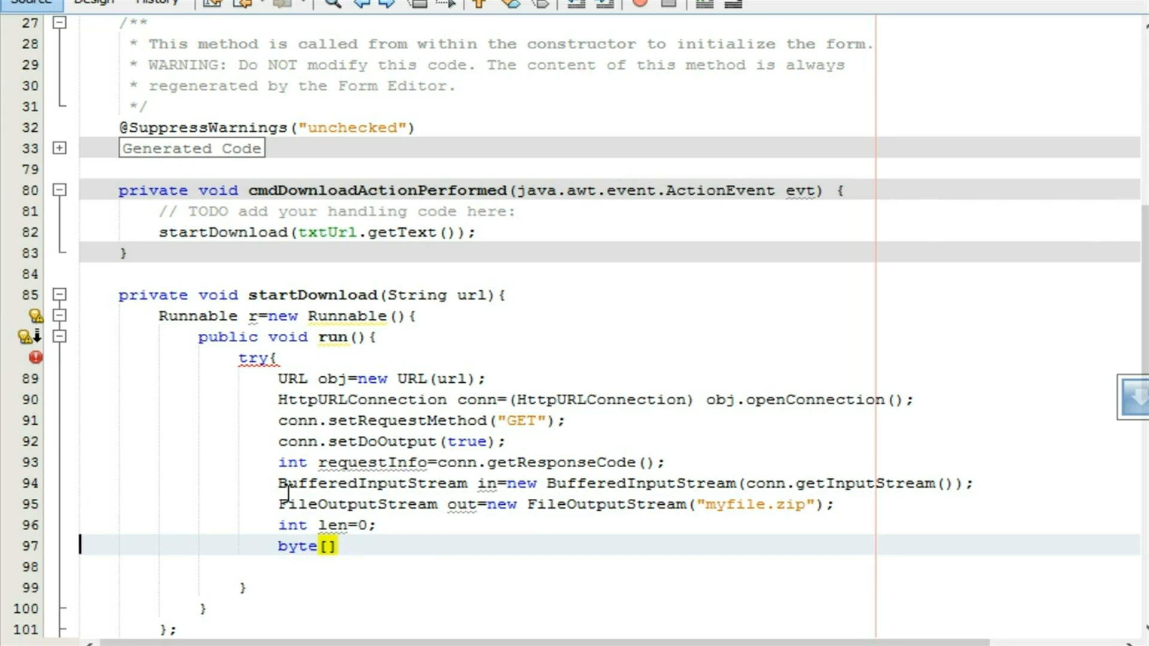
{"action": "type", "text": "buff="}
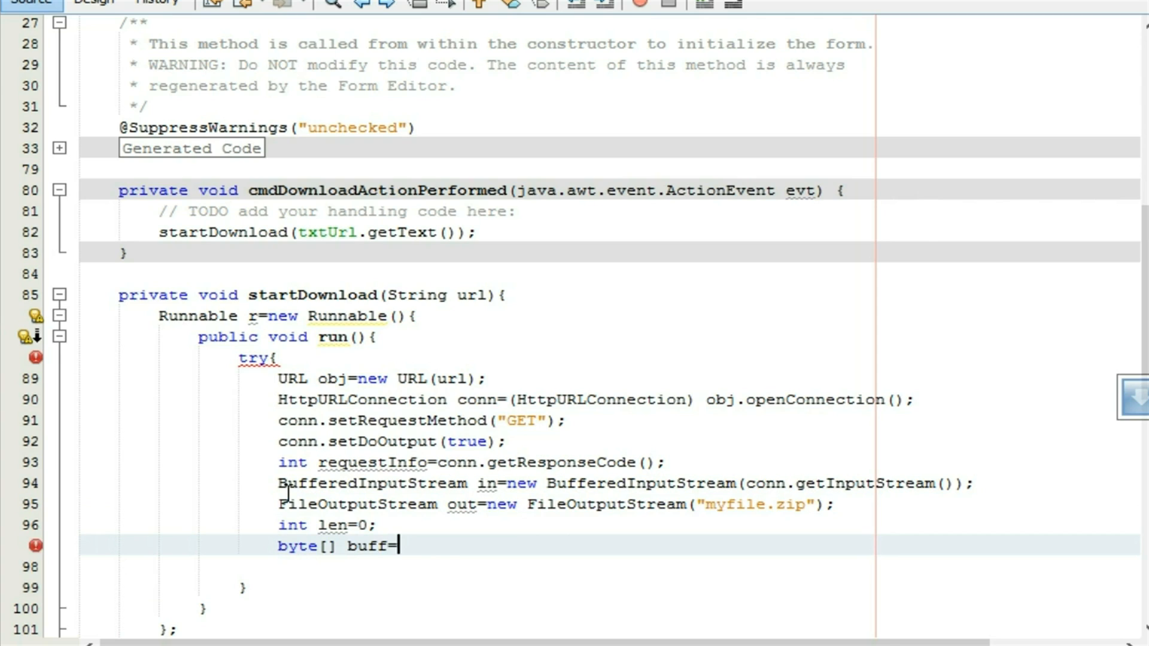
{"action": "type", "text": "new byte"}
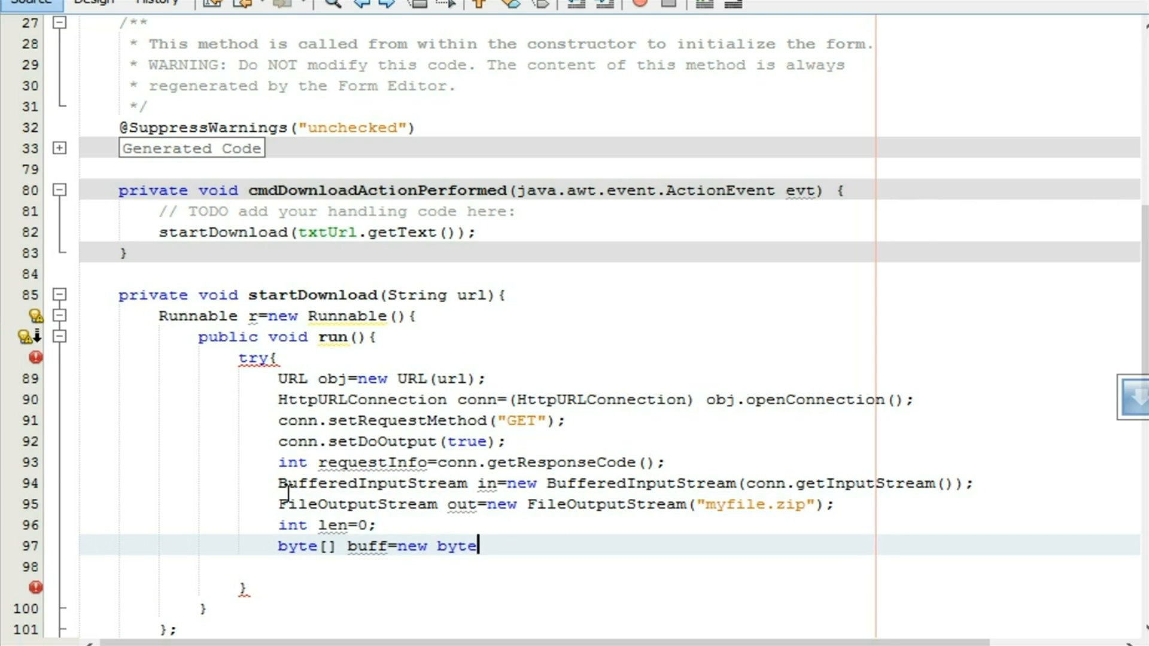
{"action": "type", "text": "[1024];"}
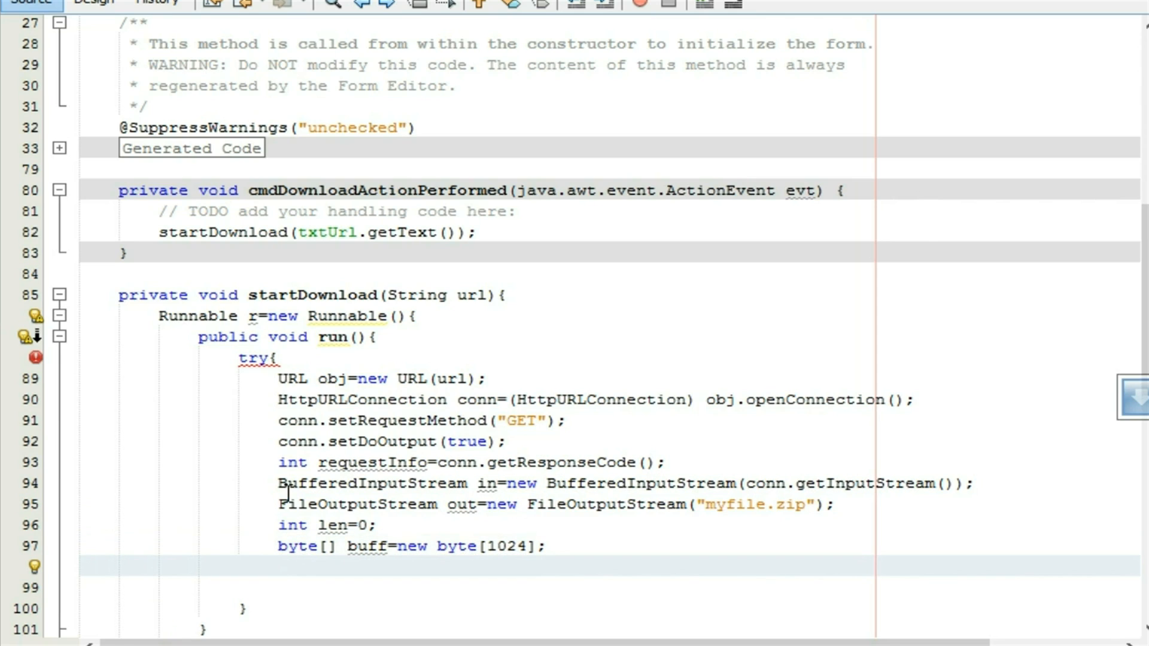
Read the first chunk with len=in.read(buff);
{"action": "type", "text": "len="}
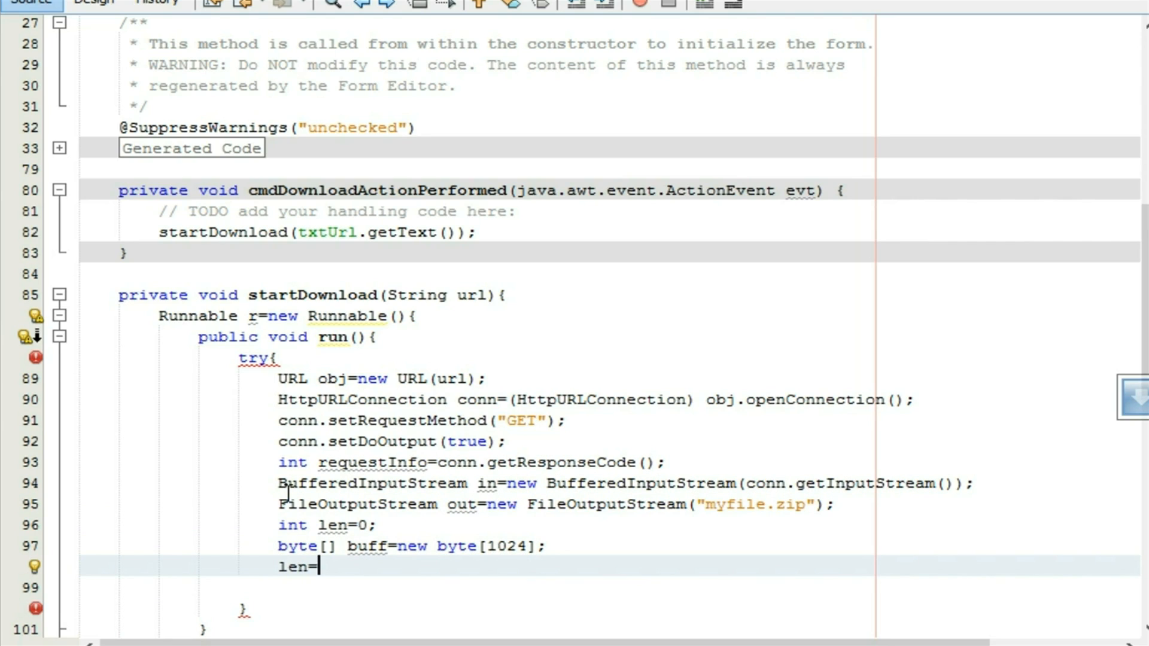
{"action": "type", "text": "in.rea"}
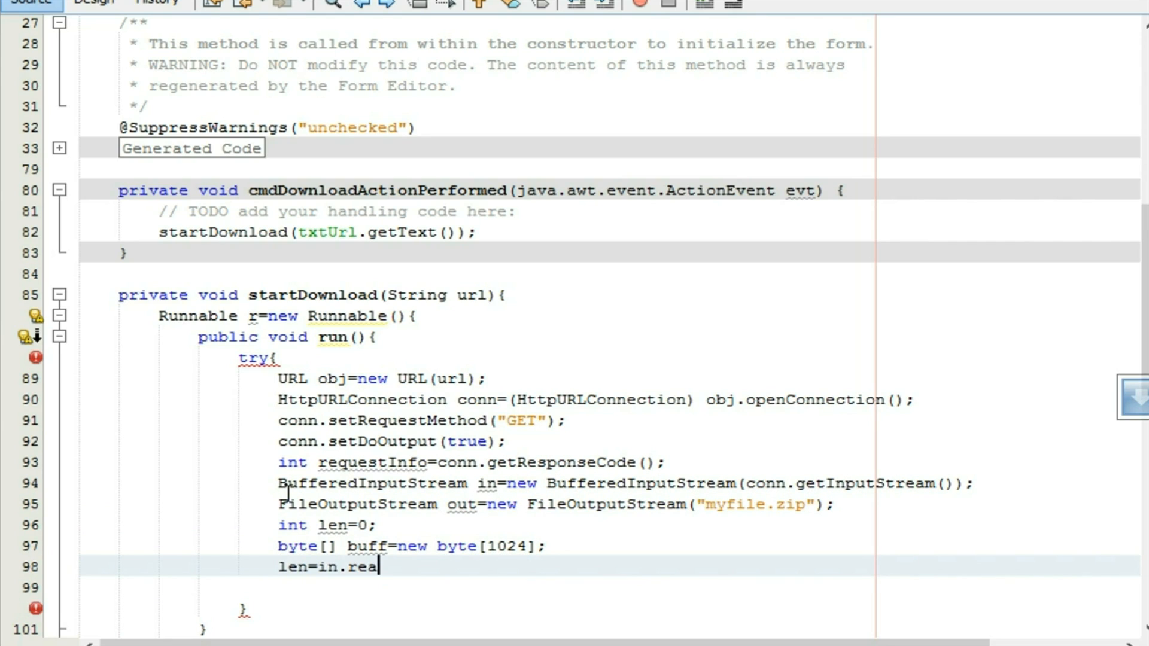
{"action": "type", "text": "d()"}
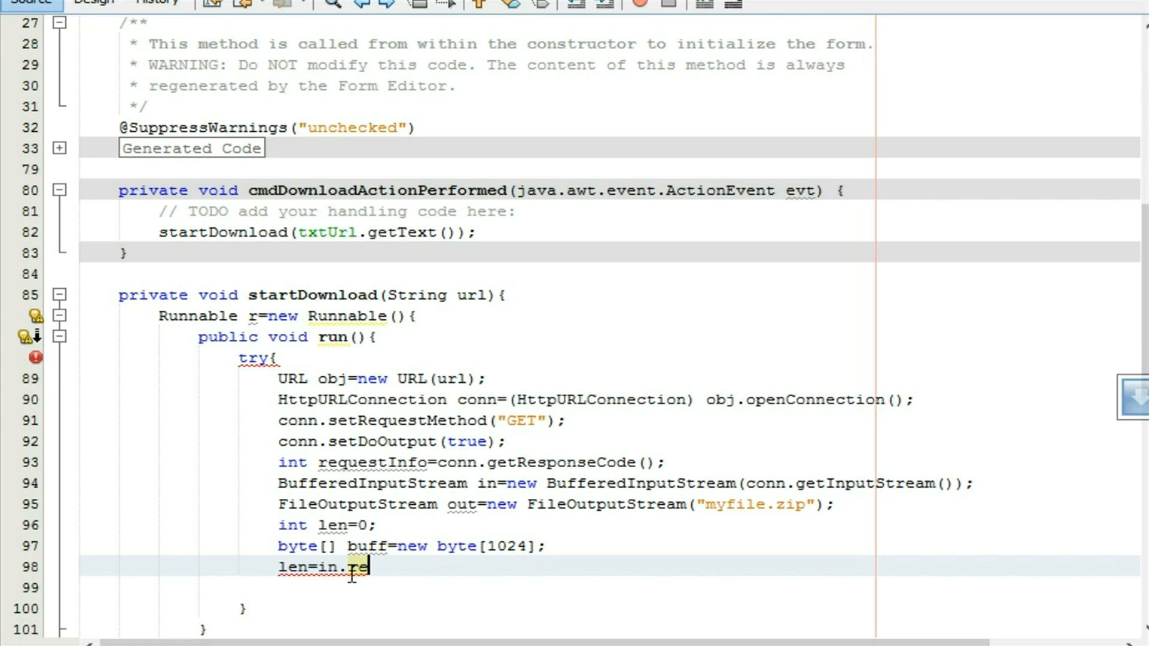
{"action": "type", "text": "ad(buff);"}
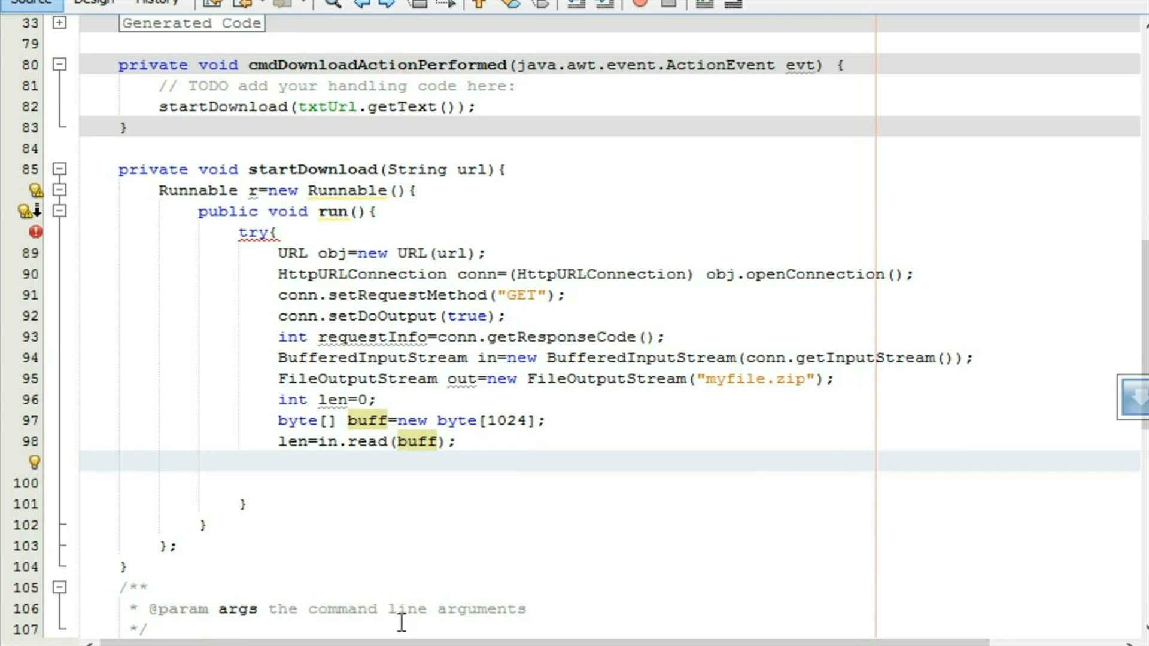
Add a while(len != -1) loop writing buff to out and re-reading into buff
{"action": "type", "text": "while"}
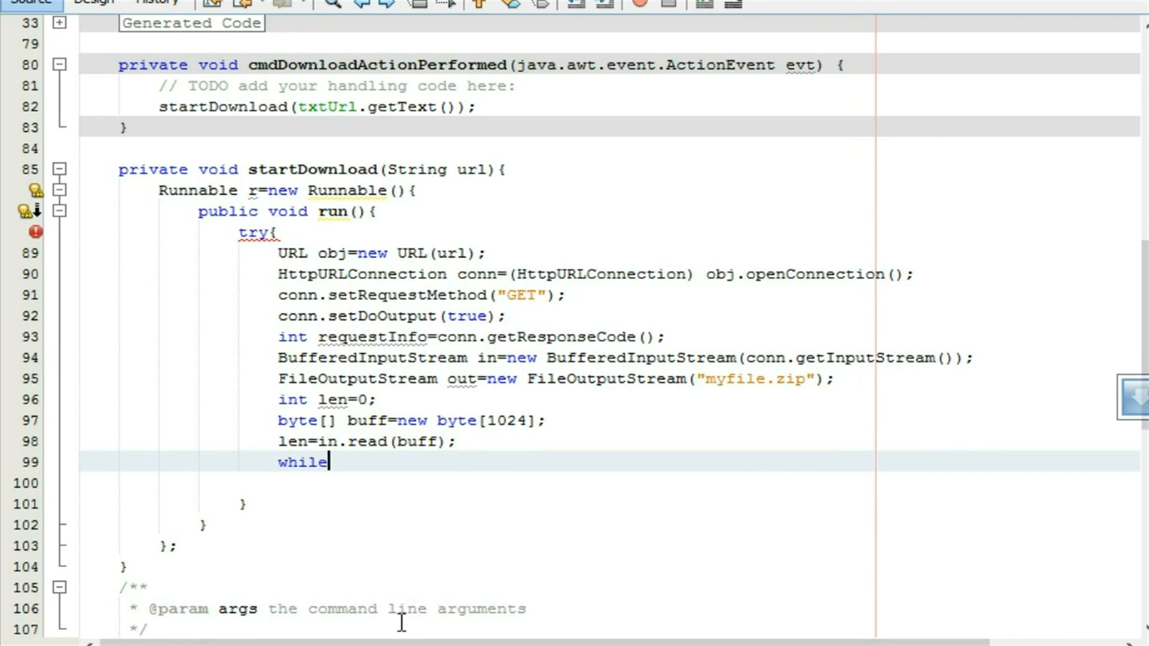
{"action": "type", "text": "()"}
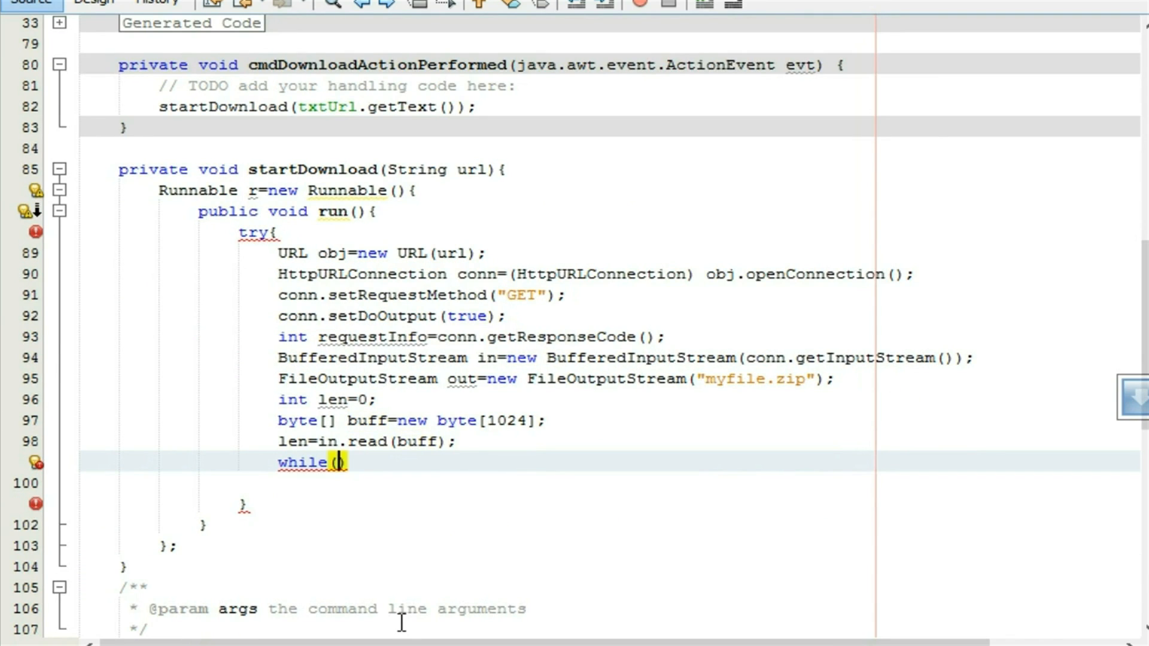
{"action": "type", "text": "len !="}
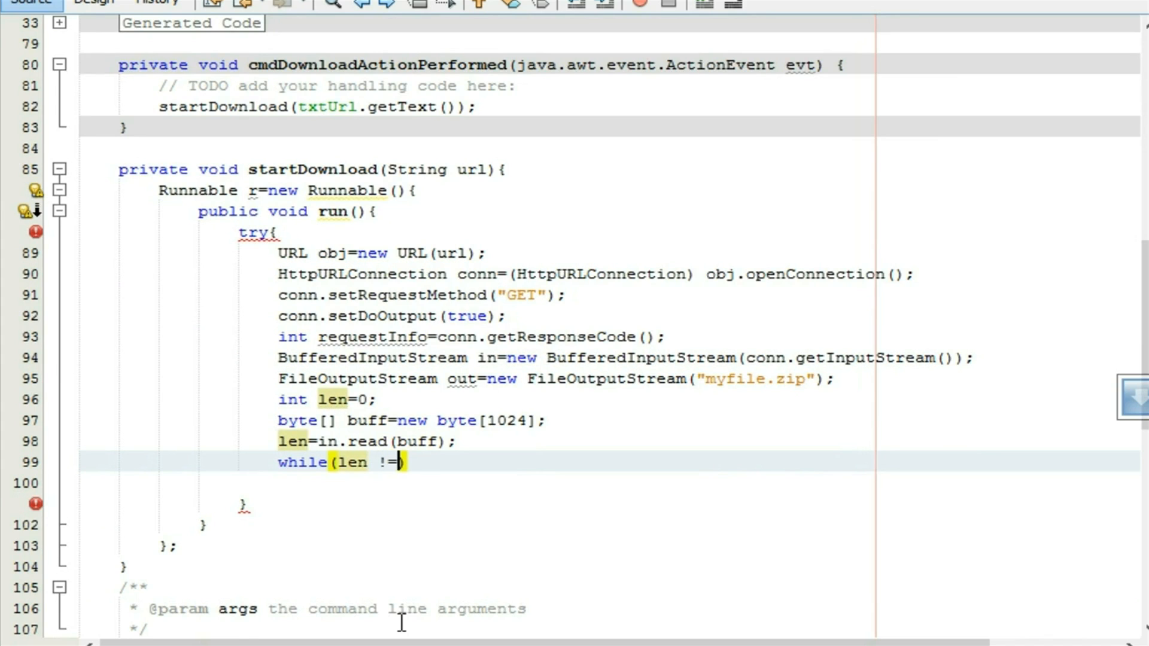
{"action": "type", "text": "-1){"}
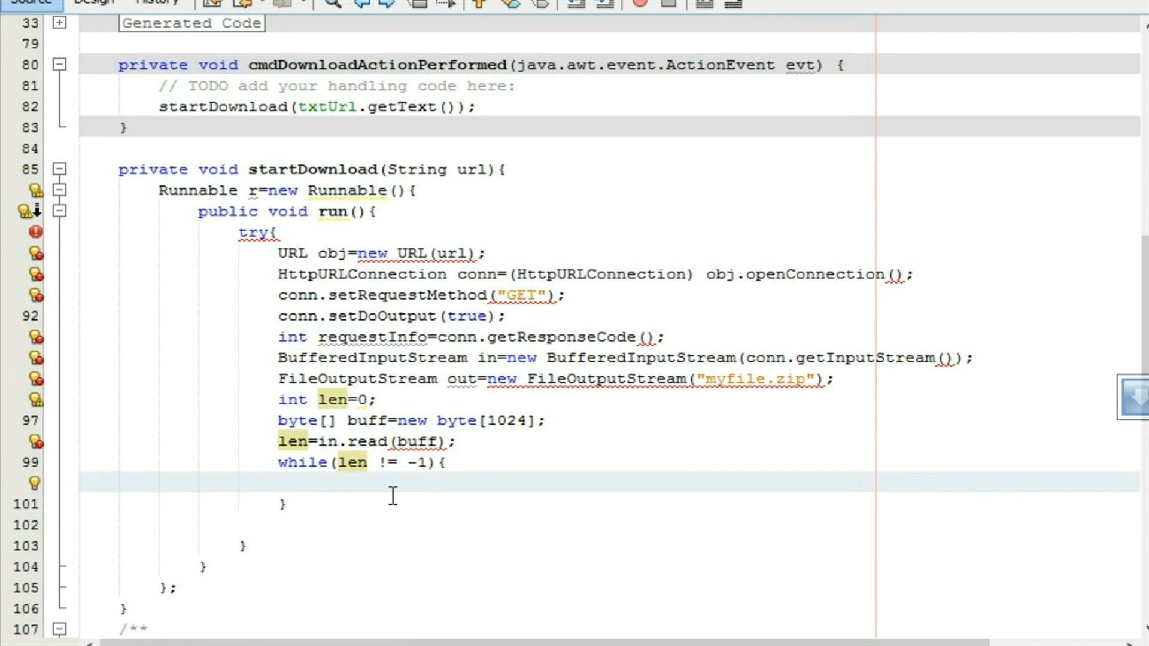
{"action": "type", "text": "out.w"}
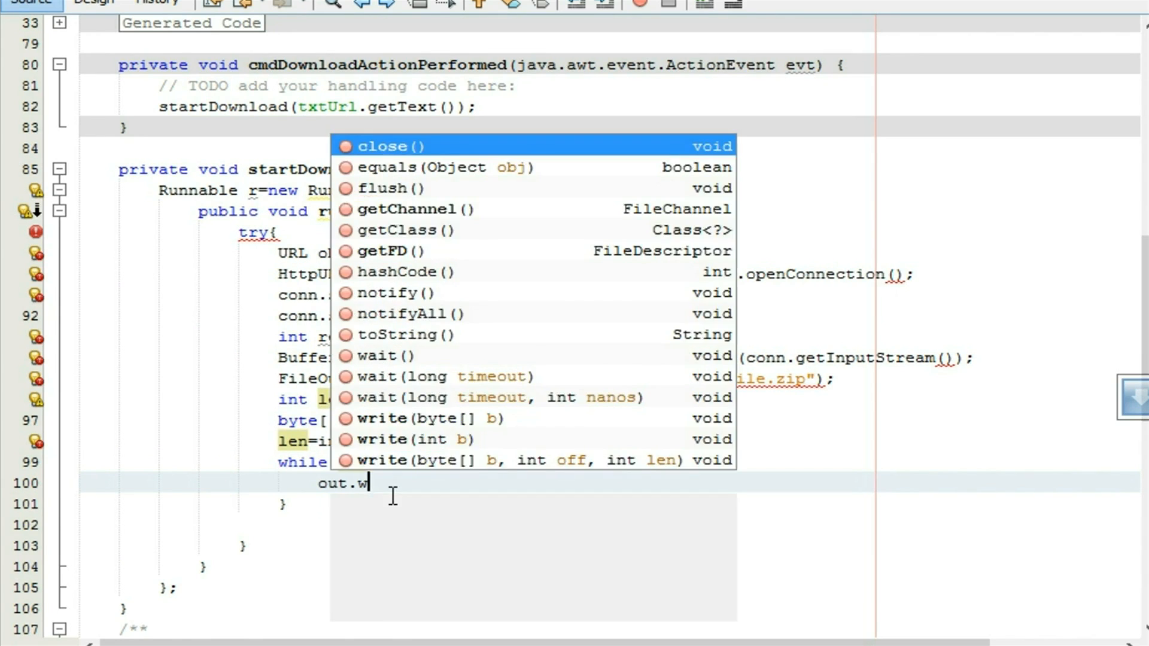
{"action": "type", "text": "rite(buff);"}
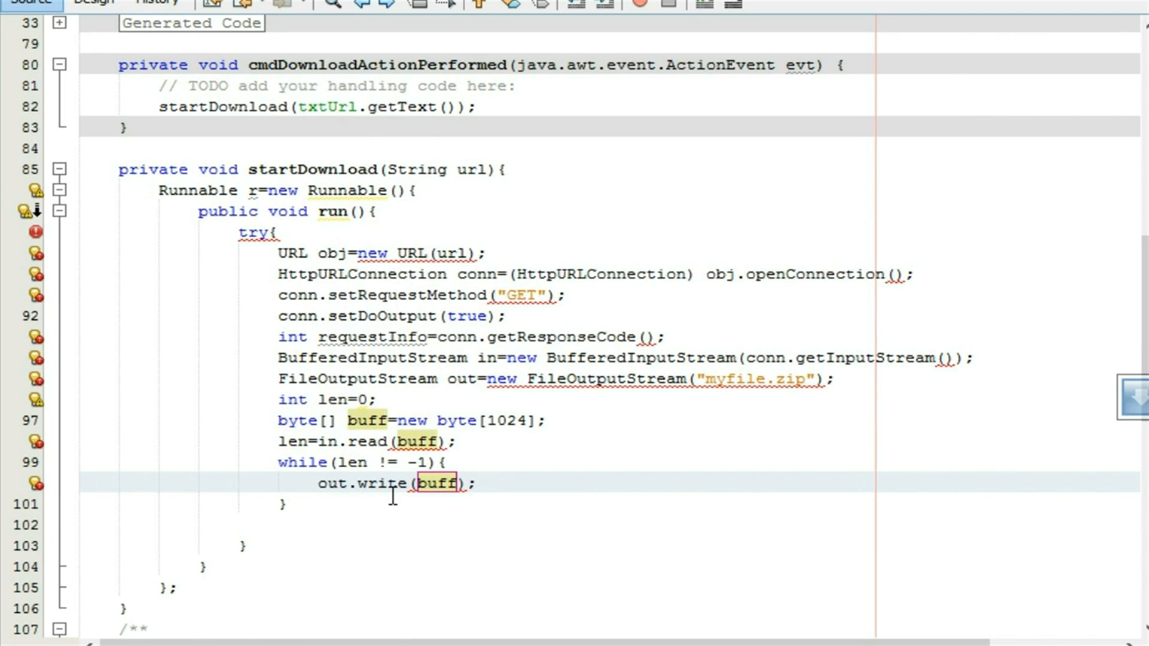
{"action": "type", "text": "i"}
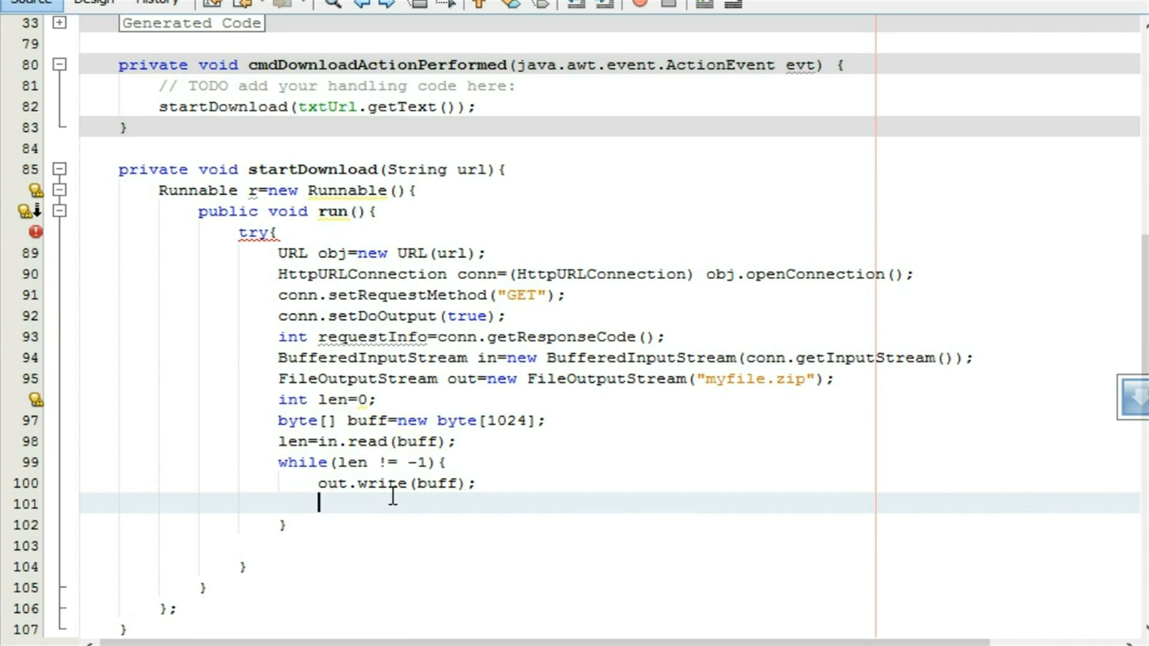
{"action": "type", "text": "len="}
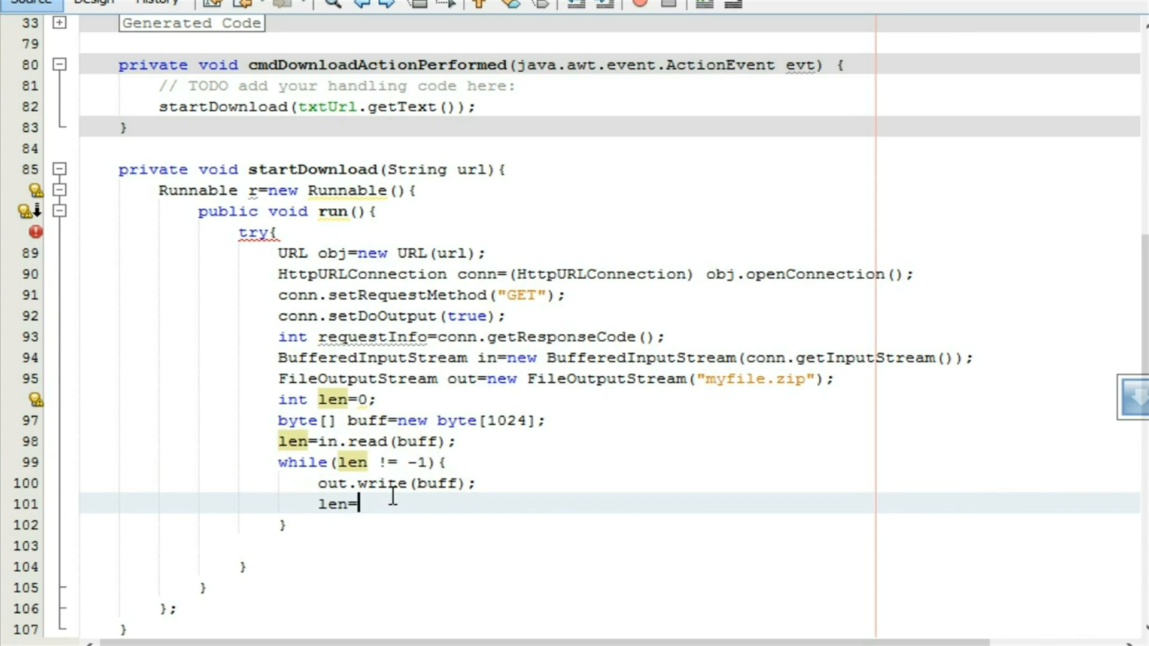
{"action": "mouse_move", "coordinate": [359, 503]}
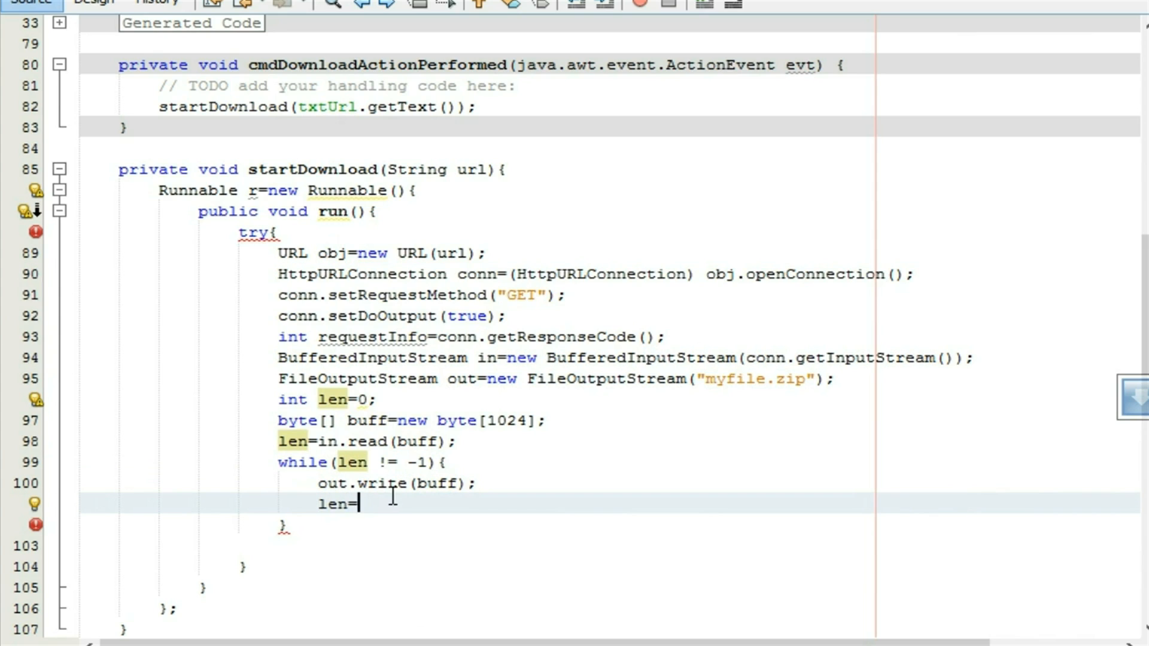
{"action": "type", "text": "in.re"}
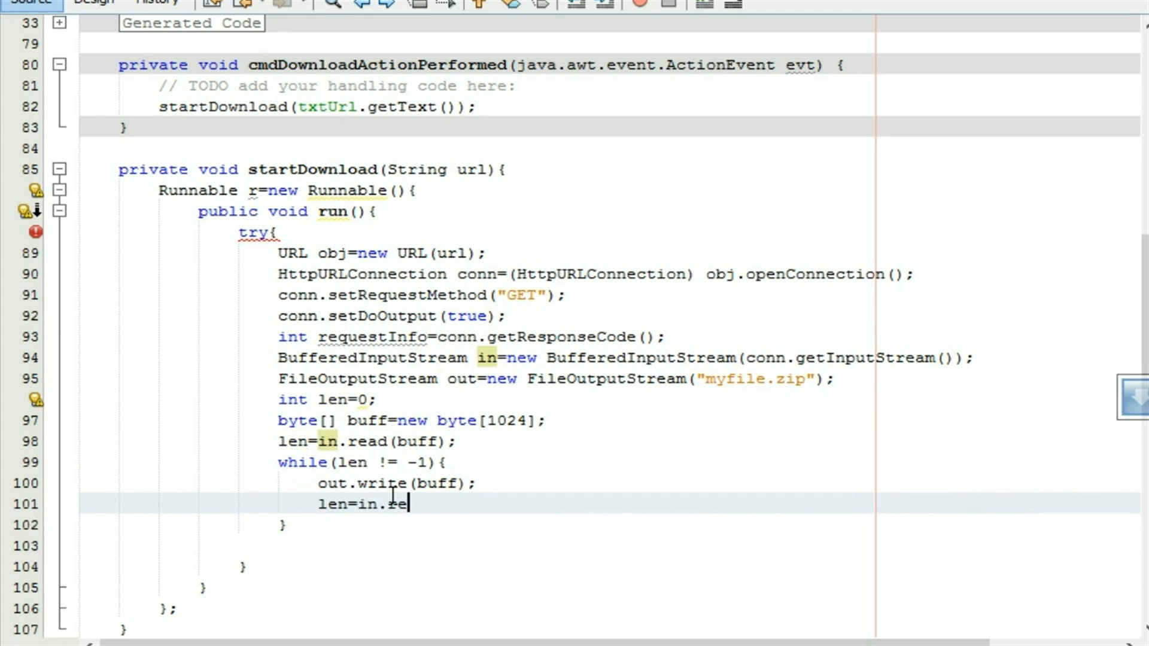
{"action": "type", "text": "ad(buff);"}
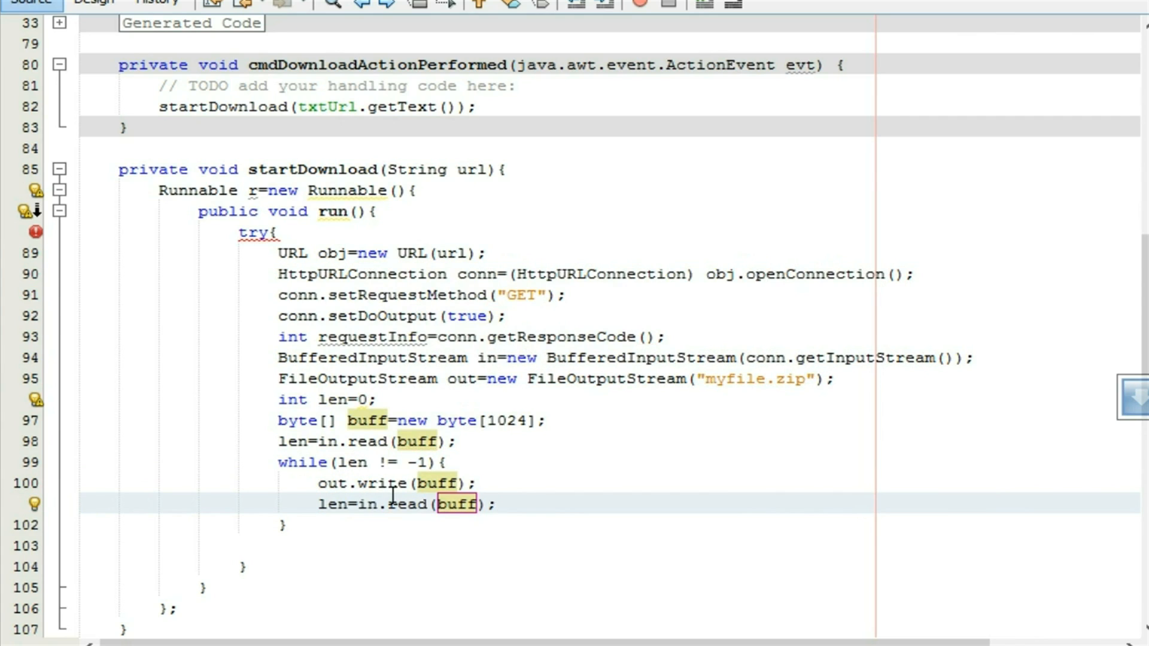
After the loop, flush out and close both in and out
{"action": "left_click", "coordinate": [498, 504]}
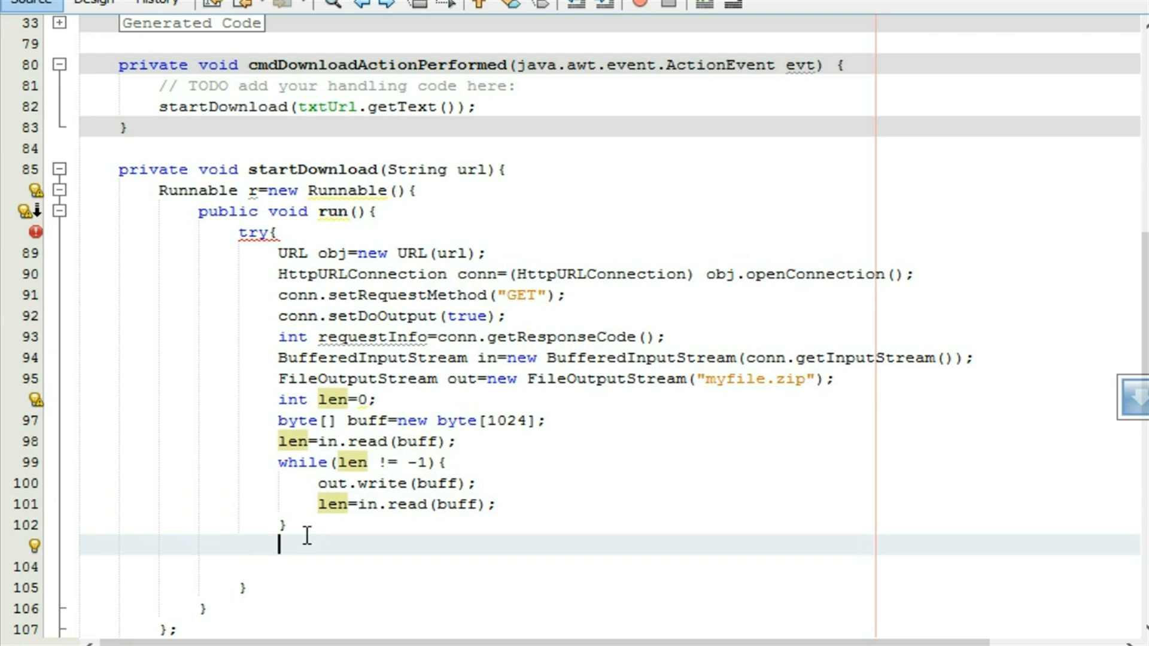
{"action": "type", "text": "out"}
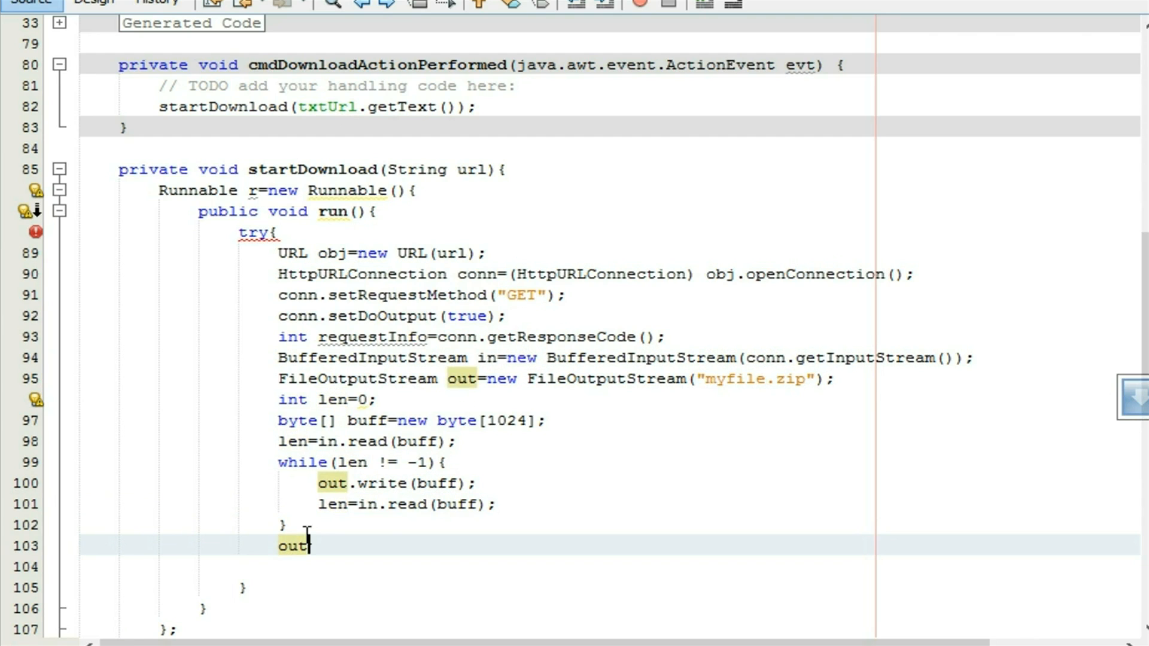
{"action": "type", "text": ".flush();"}
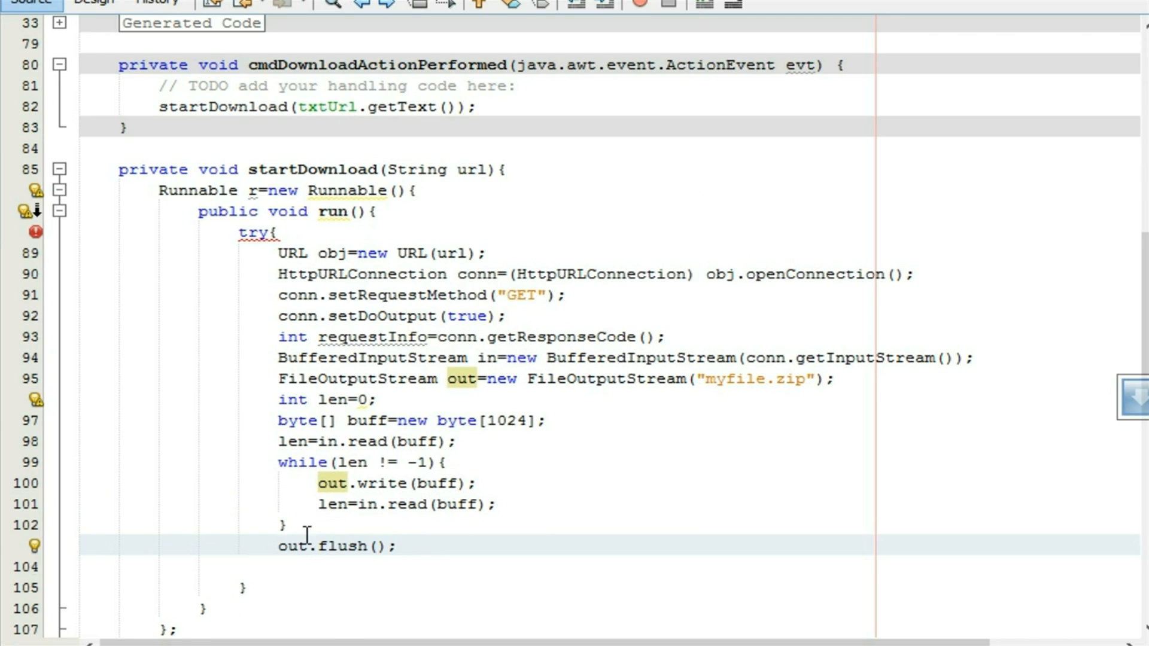
{"action": "type", "text": "in.close();"}
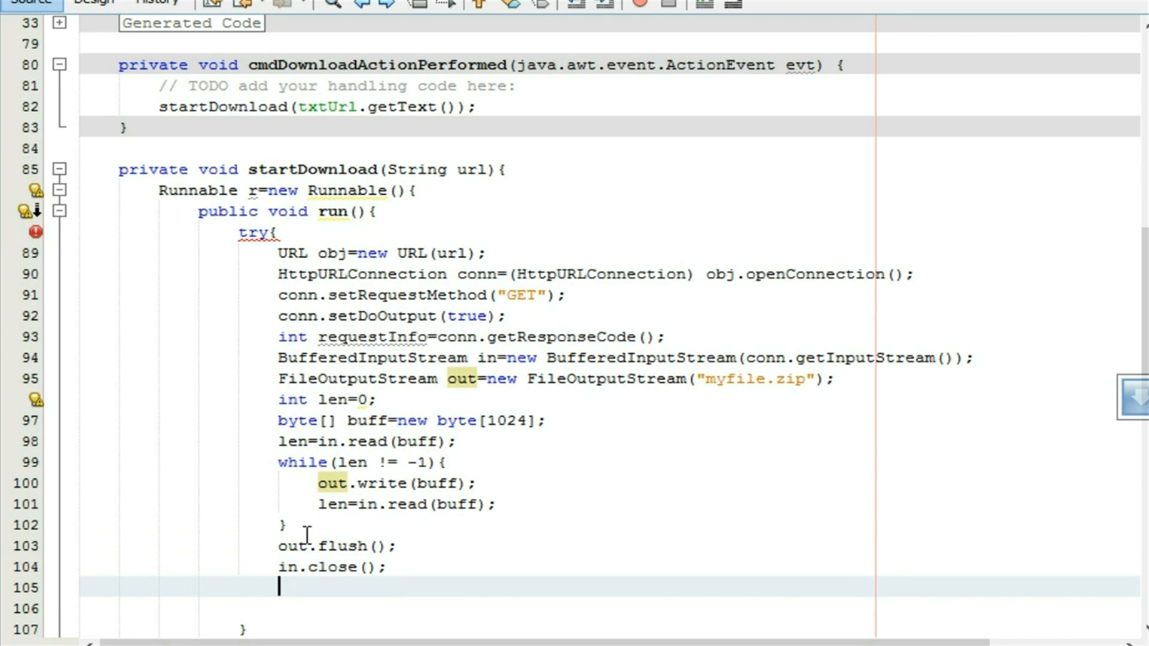
{"action": "type", "text": "out"}
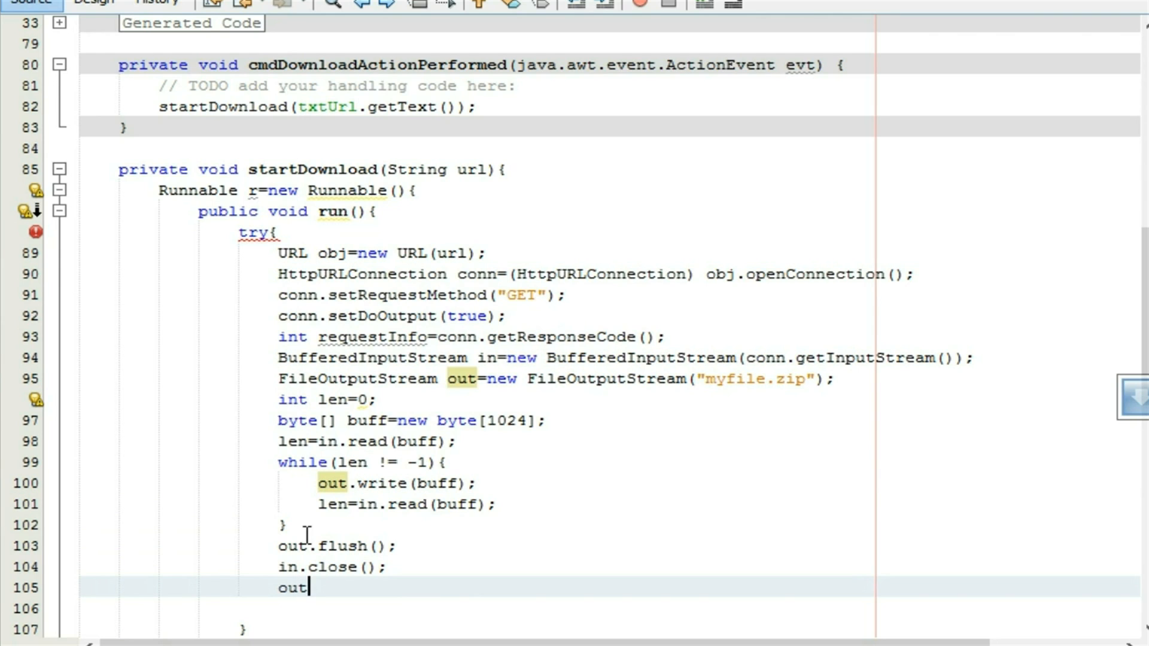
{"action": "type", "text": ".close"}
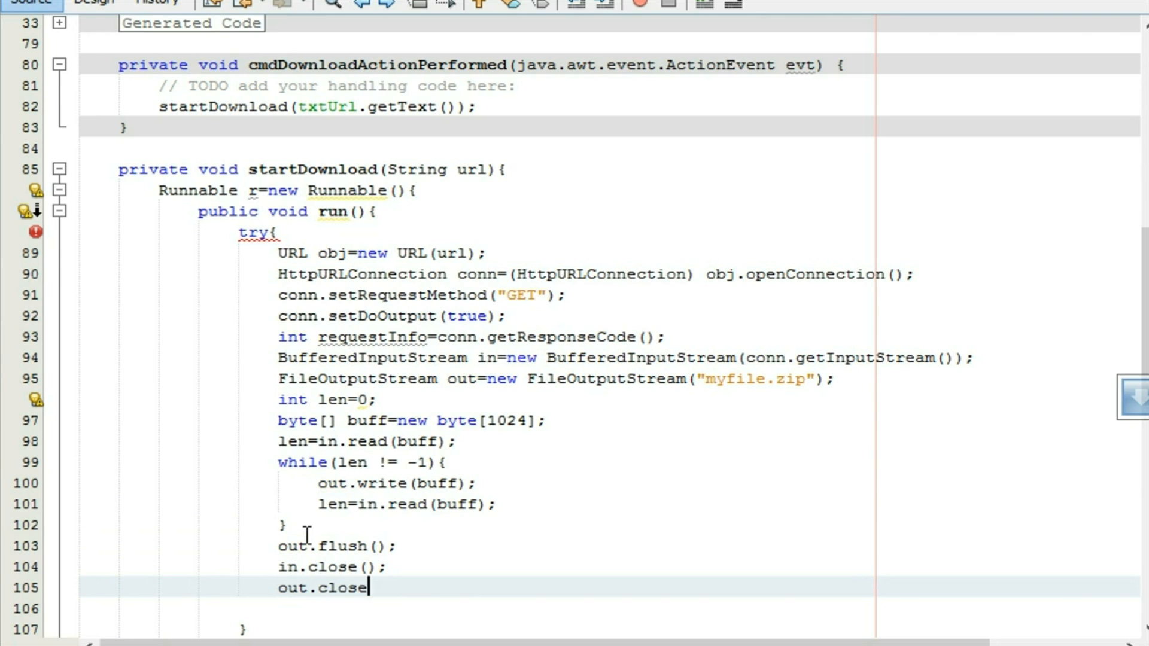
{"action": "type", "text": "();"}
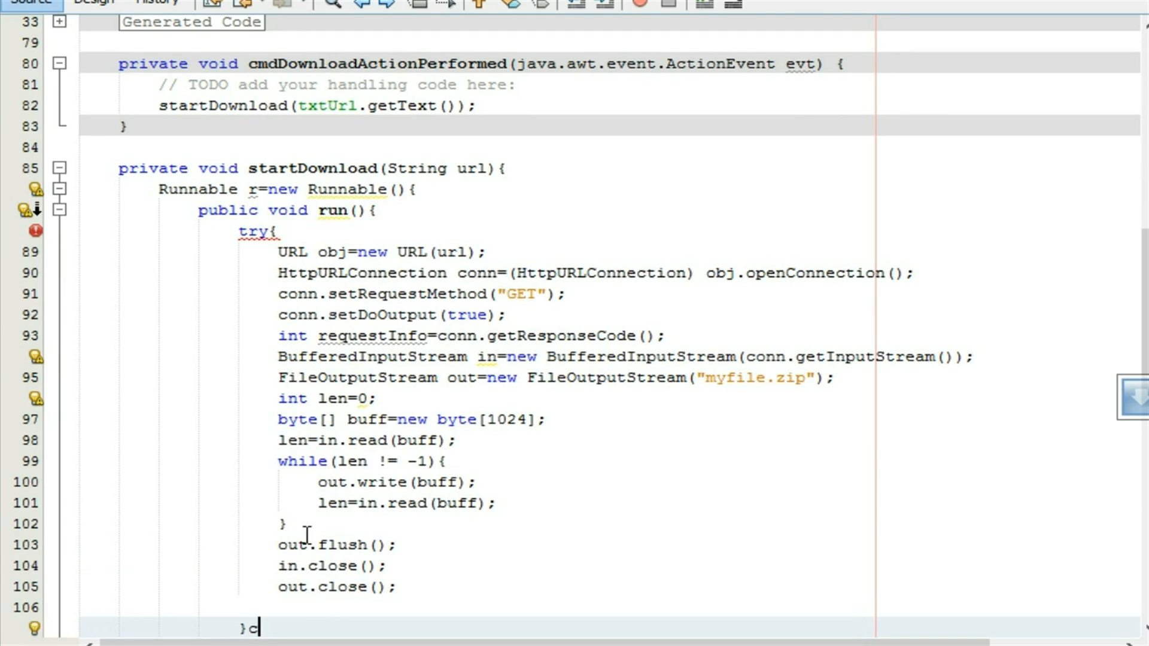
Begin a catch(Exception e) block
{"action": "type", "text": "atch"}
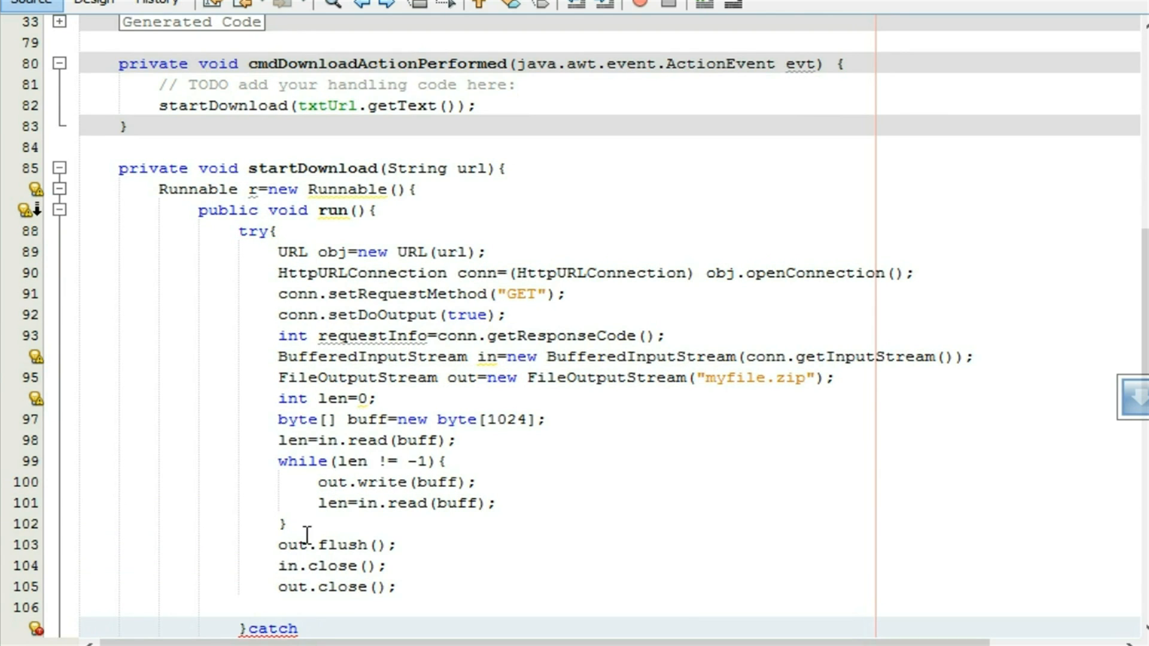
{"action": "type", "text": "(Exce"}
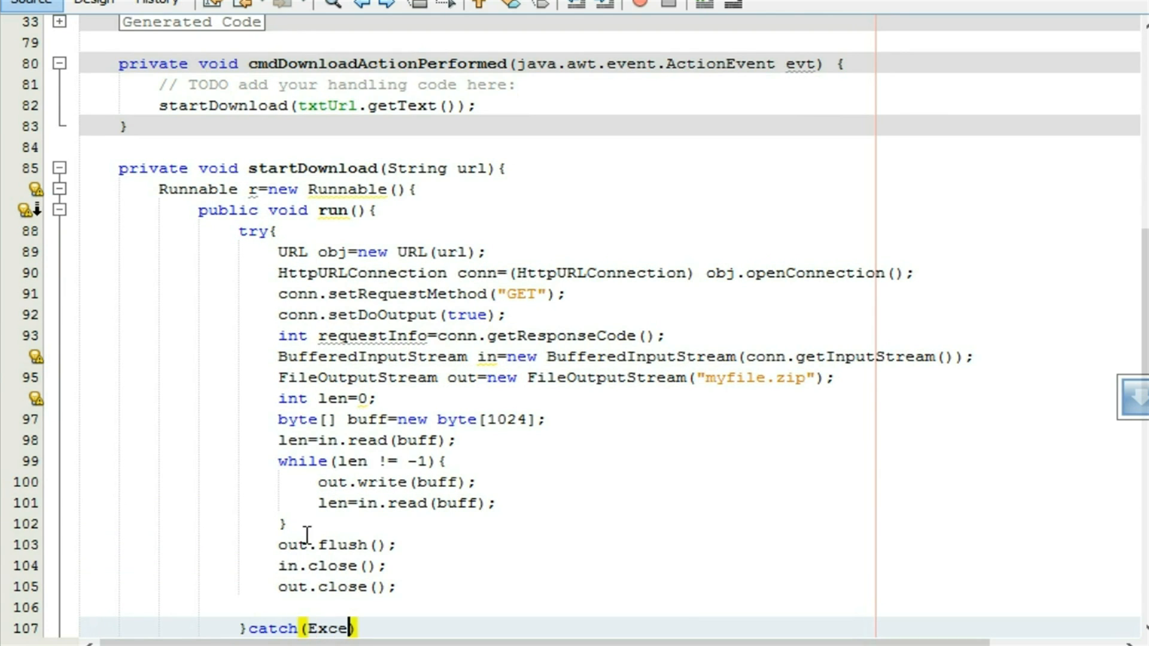
{"action": "type", "text": "ption e"}
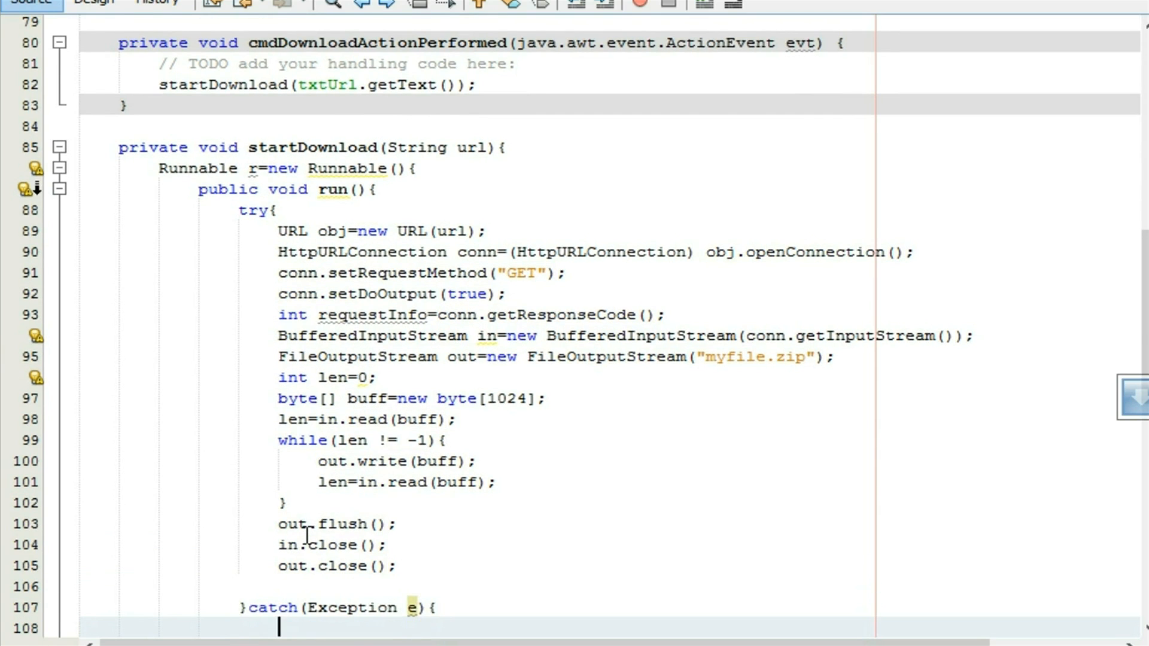
Print "Cant download the file" in the catch block and move to the Runnable's end
{"action": "scroll", "scroll_direction": "down", "scroll_amount": 3}
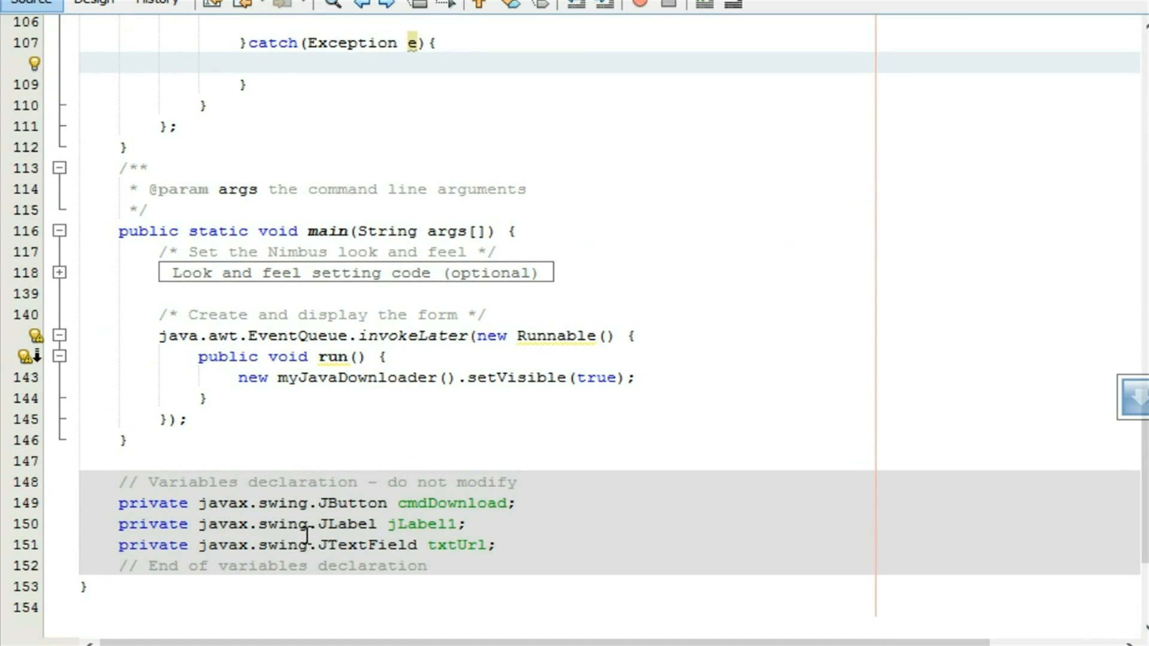
{"action": "type", "text": "so"}
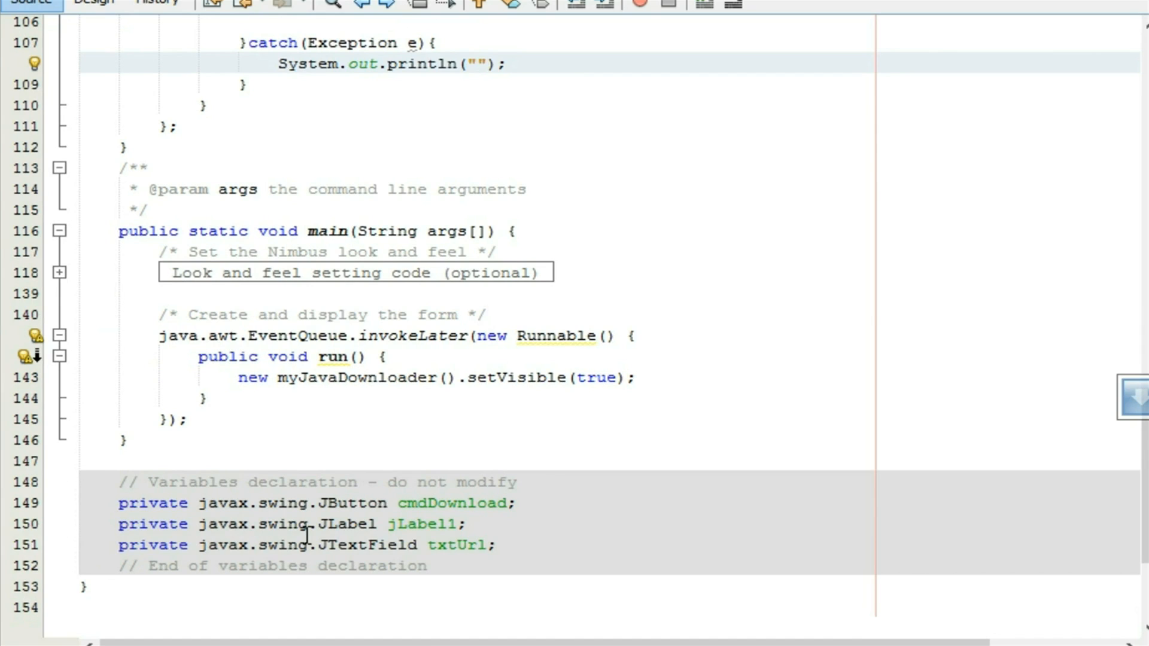
{"action": "type", "text": "Downlo"}
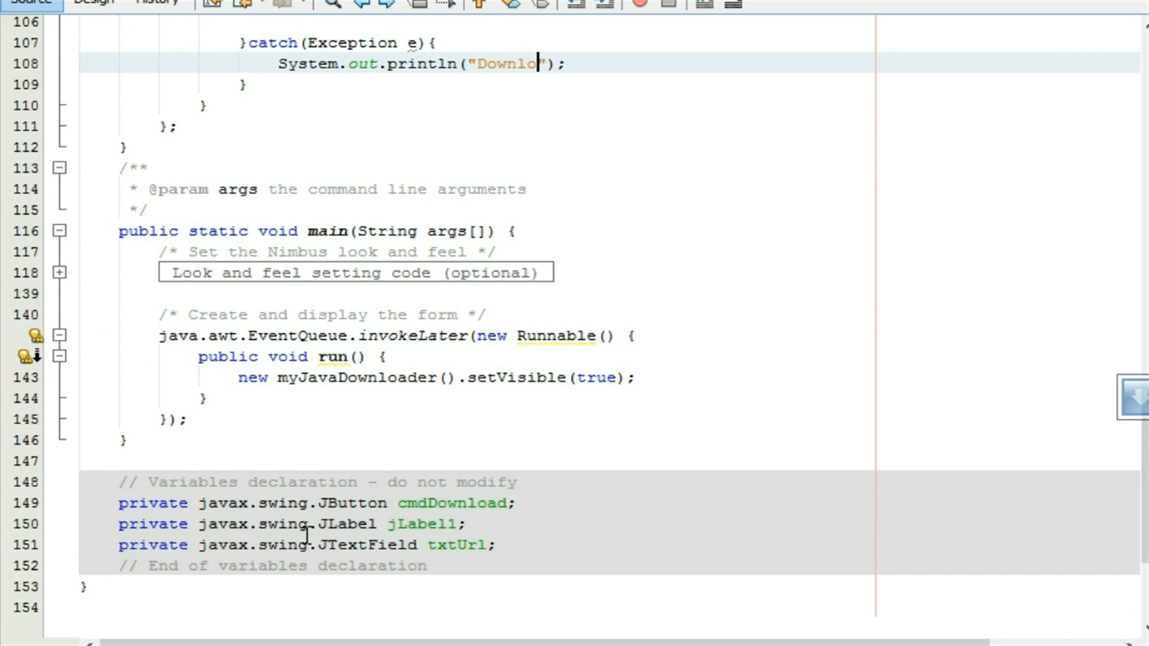
{"action": "type", "text": "Cant d"}
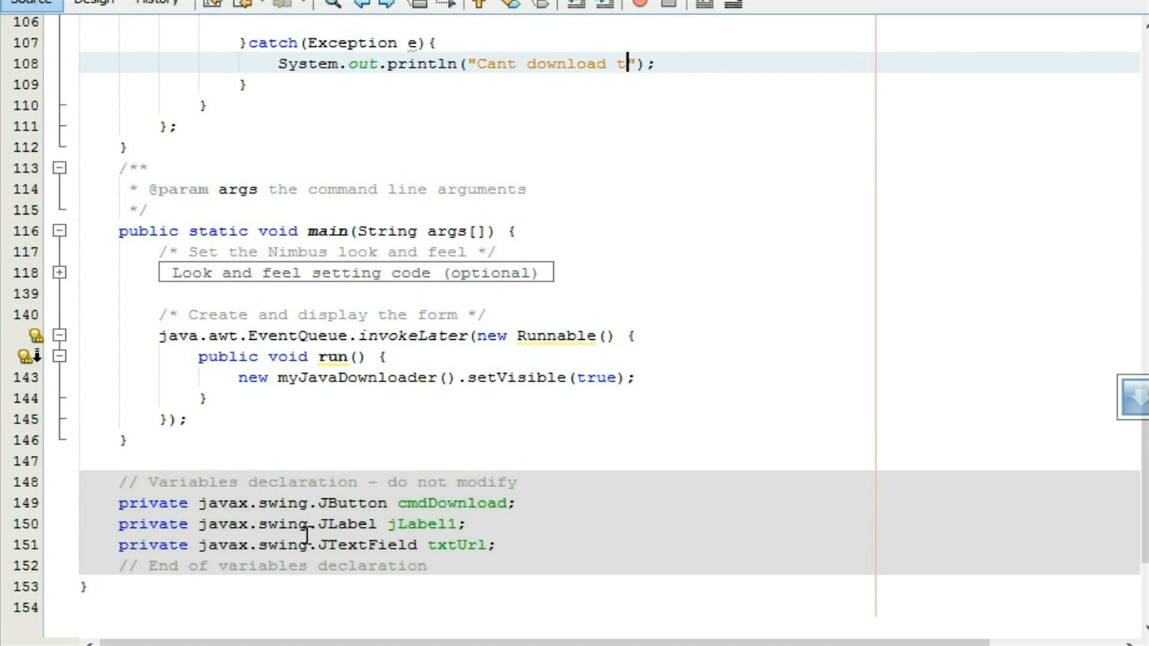
{"action": "type", "text": "he file"}
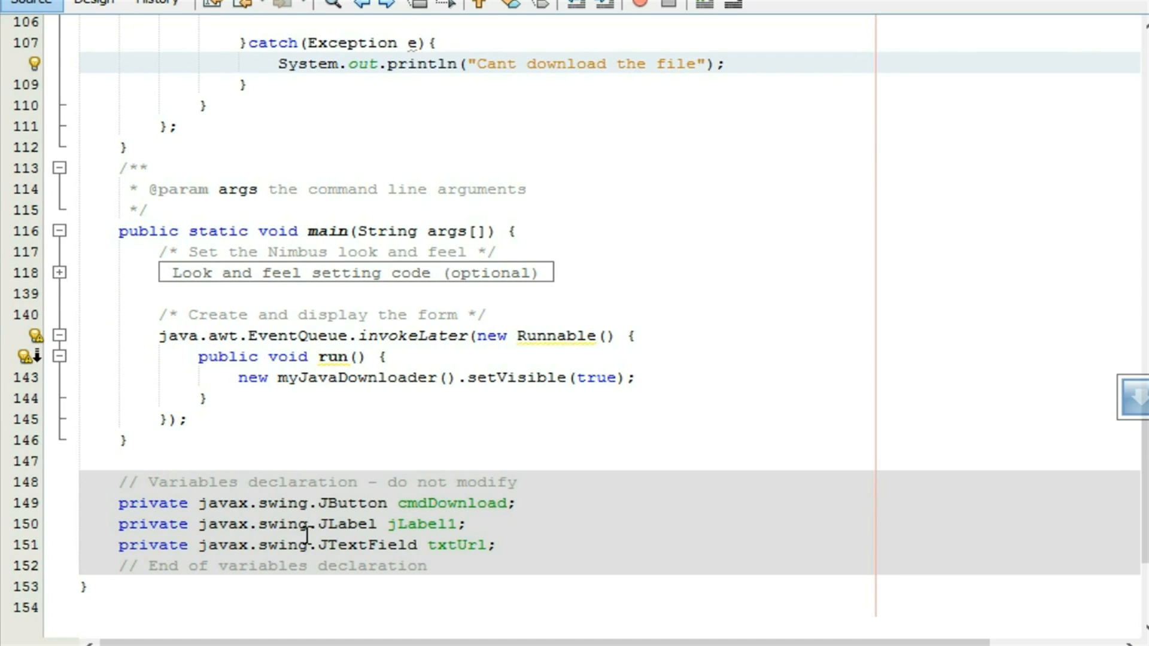
{"action": "left_click", "coordinate": [180, 126]}
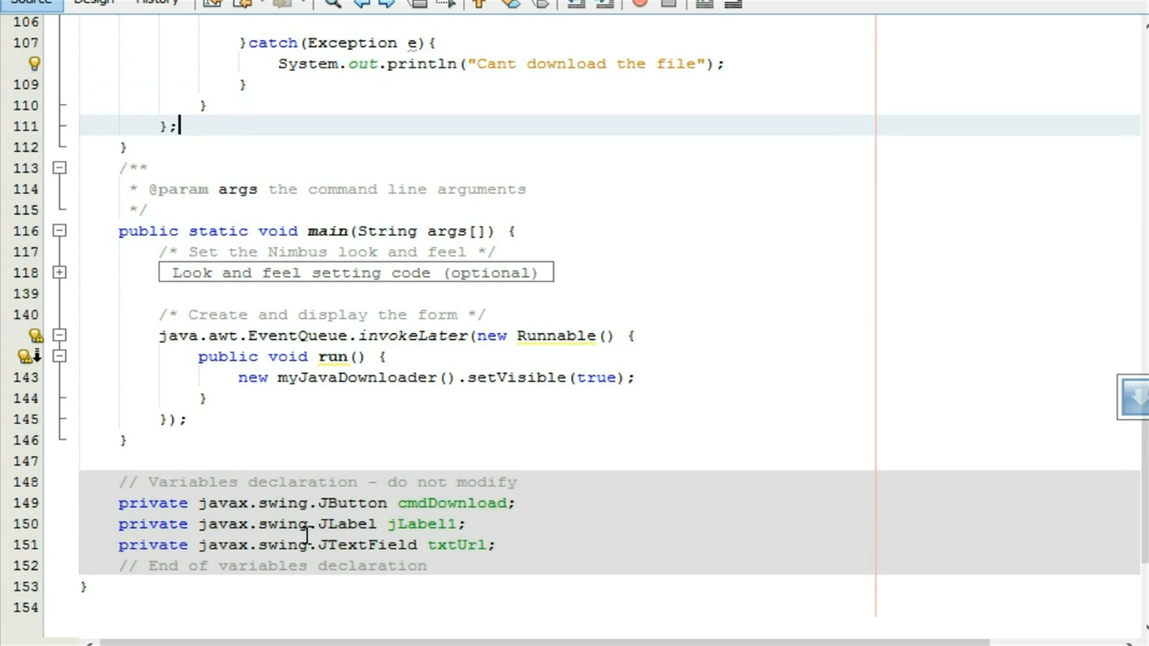
{"action": "scroll", "scroll_direction": "up", "scroll_amount": 3}
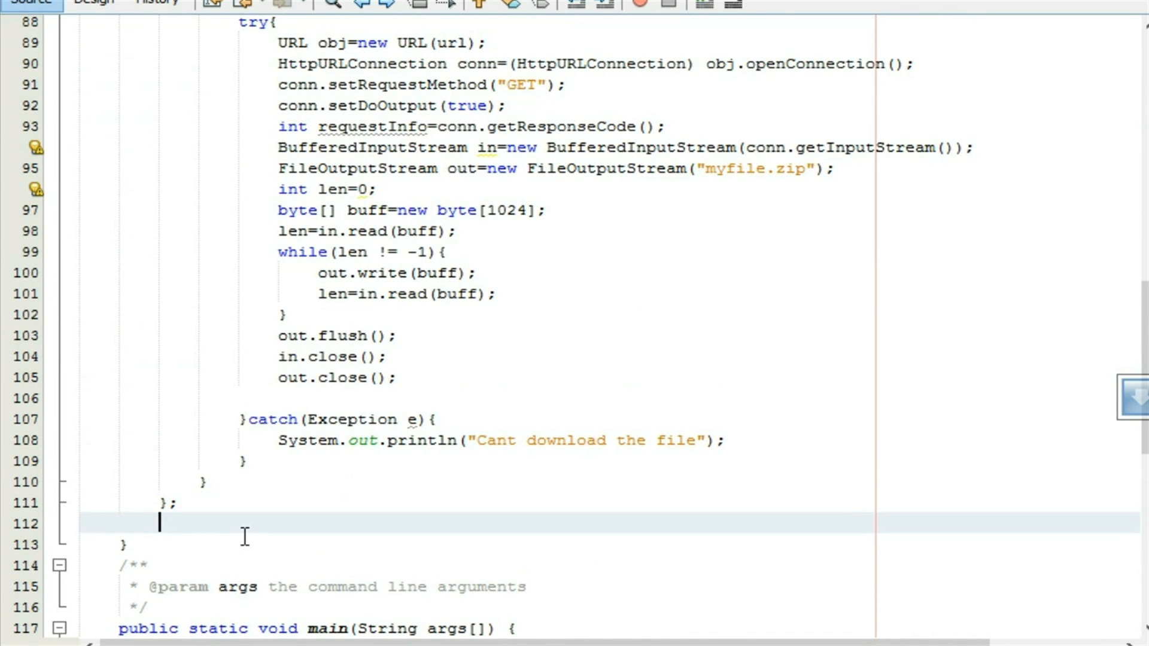
Create Thread t=new Thread(r); below the Runnable
{"action": "type", "text": "Thre"}
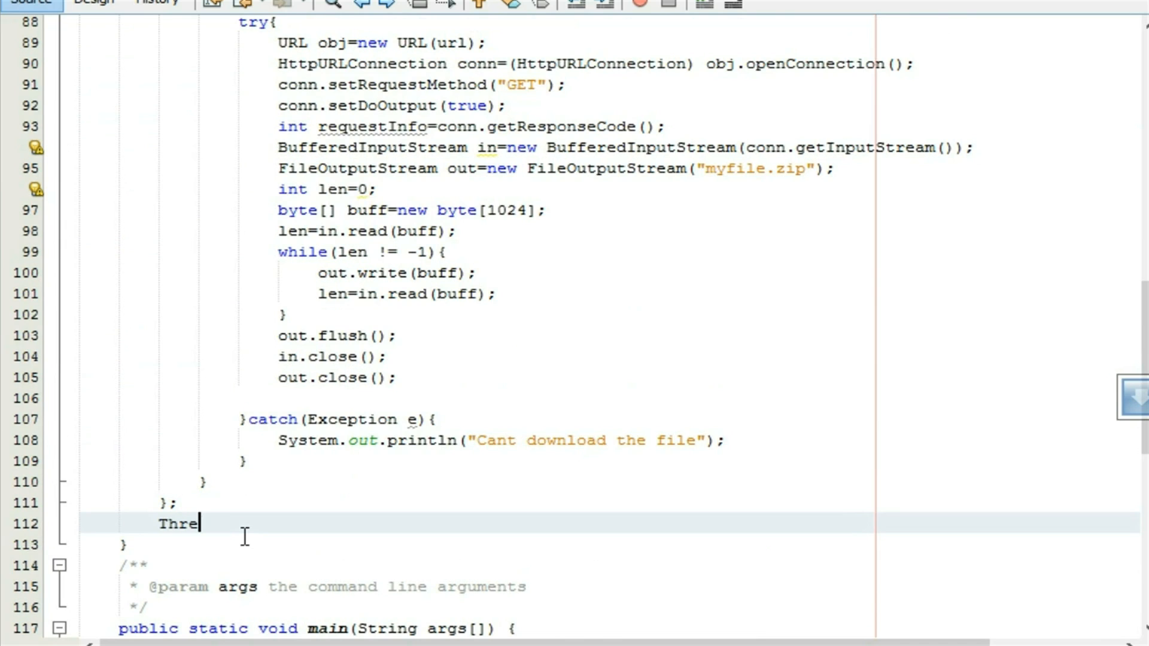
{"action": "type", "text": "ad t=ne"}
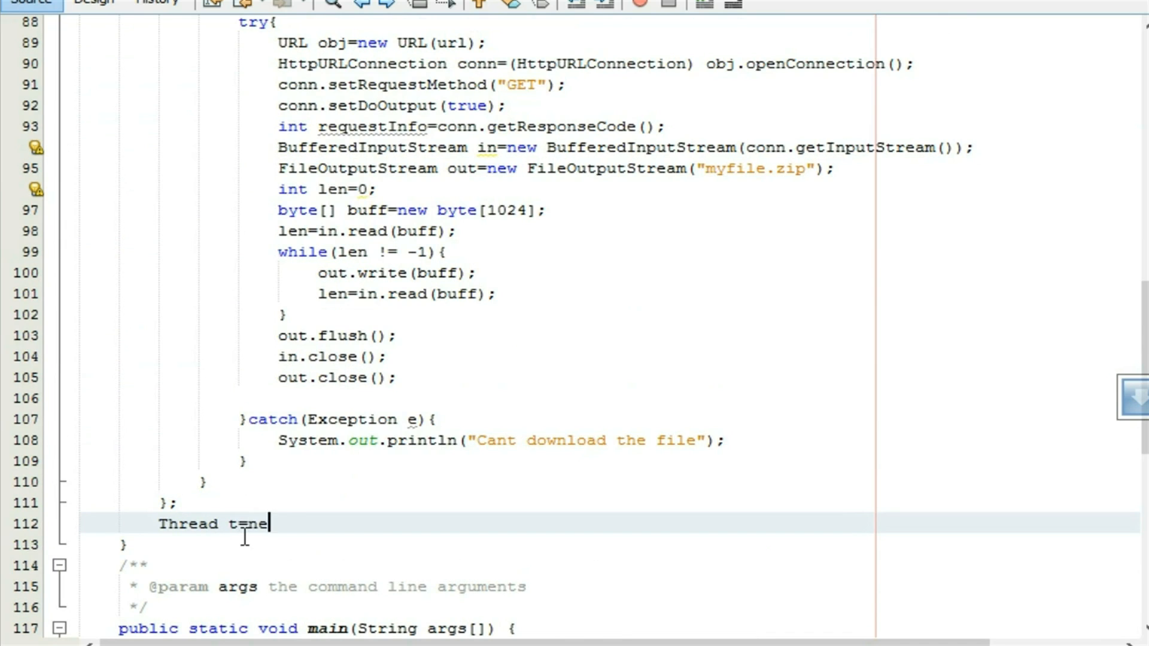
{"action": "type", "text": "w Thread"}
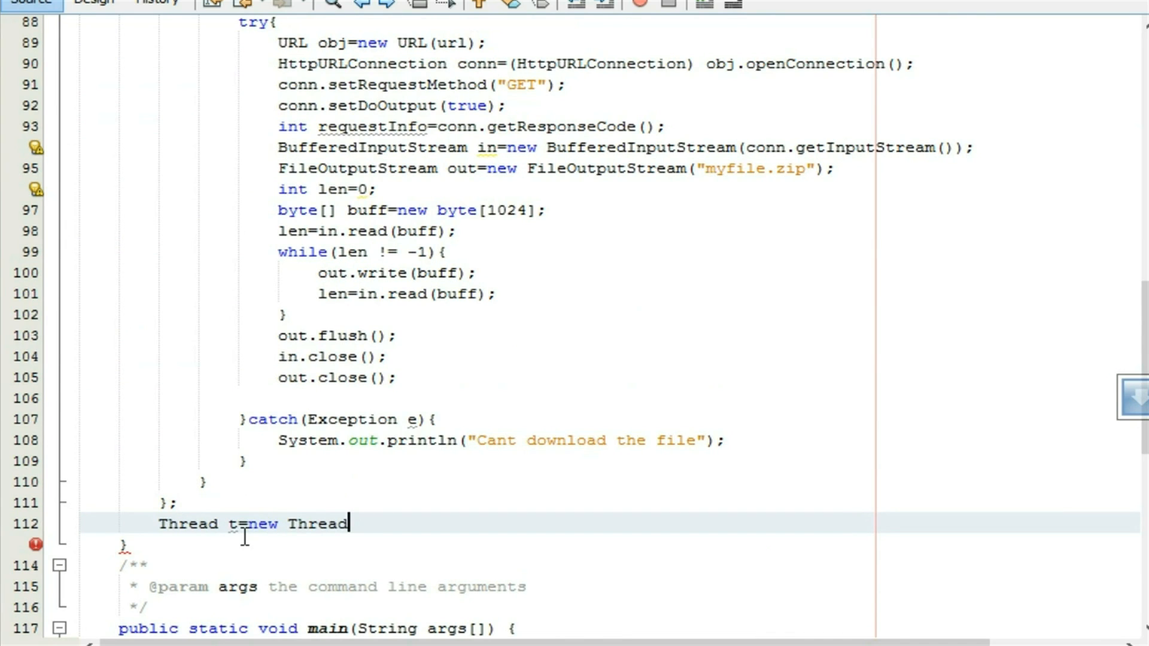
{"action": "type", "text": "(r);"}
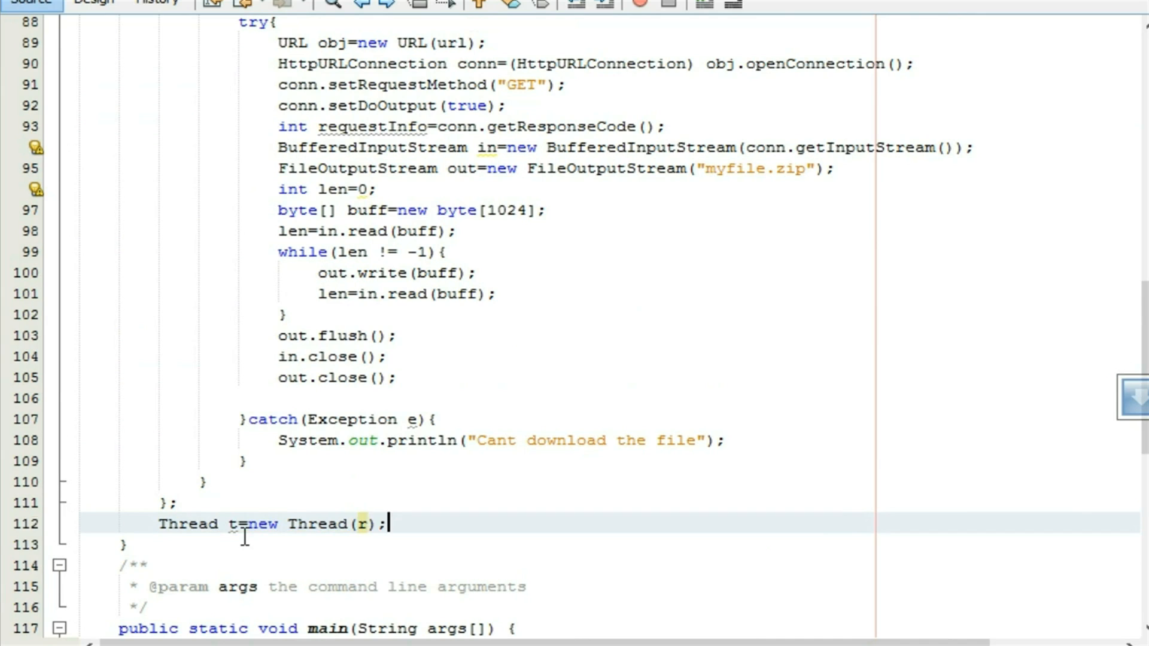
{"action": "double_click", "coordinate": [360, 524]}
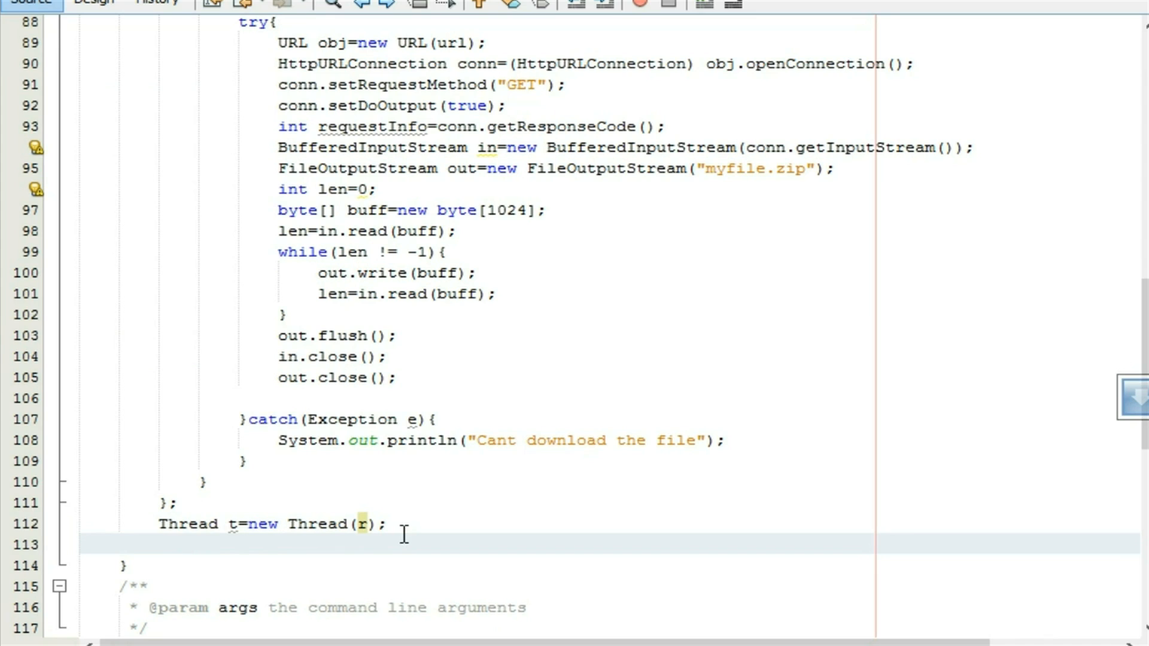
Start thread t and call cmdDownload.setEnabled(false)
{"action": "left_click", "coordinate": [159, 544]}
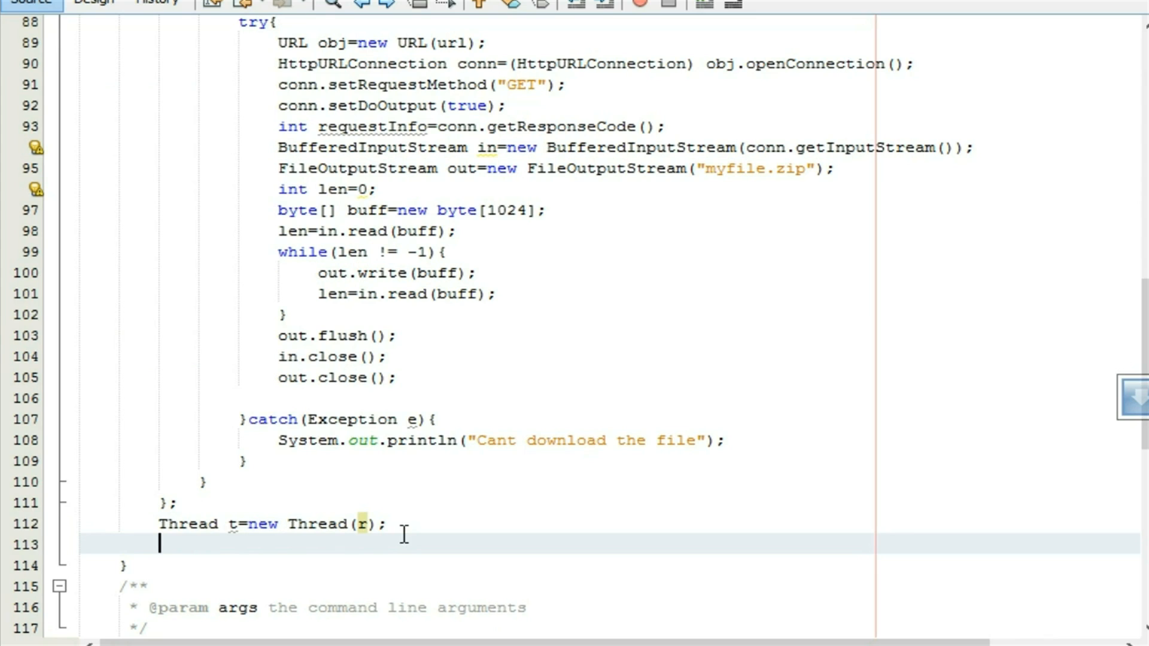
{"action": "type", "text": "t"}
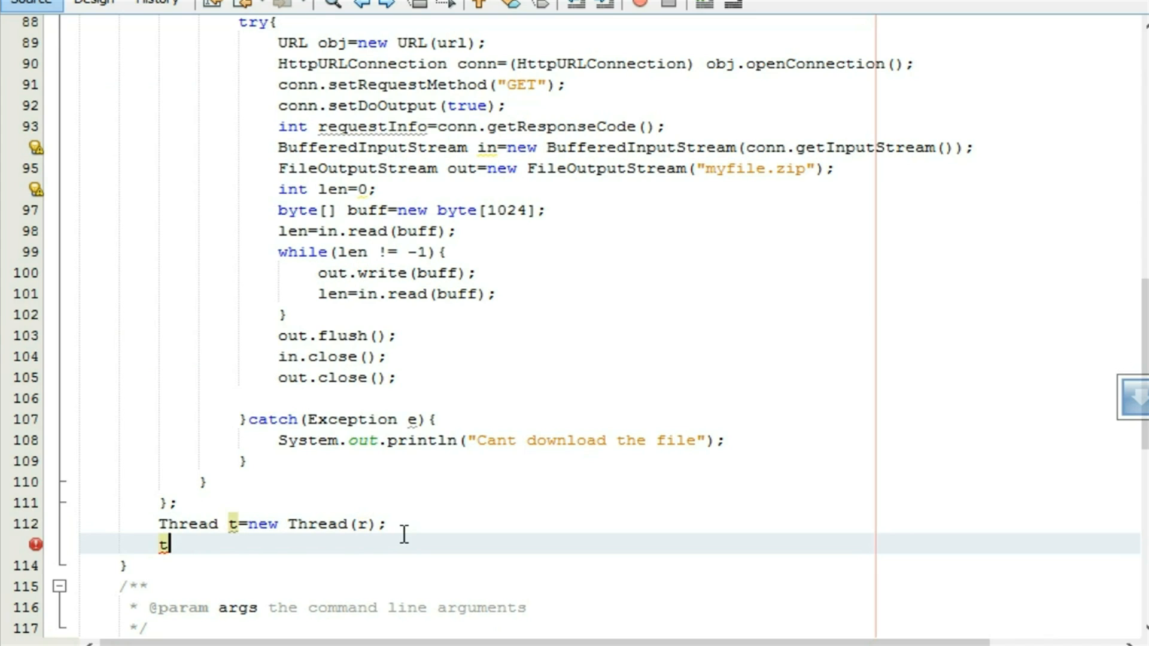
{"action": "type", "text": ".start();"}
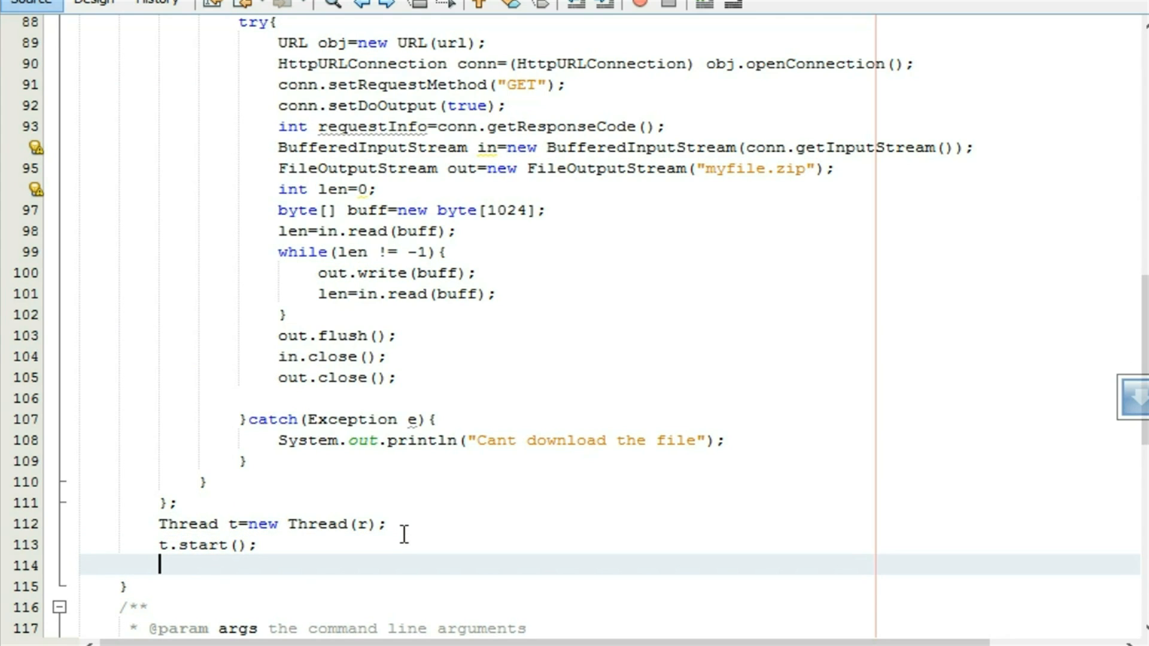
{"action": "type", "text": "cm"}
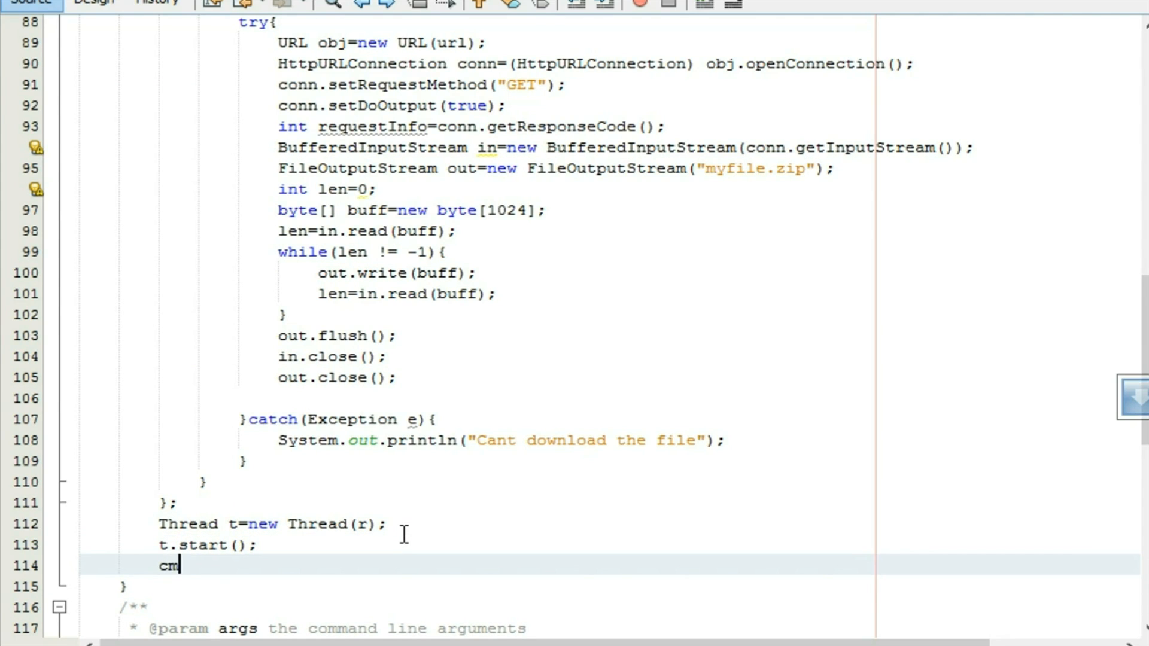
{"action": "type", "text": "dDownload."}
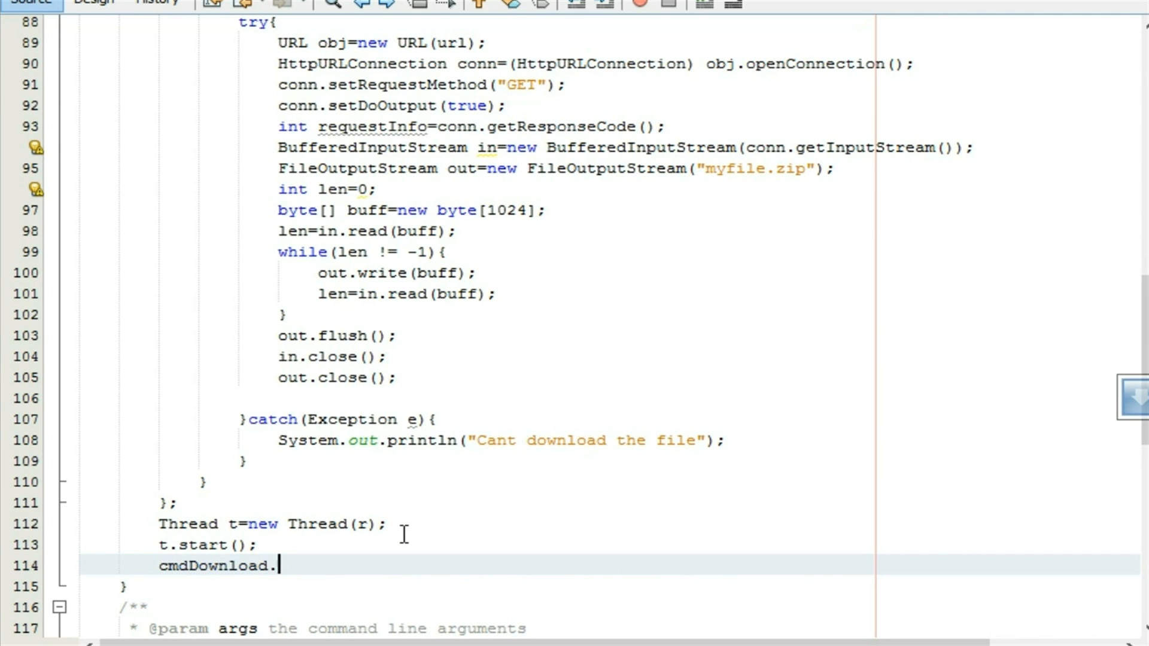
{"action": "type", "text": "se"}
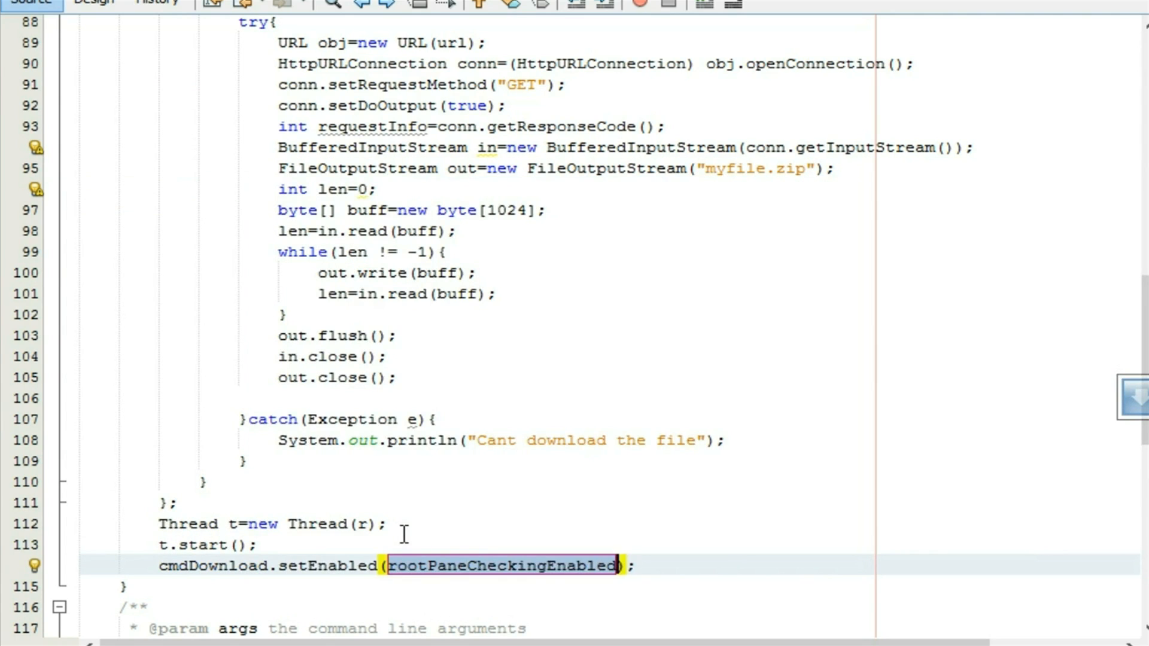
{"action": "type", "text": "false"}
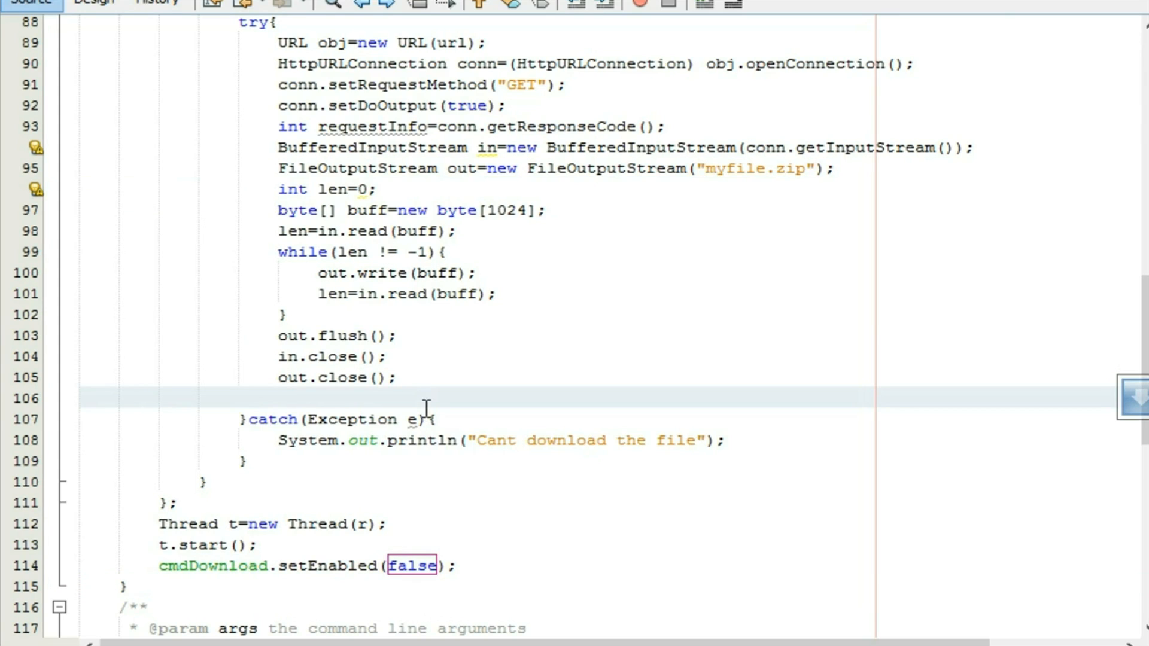
After closing the streams, add cmdDownload.setEnabled(true) and print "Download completed."
{"action": "type", "text": "cmd"}
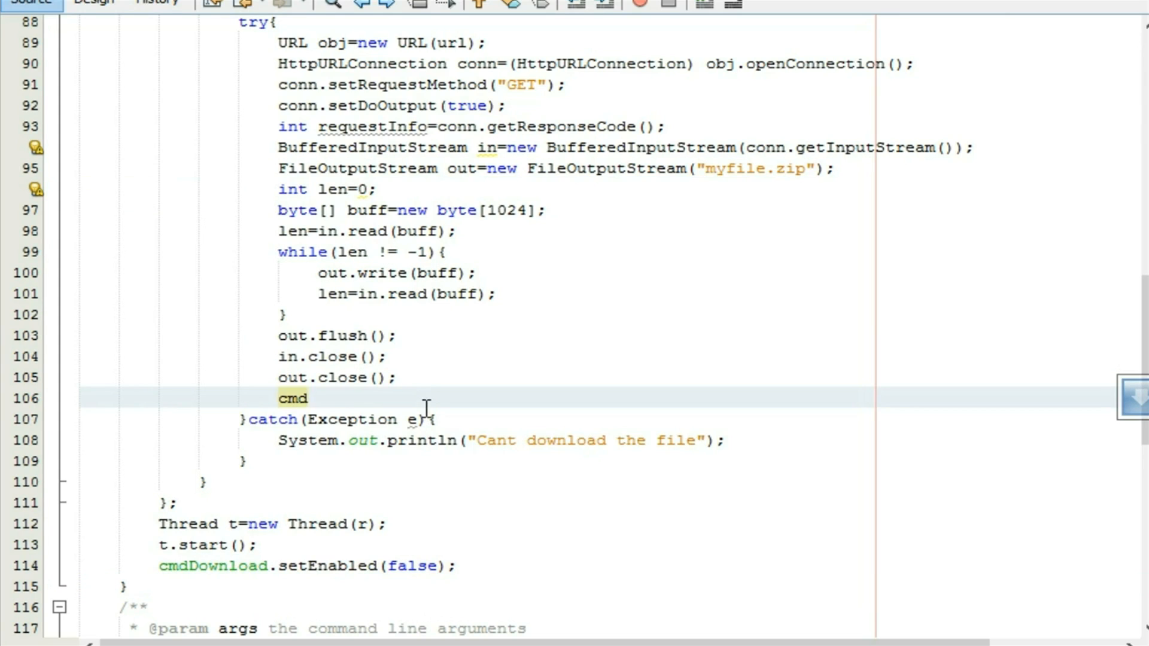
{"action": "type", "text": "Download.setEnabled(rootPaneCheckingEnabled);"}
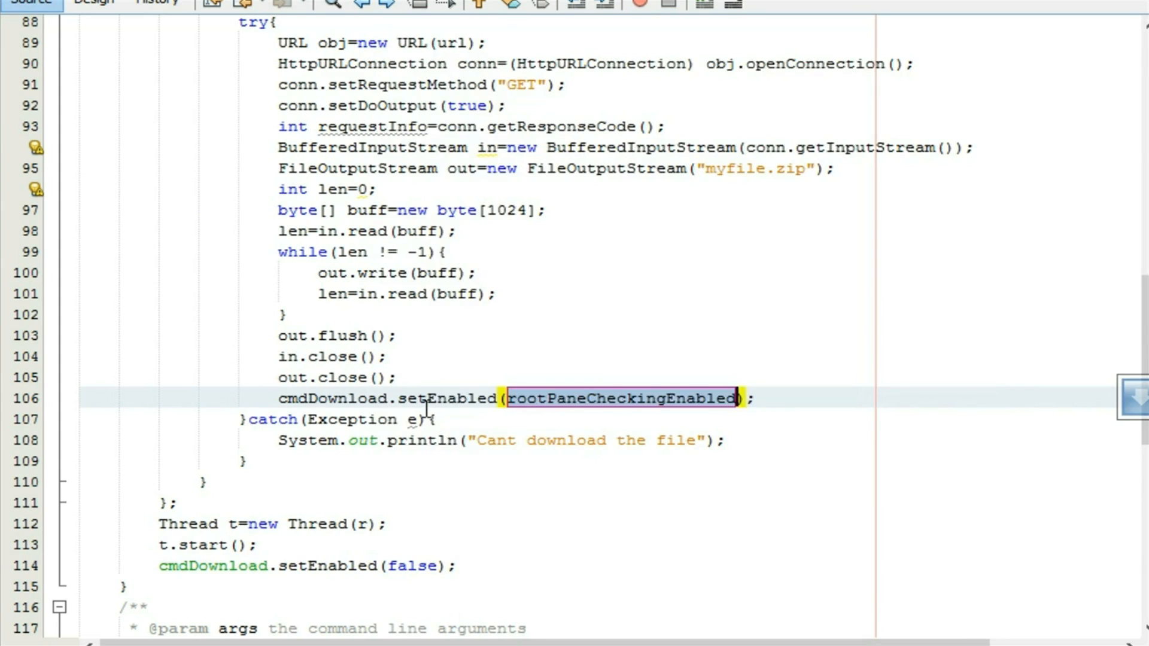
{"action": "type", "text": "true"}
{"action": "type", "text": "System.out.println(\"\");"}
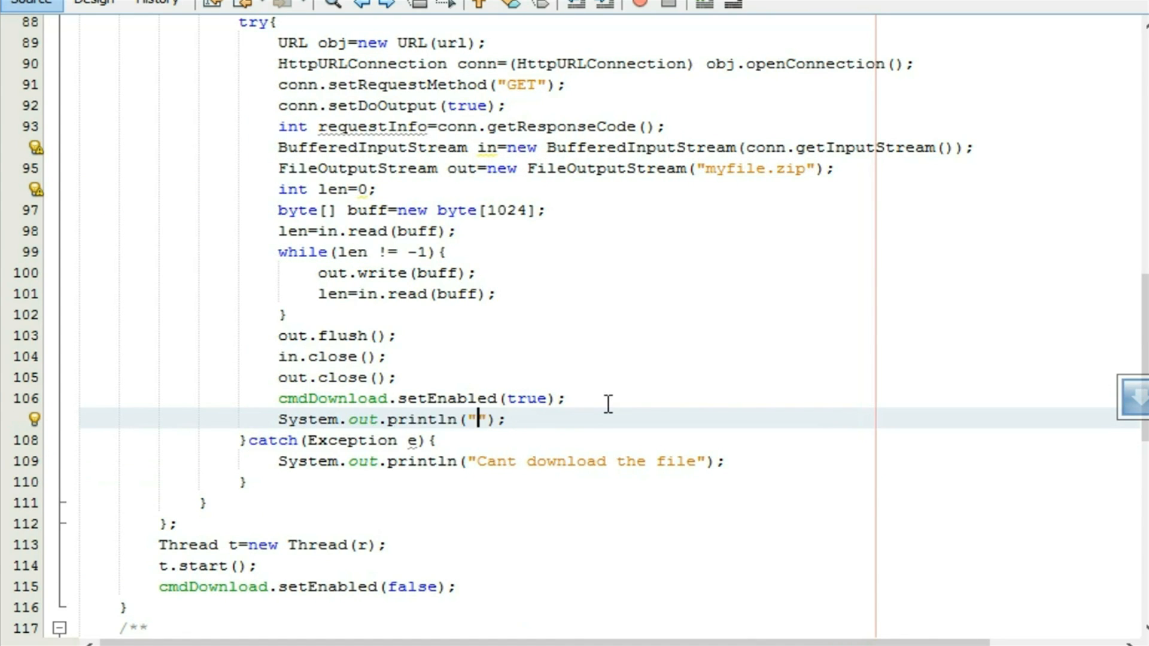
{"action": "type", "text": "Downloa"}
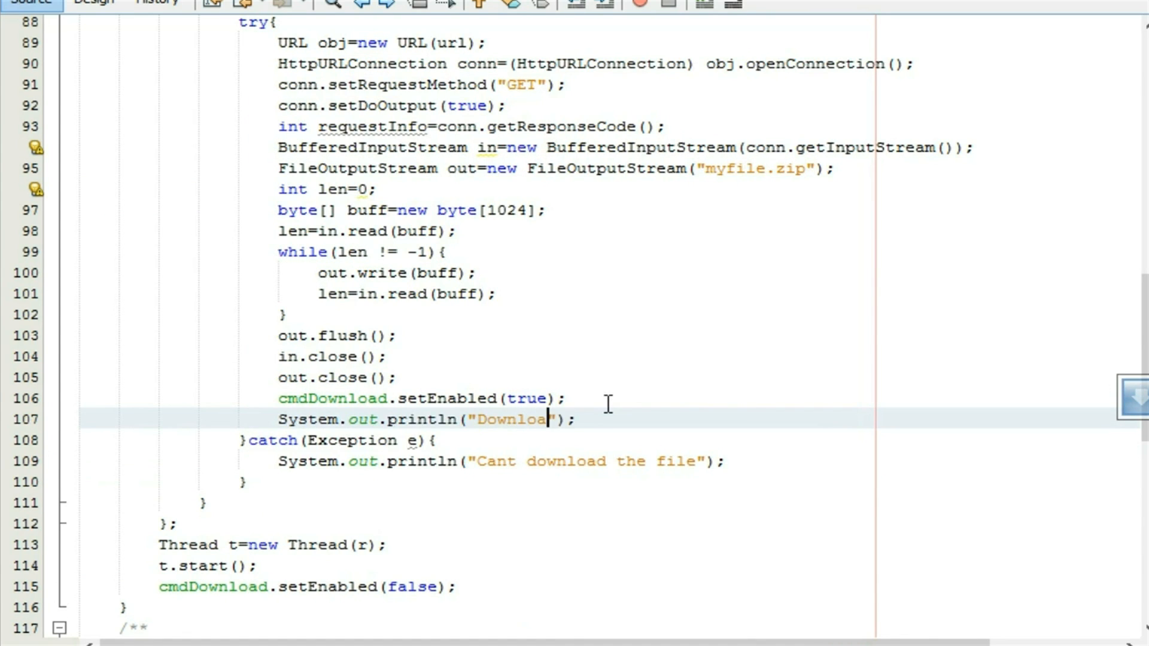
{"action": "type", "text": "comple"}
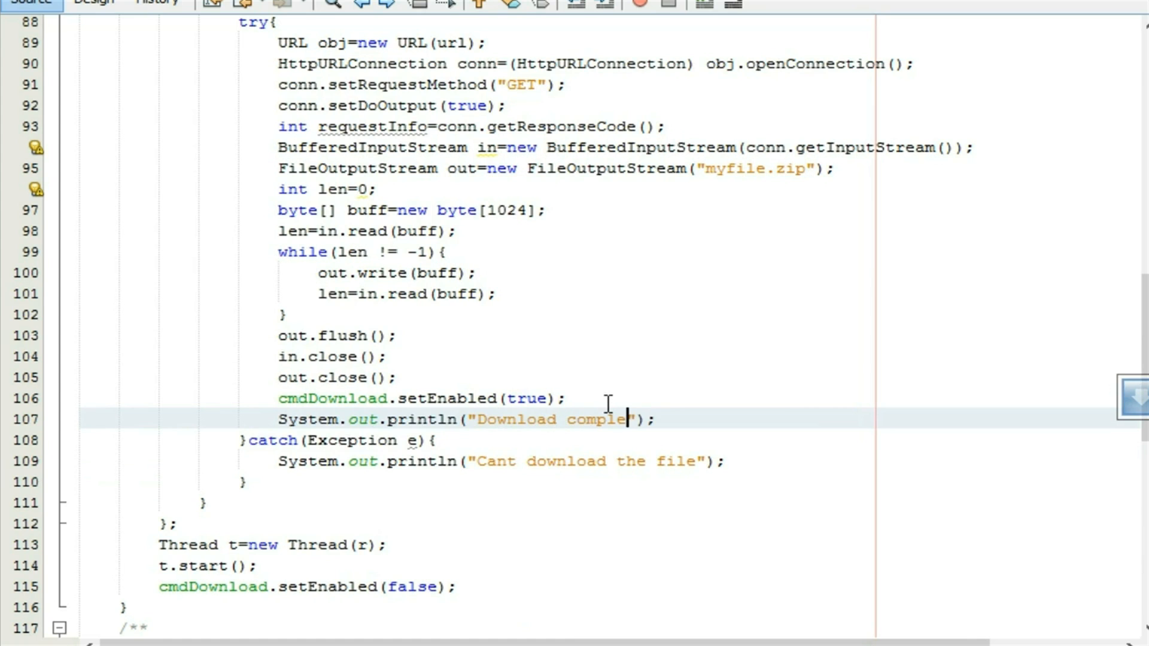
{"action": "type", "text": "ted."}
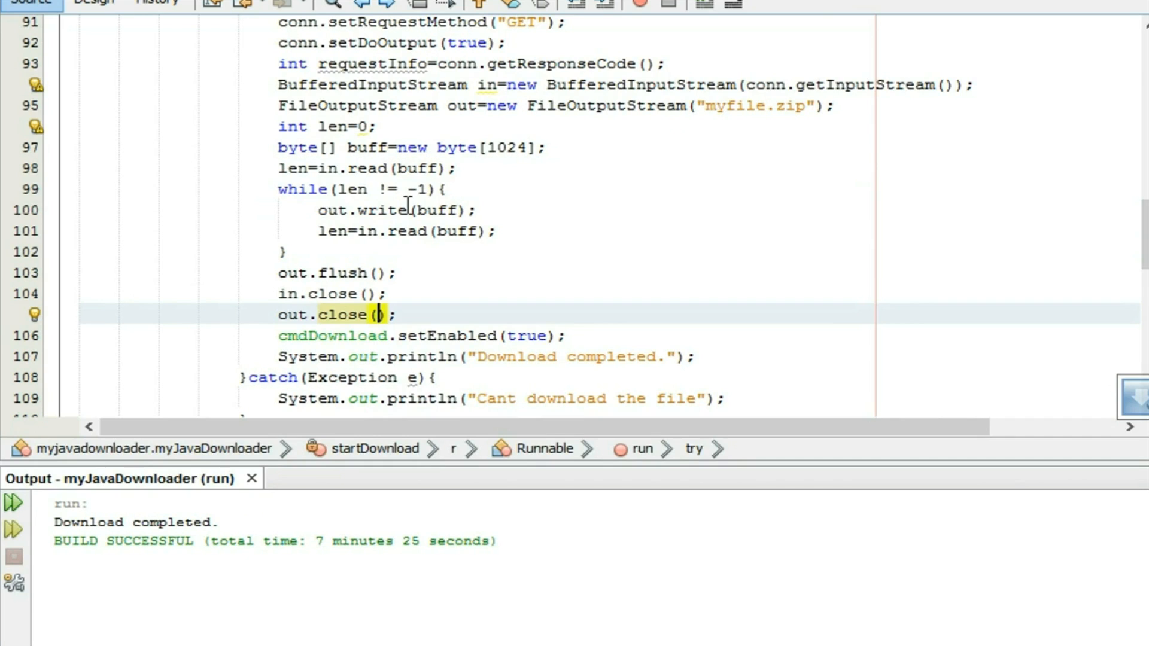
Change the loop's write call to out.write(buff,0,len)
{"action": "left_click", "coordinate": [454, 210]}
{"action": "type", "text": ","}
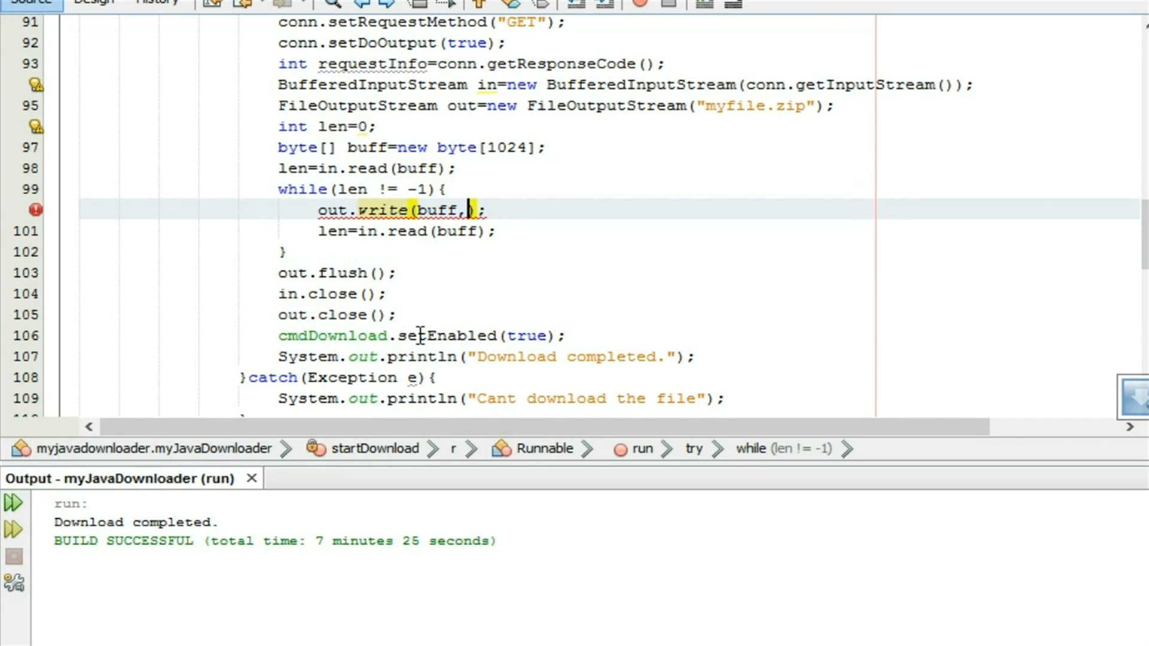
{"action": "type", "text": "0,"}
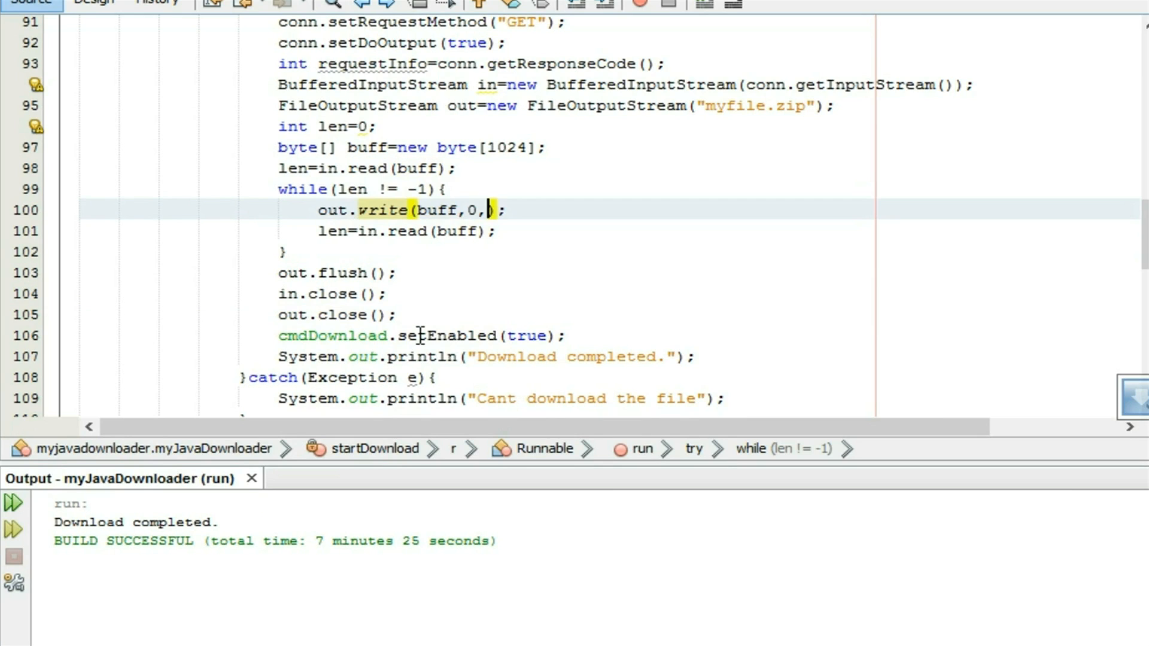
{"action": "type", "text": "len"}
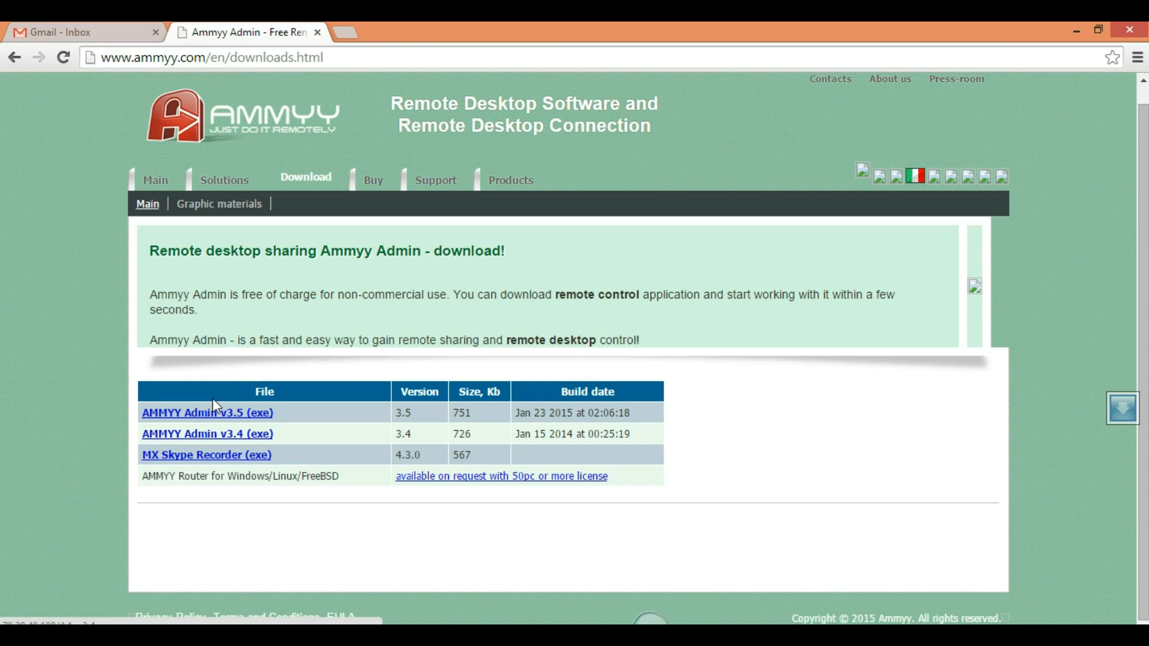
{"action": "mouse_move", "coordinate": [210, 434]}
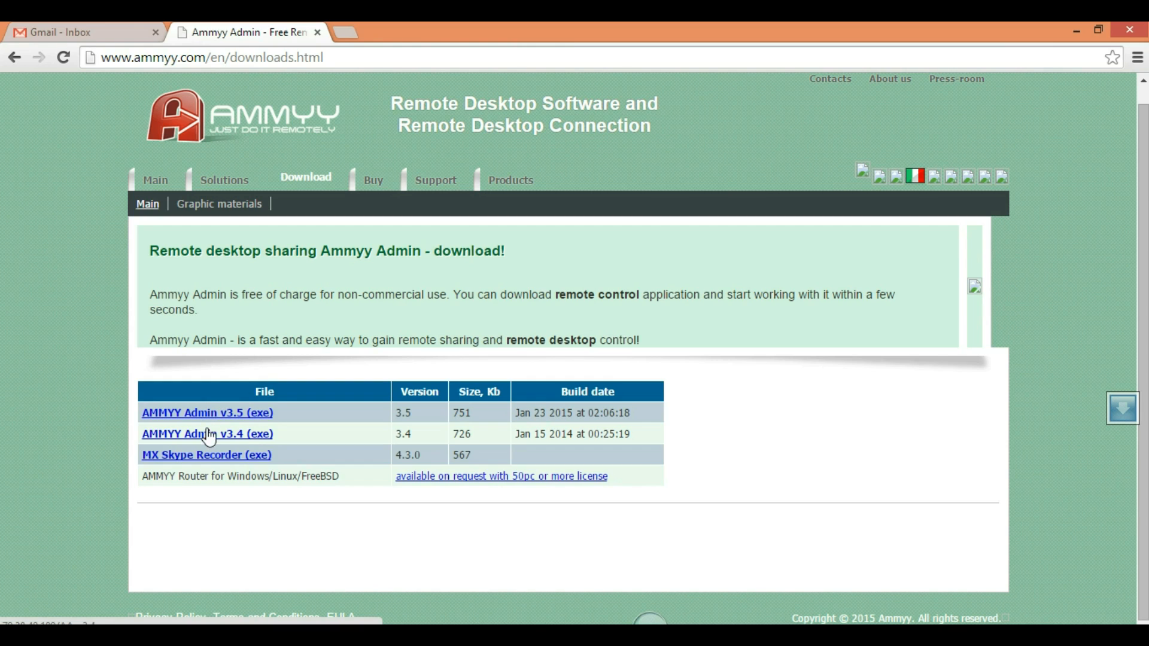
{"action": "right_click", "coordinate": [208, 434]}
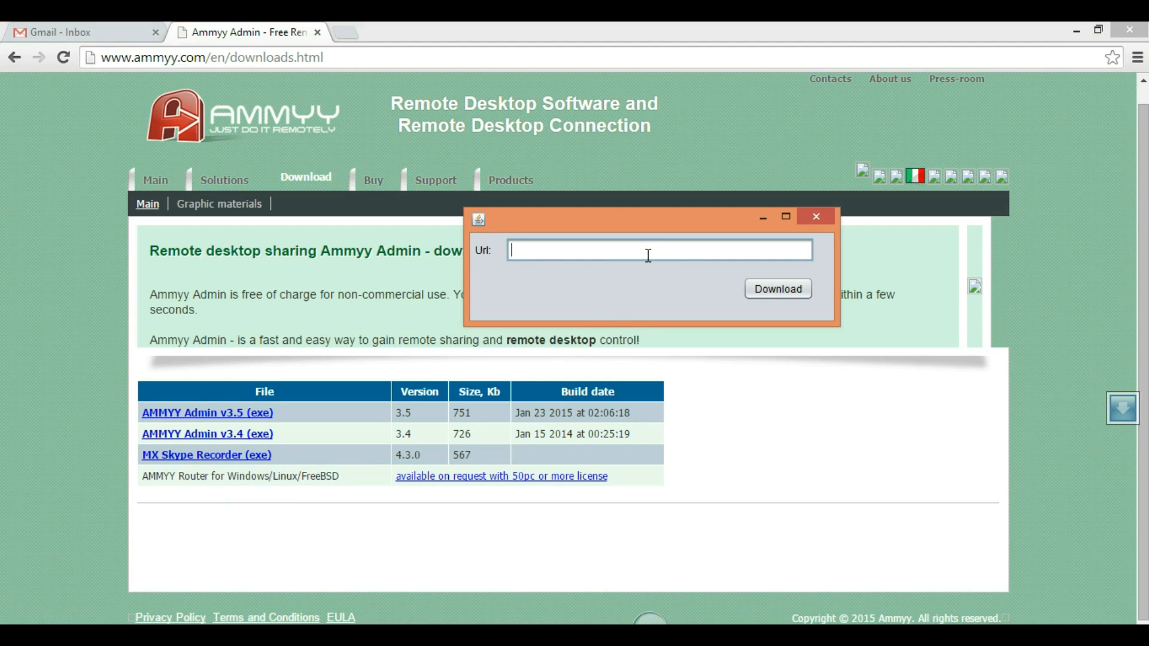
{"action": "type", "text": "http://70.38.40.189/AA_v3.4.exe"}
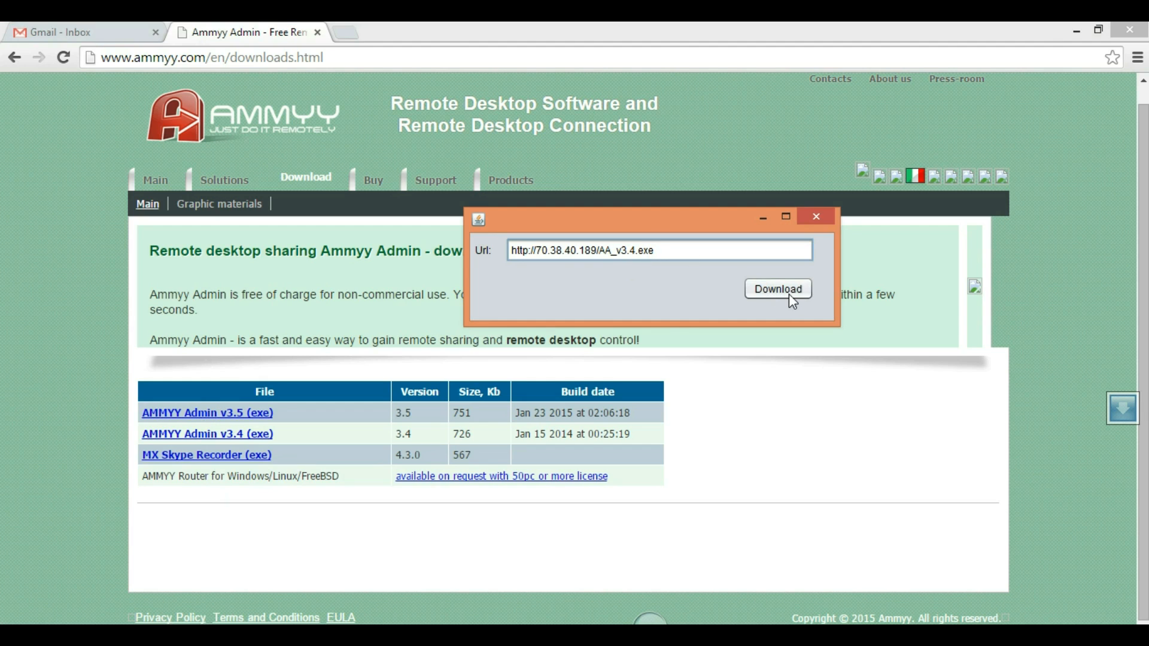
{"action": "left_click", "coordinate": [777, 288]}
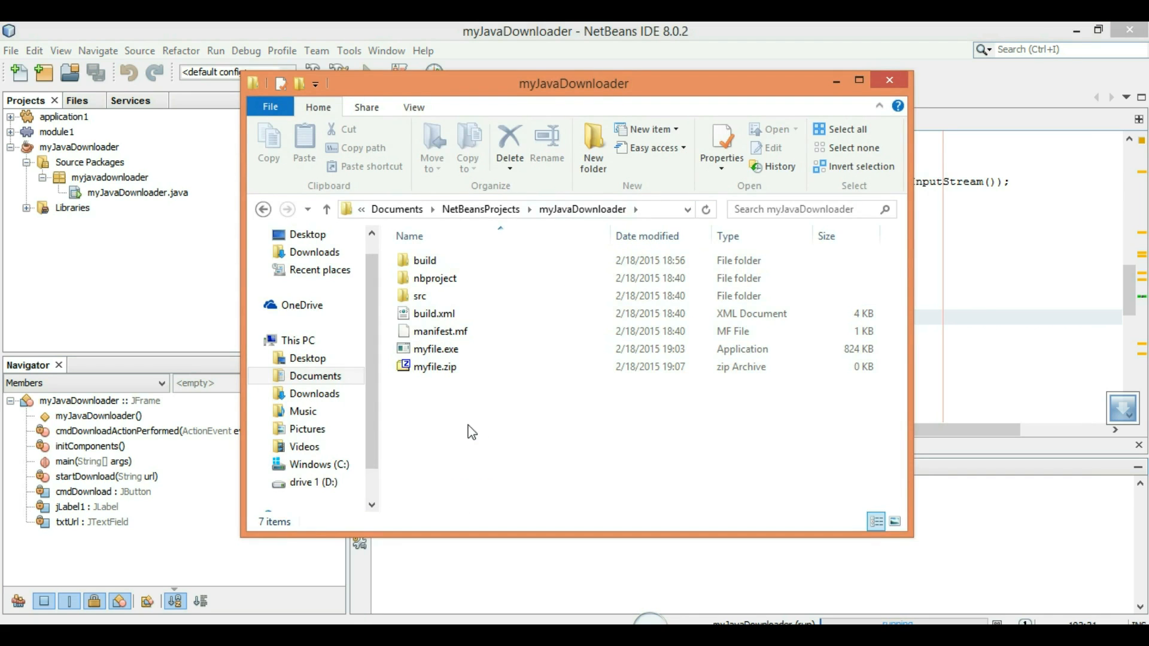
Refresh the project folder until myfile.zip shows 727 KB, then select it for renaming to myfile.exe
{"action": "left_click", "coordinate": [434, 366]}
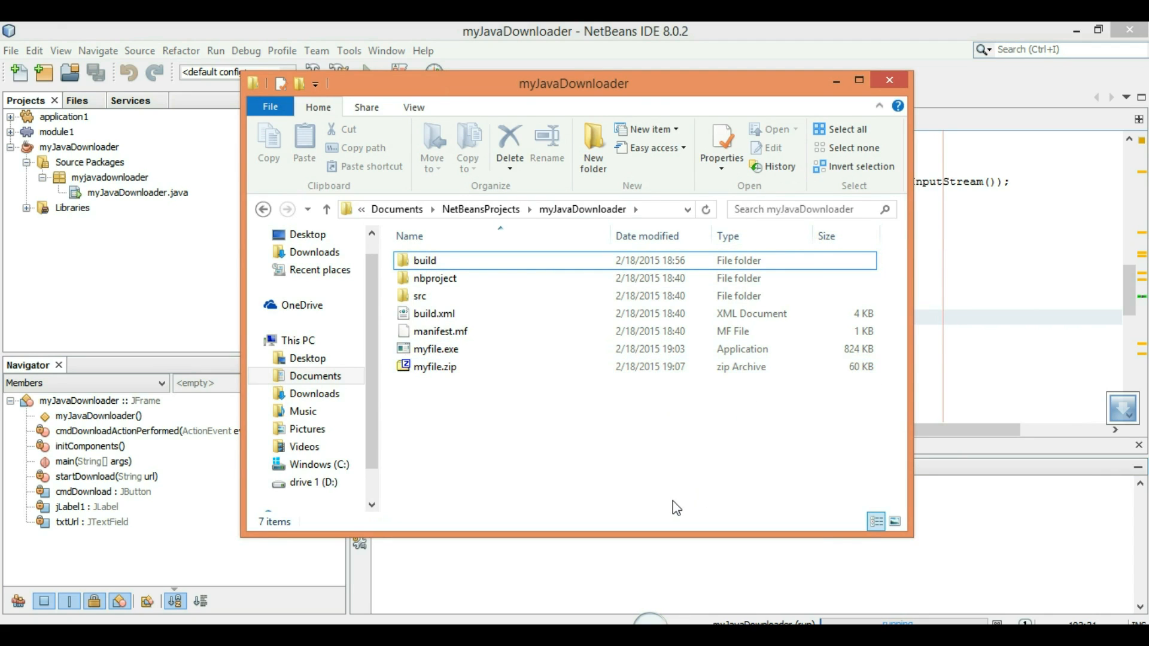
{"action": "right_click", "coordinate": [676, 508]}
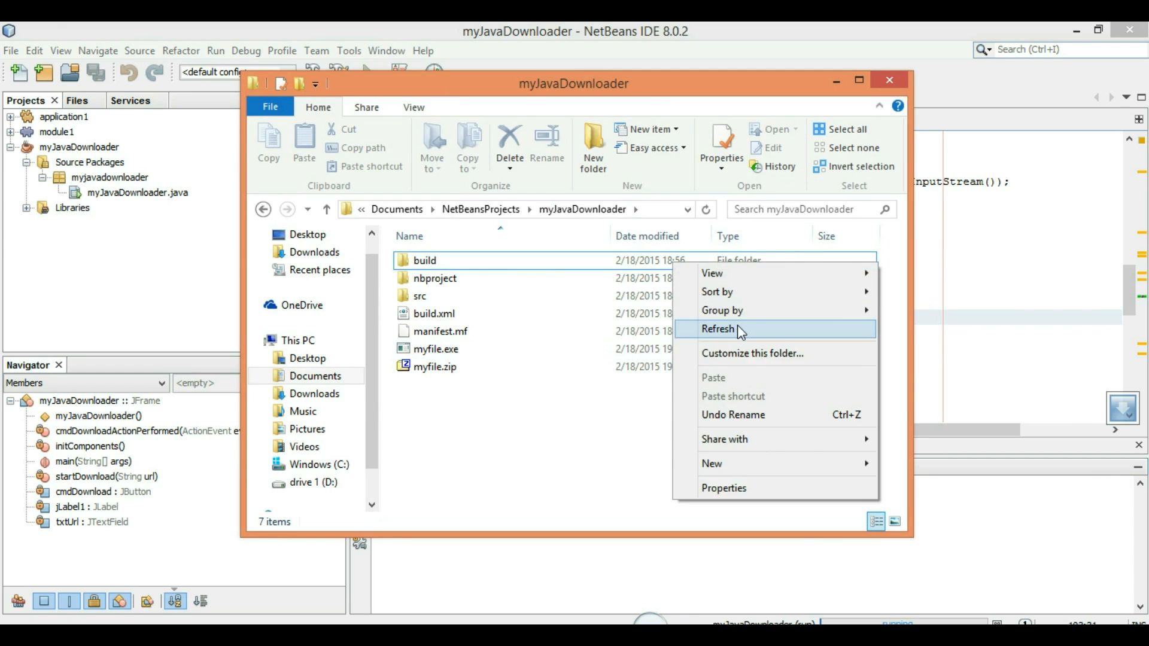
{"action": "left_click", "coordinate": [719, 329]}
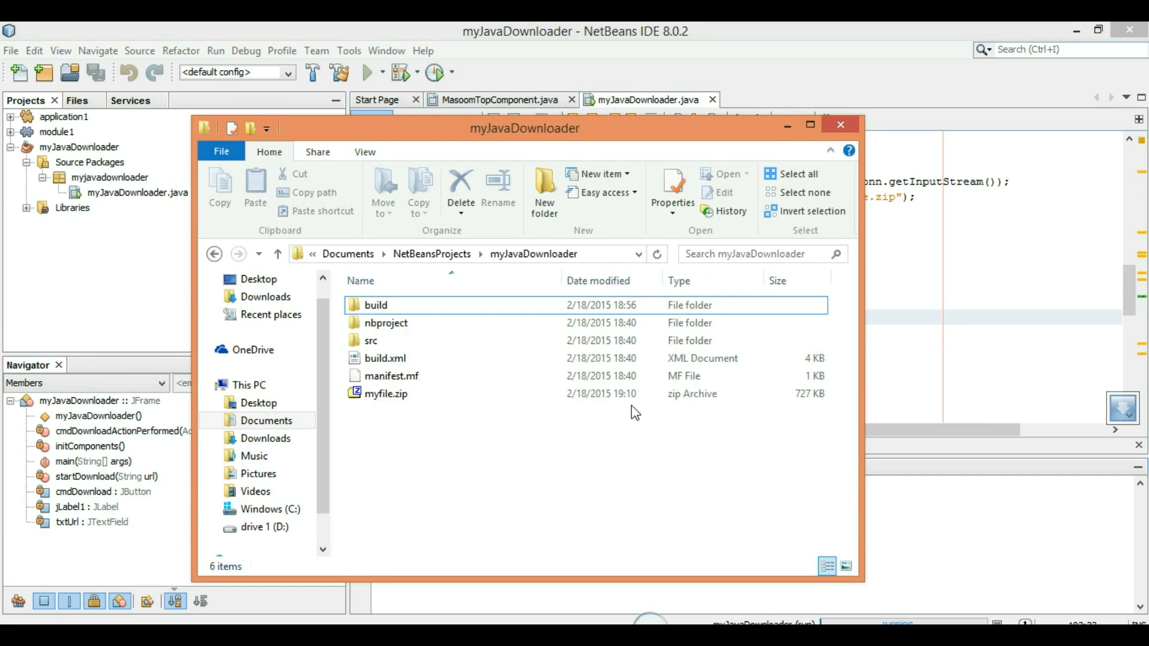
{"action": "left_click", "coordinate": [386, 393]}
{"action": "type", "text": "exe"}
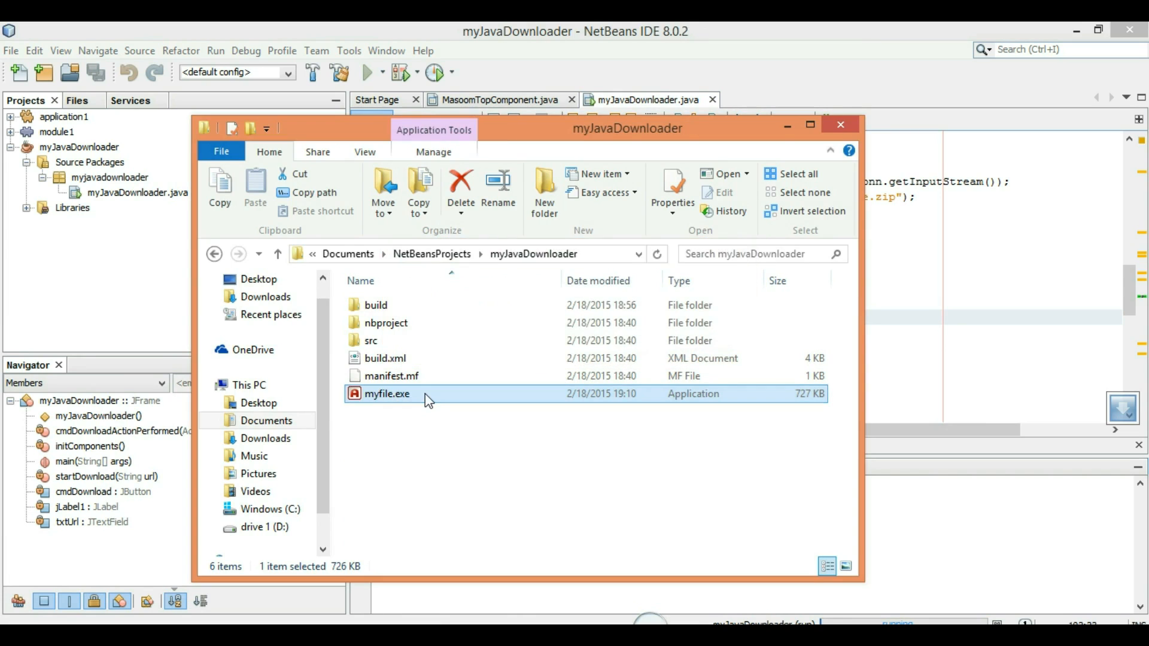
{"action": "mouse_move", "coordinate": [474, 396]}
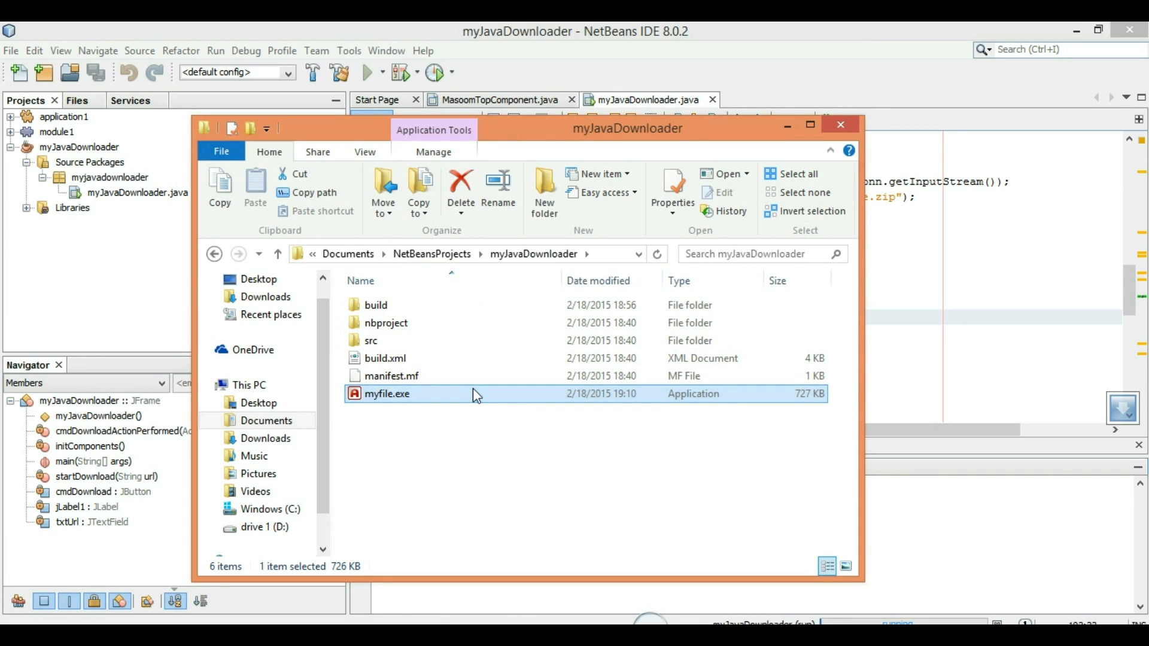